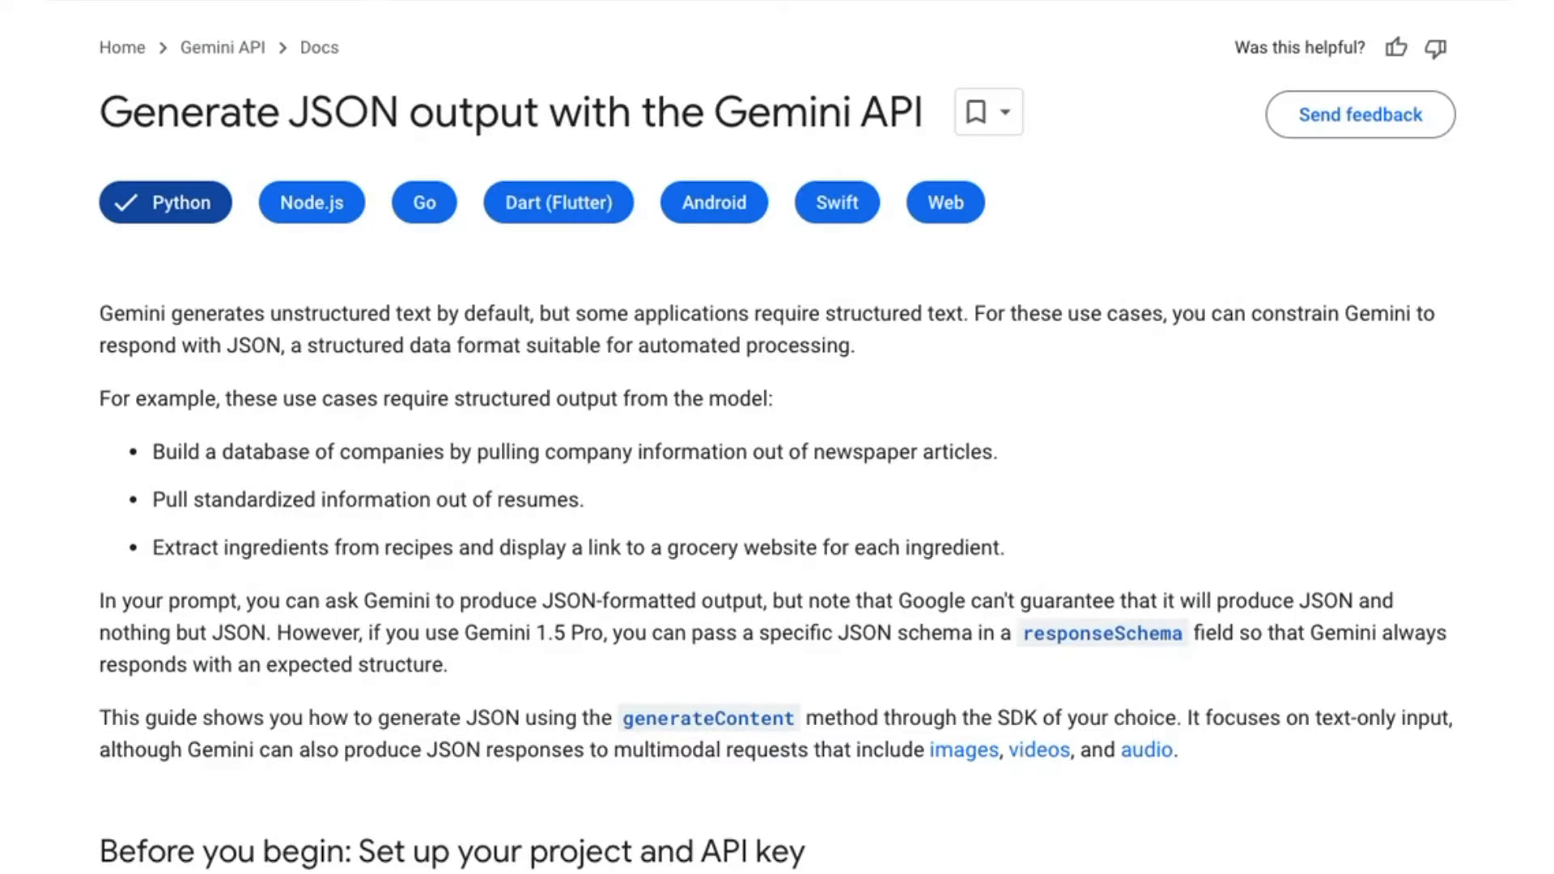
# Step: Scroll to the recipe prompt and highlight its list[Recipe] return type
pyautogui.scroll(-3)
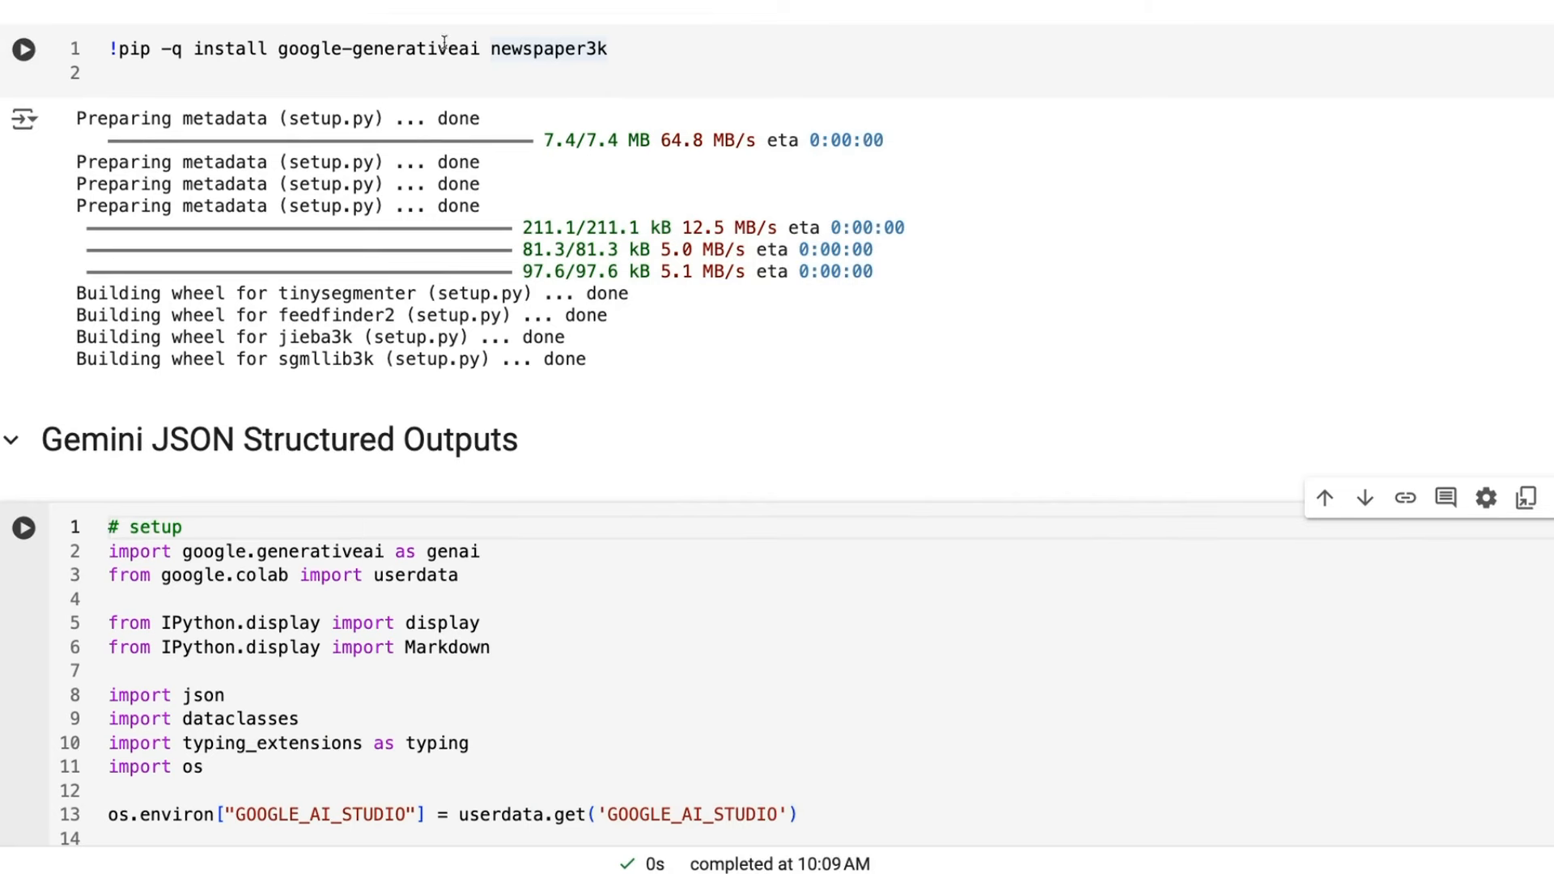
pyautogui.scroll(-3)
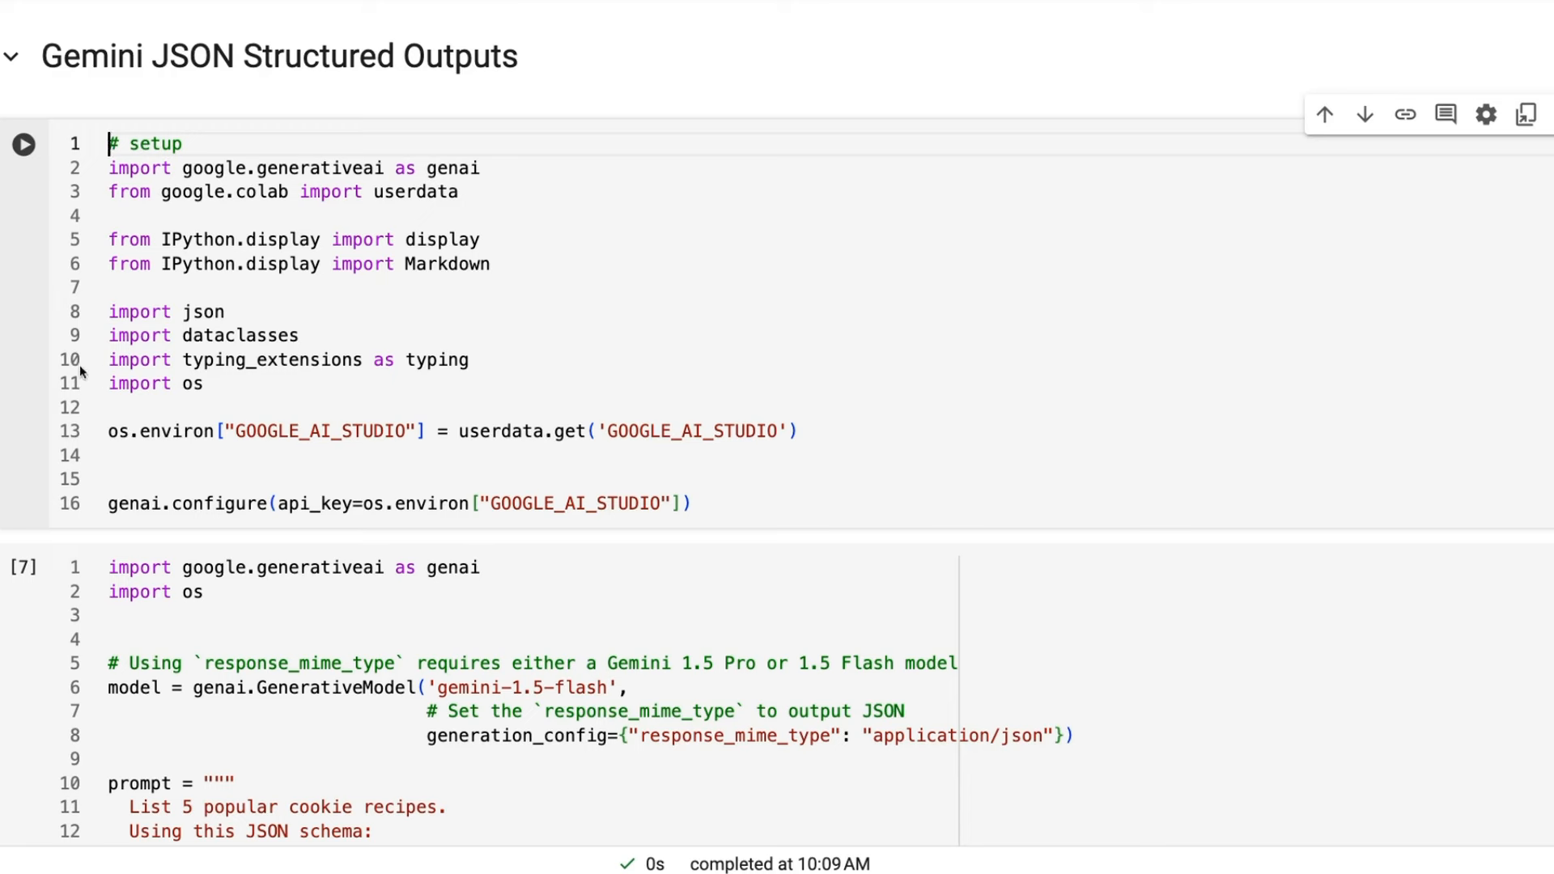
pyautogui.moveTo(253, 422)
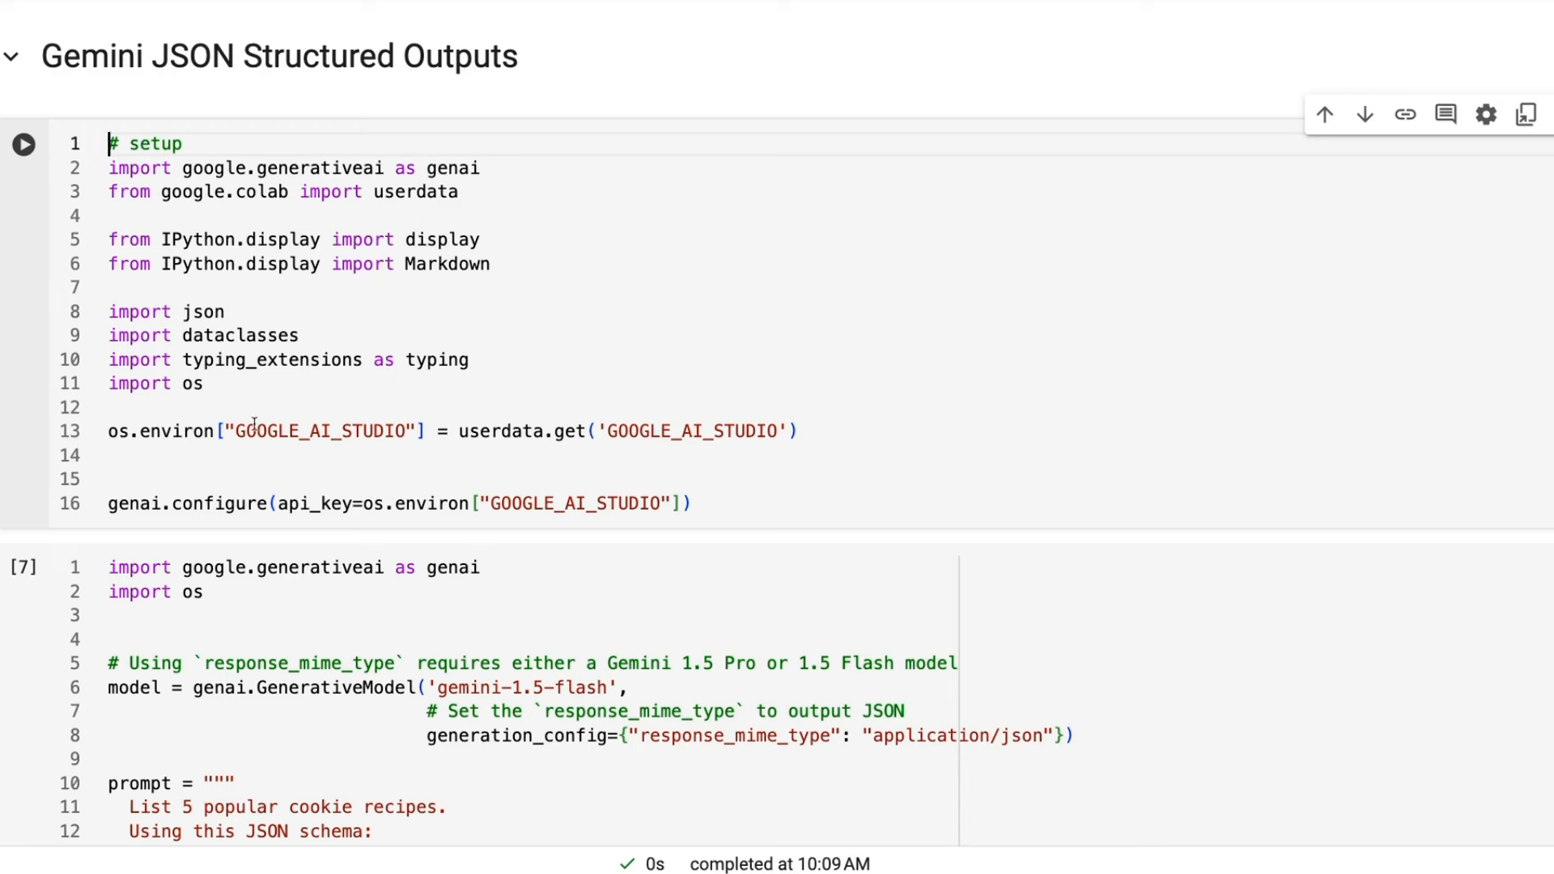
pyautogui.moveTo(129, 122)
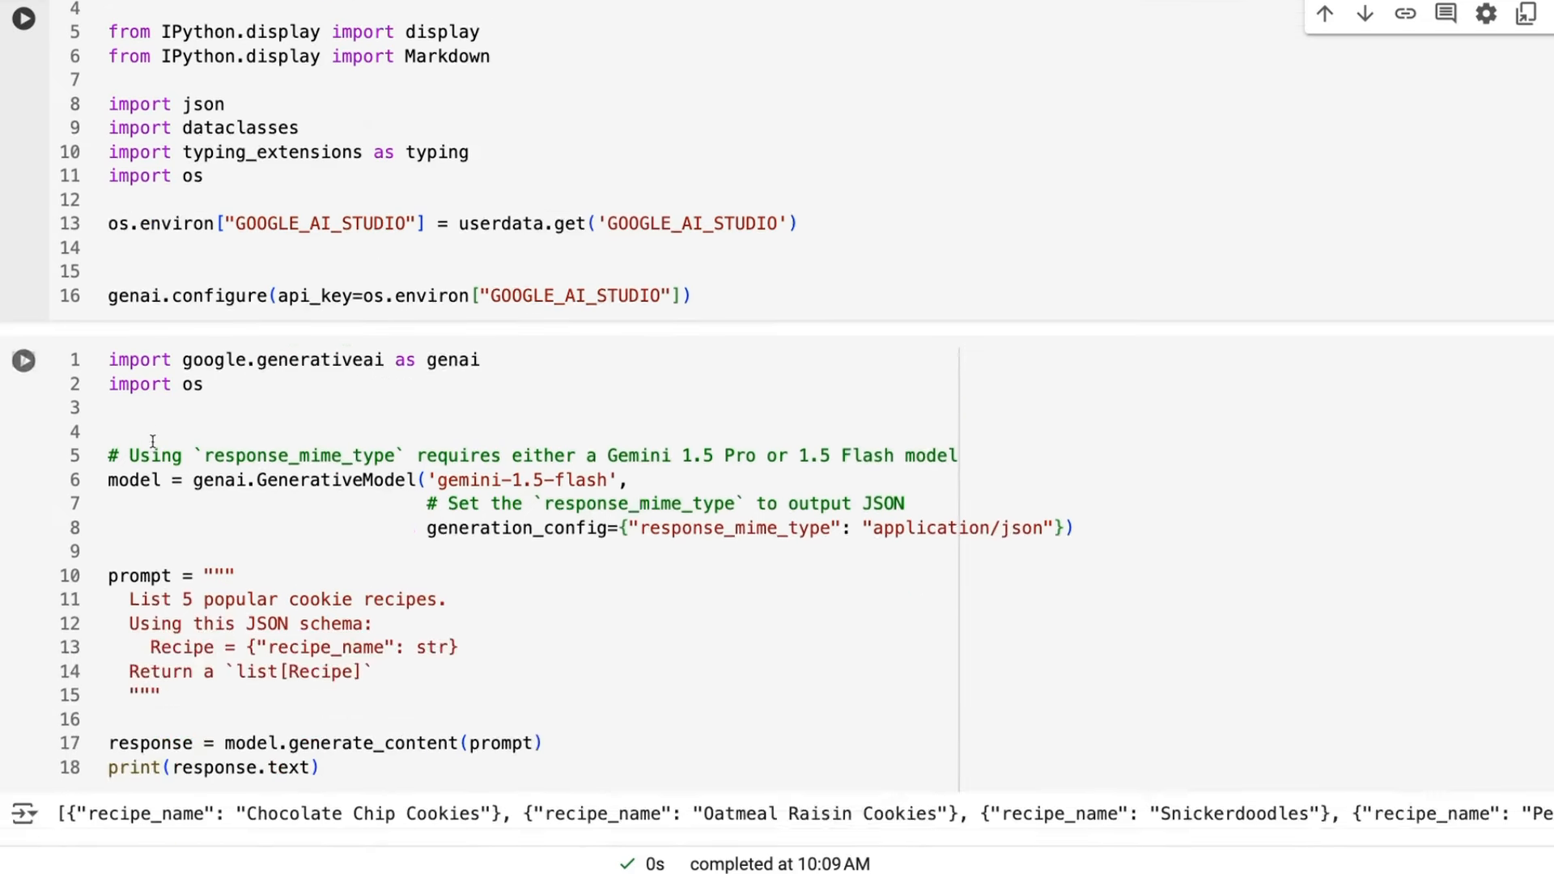
pyautogui.scroll(-3)
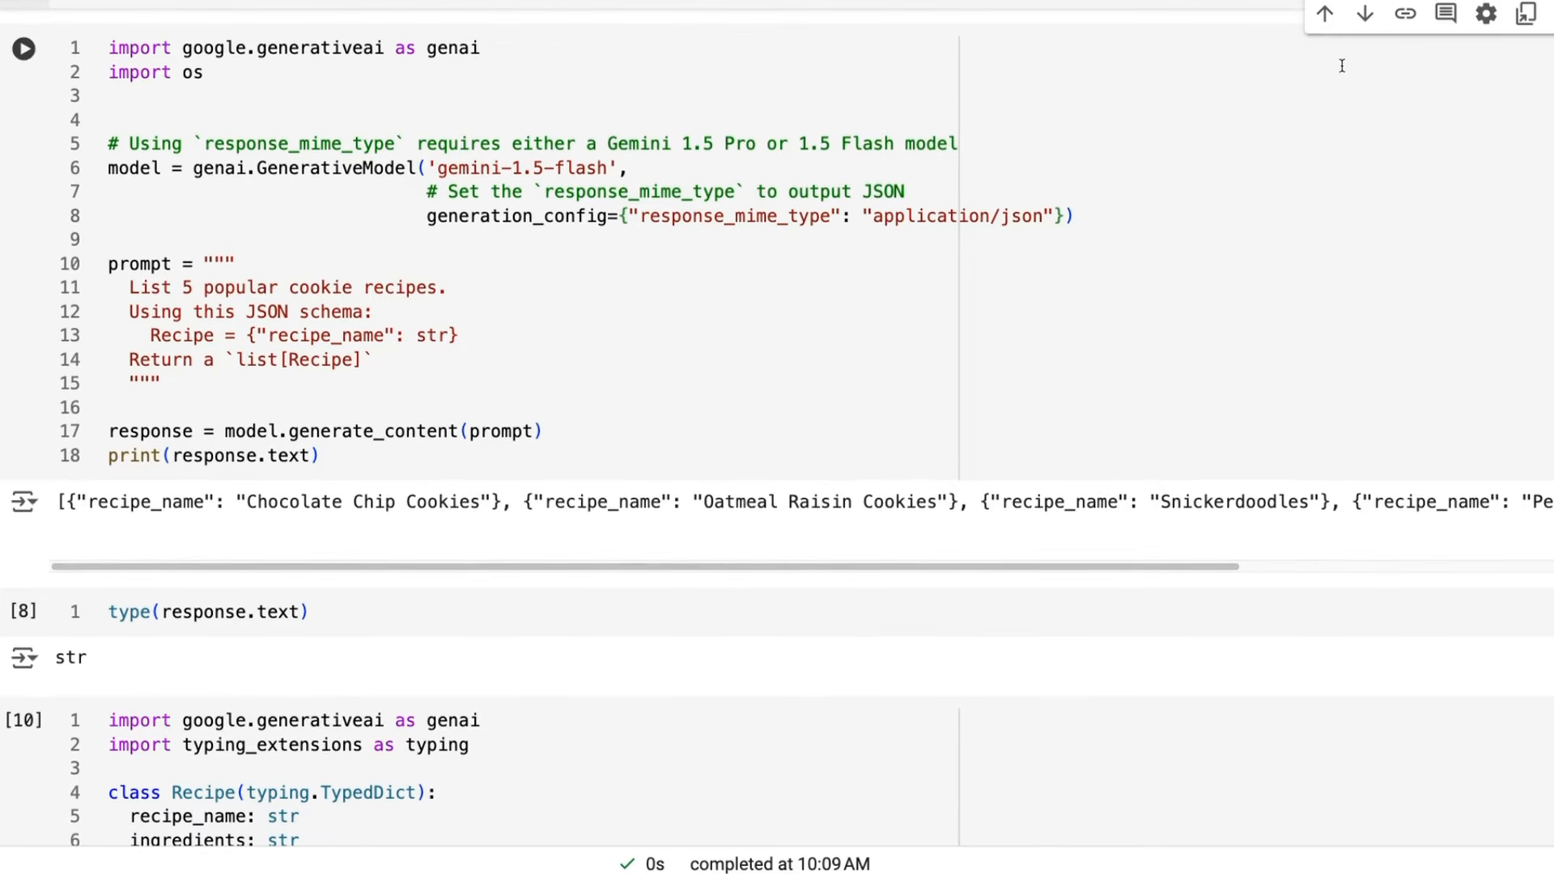
pyautogui.moveTo(570, 26)
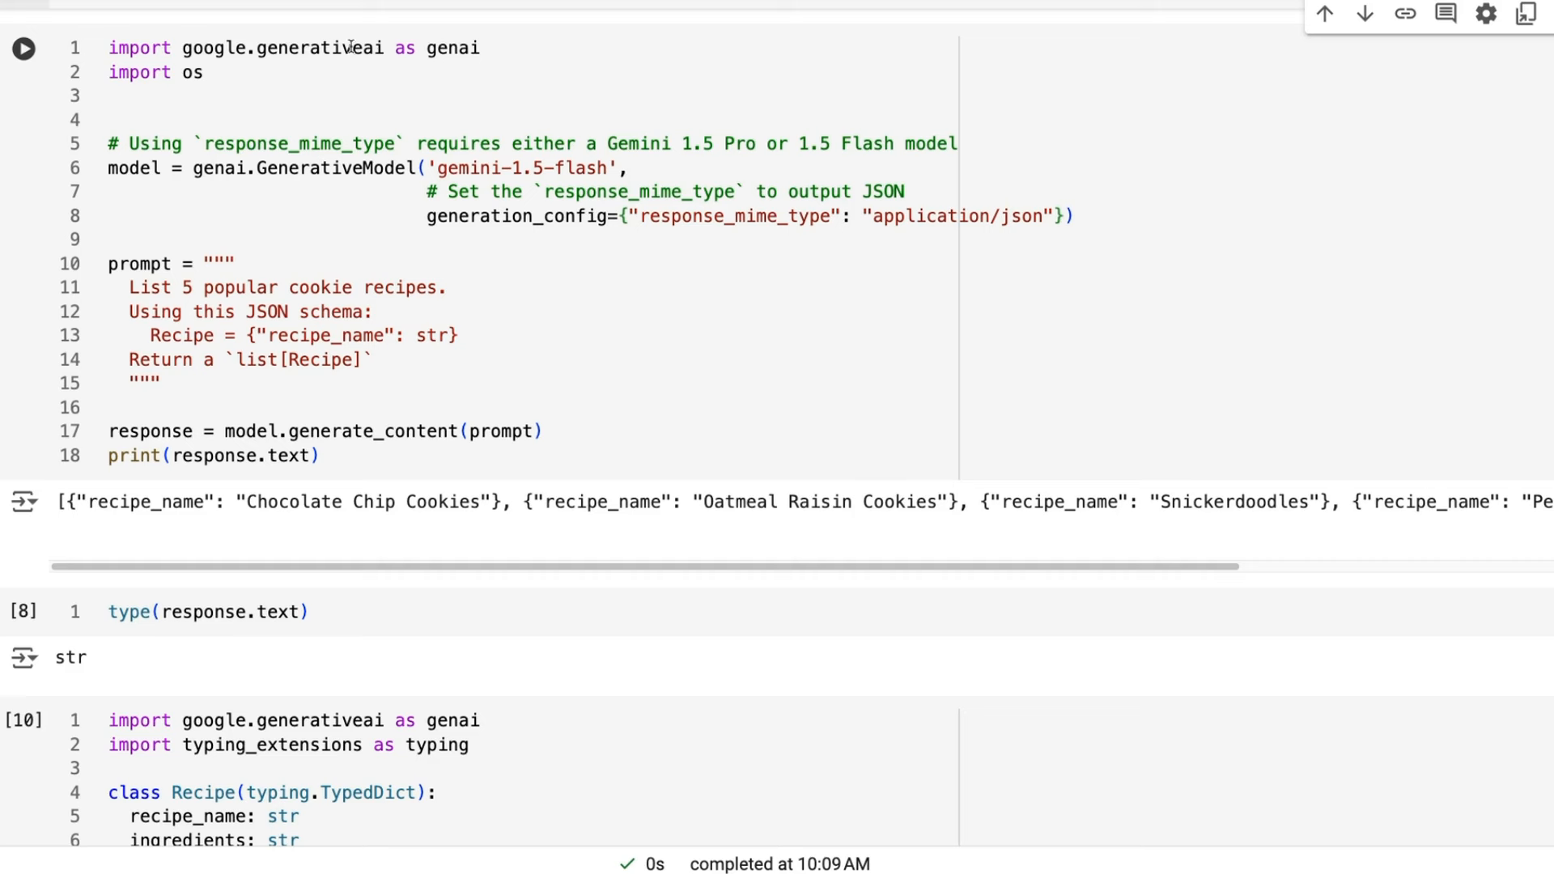
pyautogui.moveTo(345, 123)
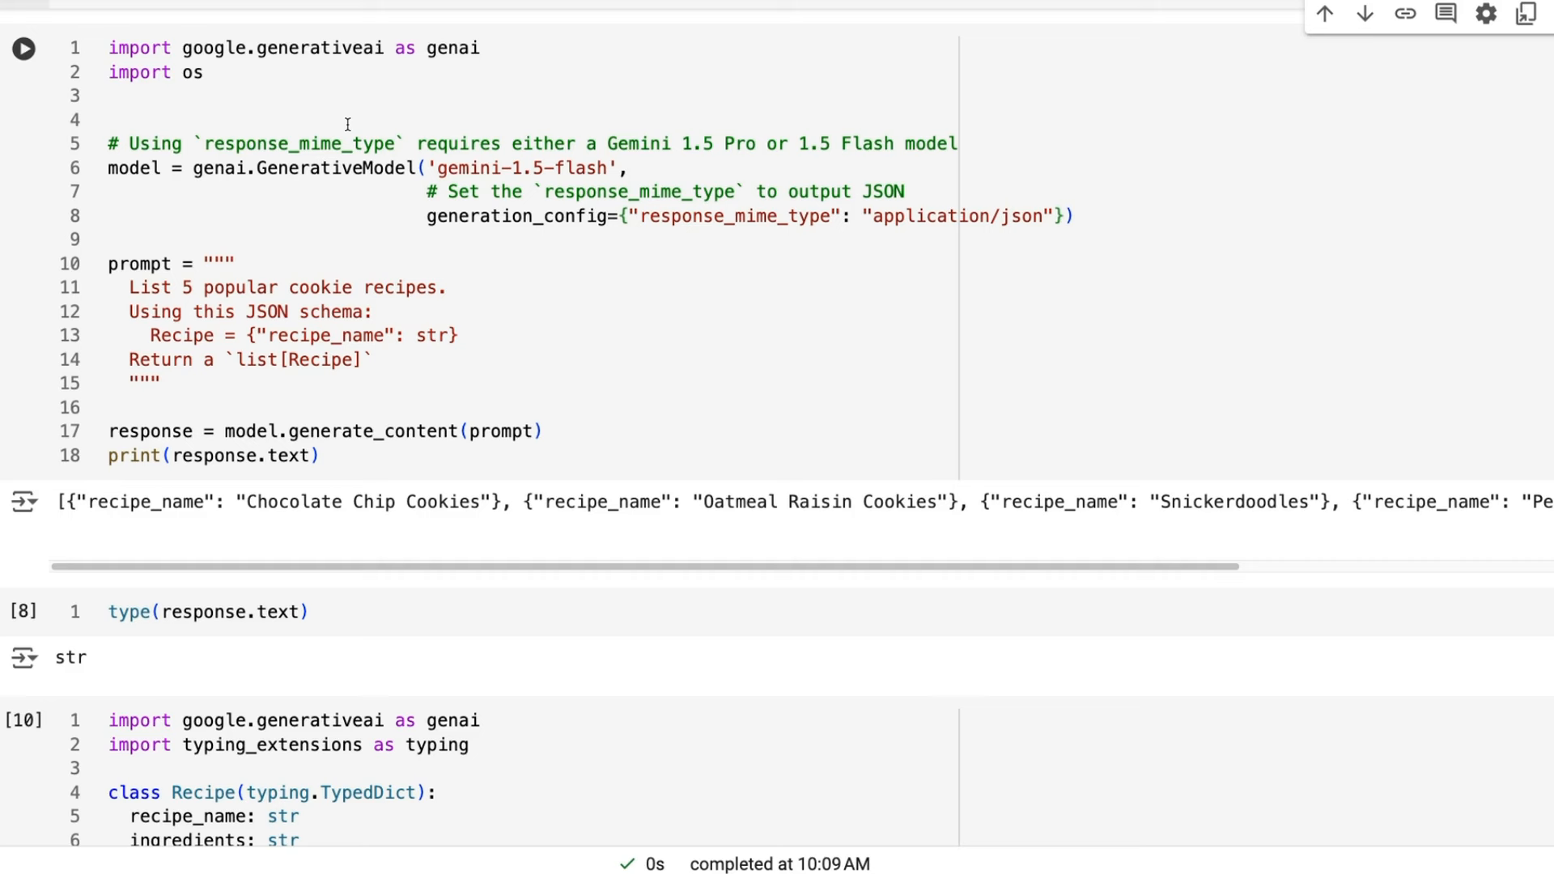
pyautogui.moveTo(403, 44)
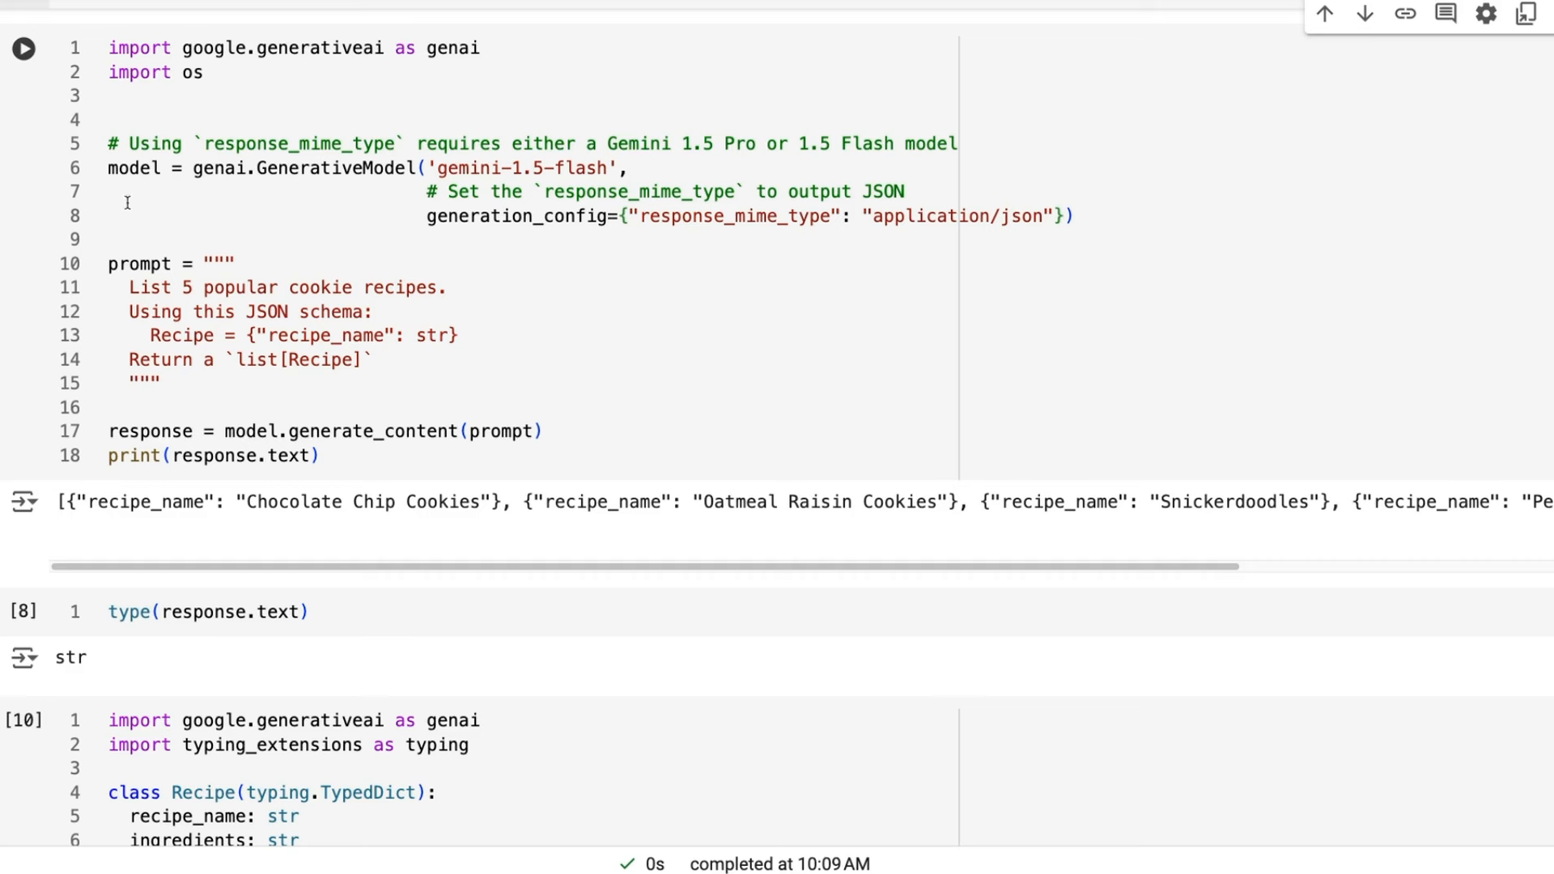
pyautogui.moveTo(618, 117)
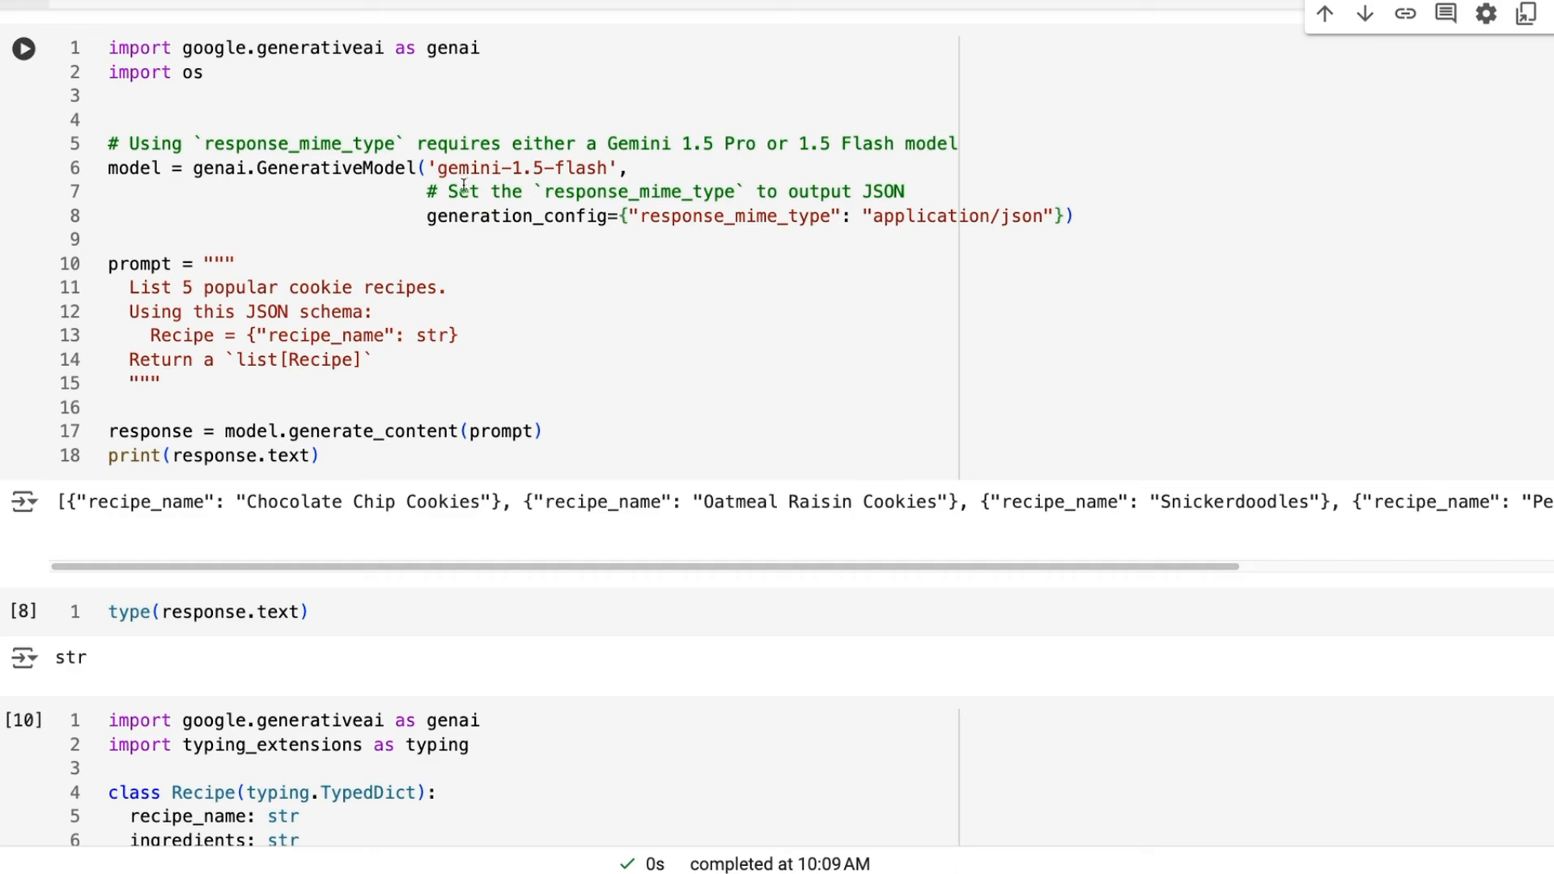
pyautogui.moveTo(685, 186)
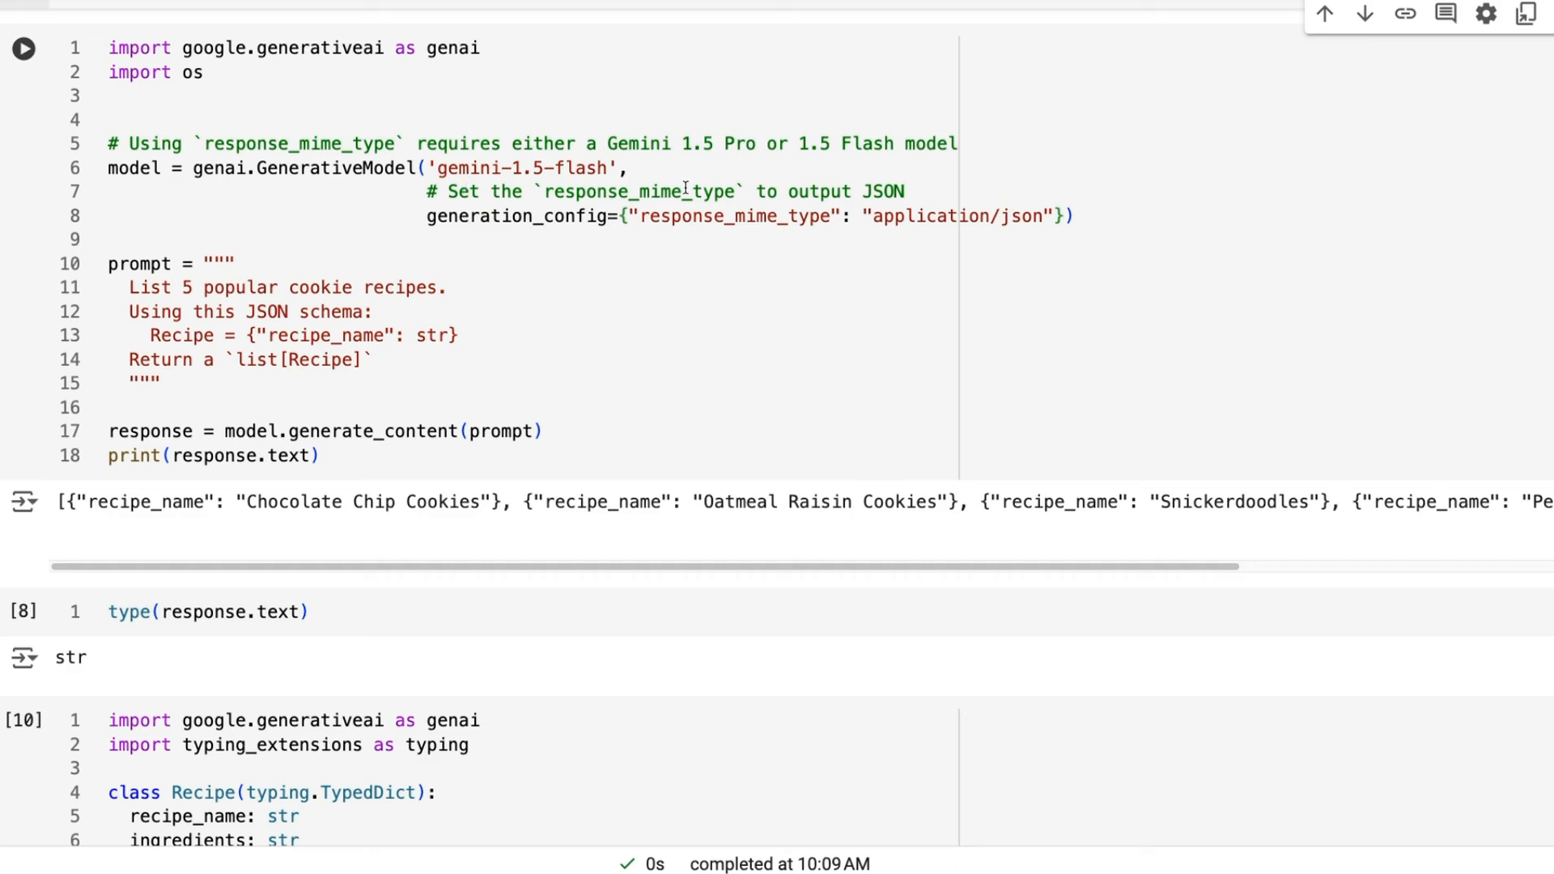
pyautogui.moveTo(735, 209)
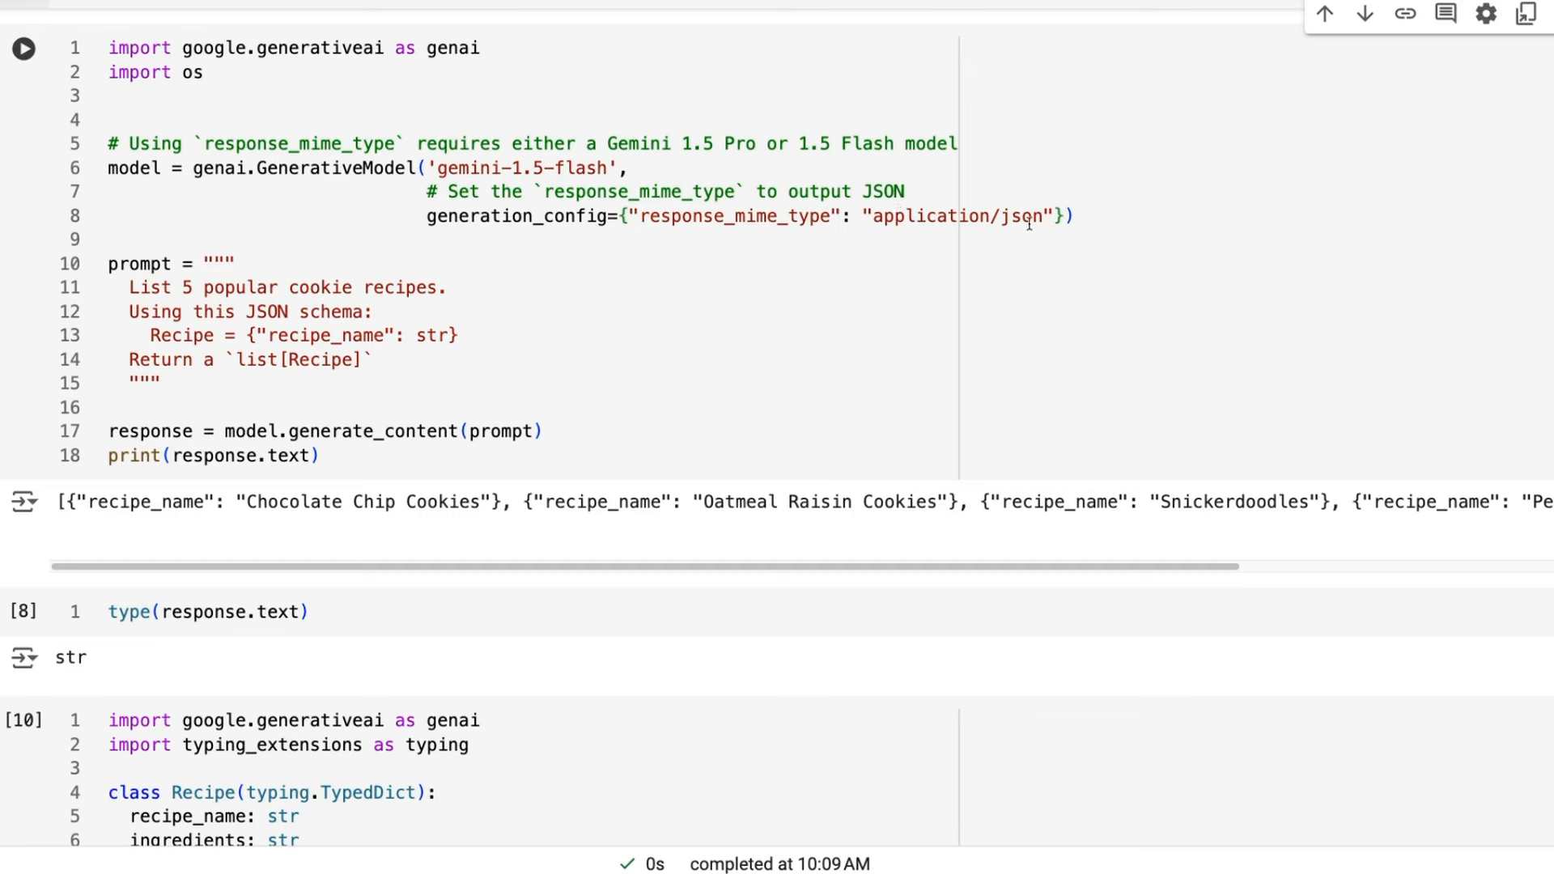
pyautogui.moveTo(1028, 222)
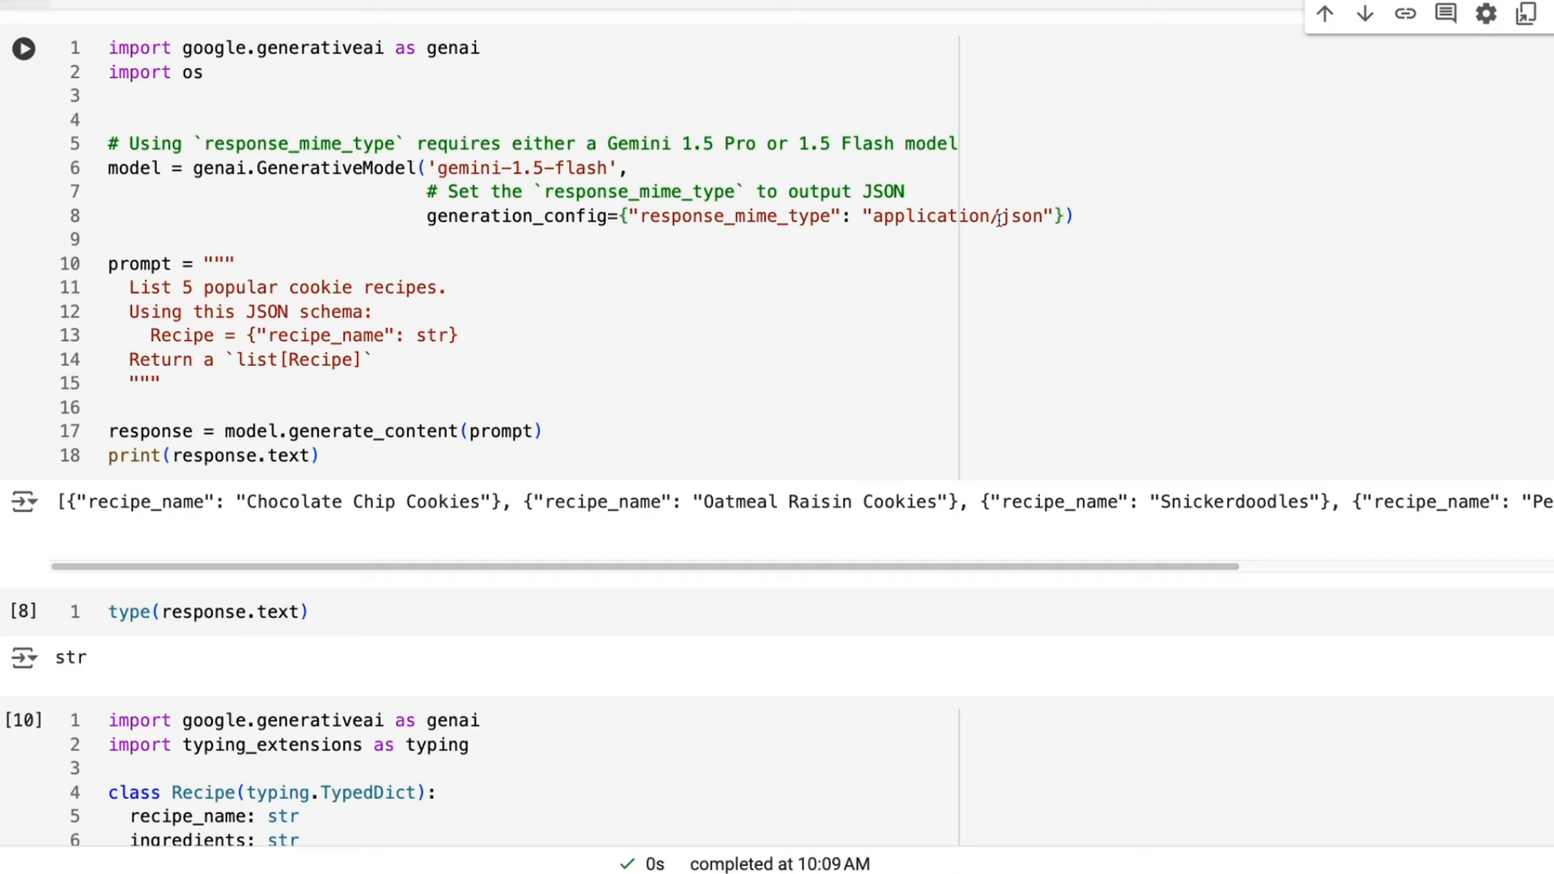
pyautogui.moveTo(589, 386)
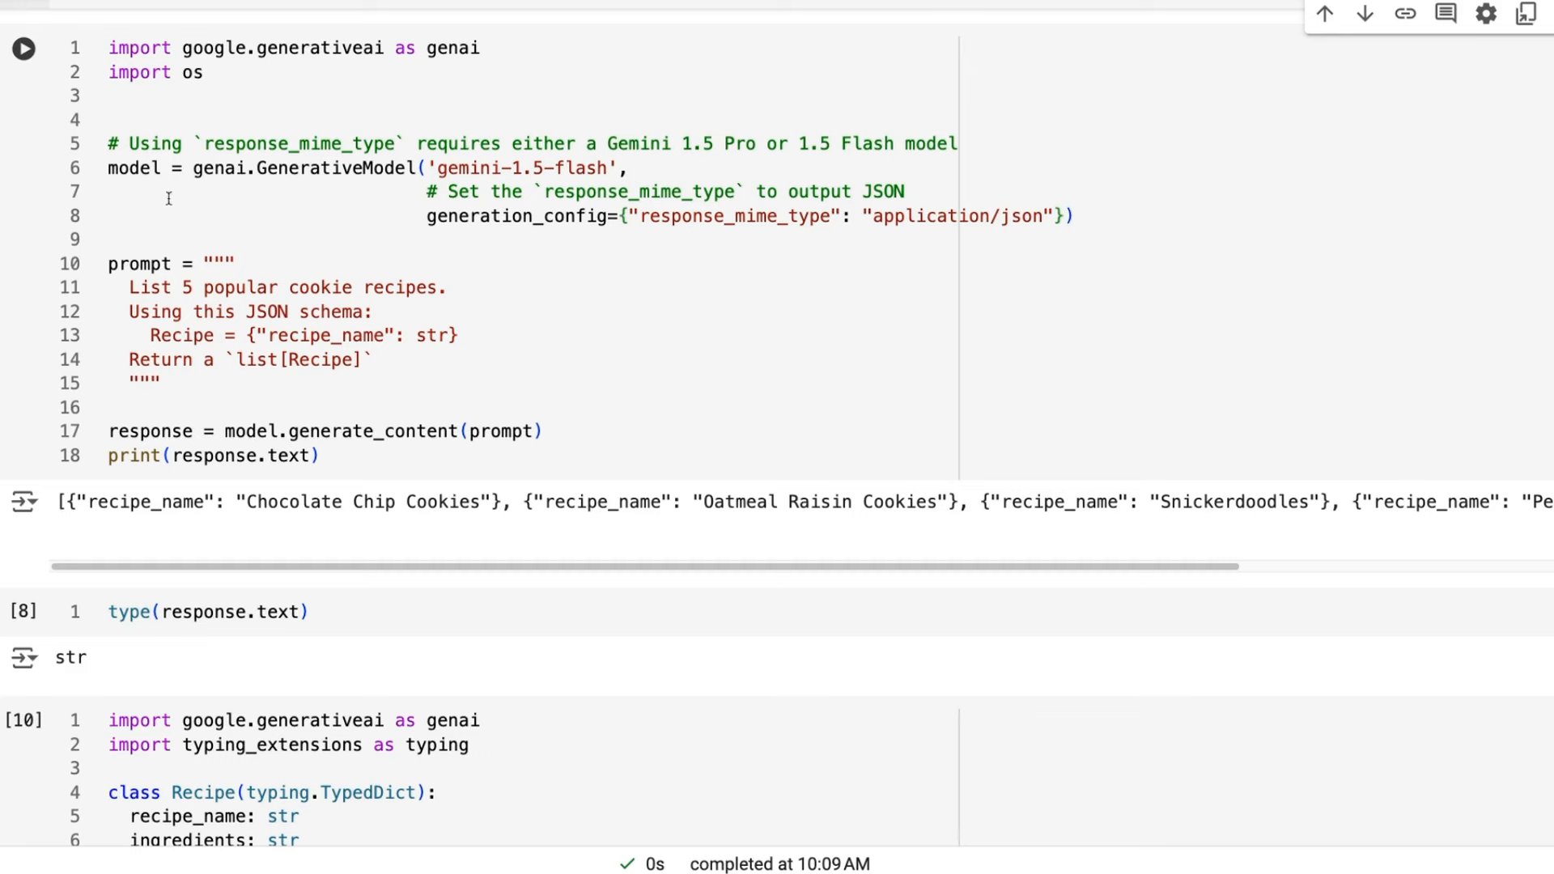
pyautogui.moveTo(233, 330)
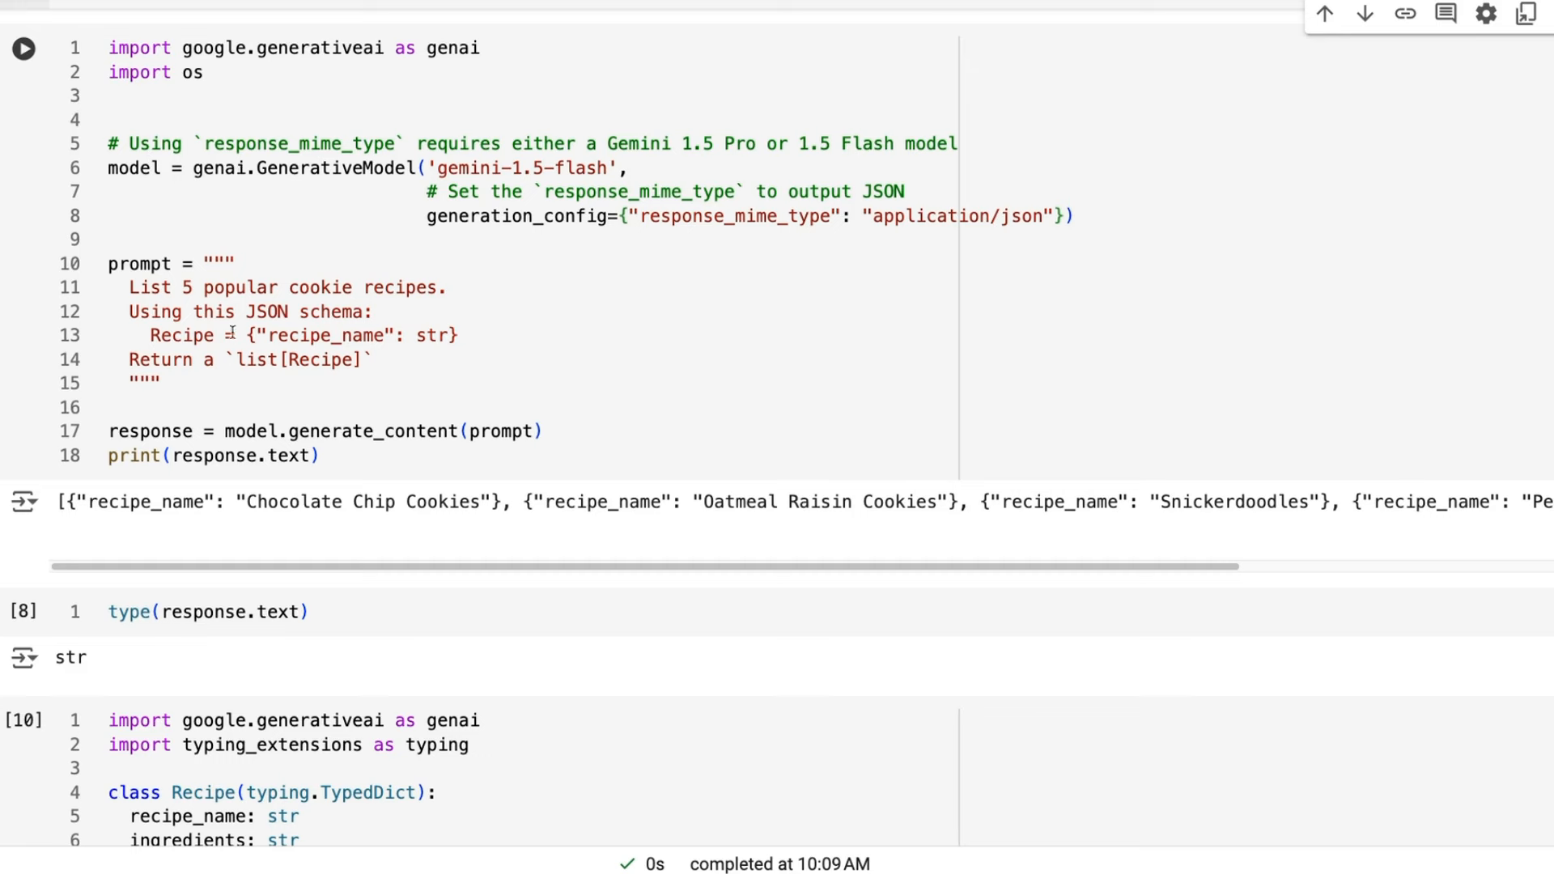
pyautogui.moveTo(455, 591)
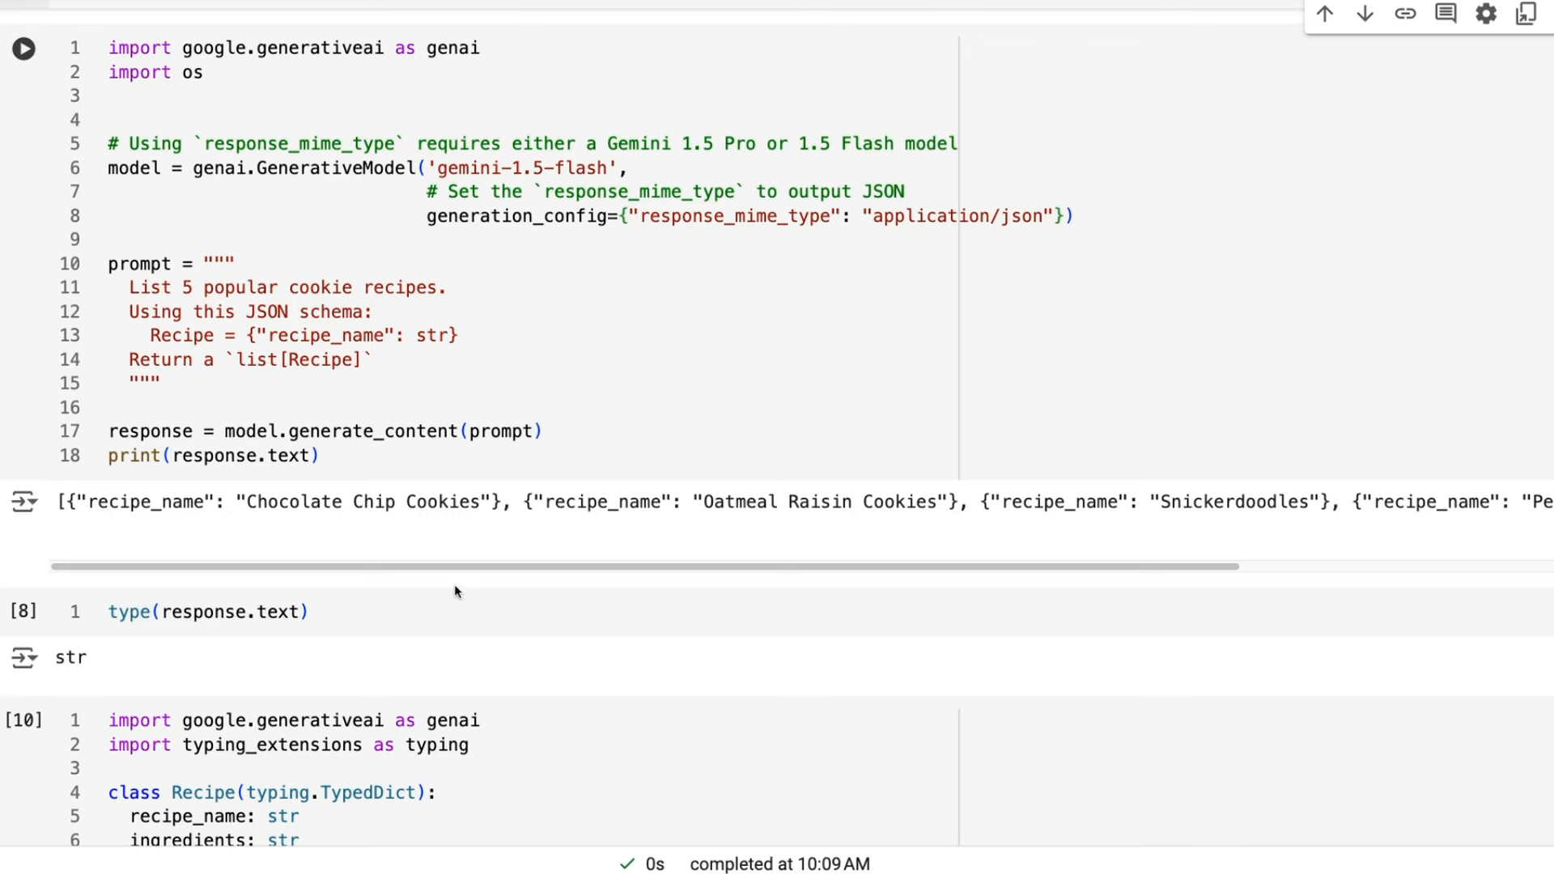
pyautogui.moveTo(446, 565); pyautogui.dragTo(901, 566)
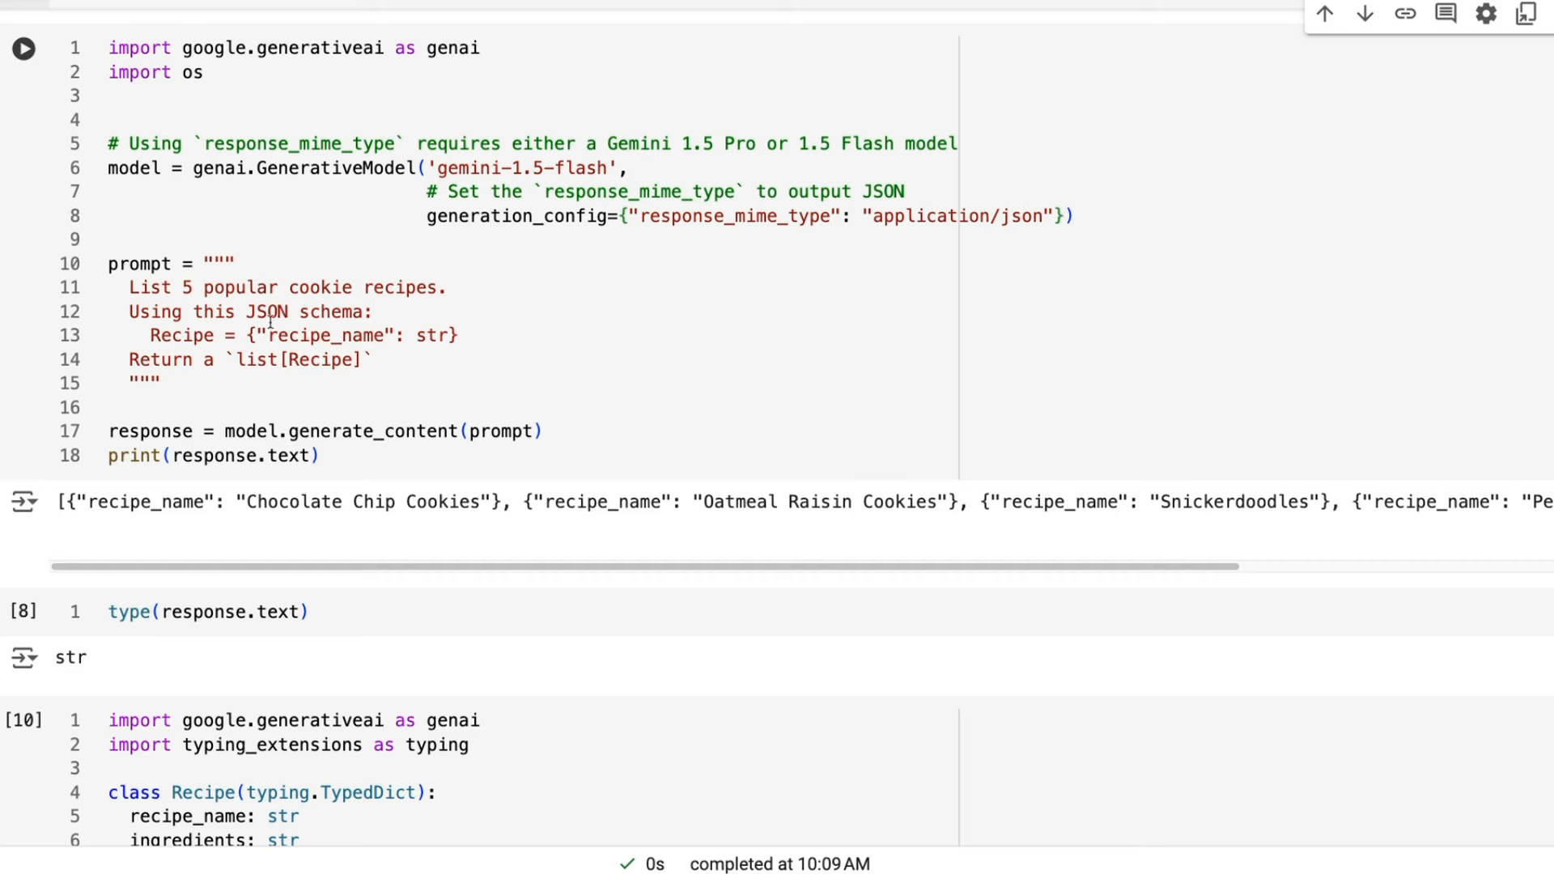
pyautogui.moveTo(206, 358)
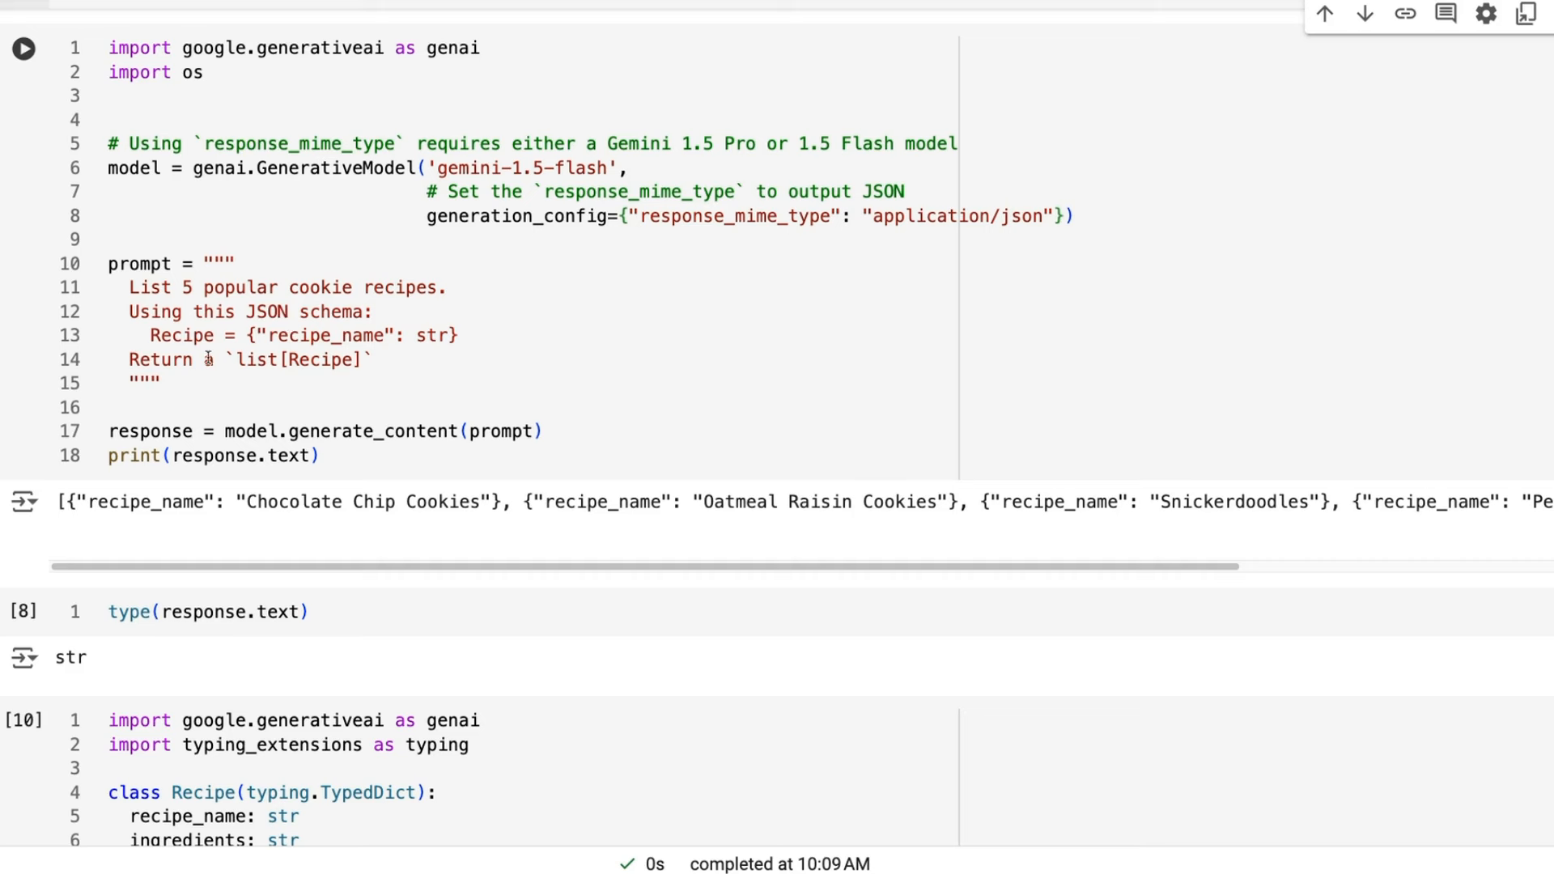
pyautogui.doubleClick(257, 358)
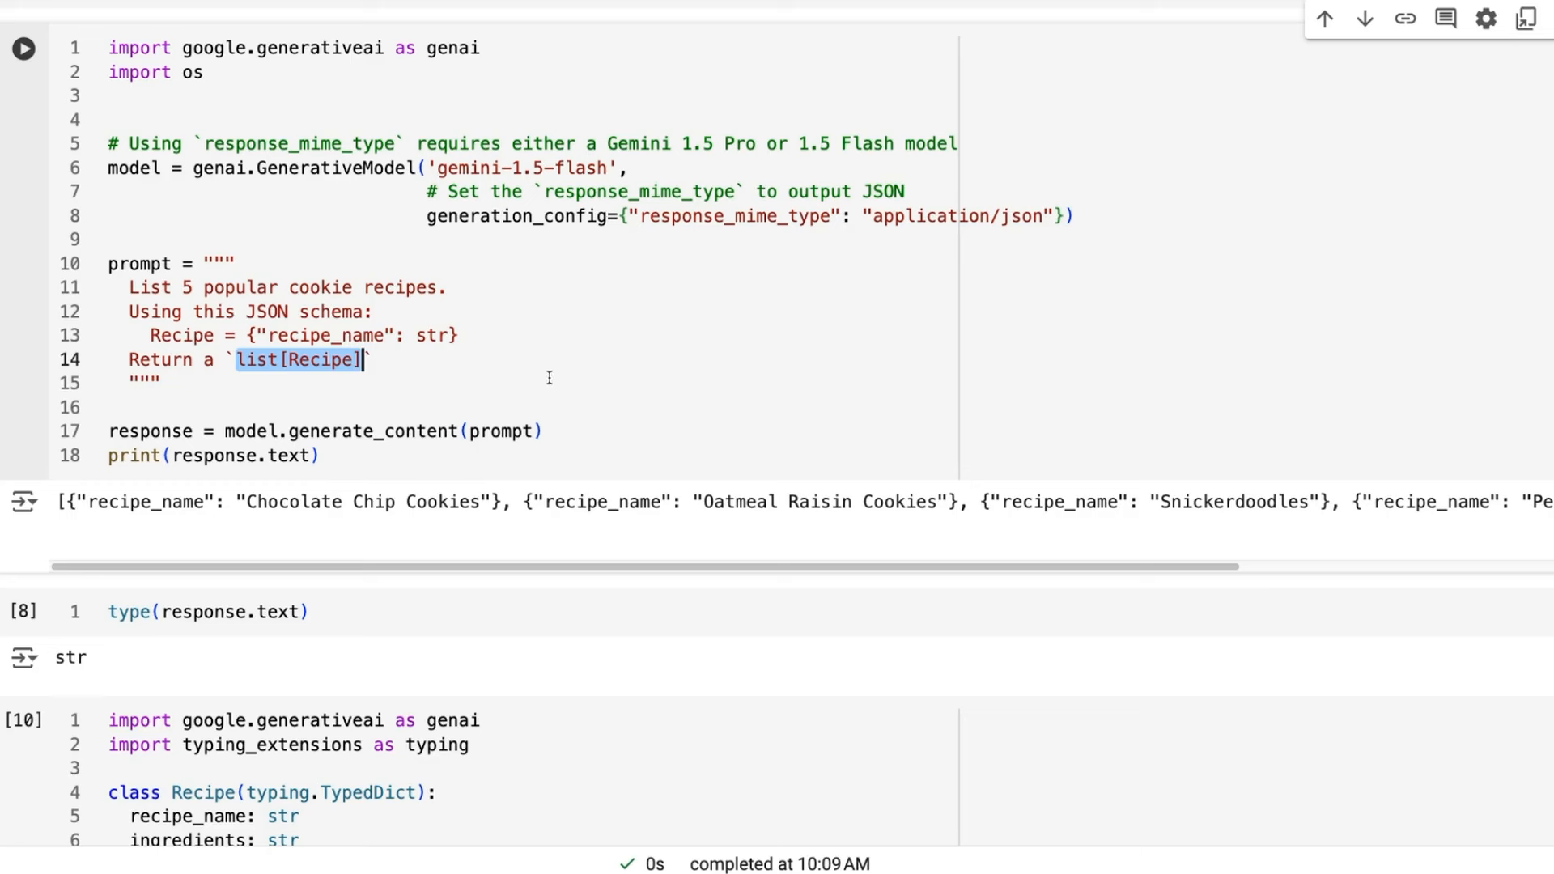
pyautogui.moveTo(394, 259)
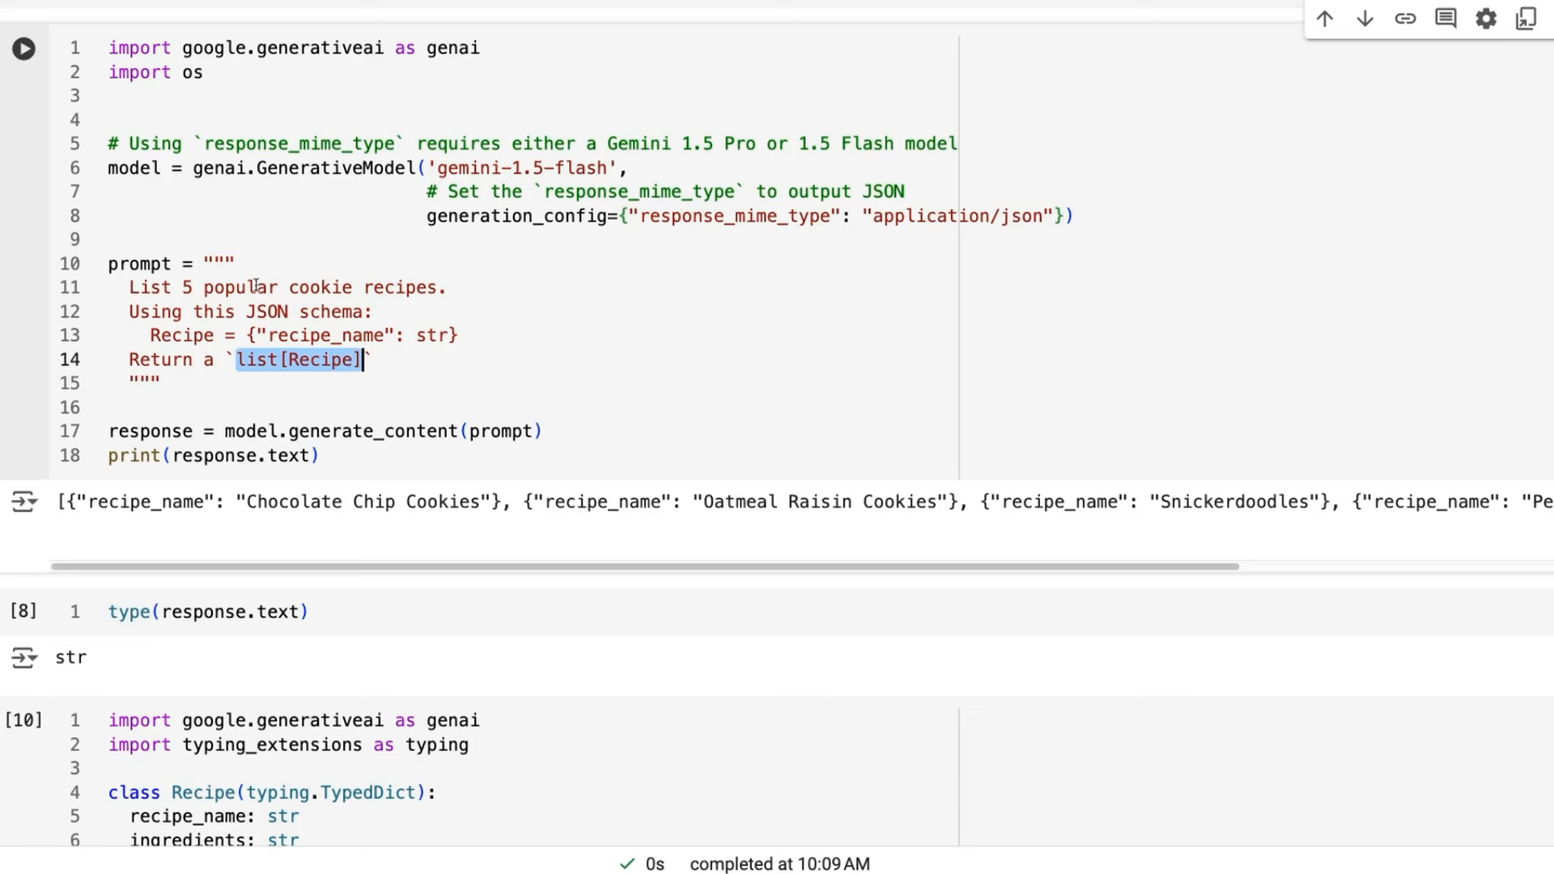
pyautogui.moveTo(186, 582)
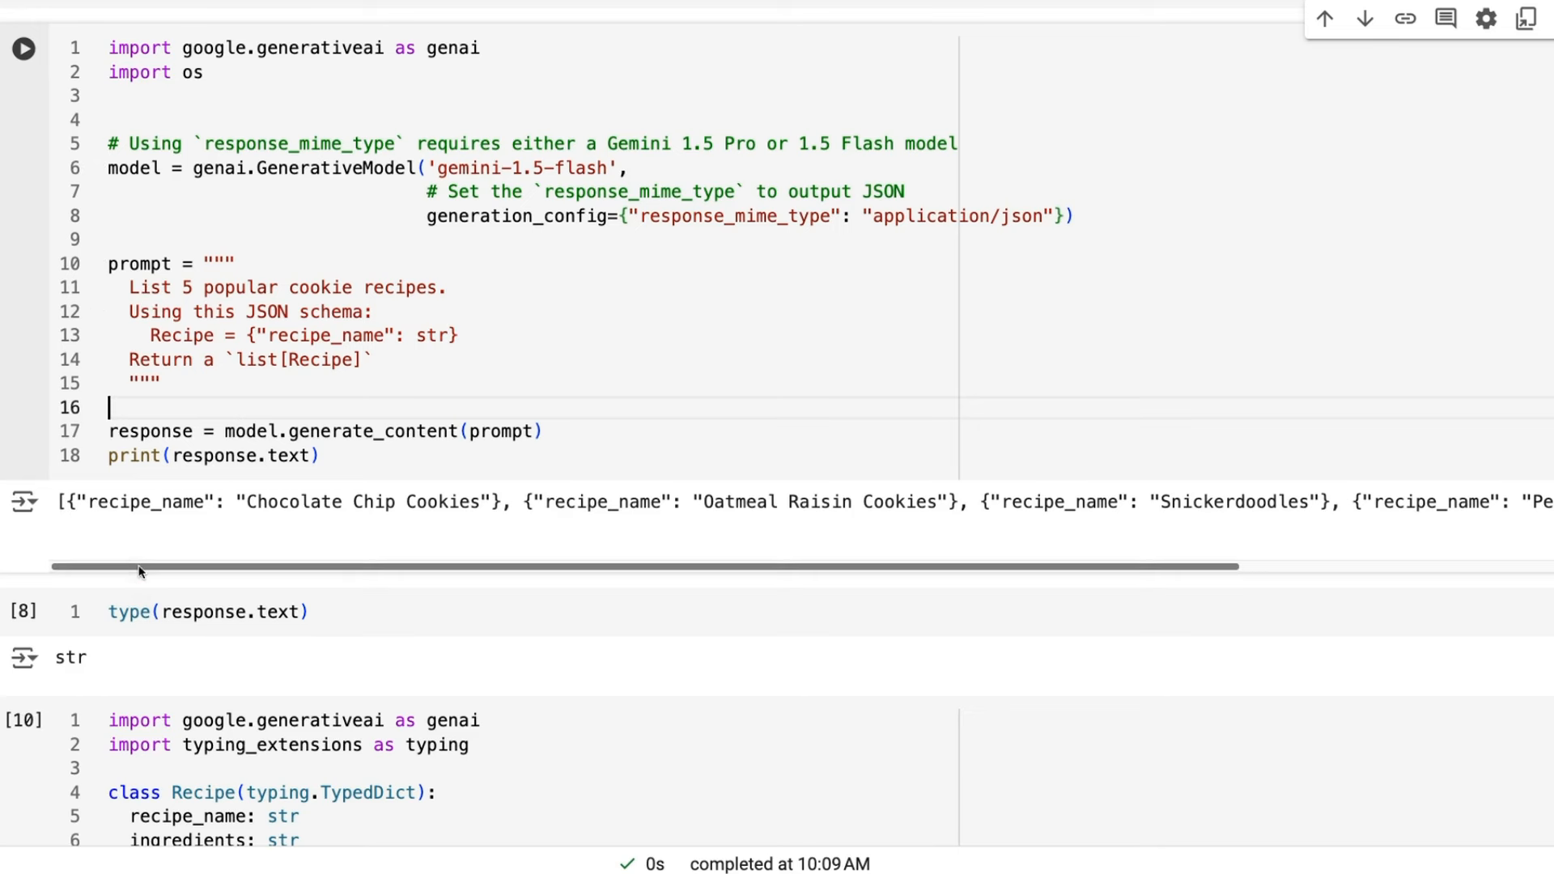
pyautogui.moveTo(139, 566); pyautogui.dragTo(221, 566)
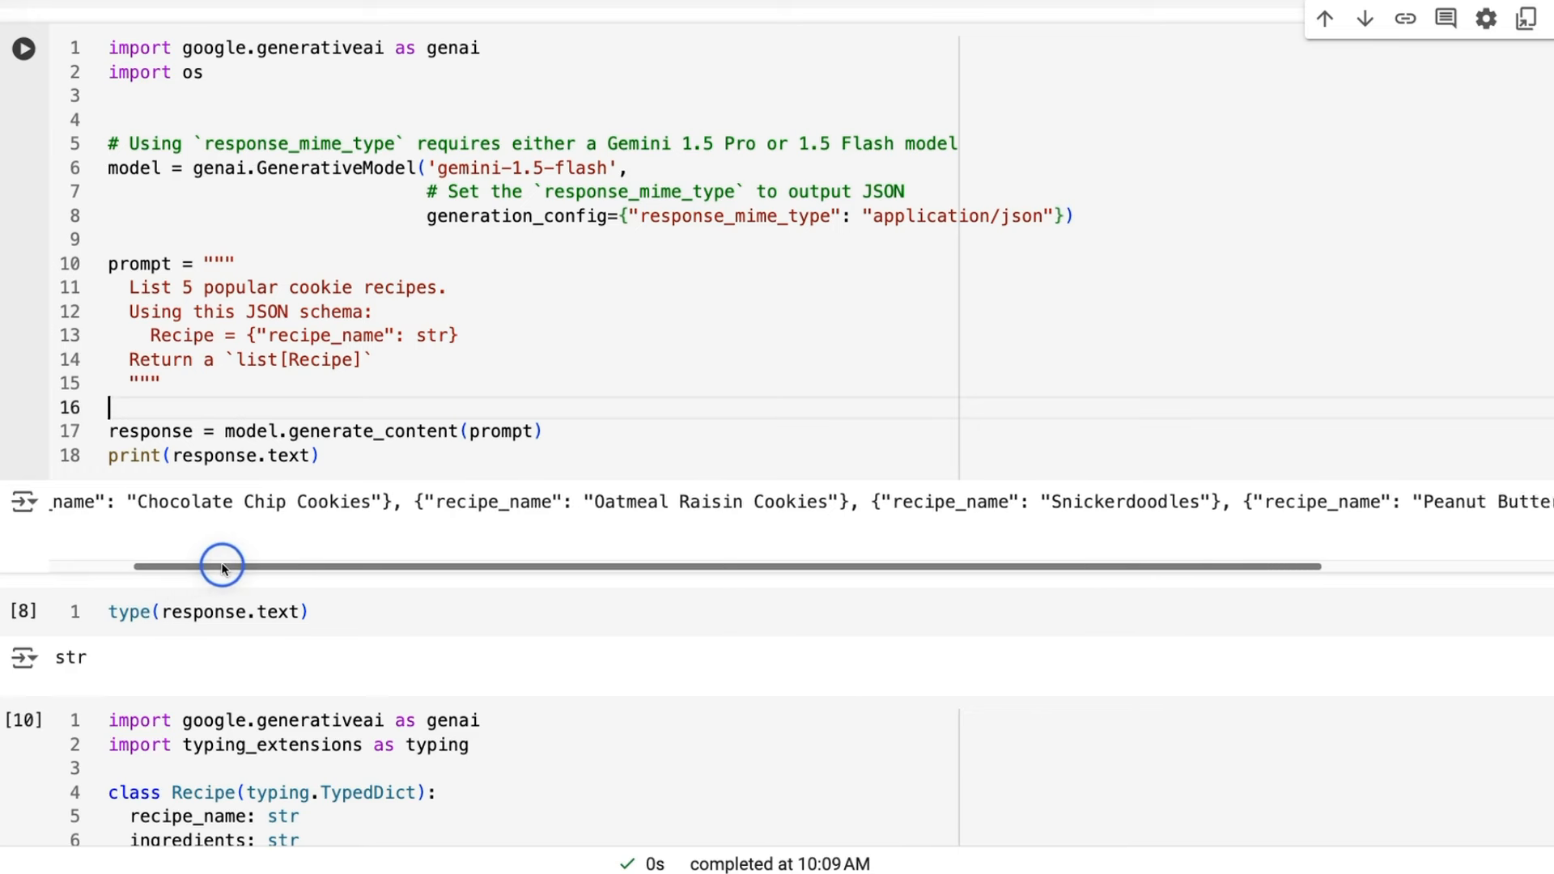
pyautogui.moveTo(220, 565); pyautogui.dragTo(573, 566)
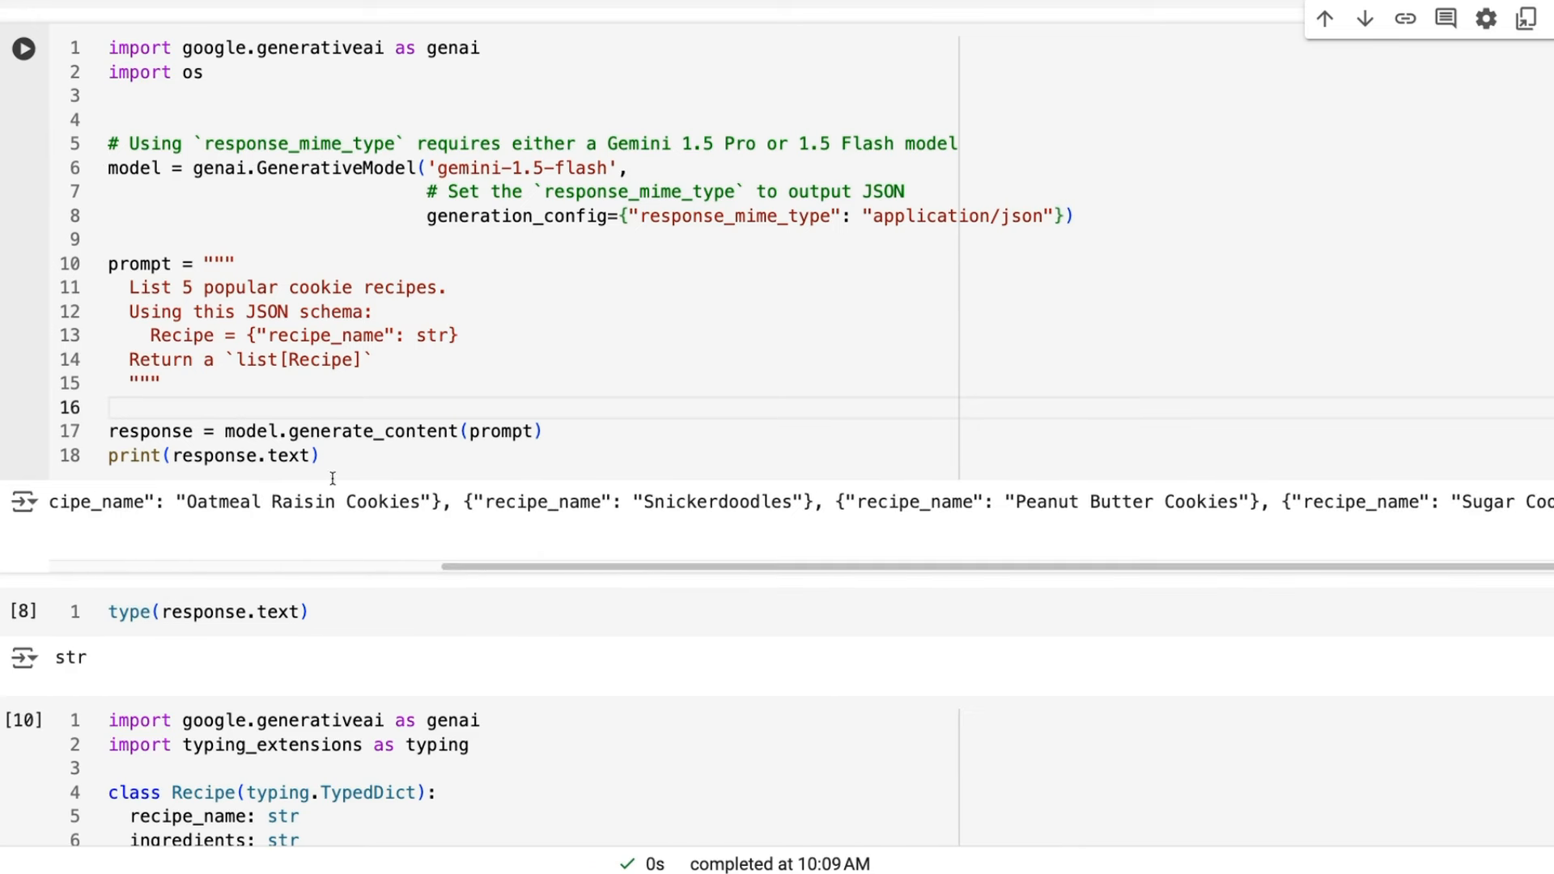
# Step: Scroll to the output's end at Sugar and Sprinkle Cookies and the pydantic heading
pyautogui.scroll(-3)
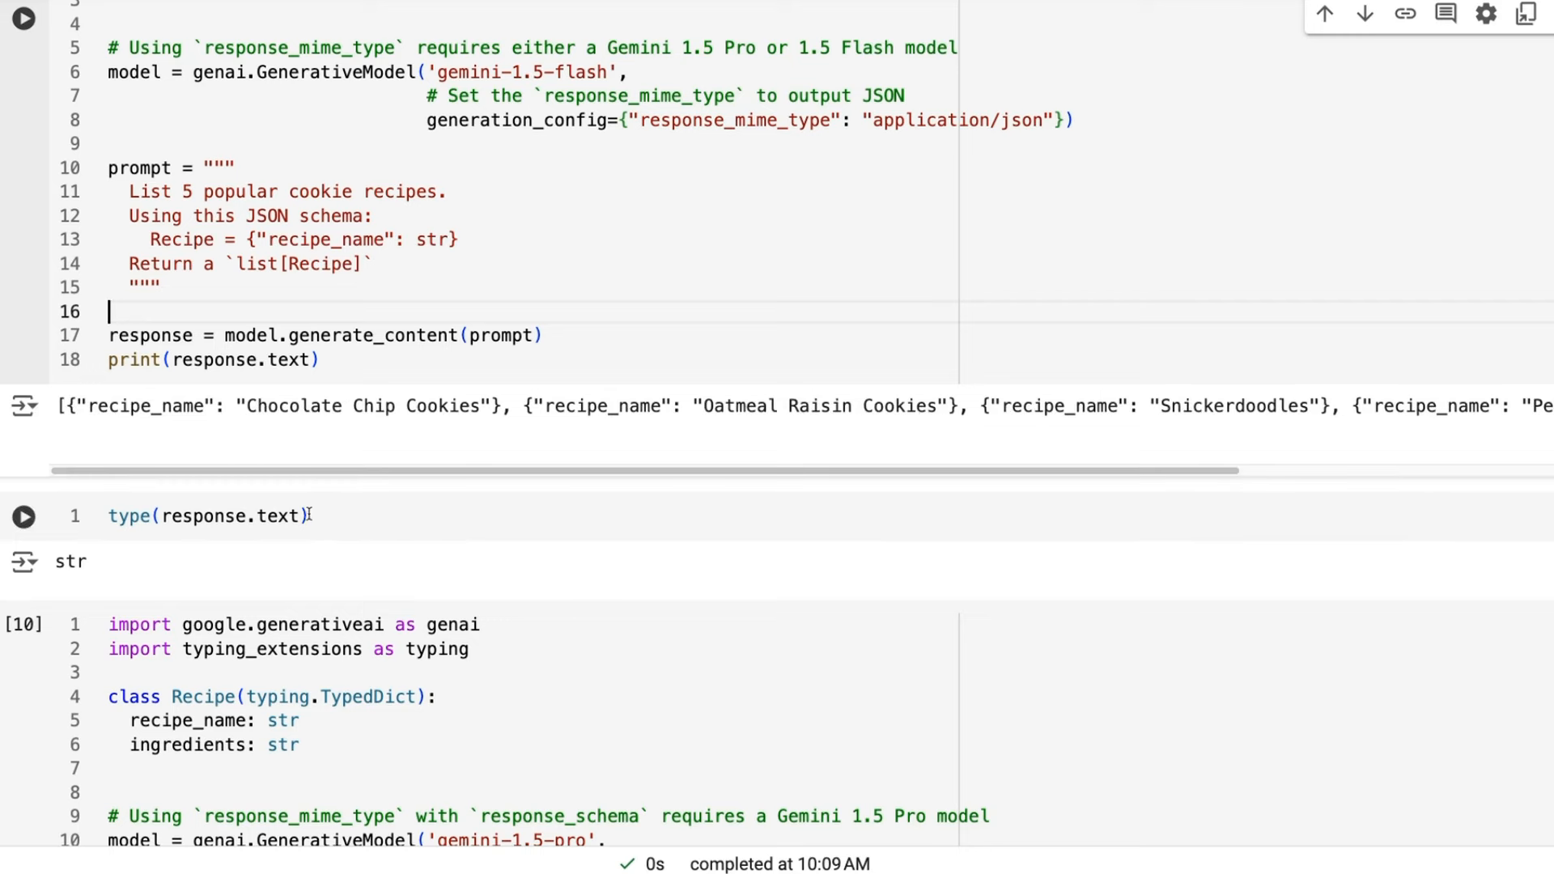
pyautogui.scroll(-3)
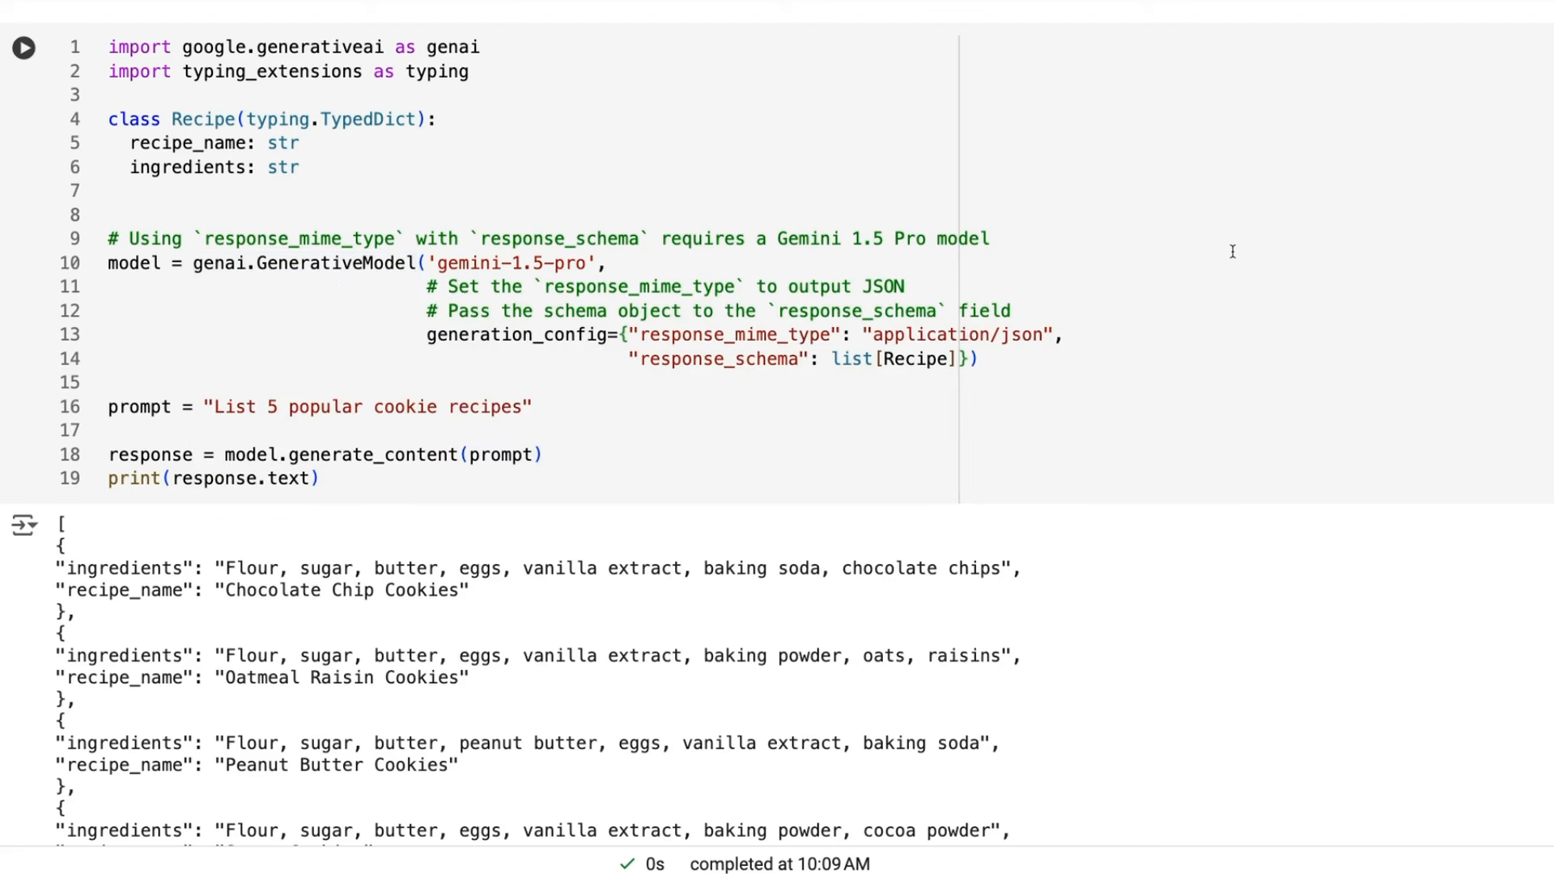
pyautogui.moveTo(1237, 203)
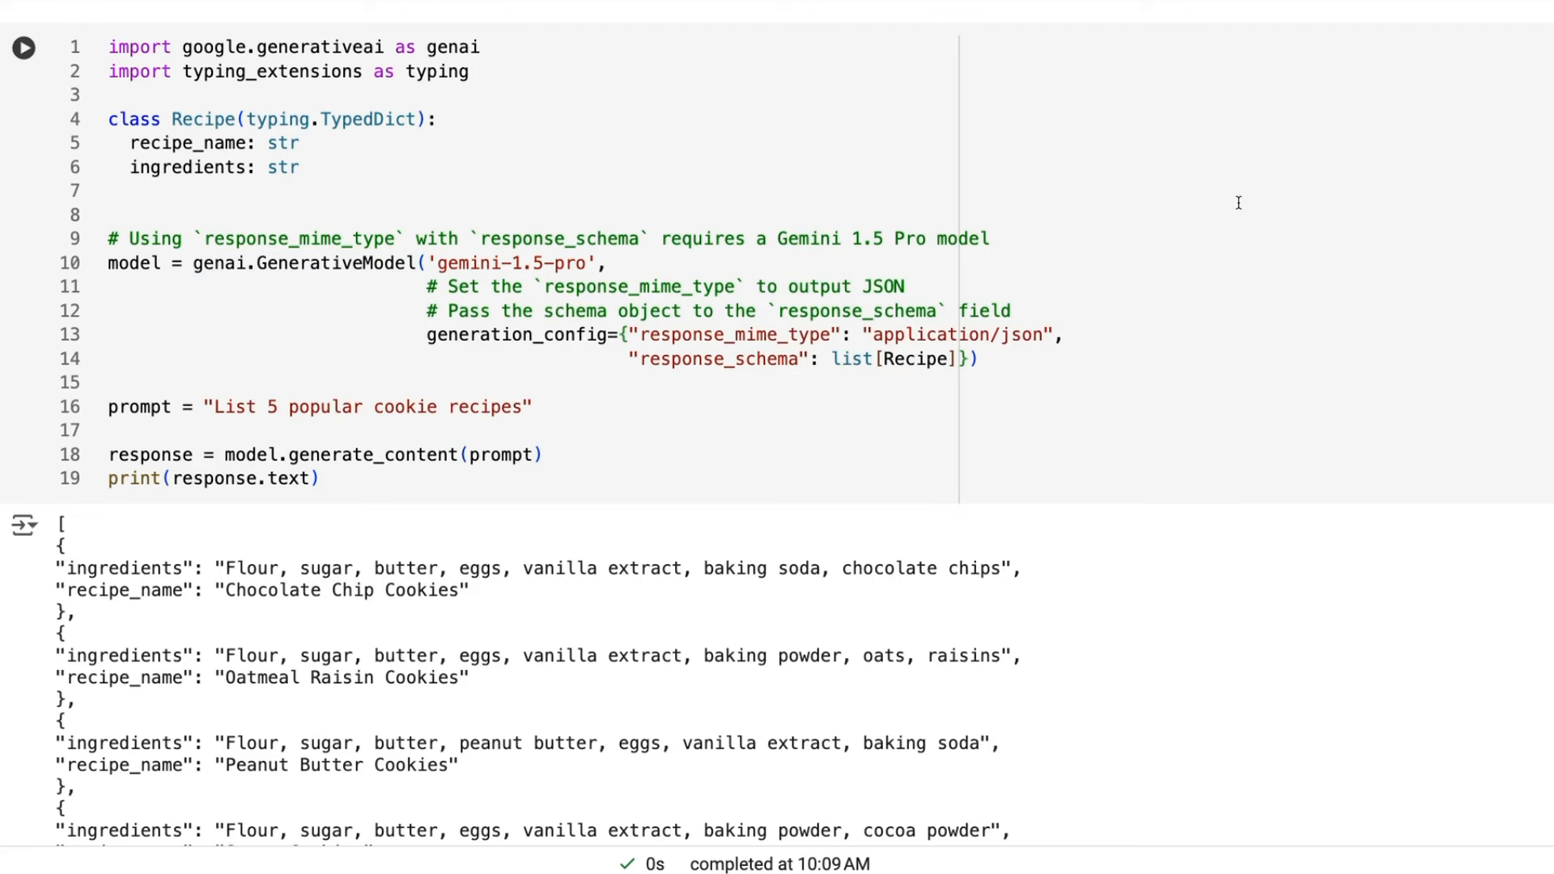
pyautogui.moveTo(616, 161)
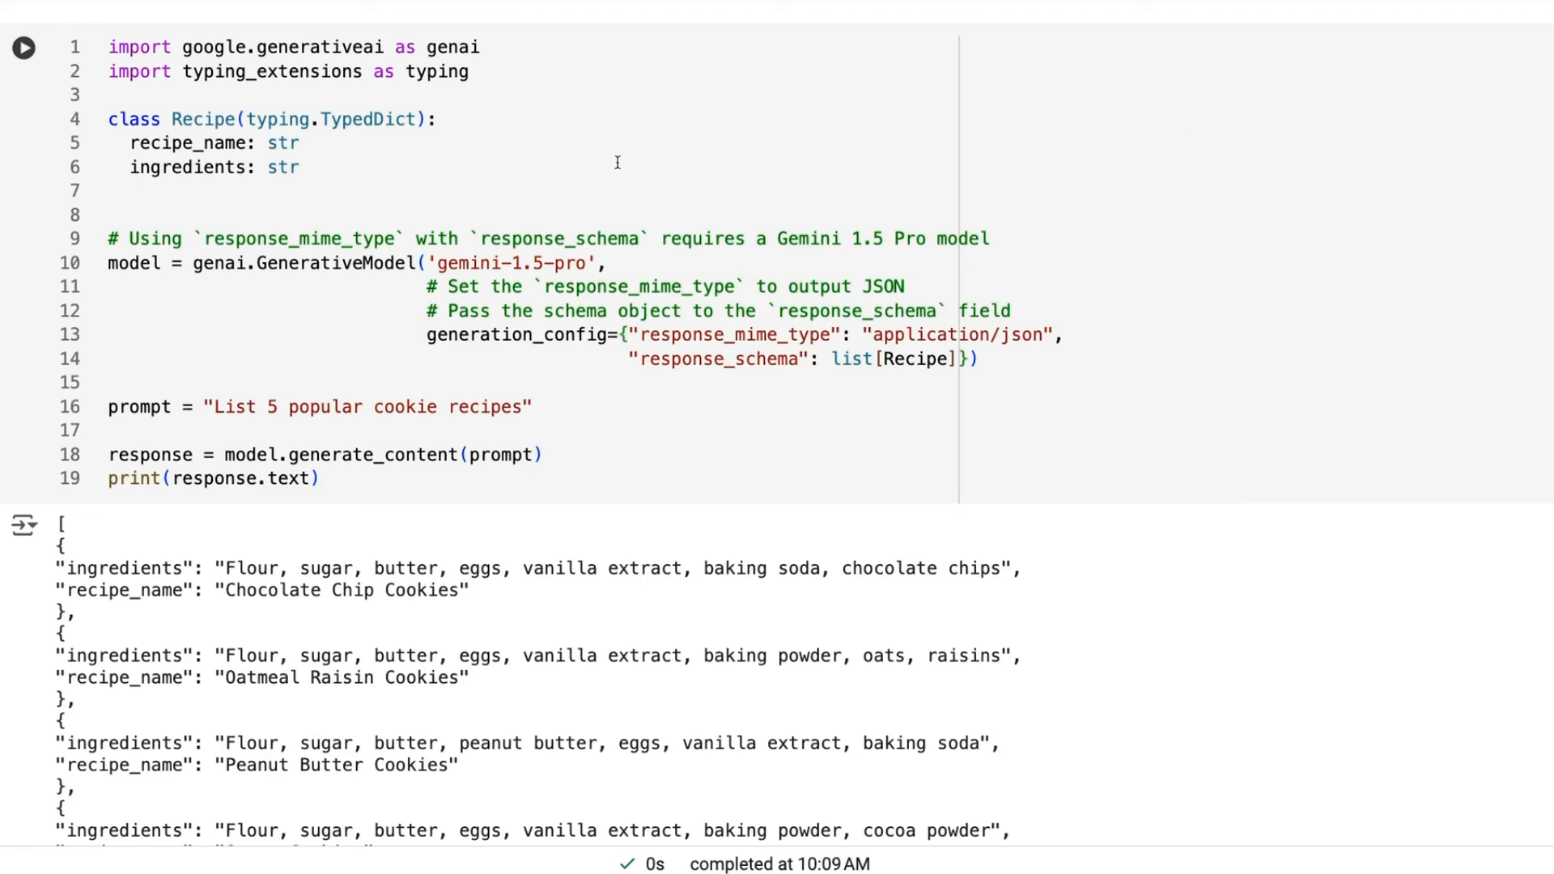
pyautogui.moveTo(1043, 332)
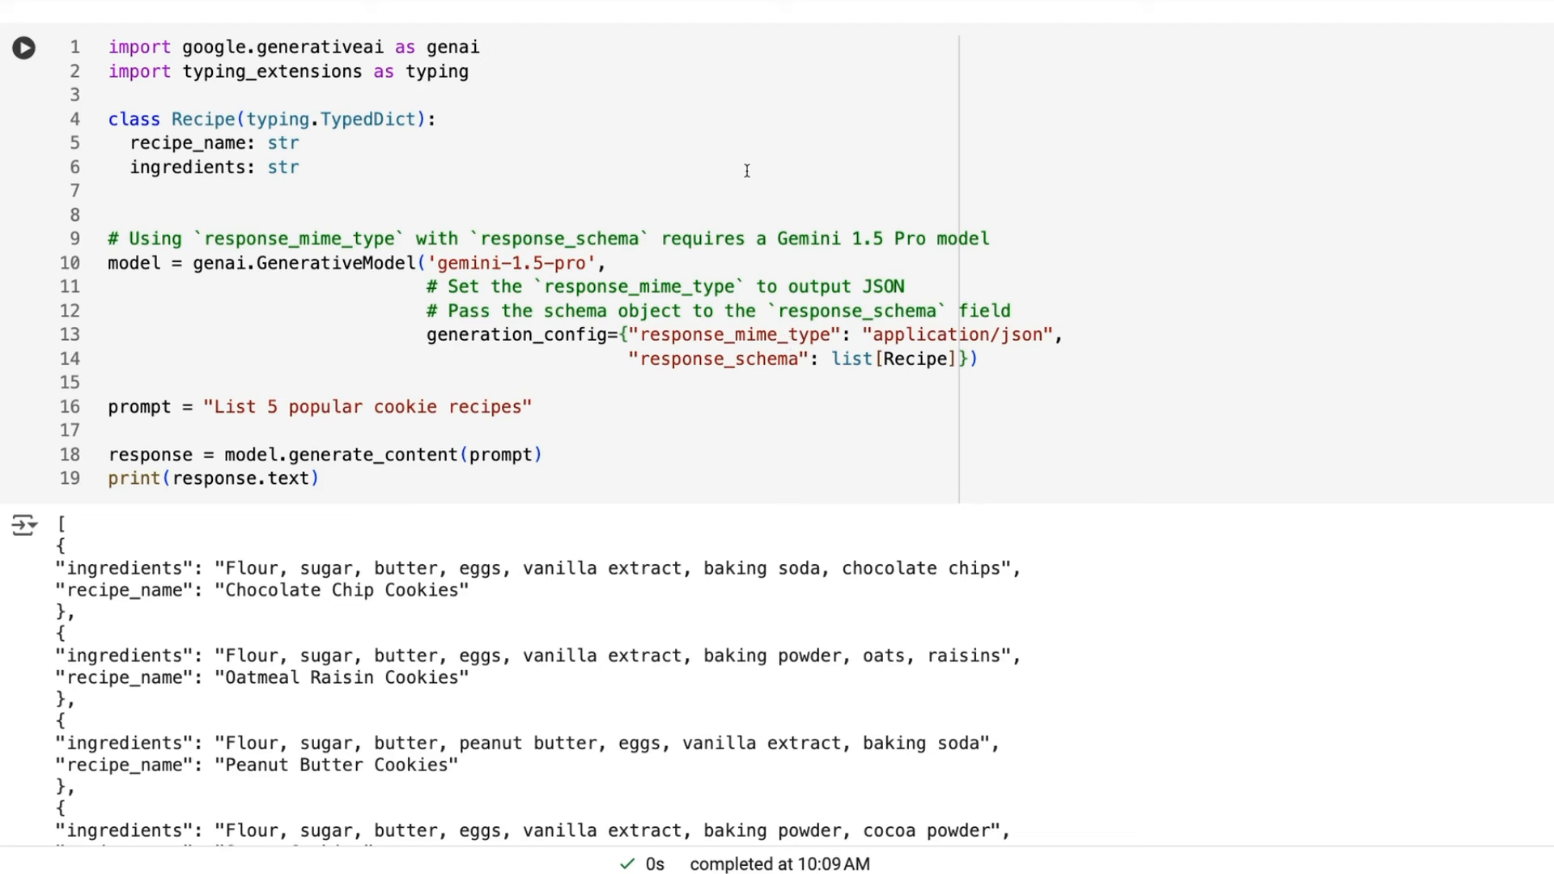
pyautogui.moveTo(913, 365)
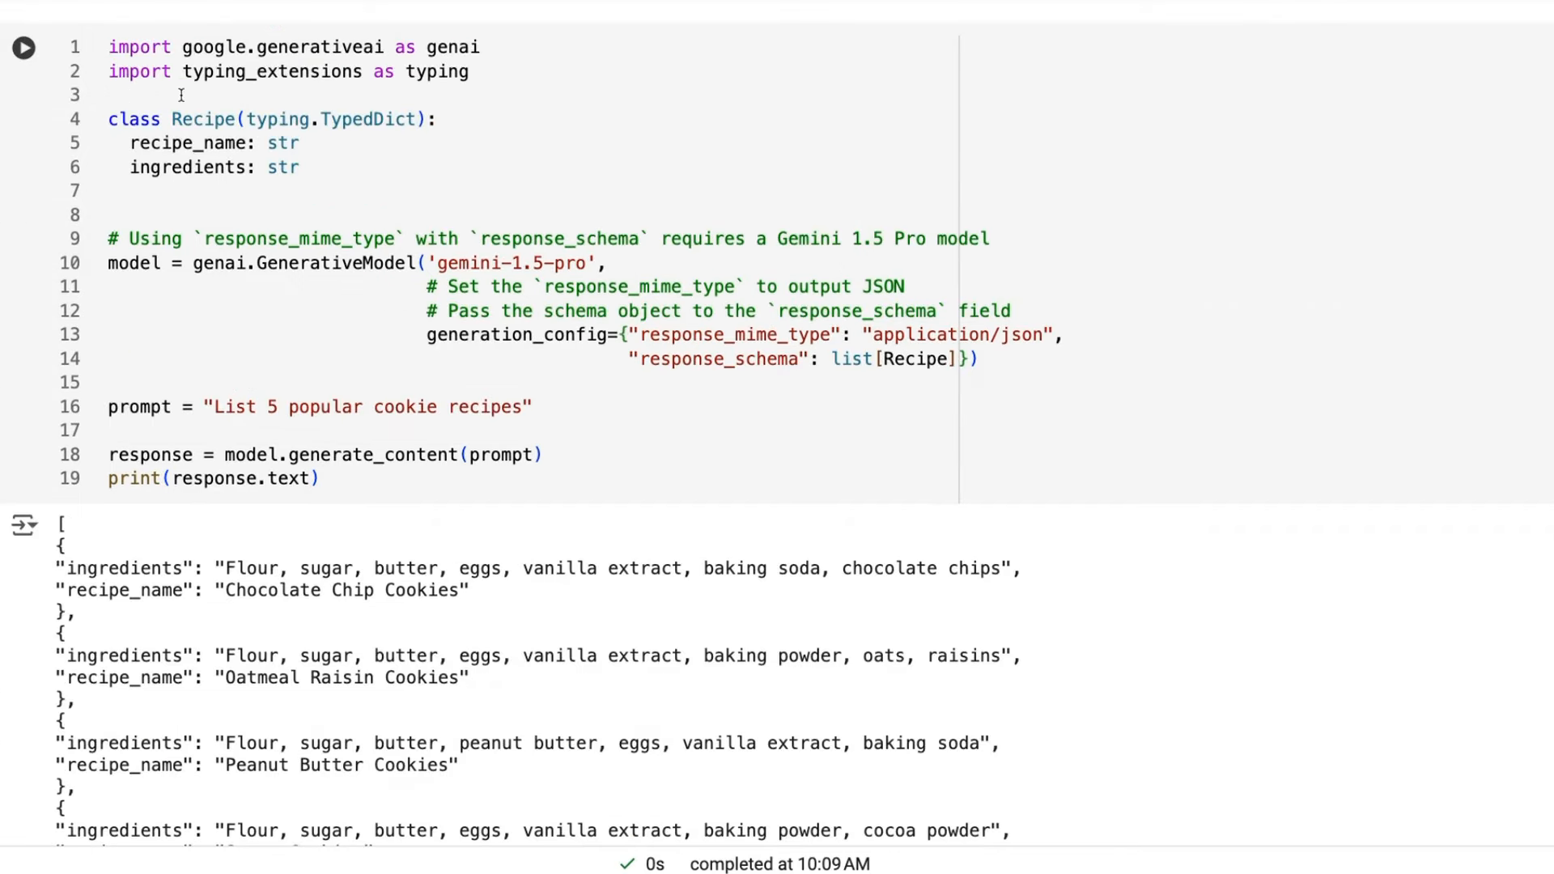
pyautogui.moveTo(136, 78)
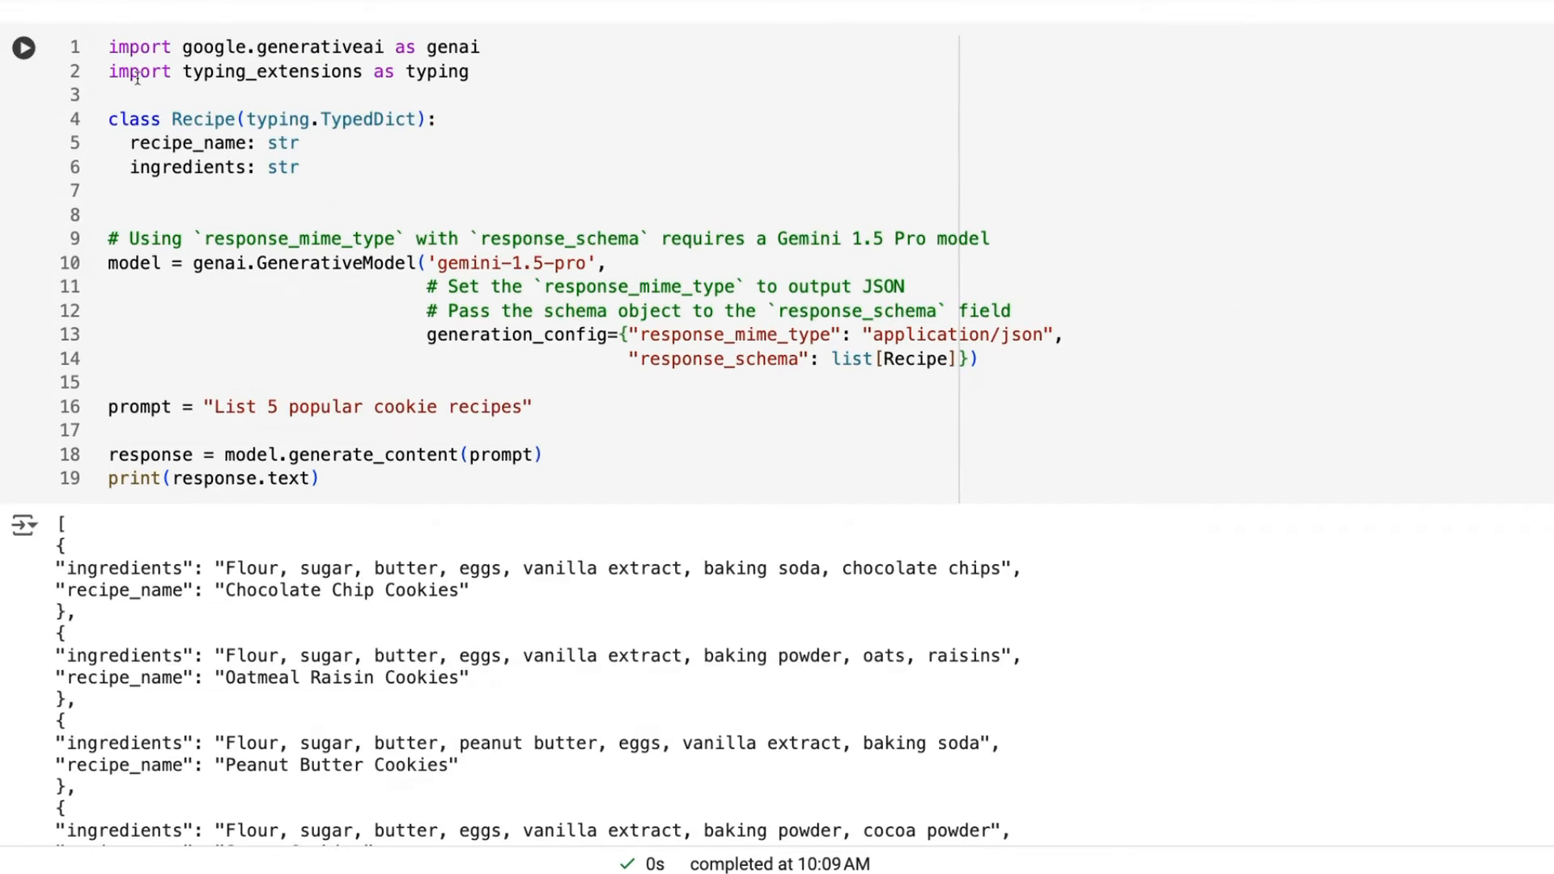
pyautogui.moveTo(205, 148)
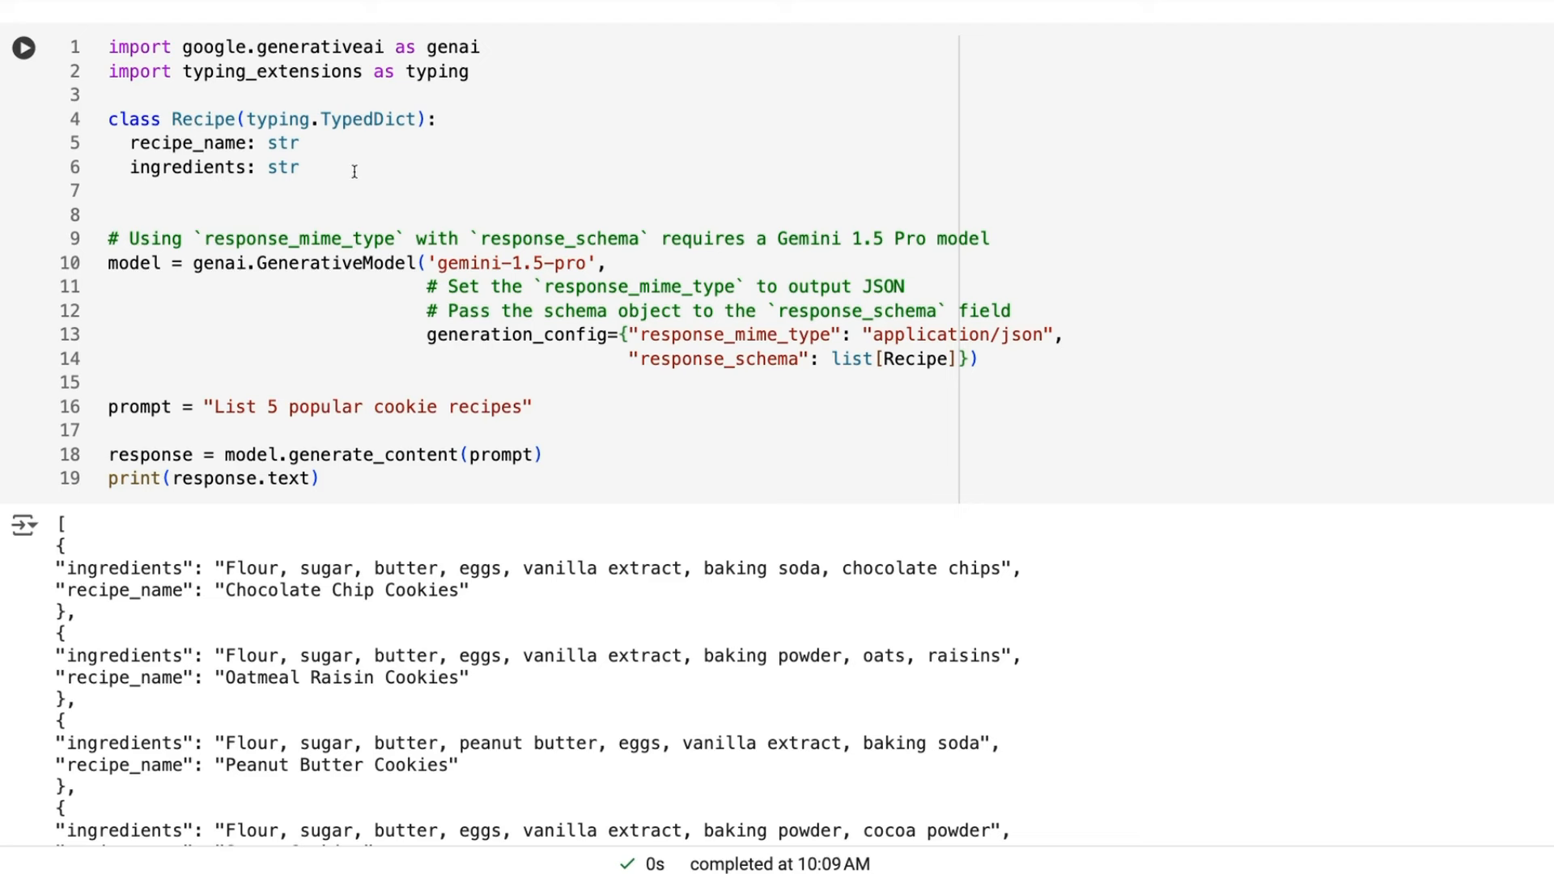
pyautogui.moveTo(361, 185)
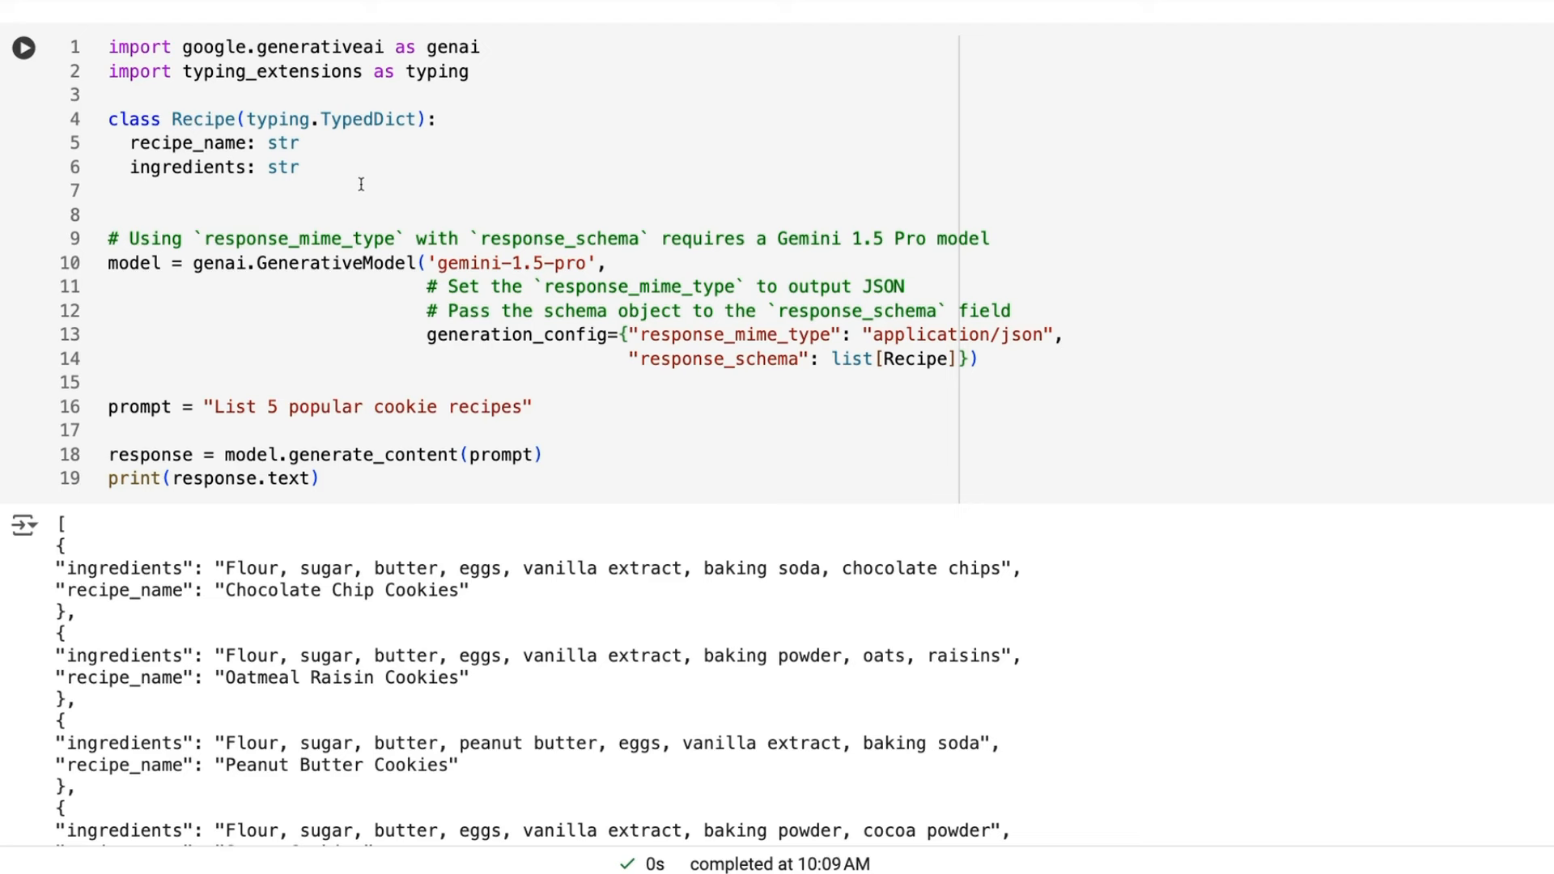
pyautogui.moveTo(203, 57)
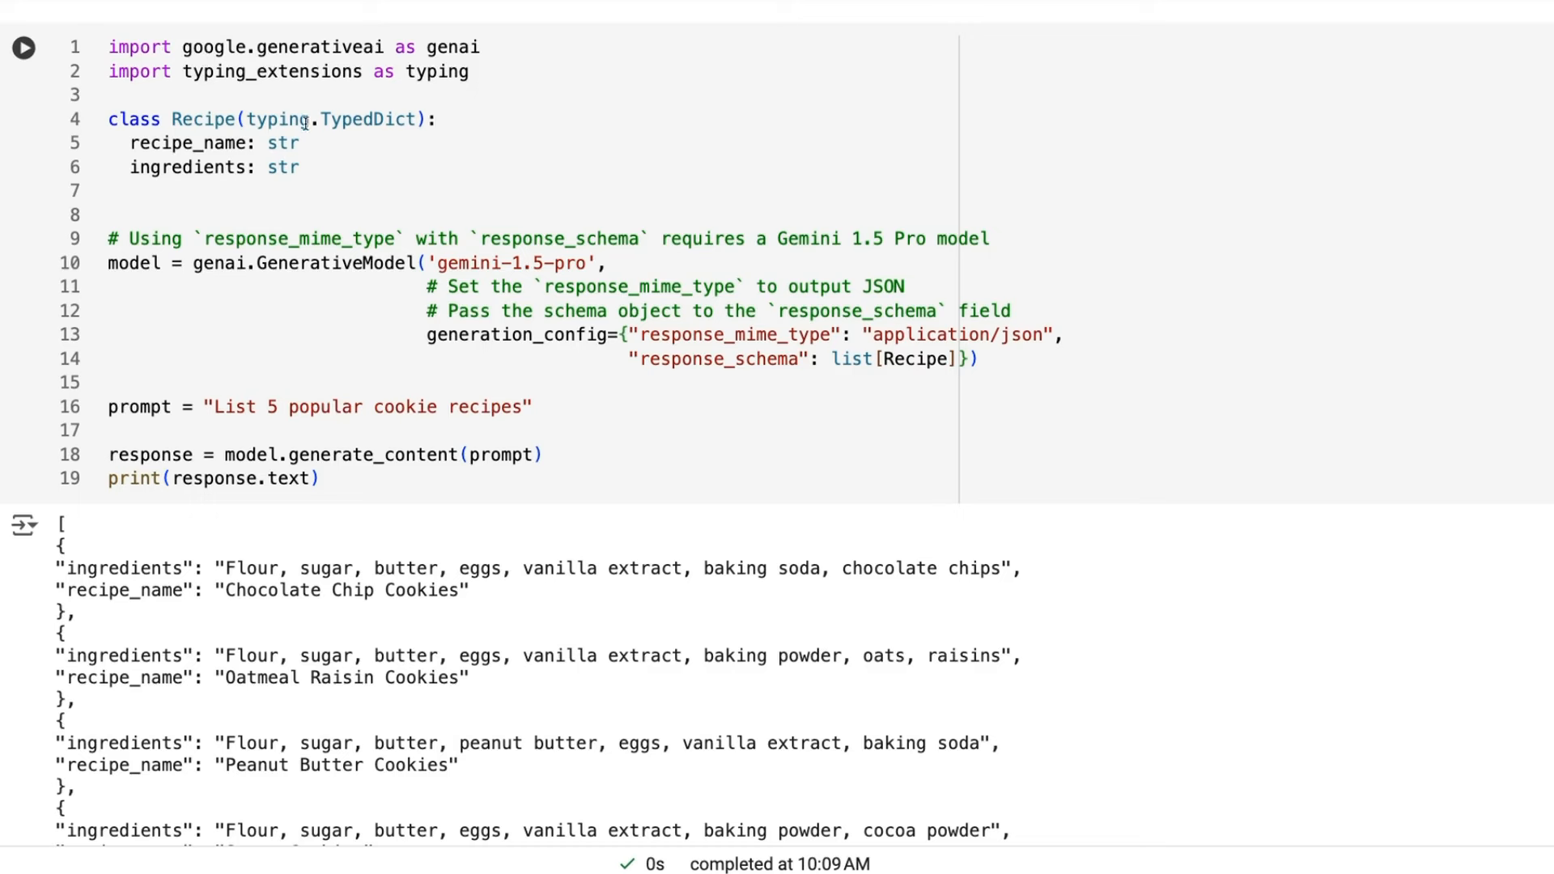
pyautogui.moveTo(293, 97)
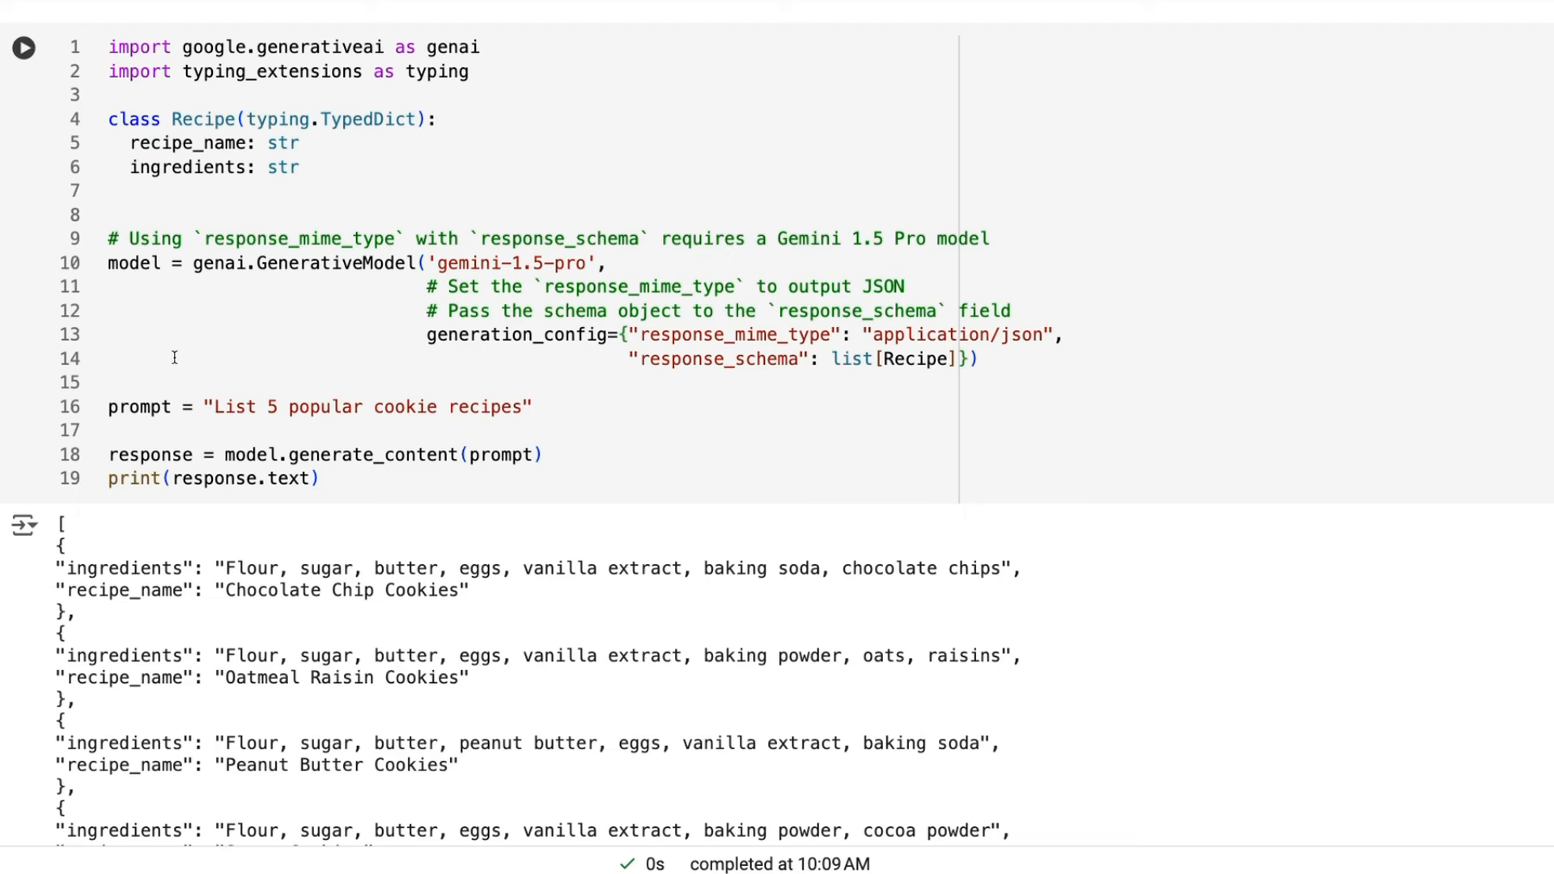
pyautogui.moveTo(361, 414)
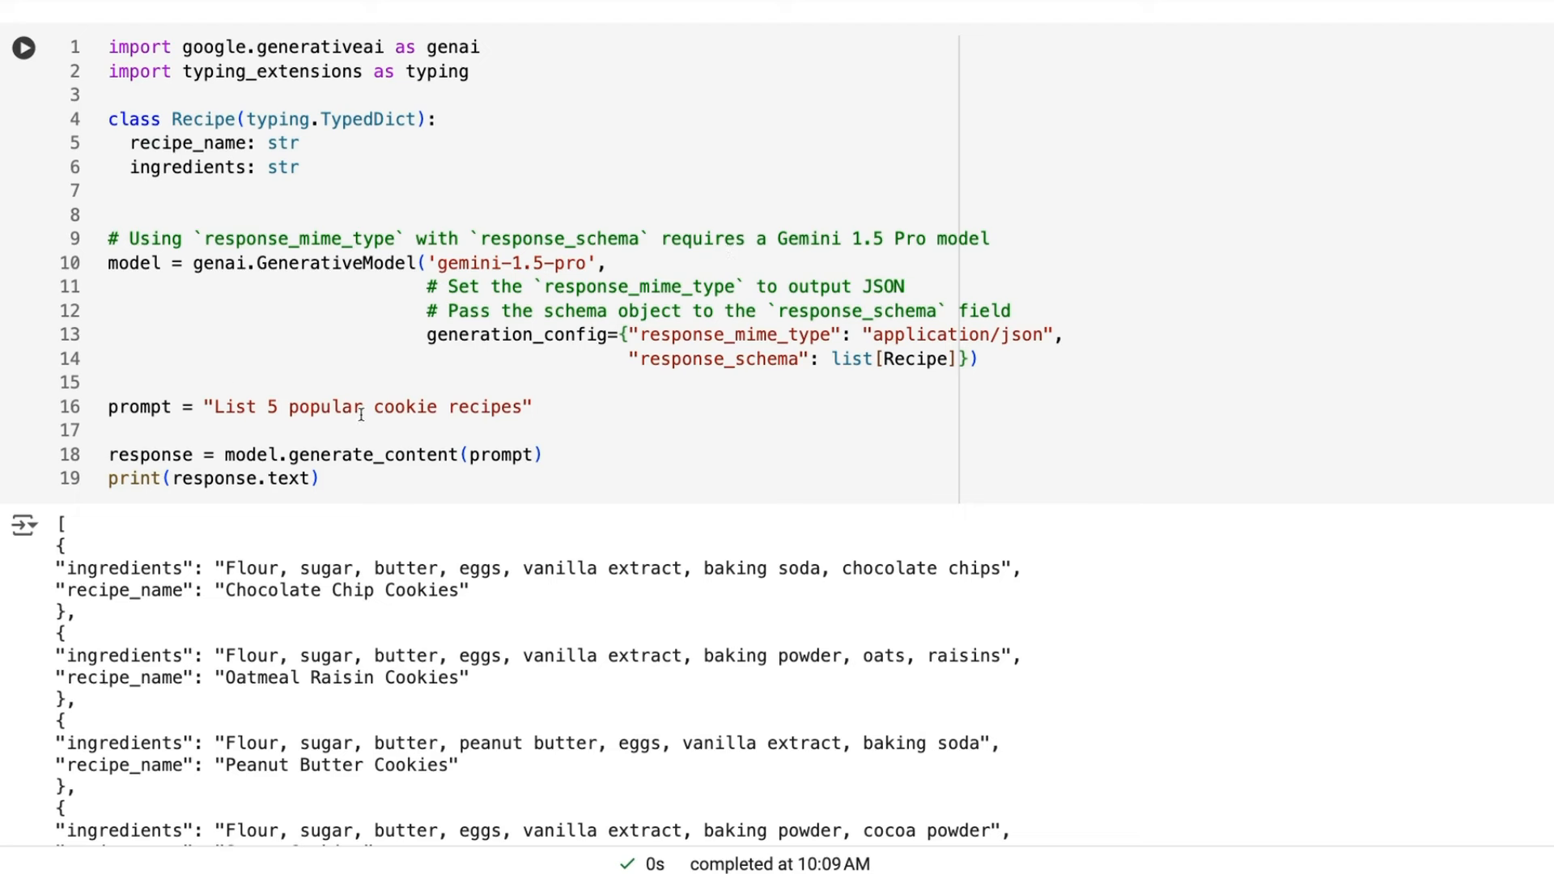
pyautogui.moveTo(570, 396)
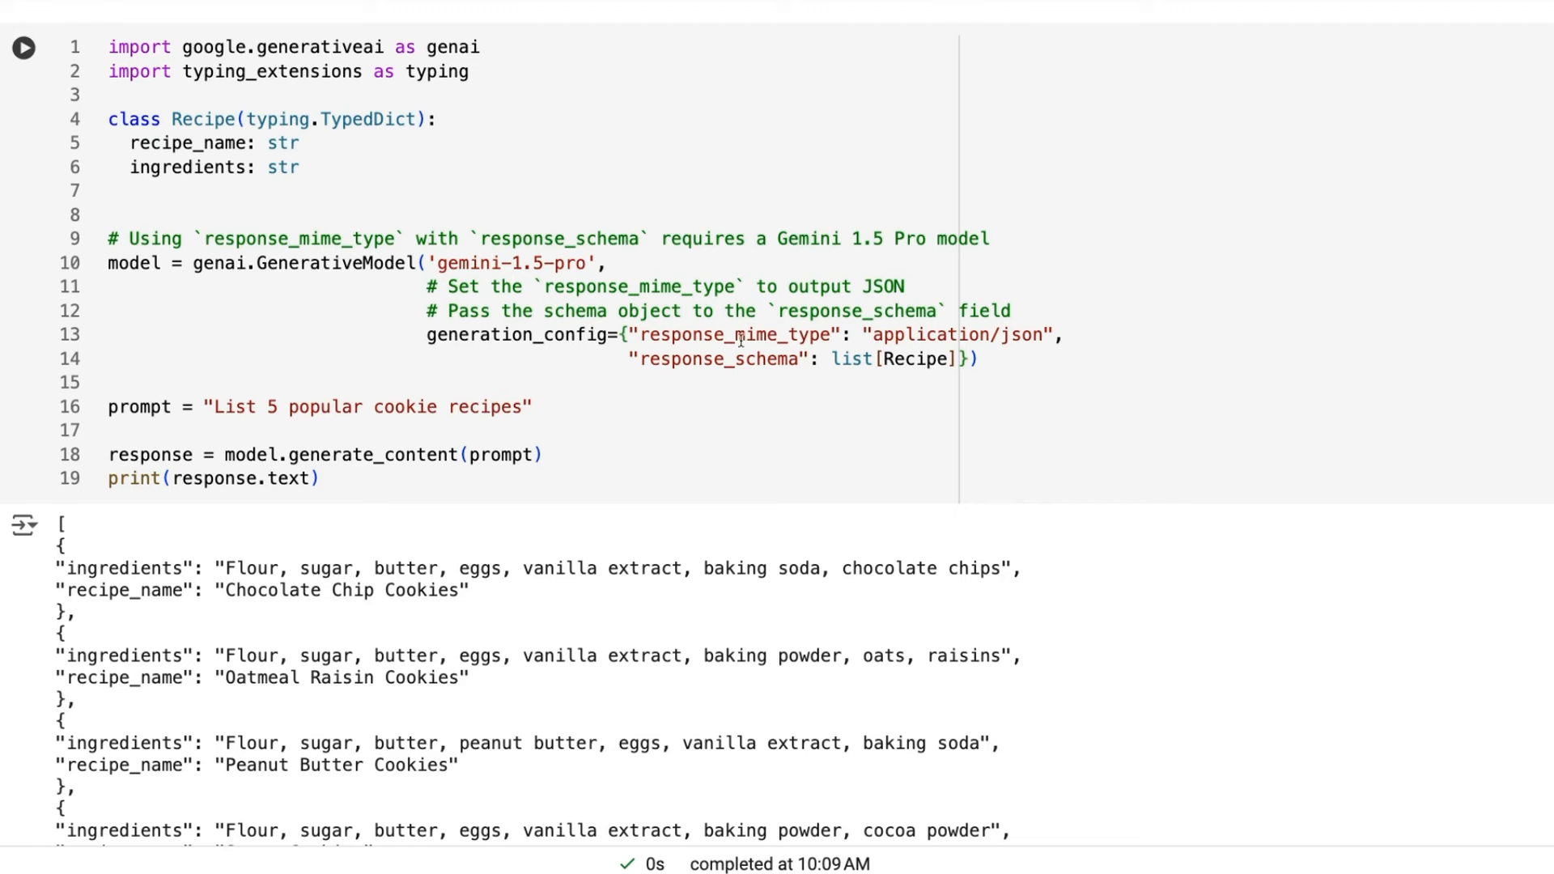
pyautogui.scroll(-3)
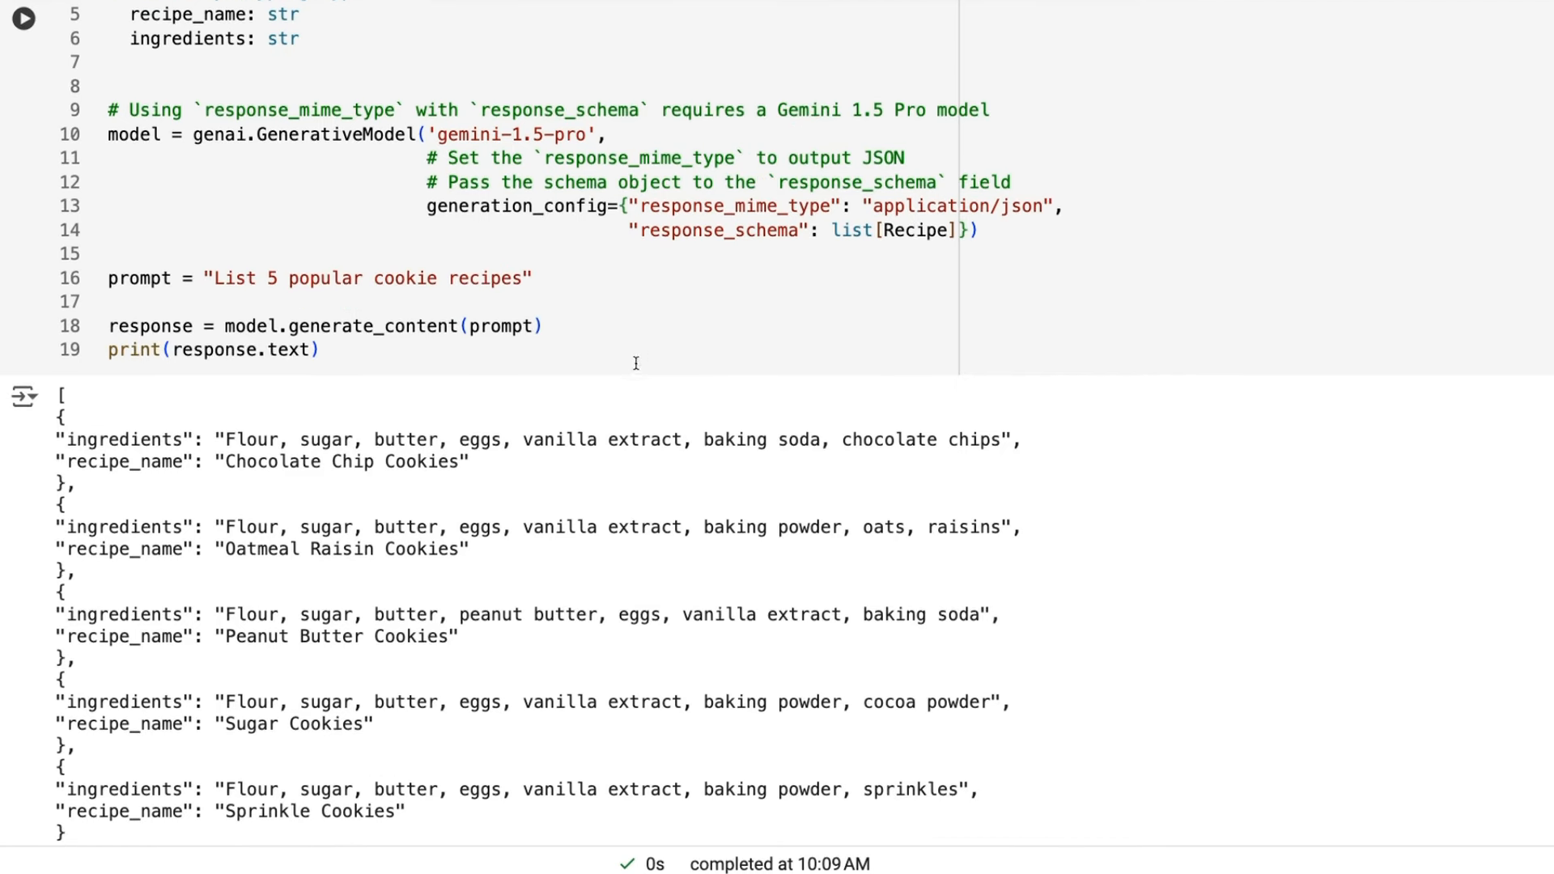
pyautogui.scroll(-3)
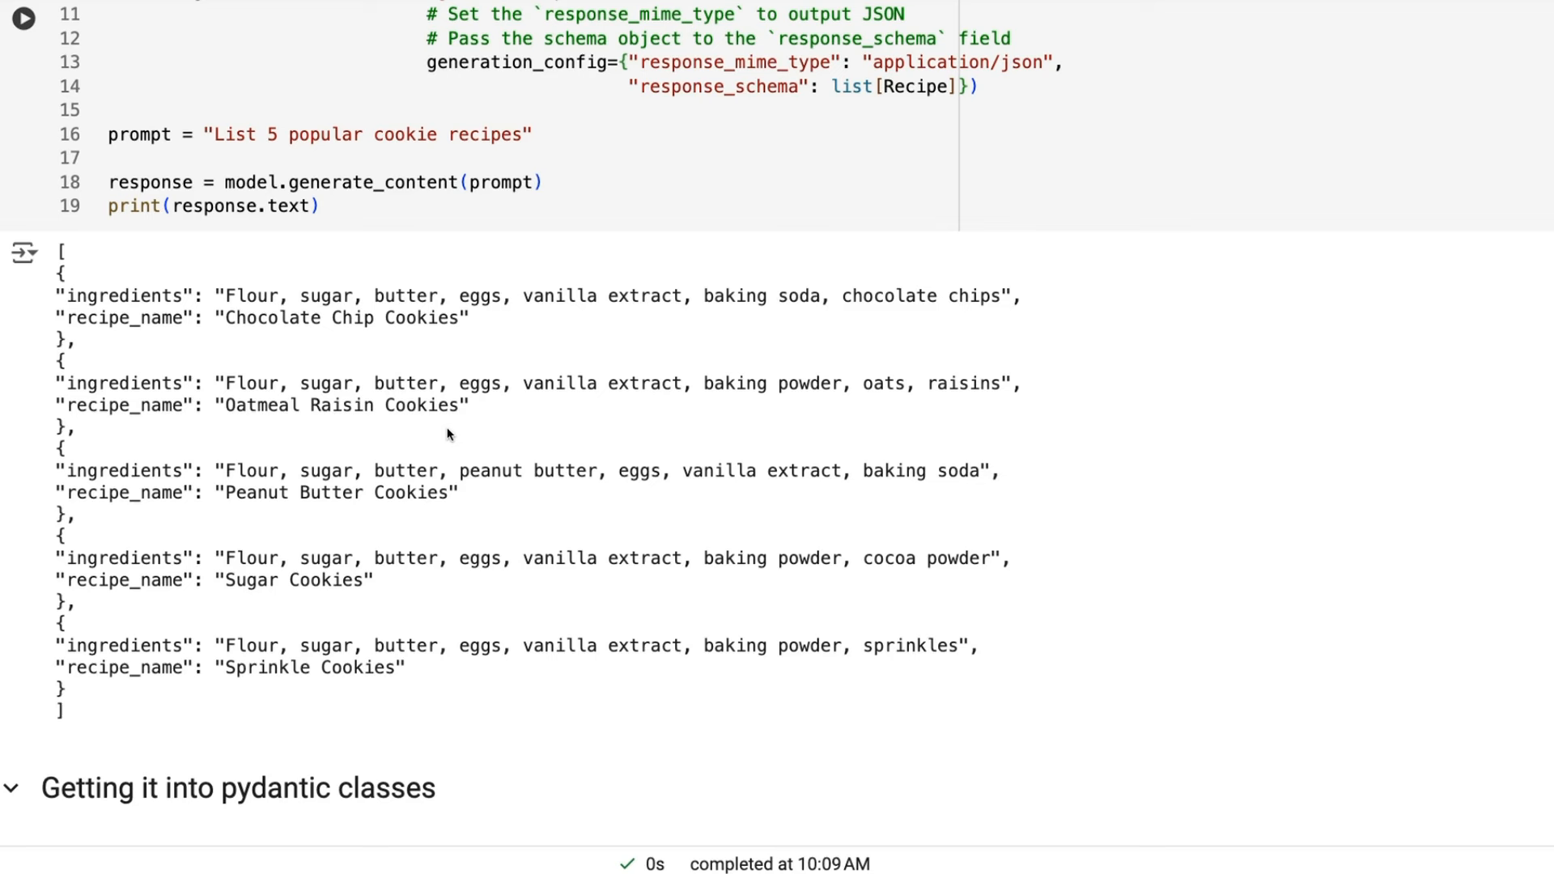
pyautogui.moveTo(292, 374)
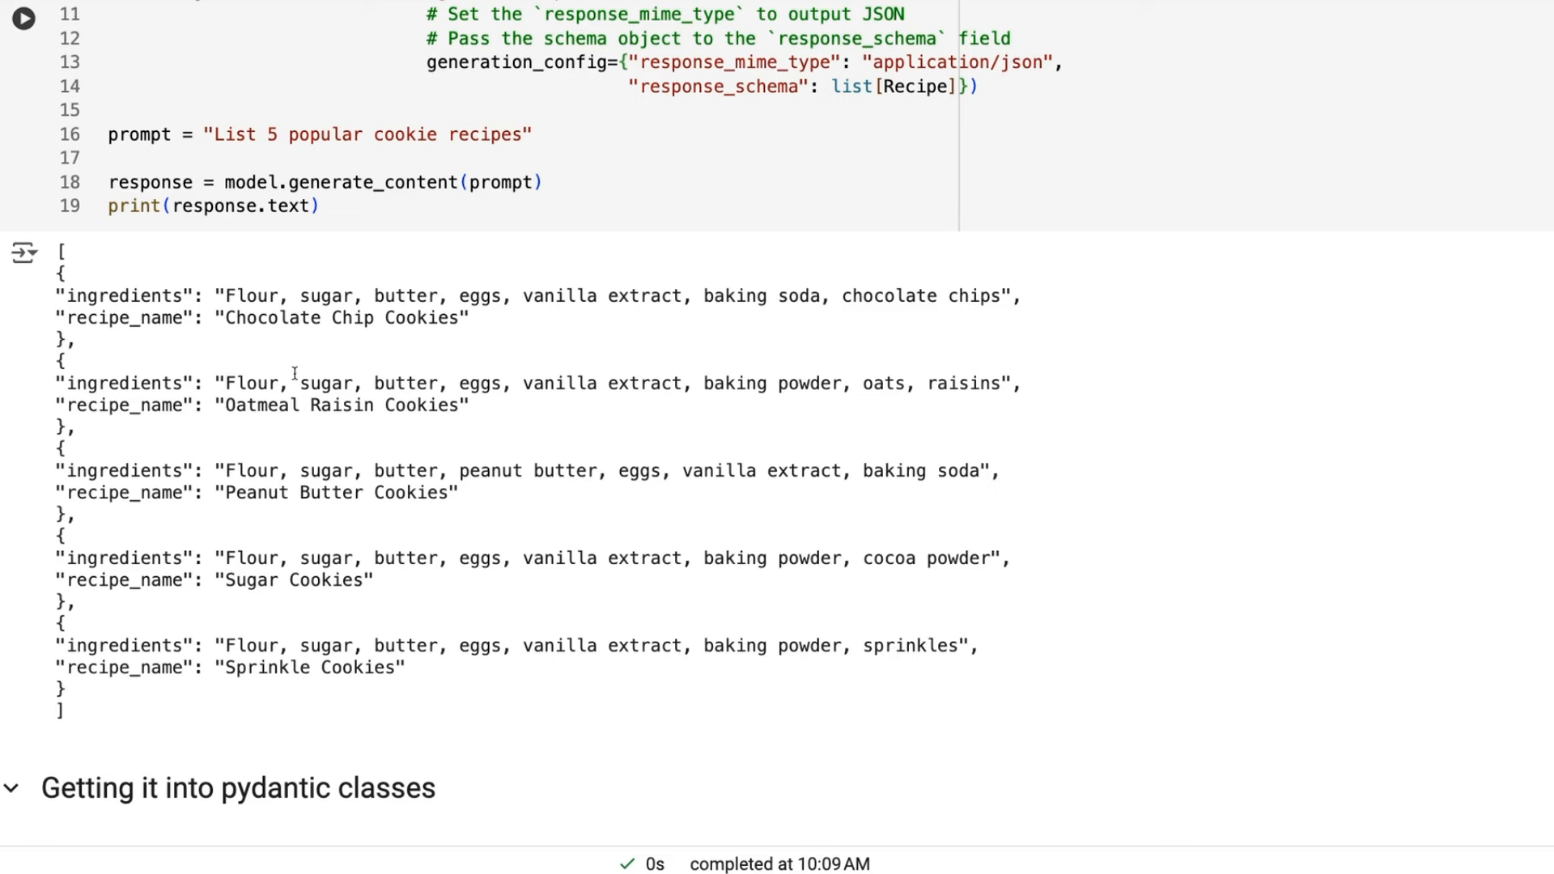
# Step: Scroll through the RecipeList cell to its five printed recipes and Chocolate Chip Cookies
pyautogui.scroll(-3)
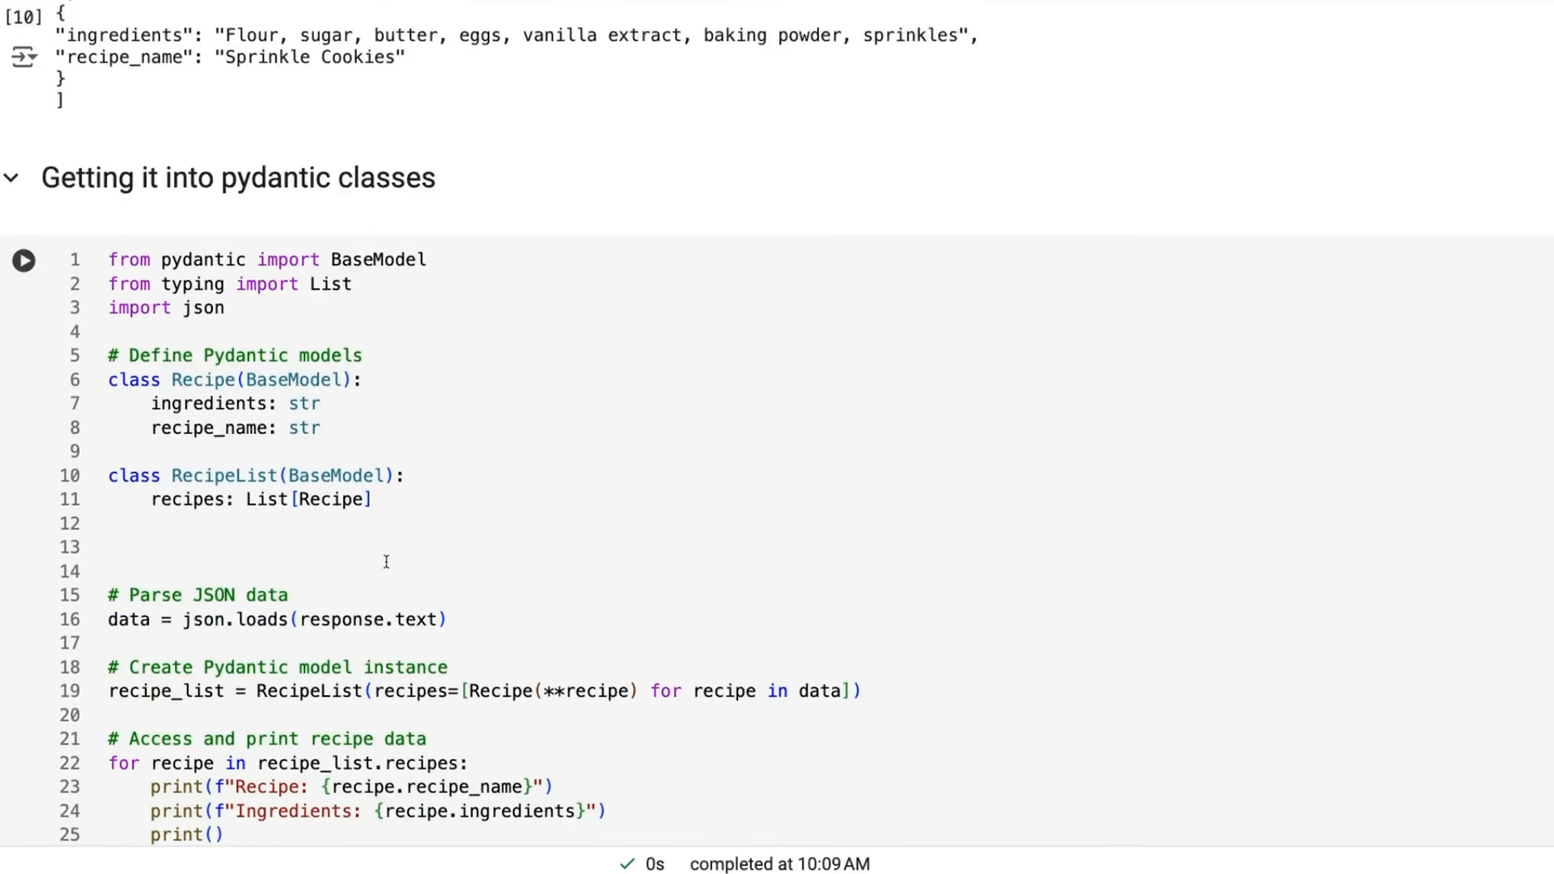
pyautogui.scroll(-3)
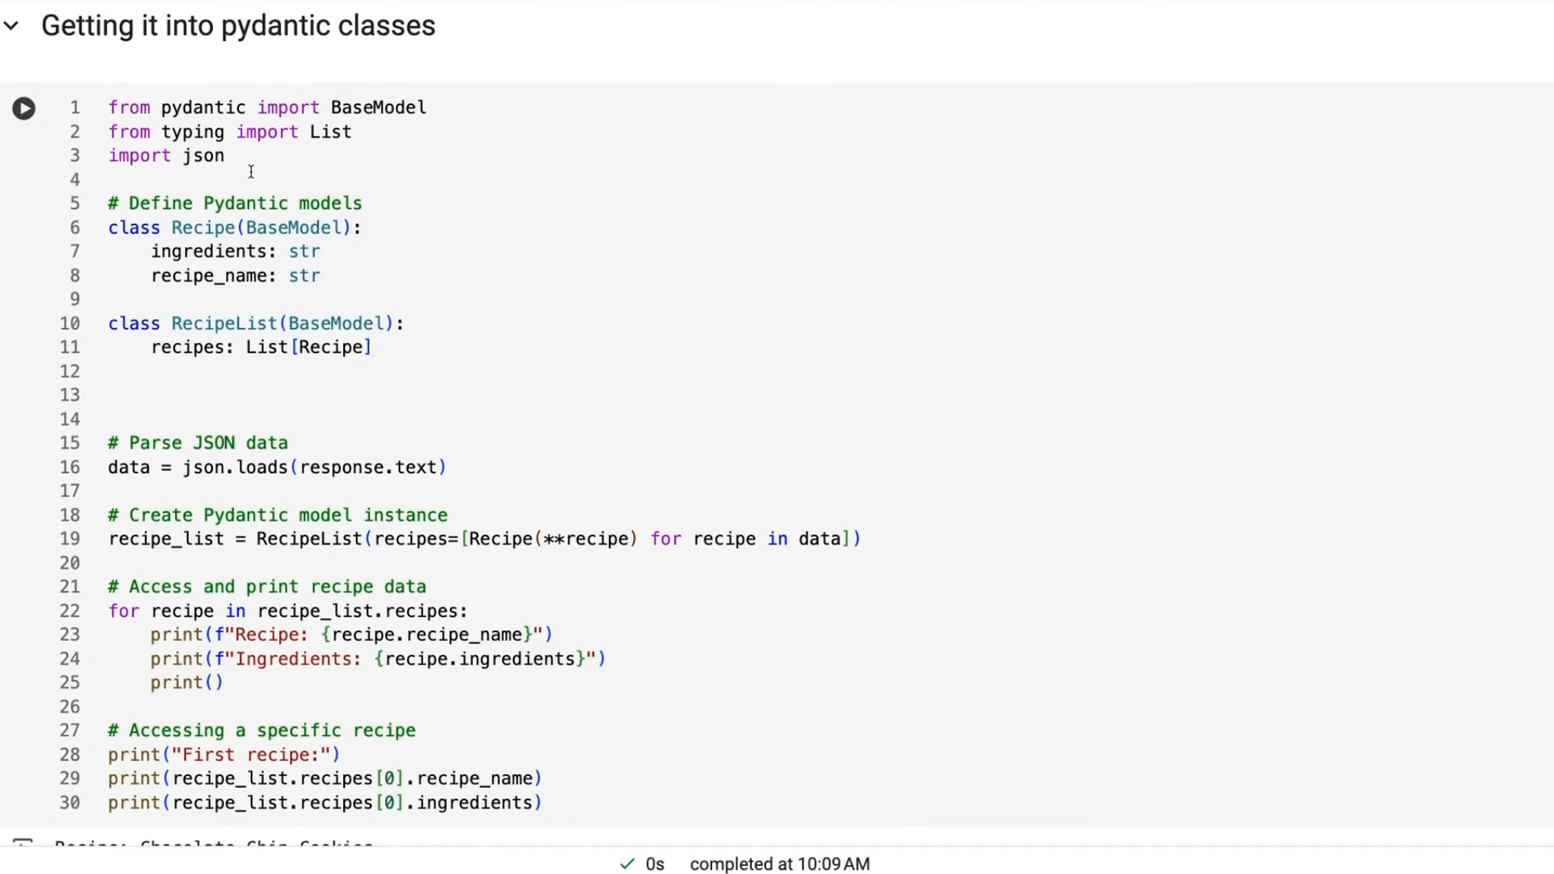
pyautogui.moveTo(522, 292)
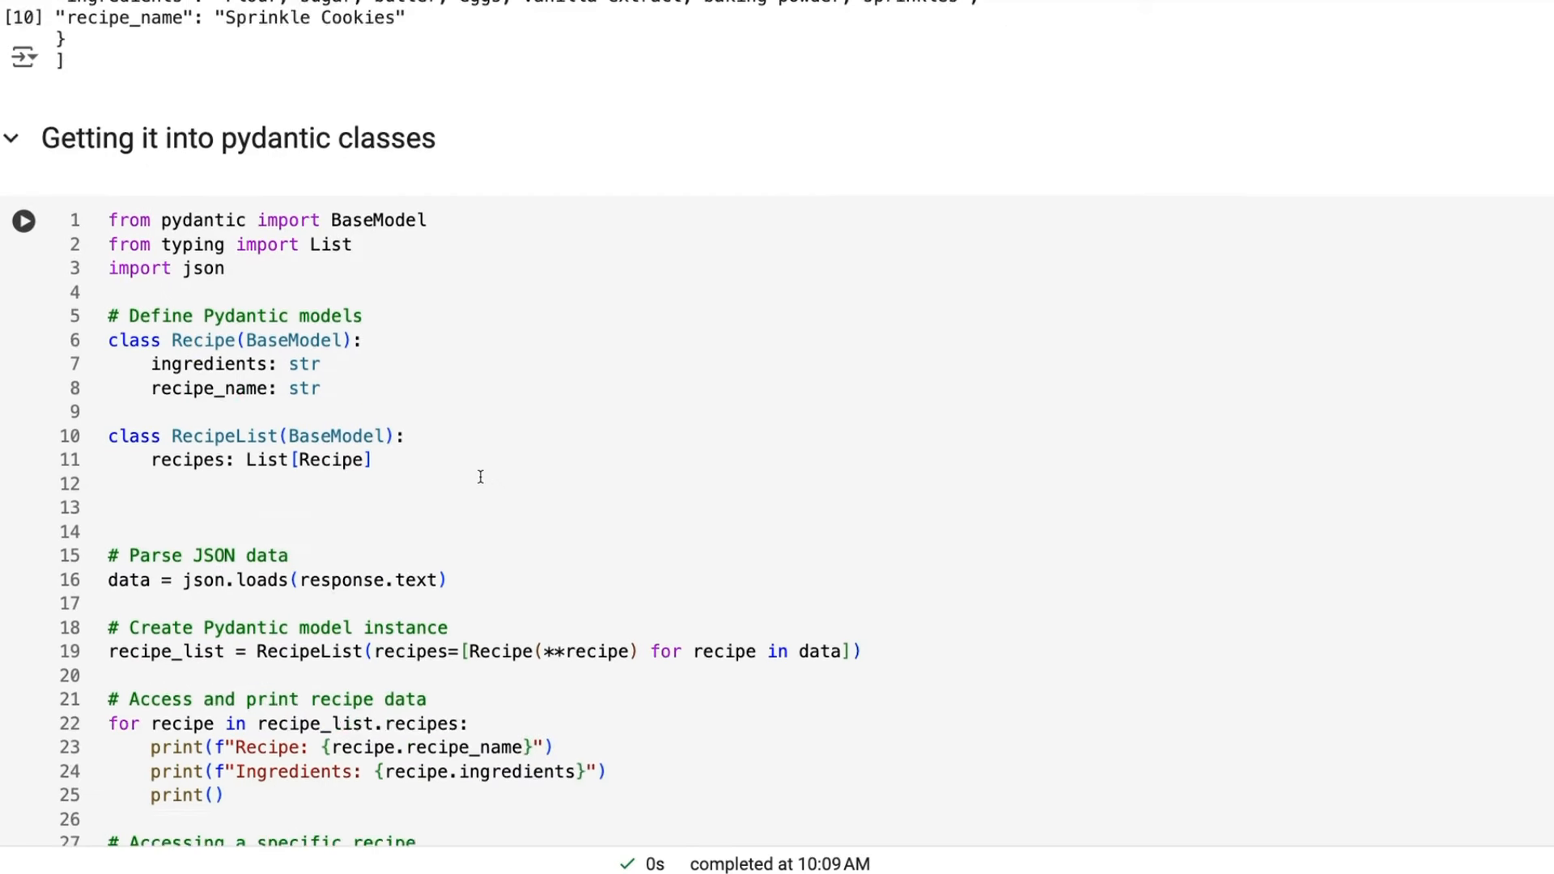
pyautogui.scroll(-3)
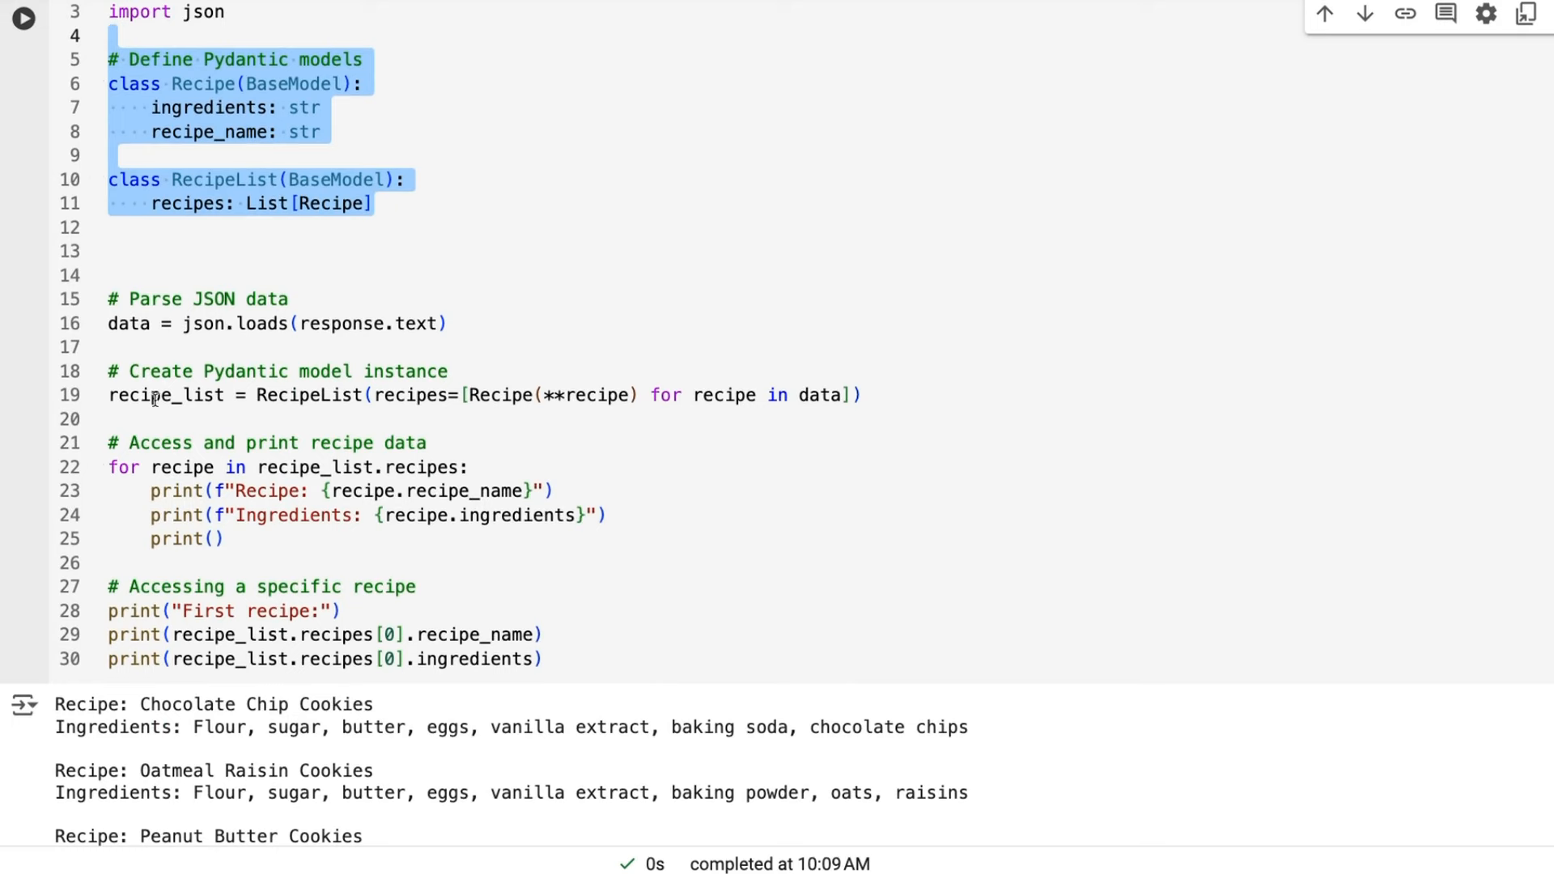
pyautogui.moveTo(245, 447)
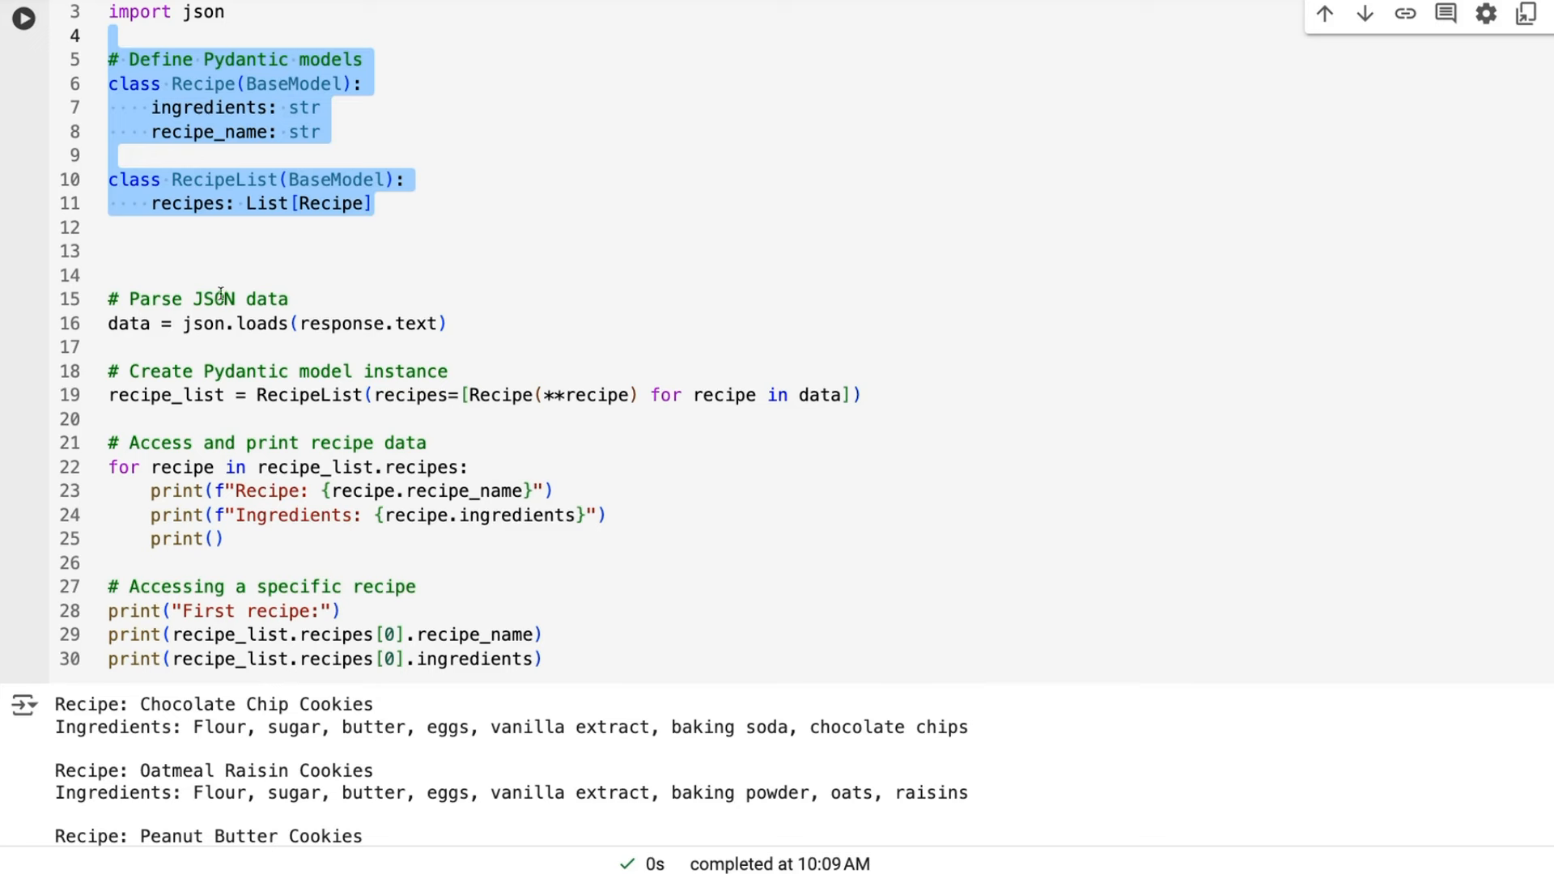
pyautogui.scroll(-3)
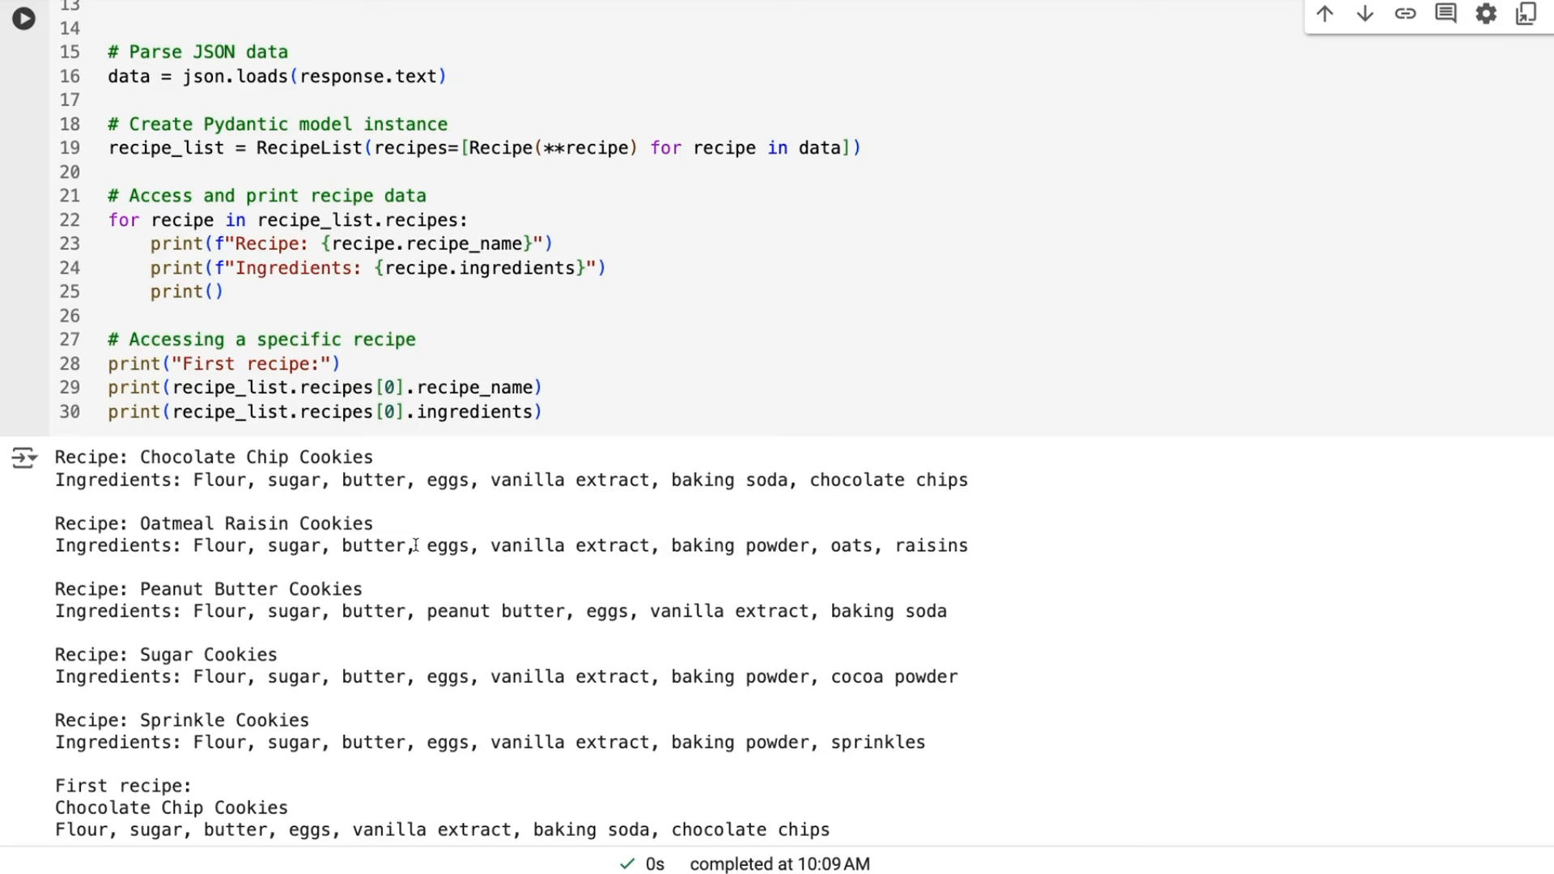
pyautogui.scroll(-3)
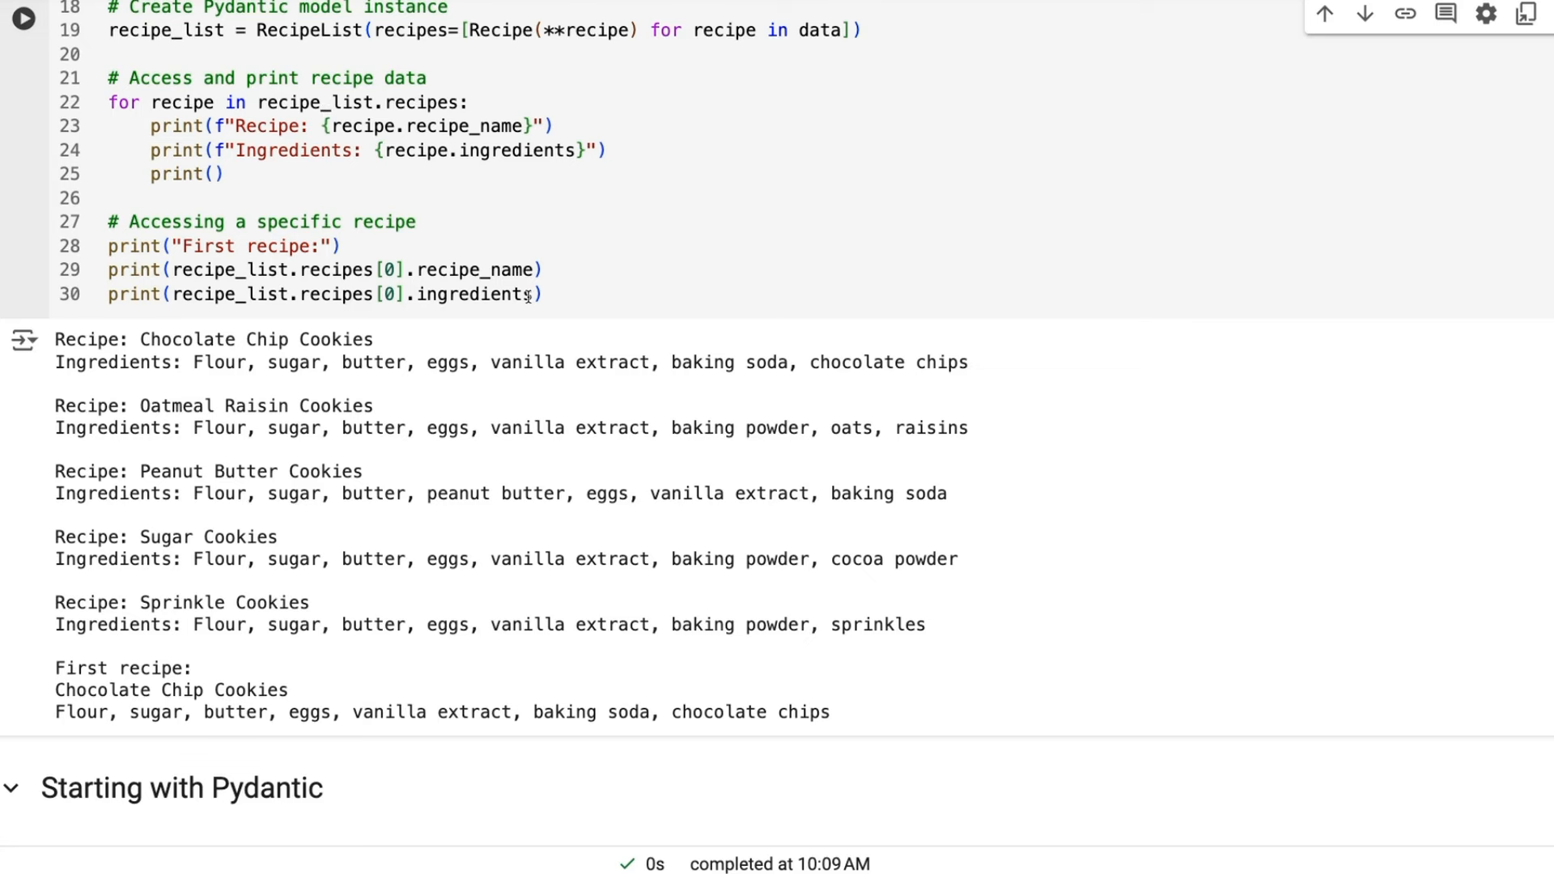
# Step: Scroll the ArticleResponse schema past OrgType and Organization to Person, Product and ProductType
pyautogui.scroll(-3)
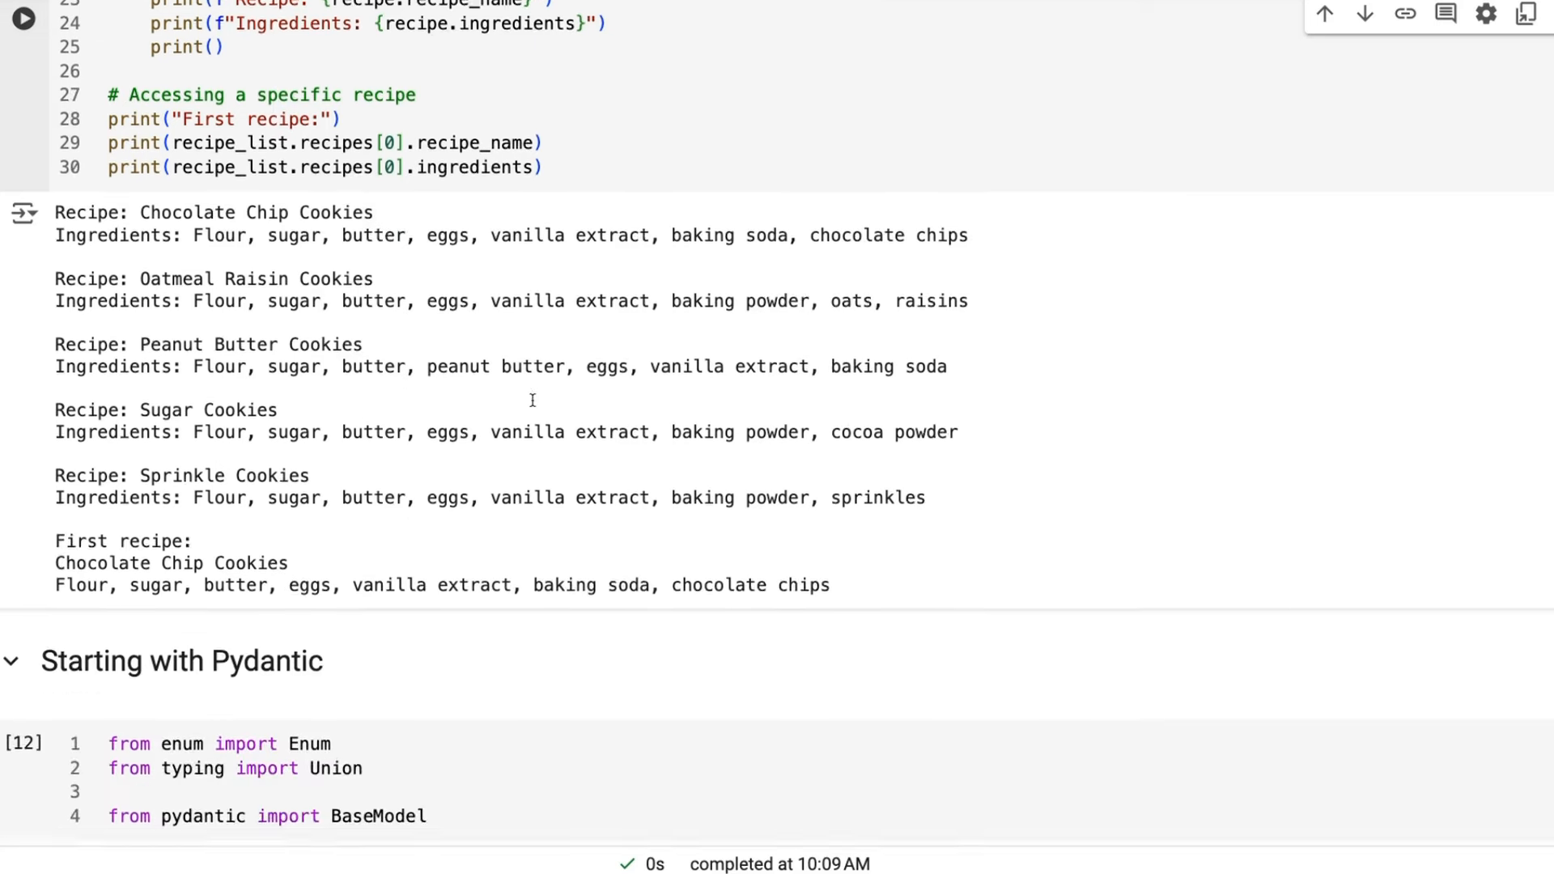
pyautogui.scroll(-3)
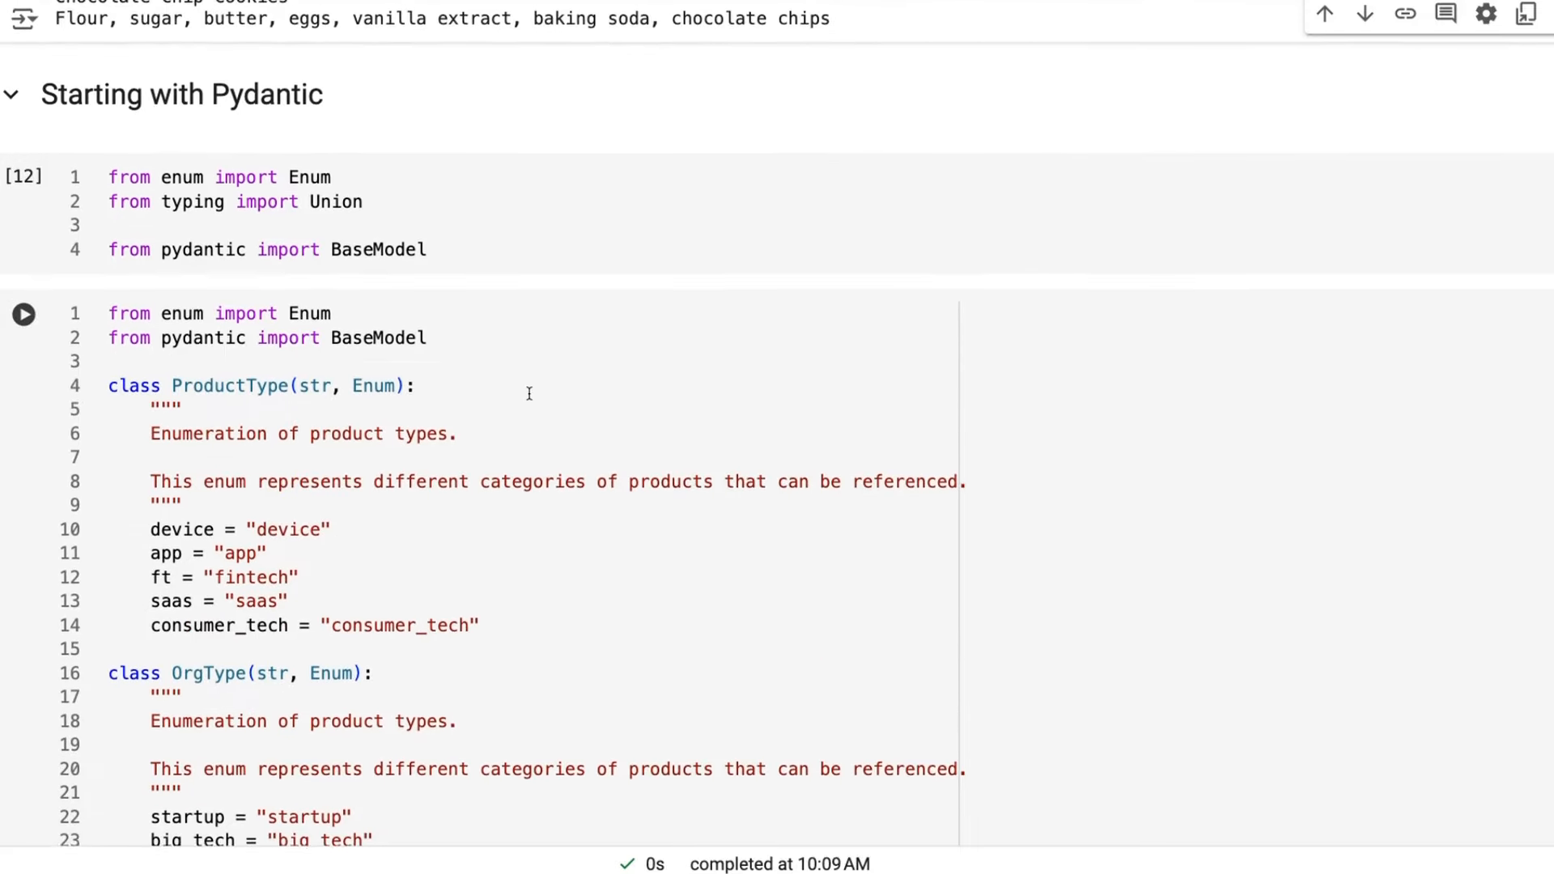
pyautogui.scroll(-3)
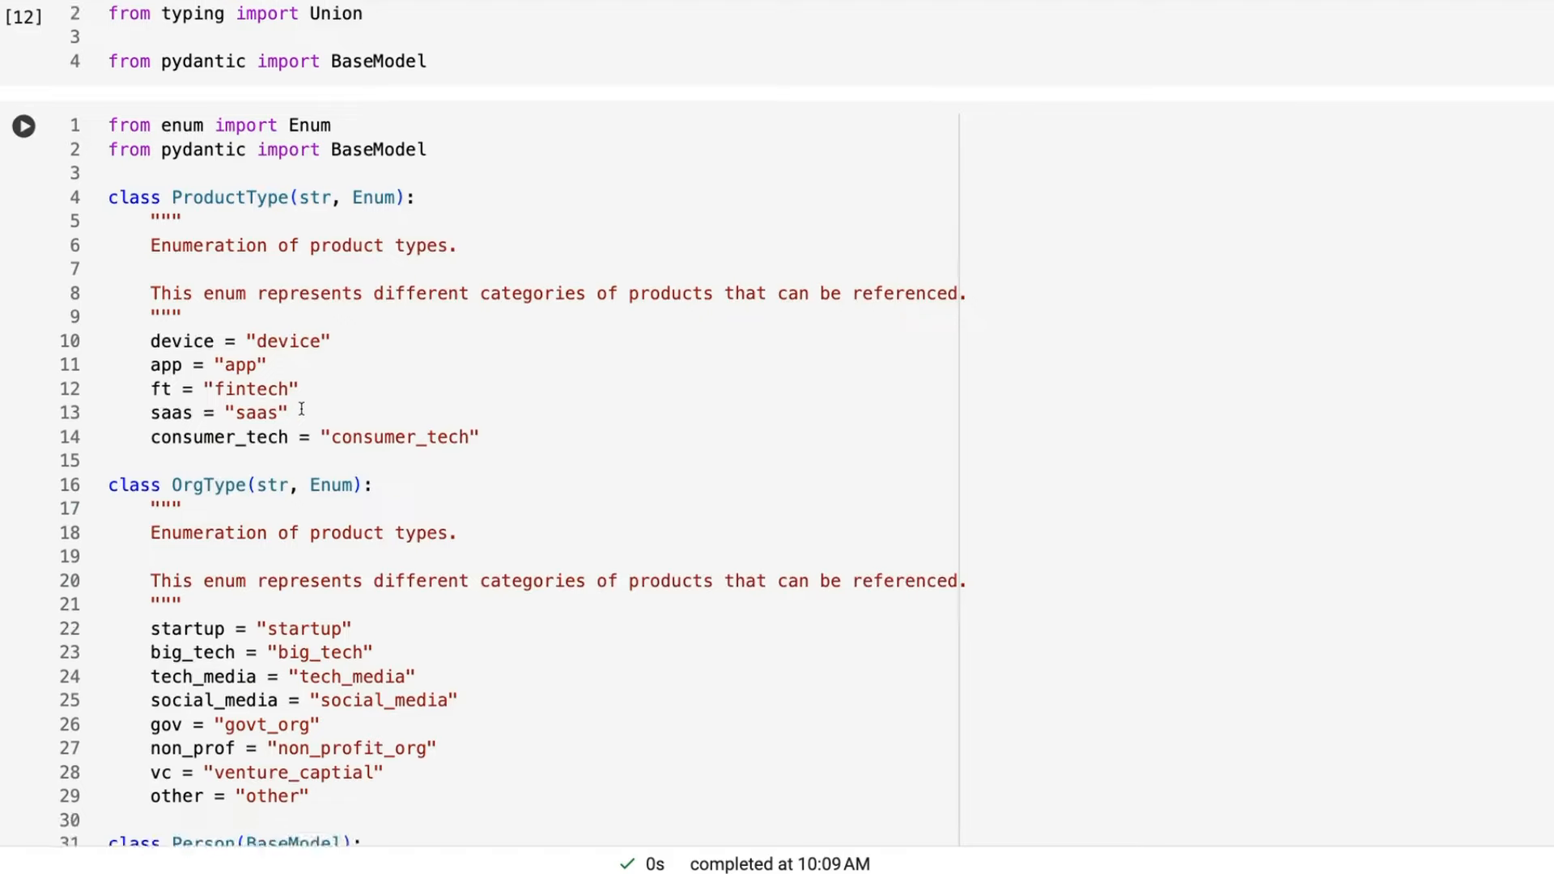
pyautogui.scroll(-3)
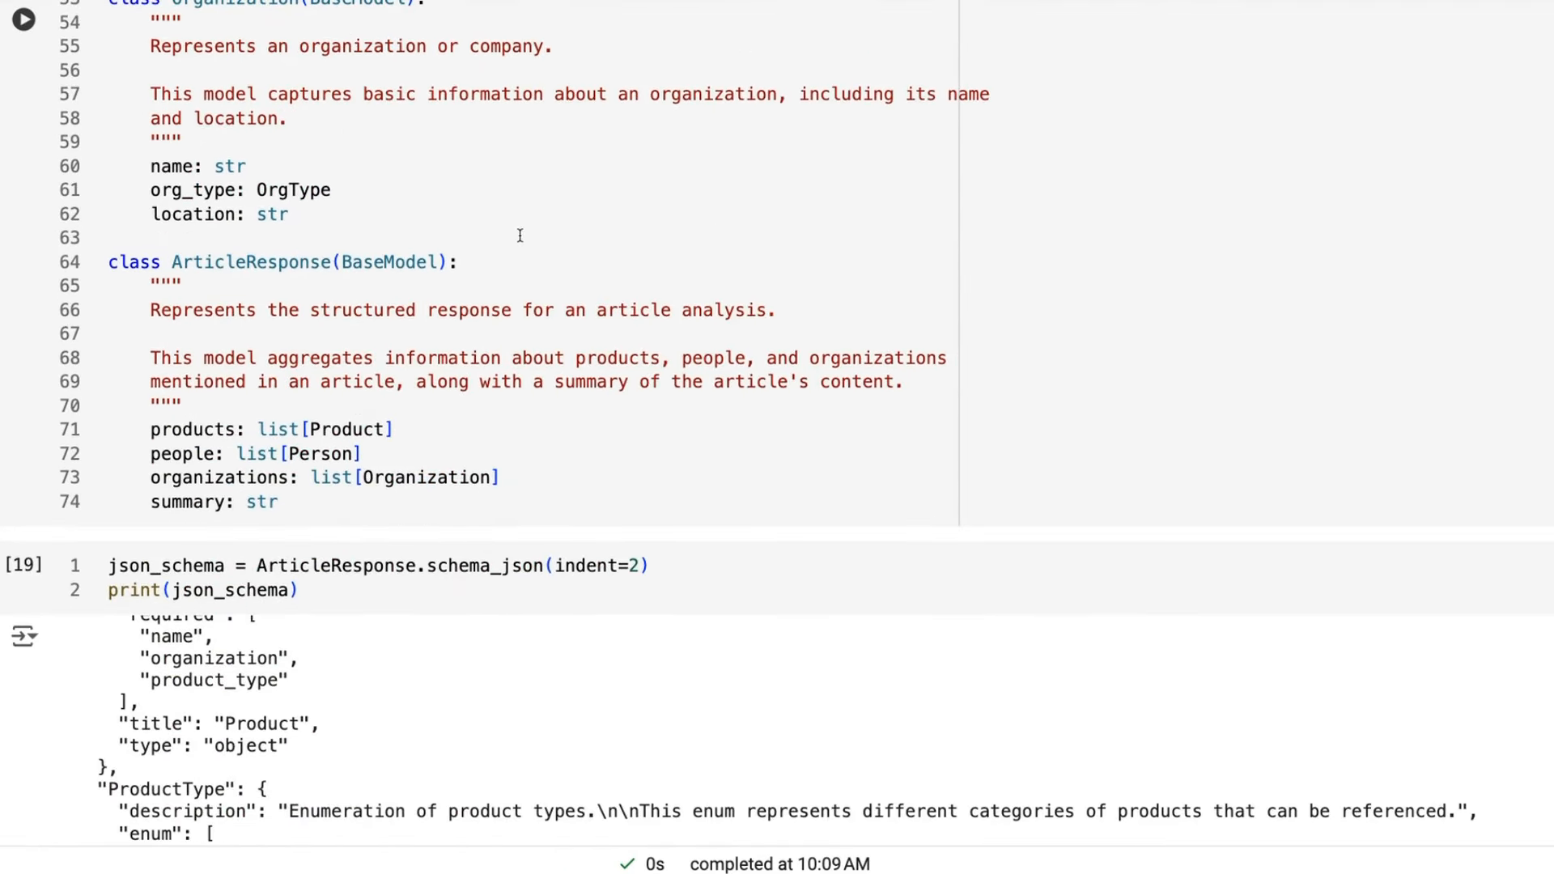
pyautogui.scroll(-3)
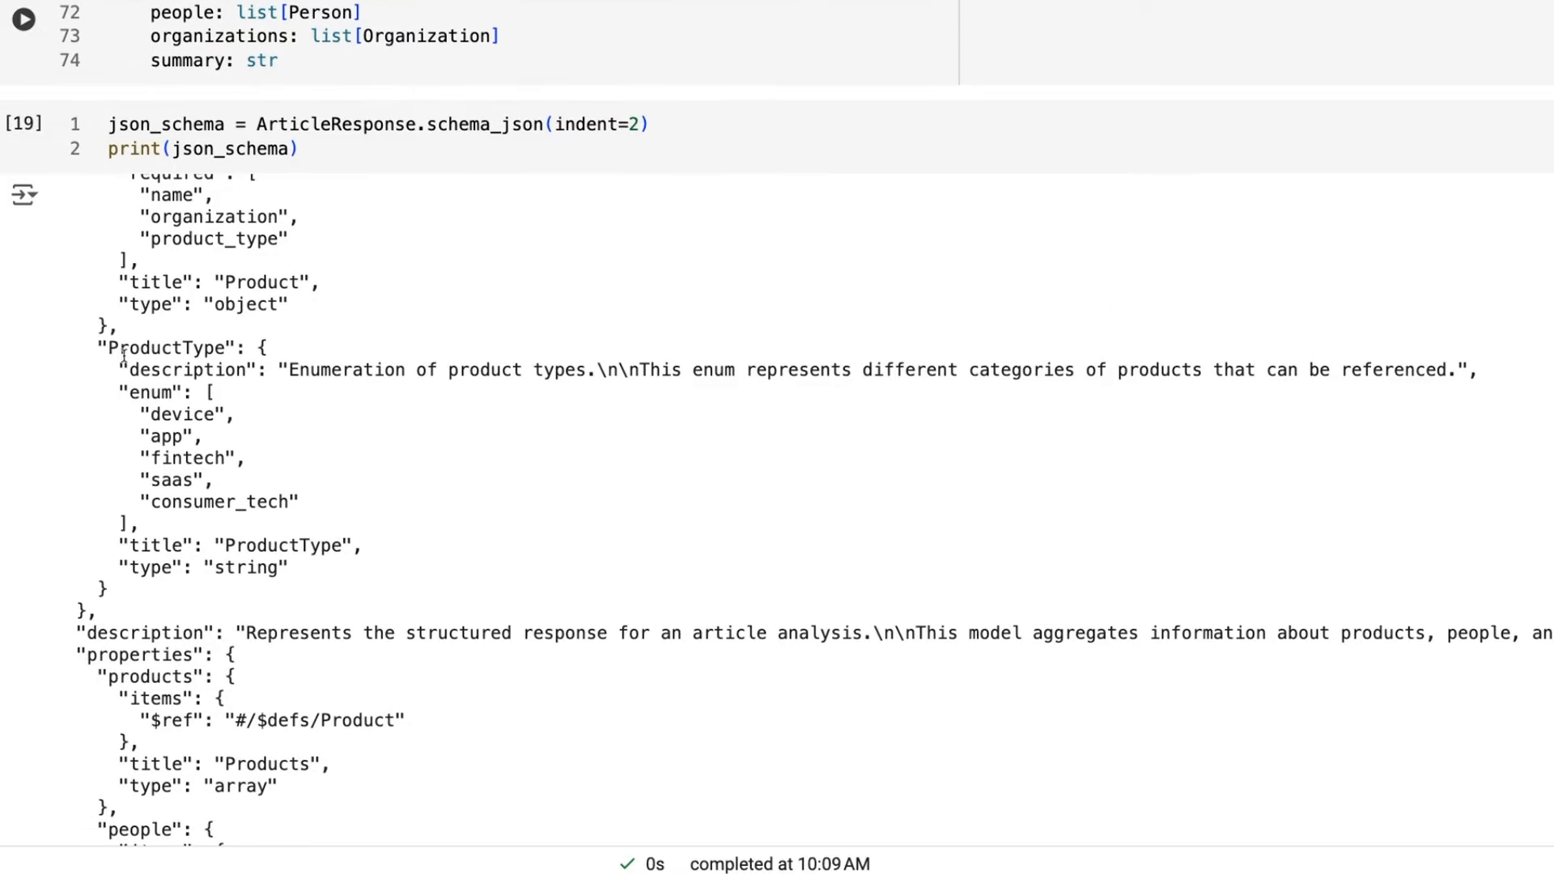
pyautogui.click(24, 125)
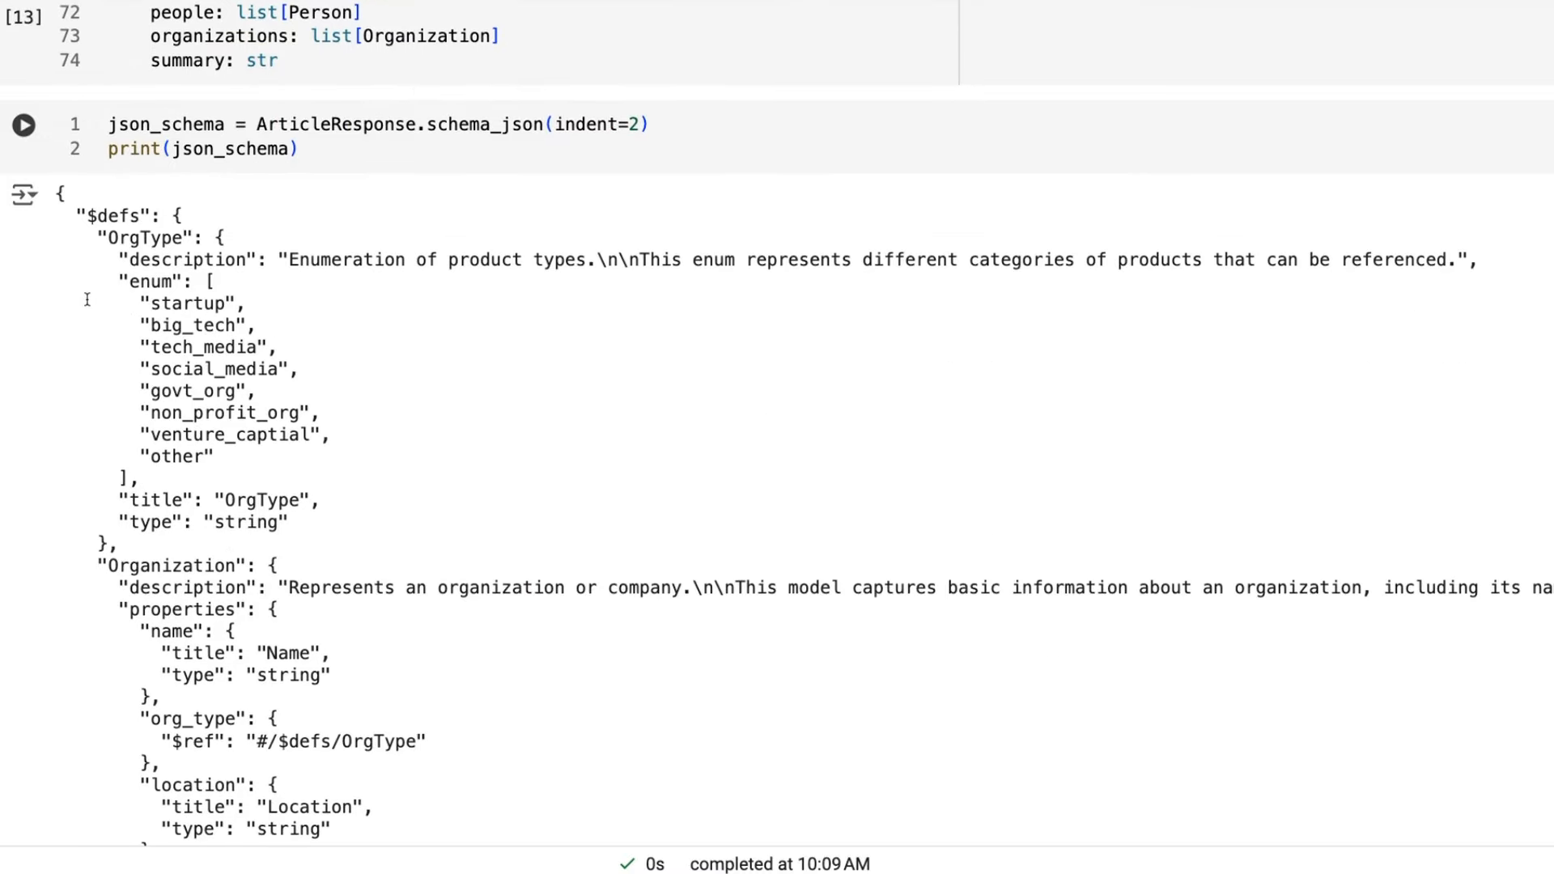
pyautogui.moveTo(312, 114)
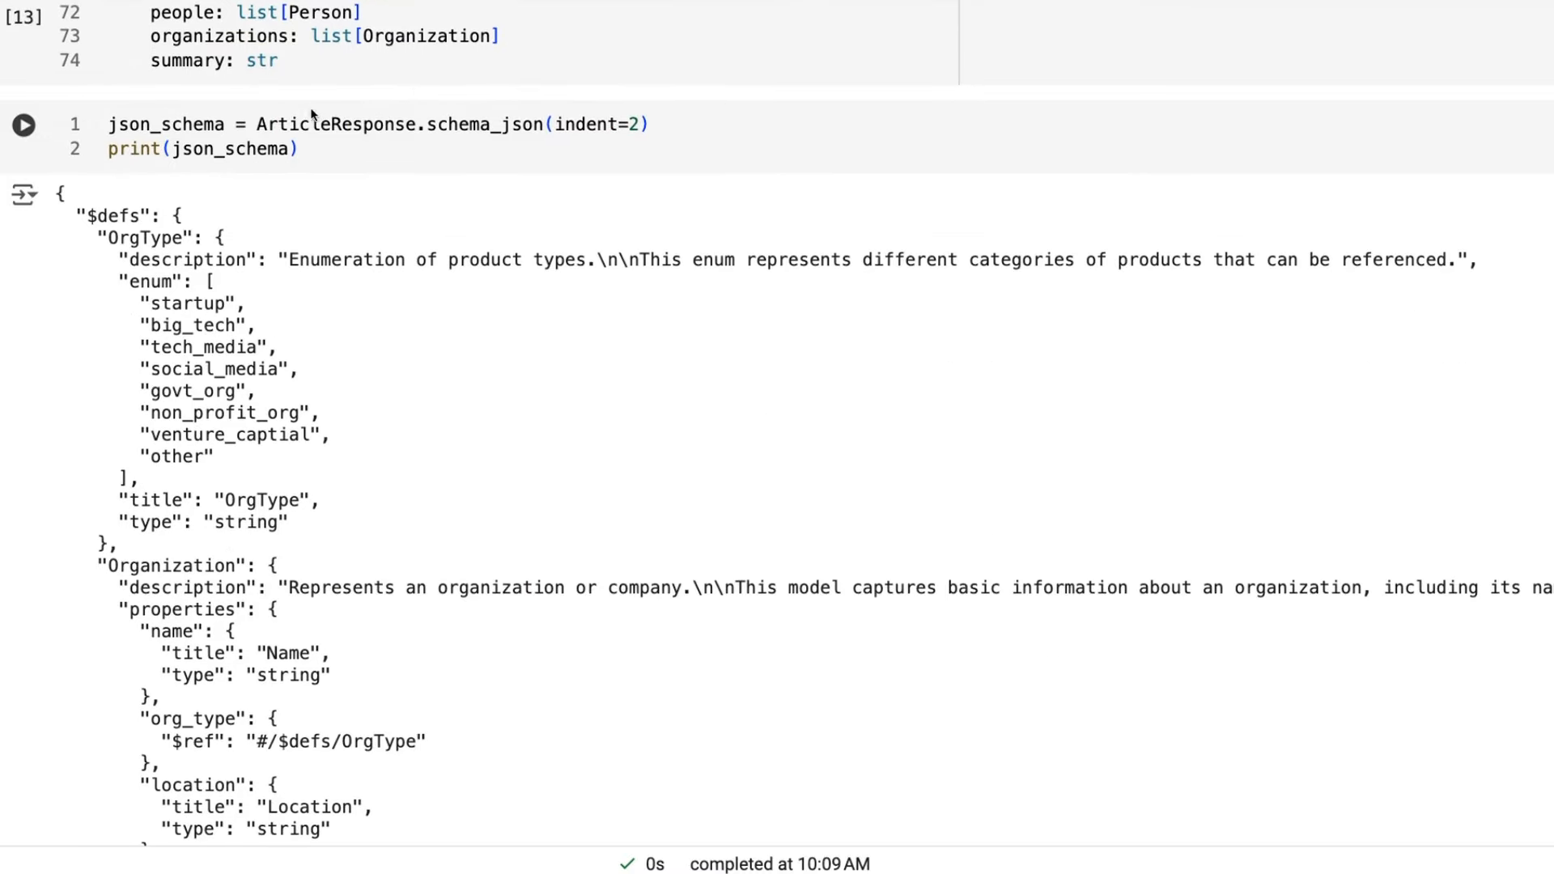
pyautogui.click(24, 124)
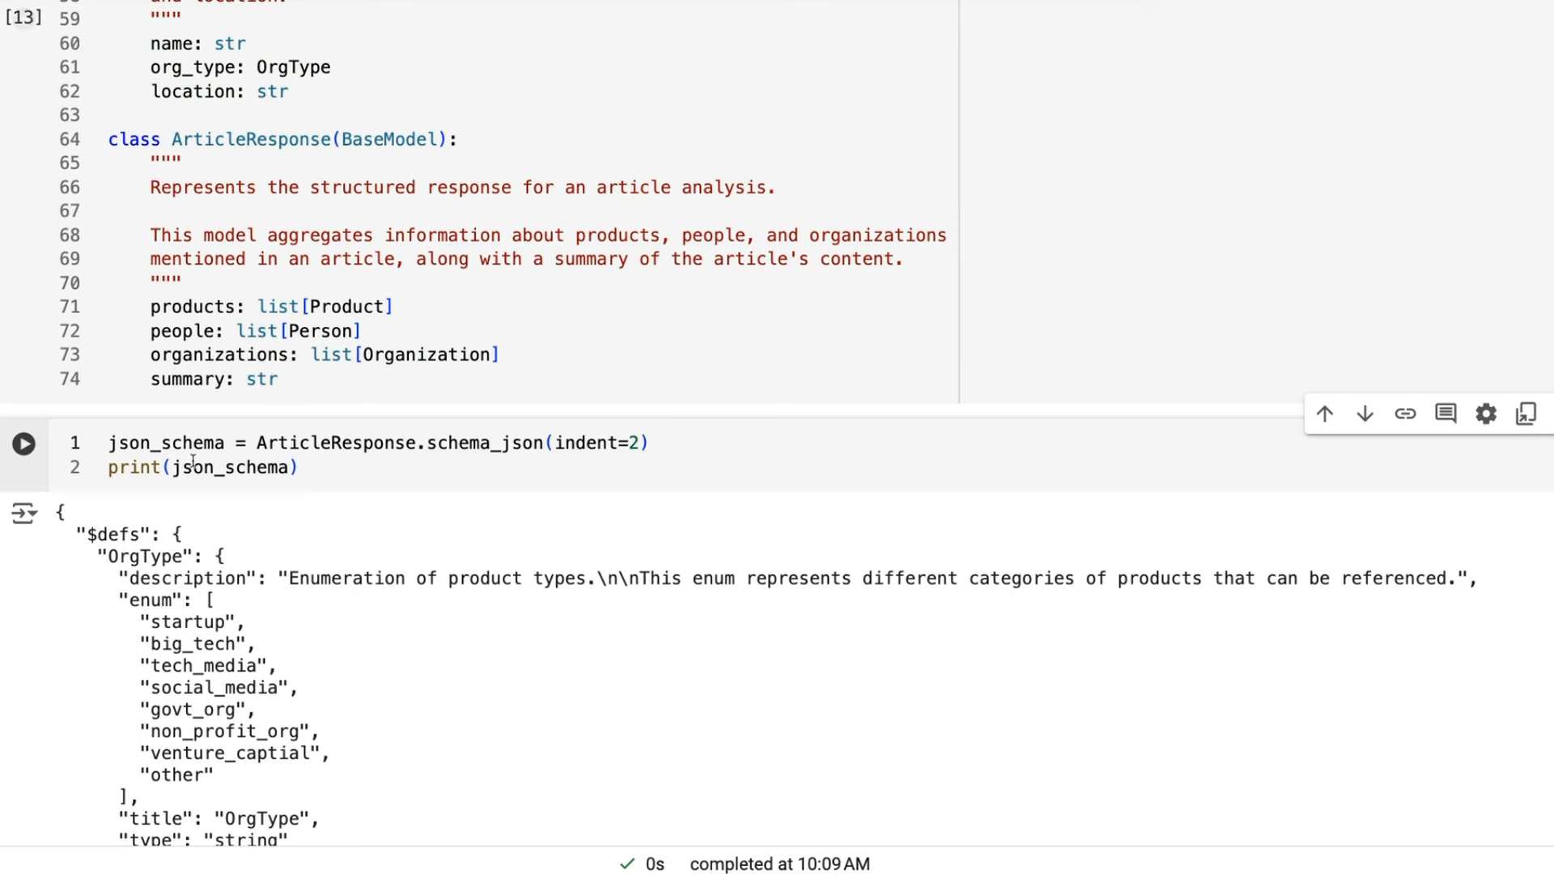
pyautogui.scroll(-3)
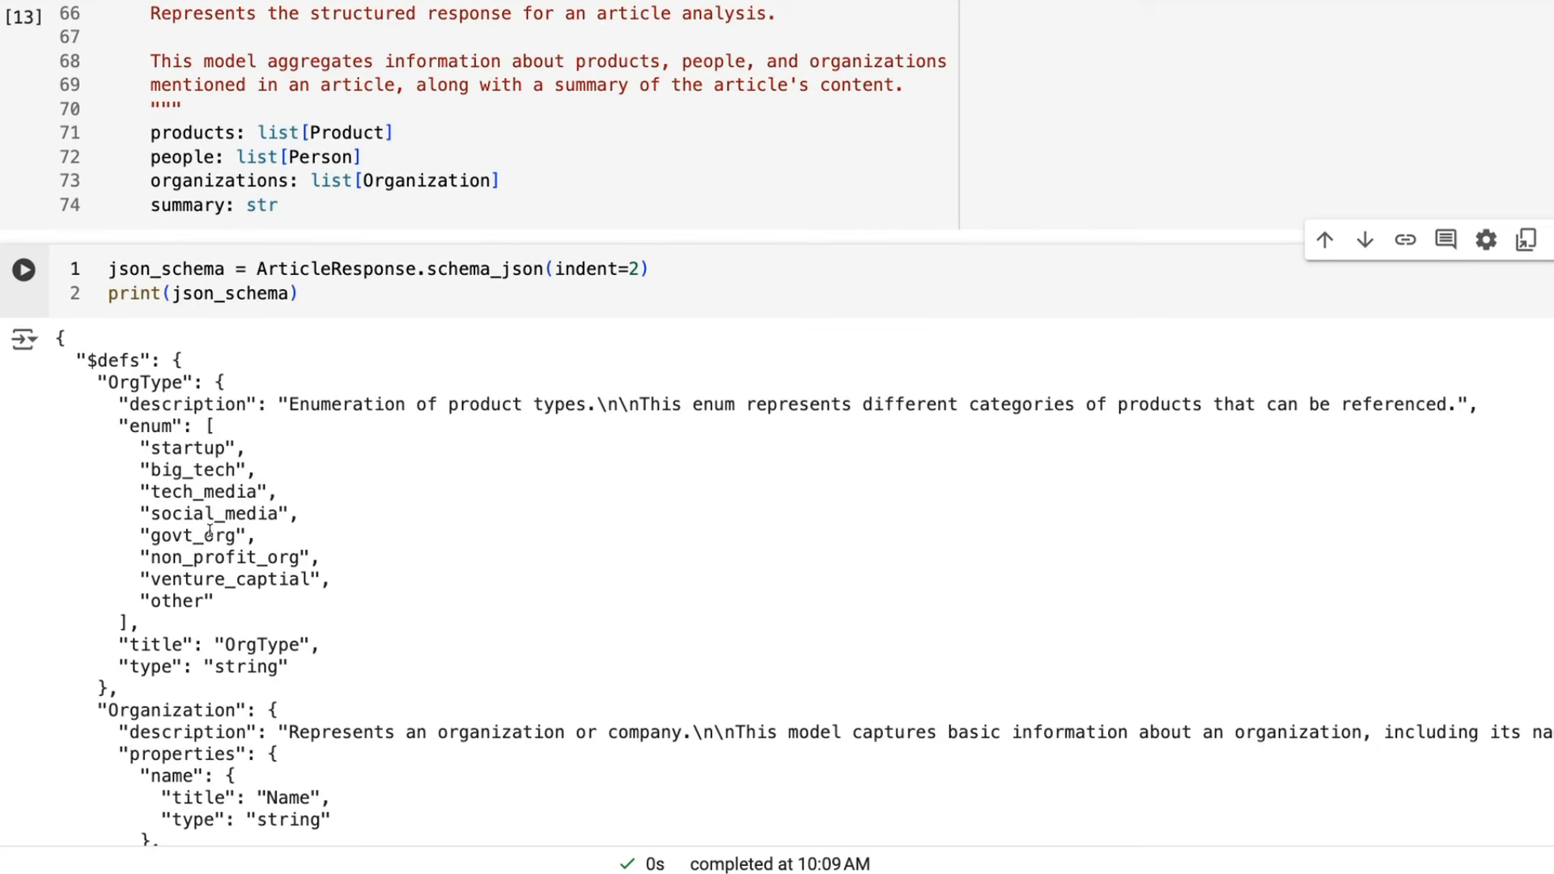
pyautogui.scroll(-3)
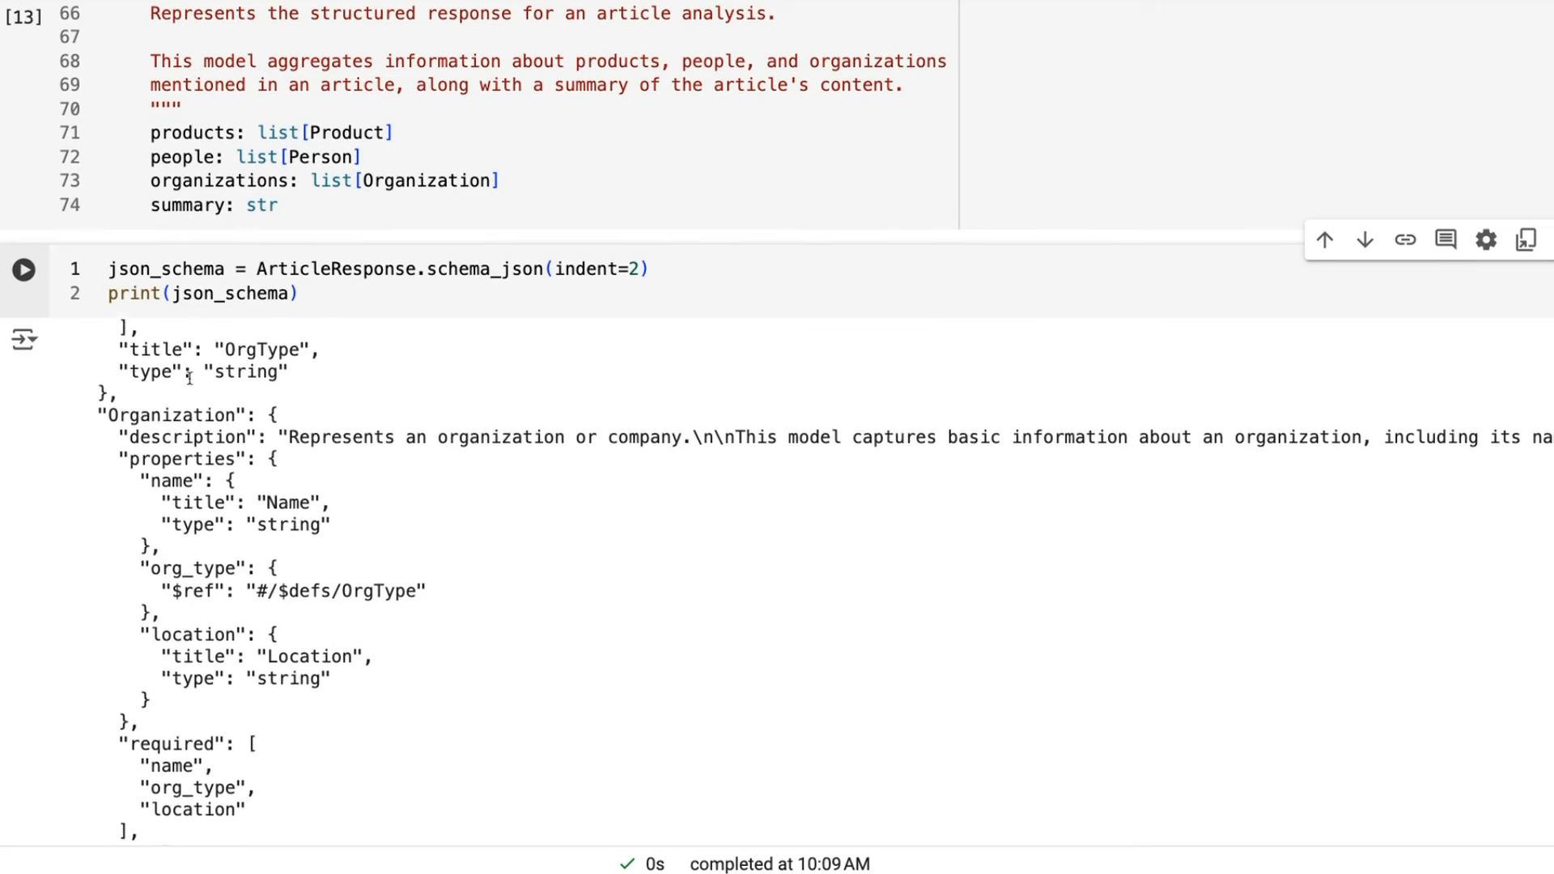
pyautogui.scroll(-3)
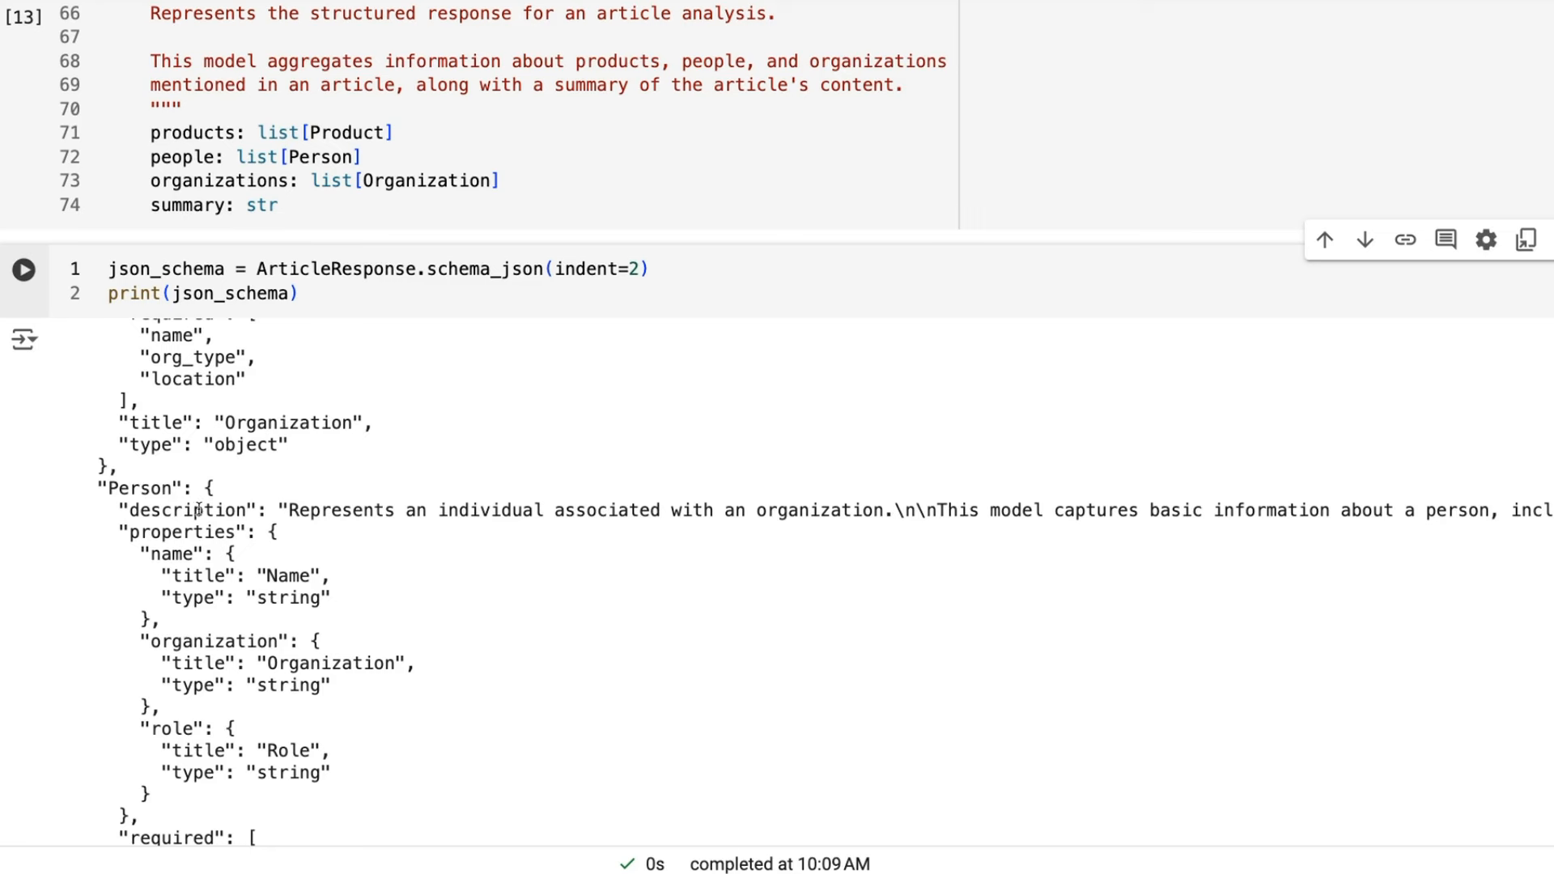
pyautogui.moveTo(193, 583)
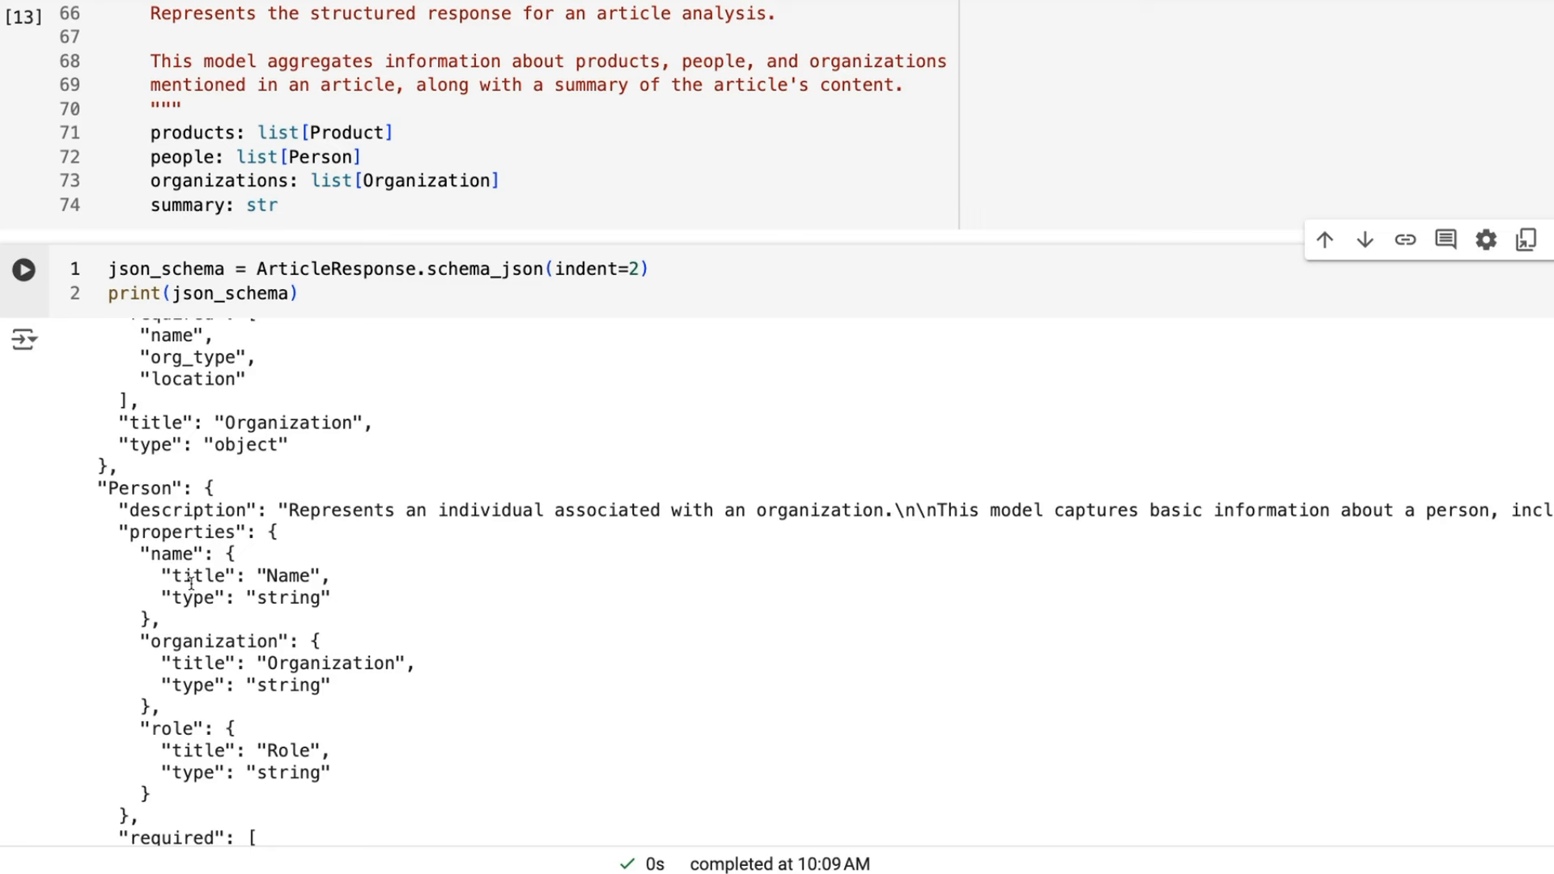
pyautogui.scroll(-3)
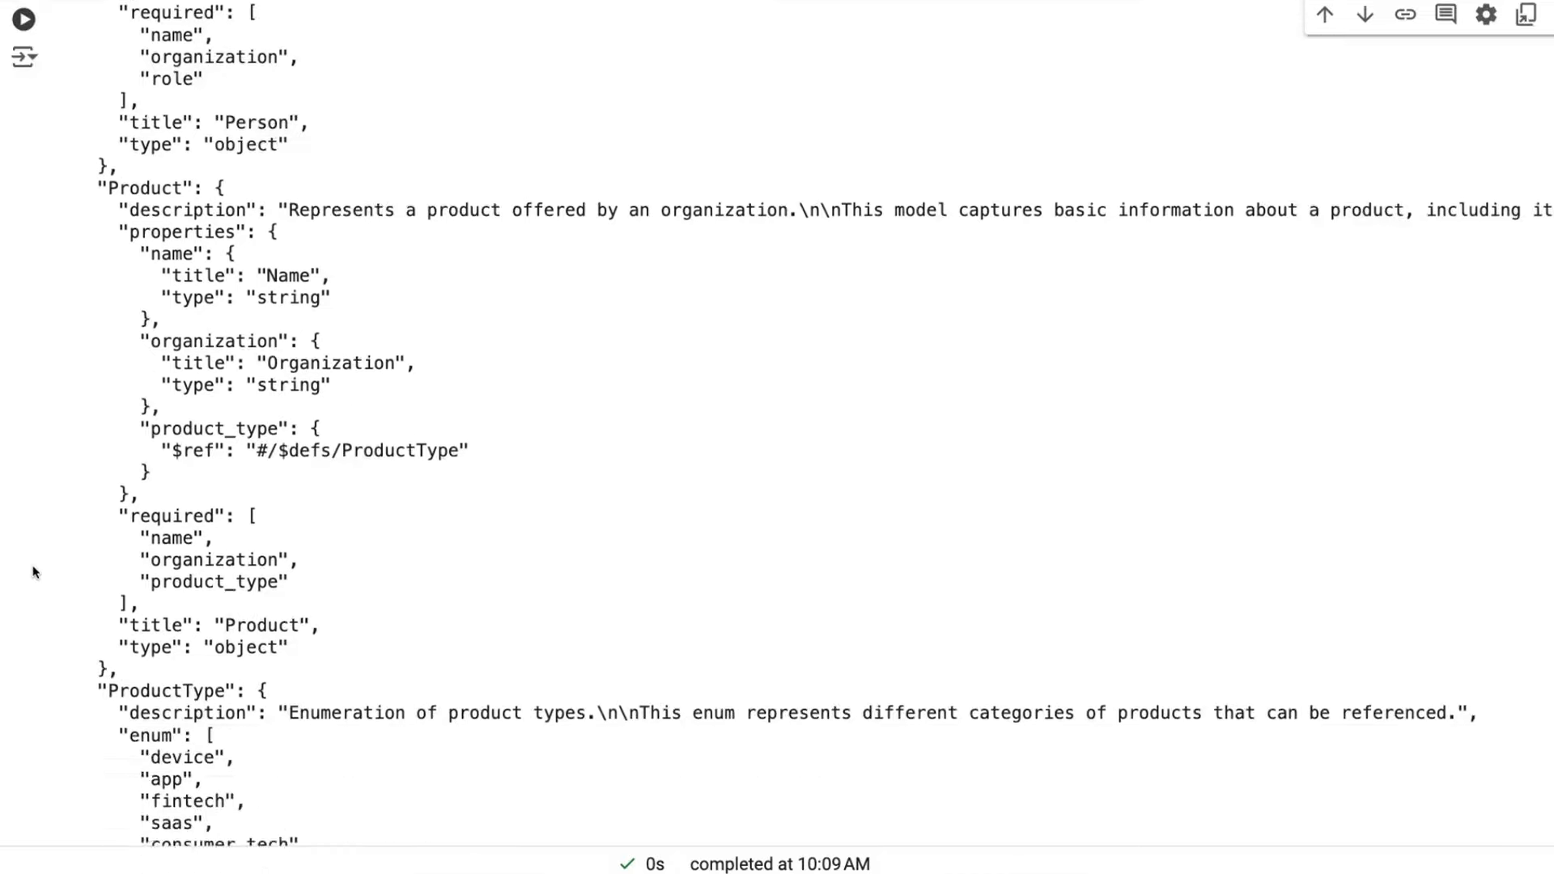
# Step: Scroll past the TechCrunch article getter to the Gemini 1.5 Flash JSON extraction cell
pyautogui.scroll(-3)
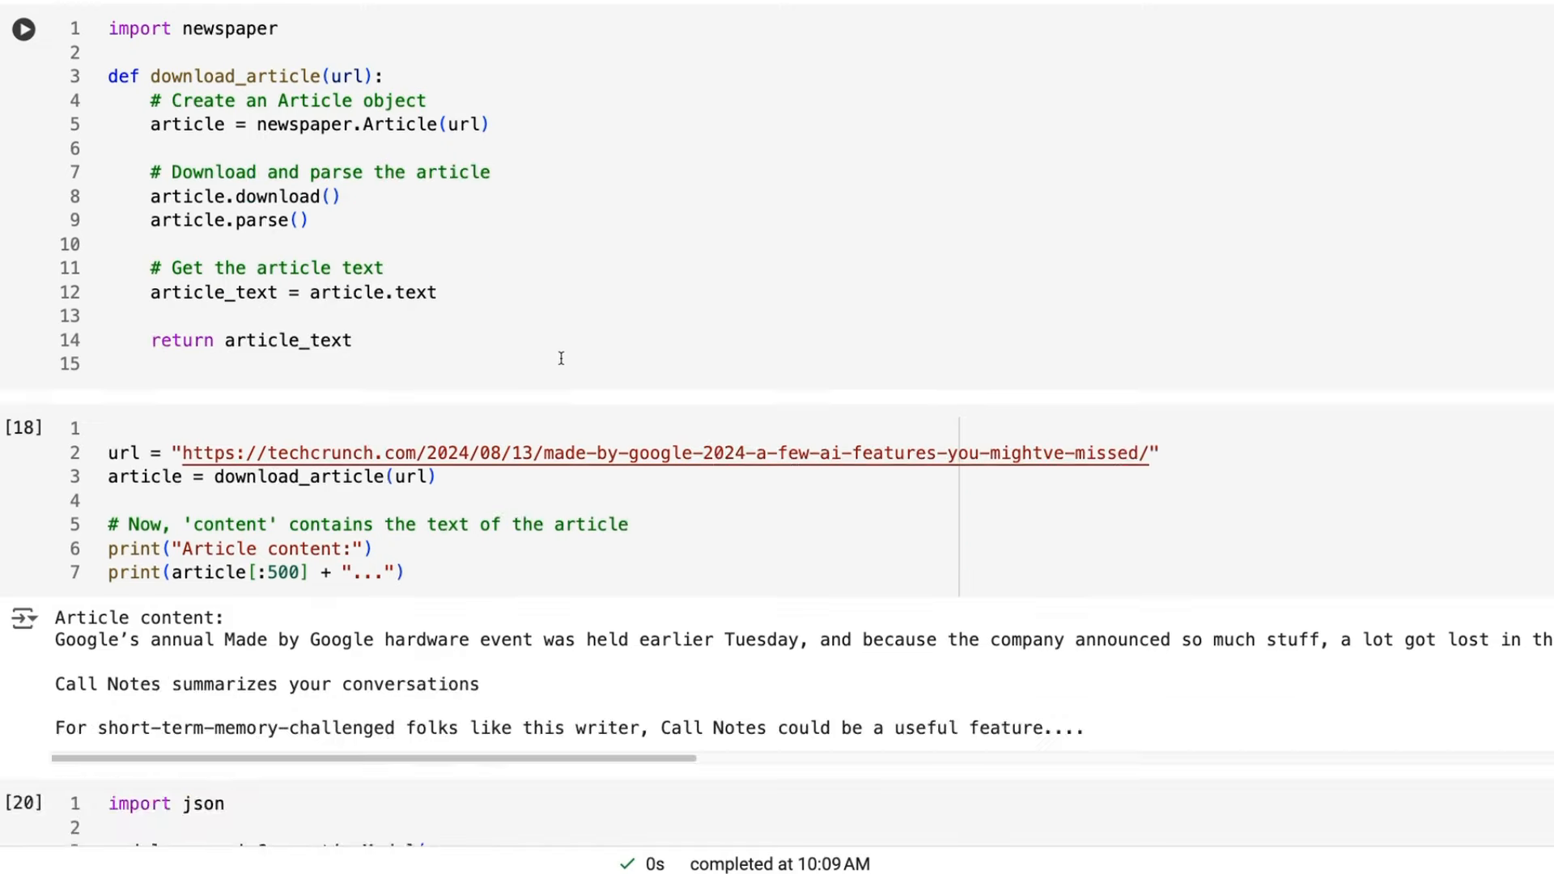
pyautogui.scroll(-3)
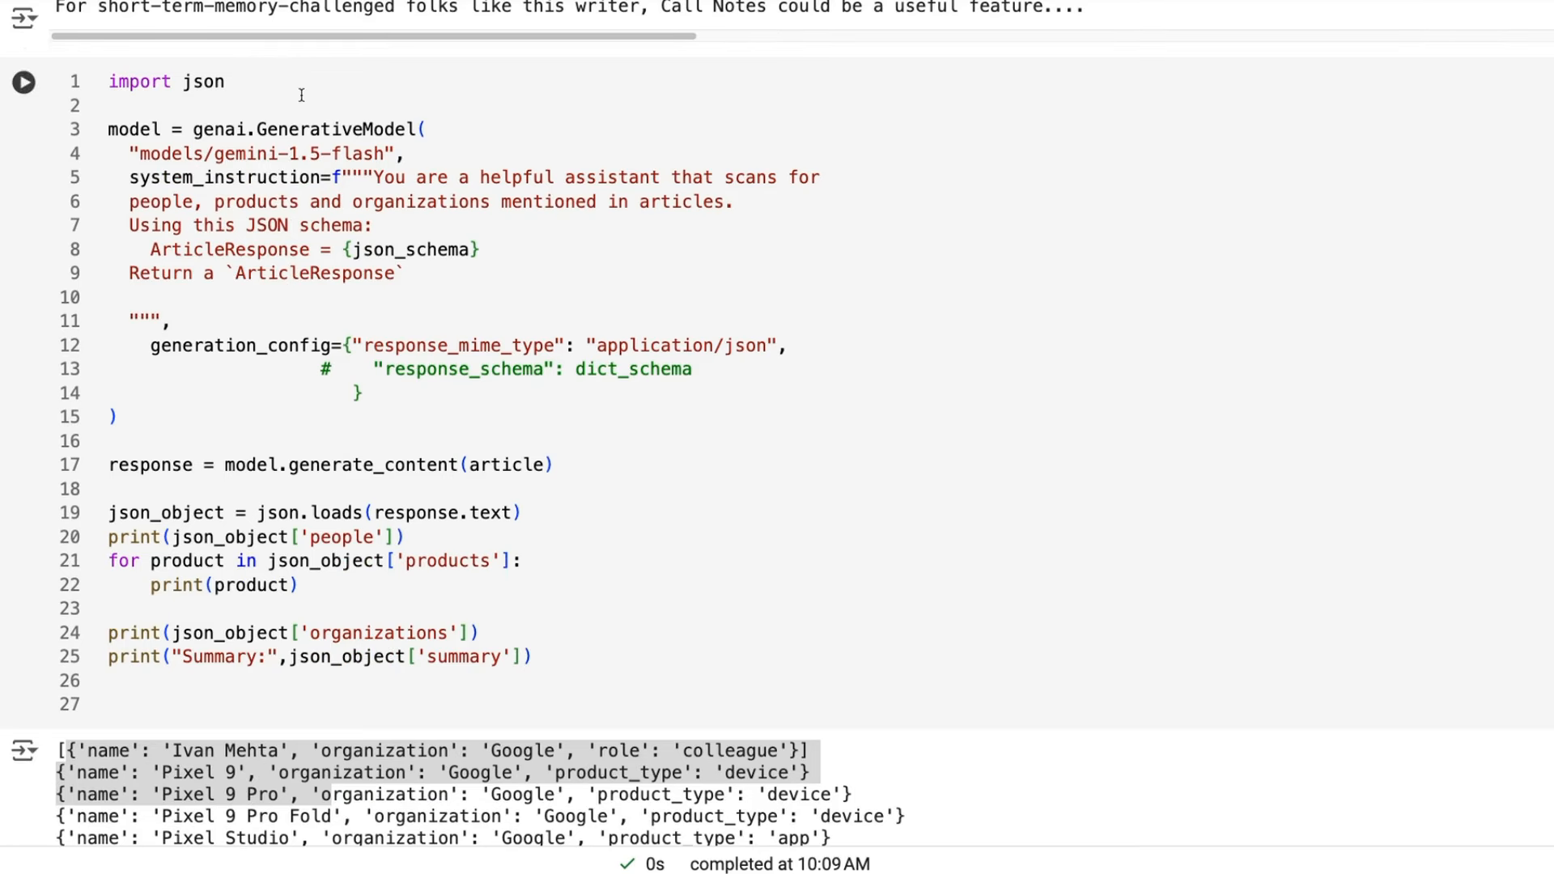
pyautogui.moveTo(387, 153)
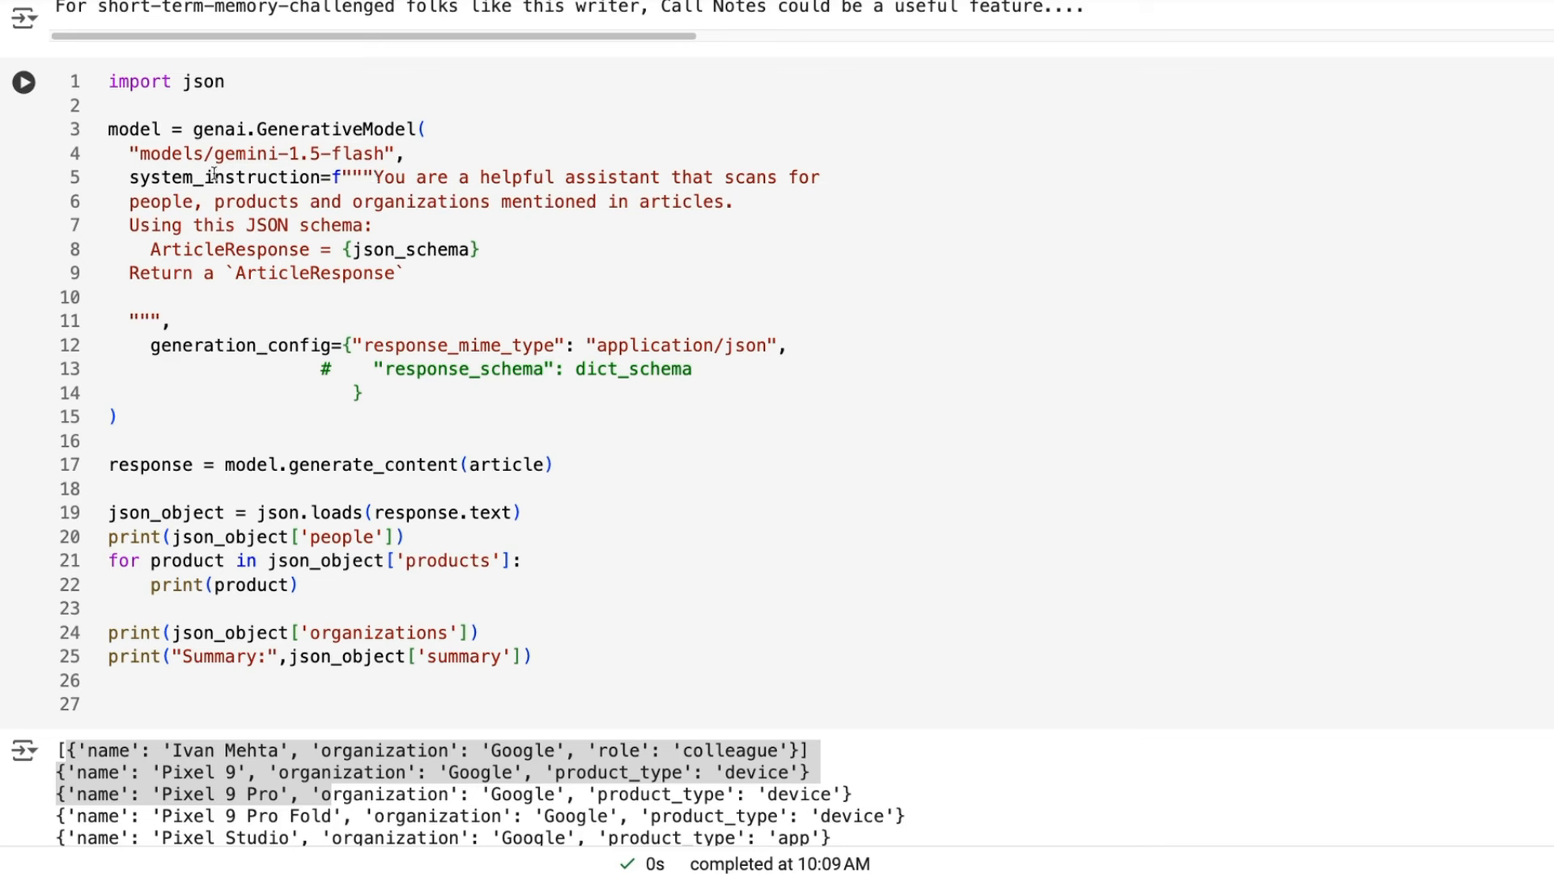
pyautogui.moveTo(545, 195)
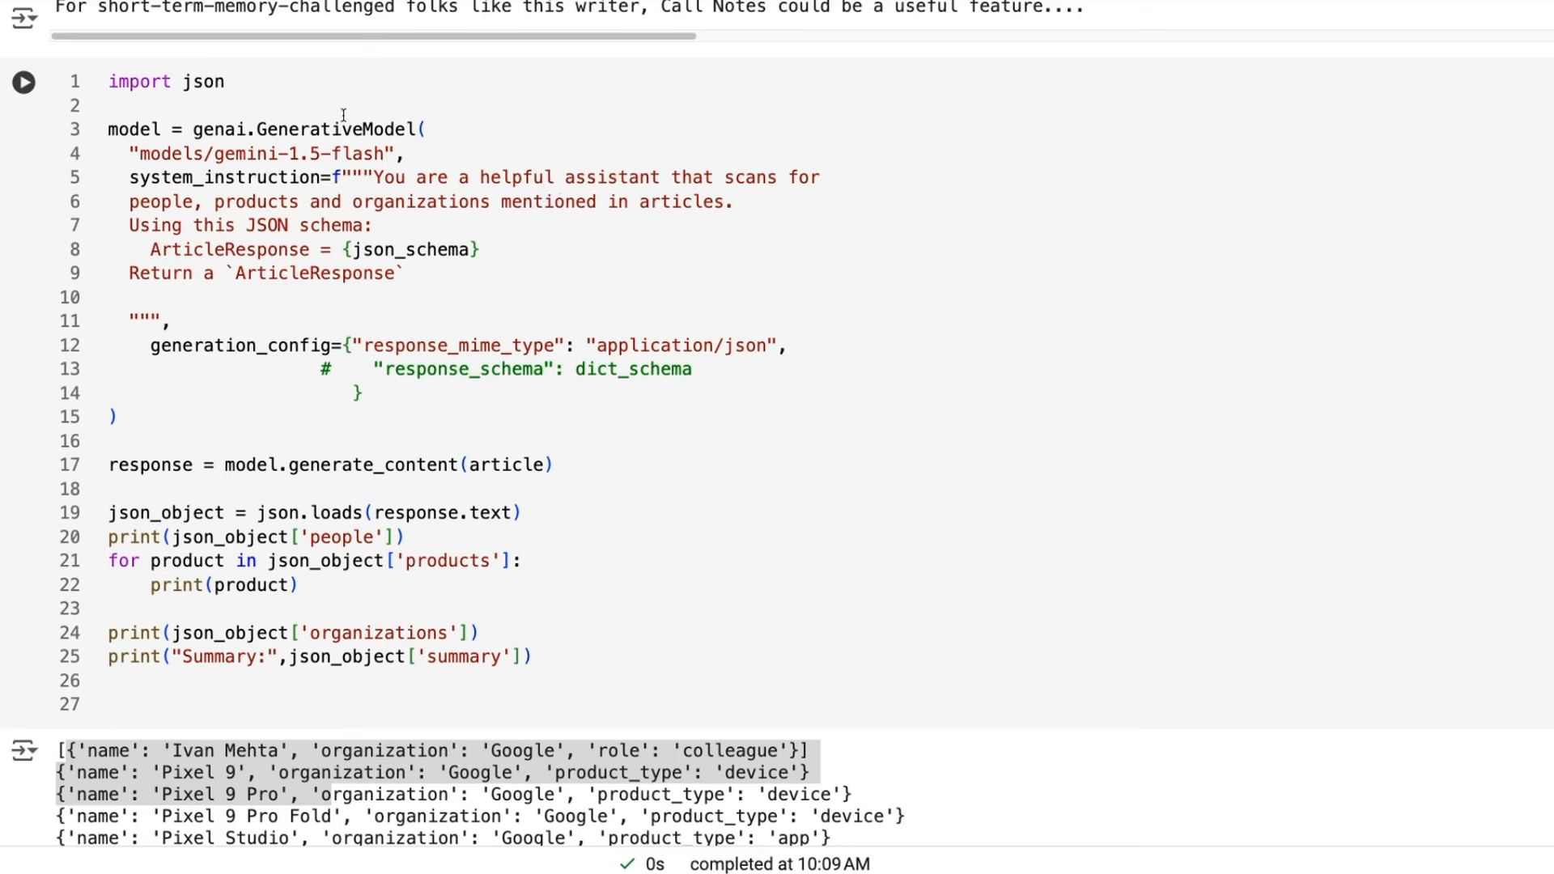
pyautogui.moveTo(168, 217)
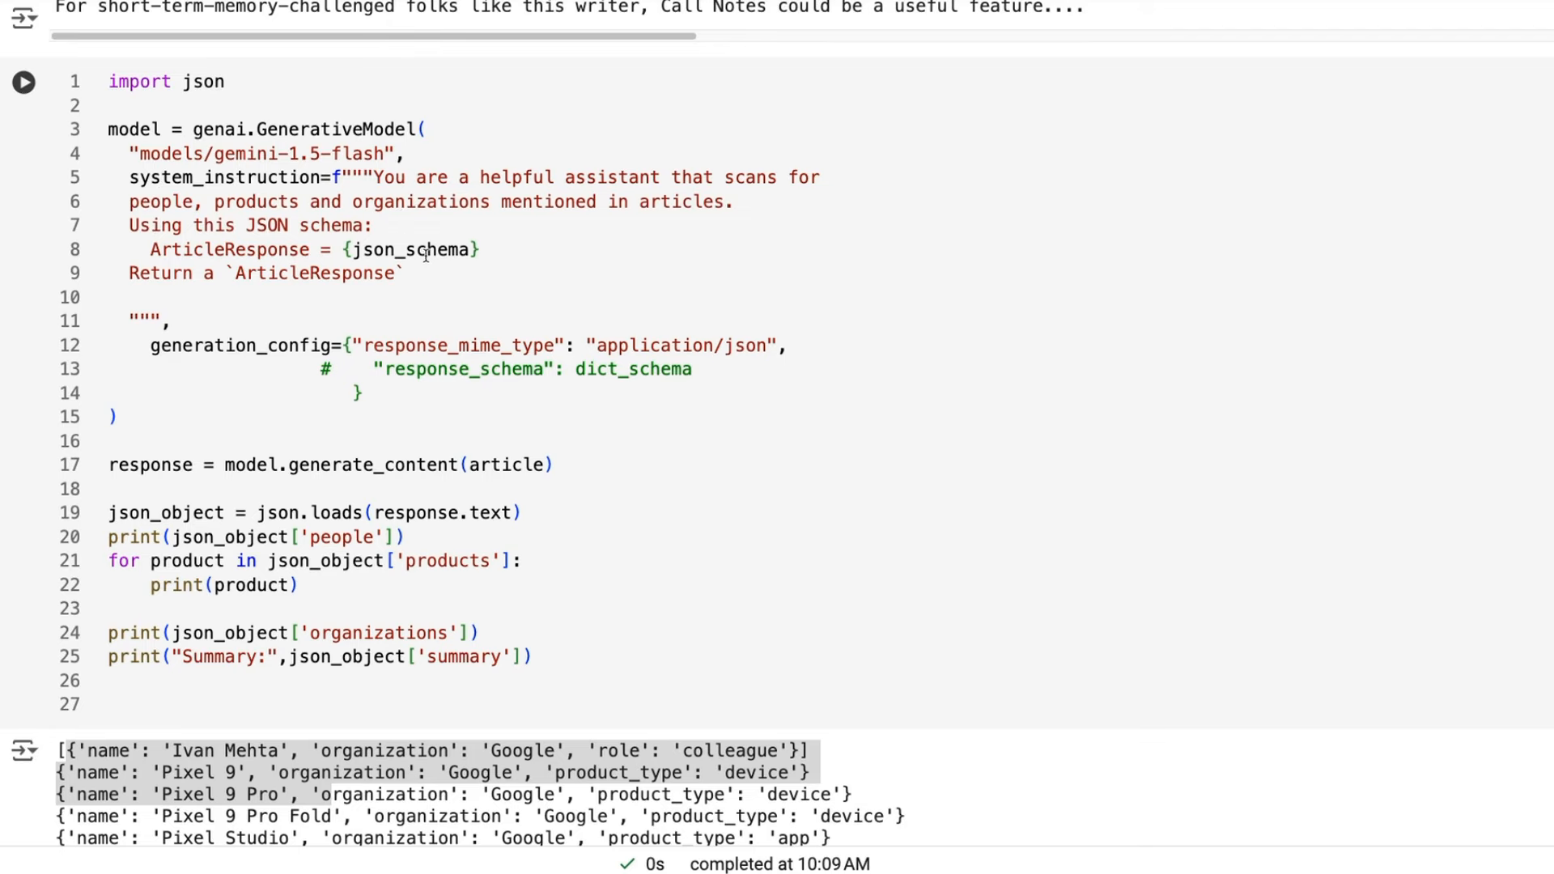
pyautogui.moveTo(573, 158)
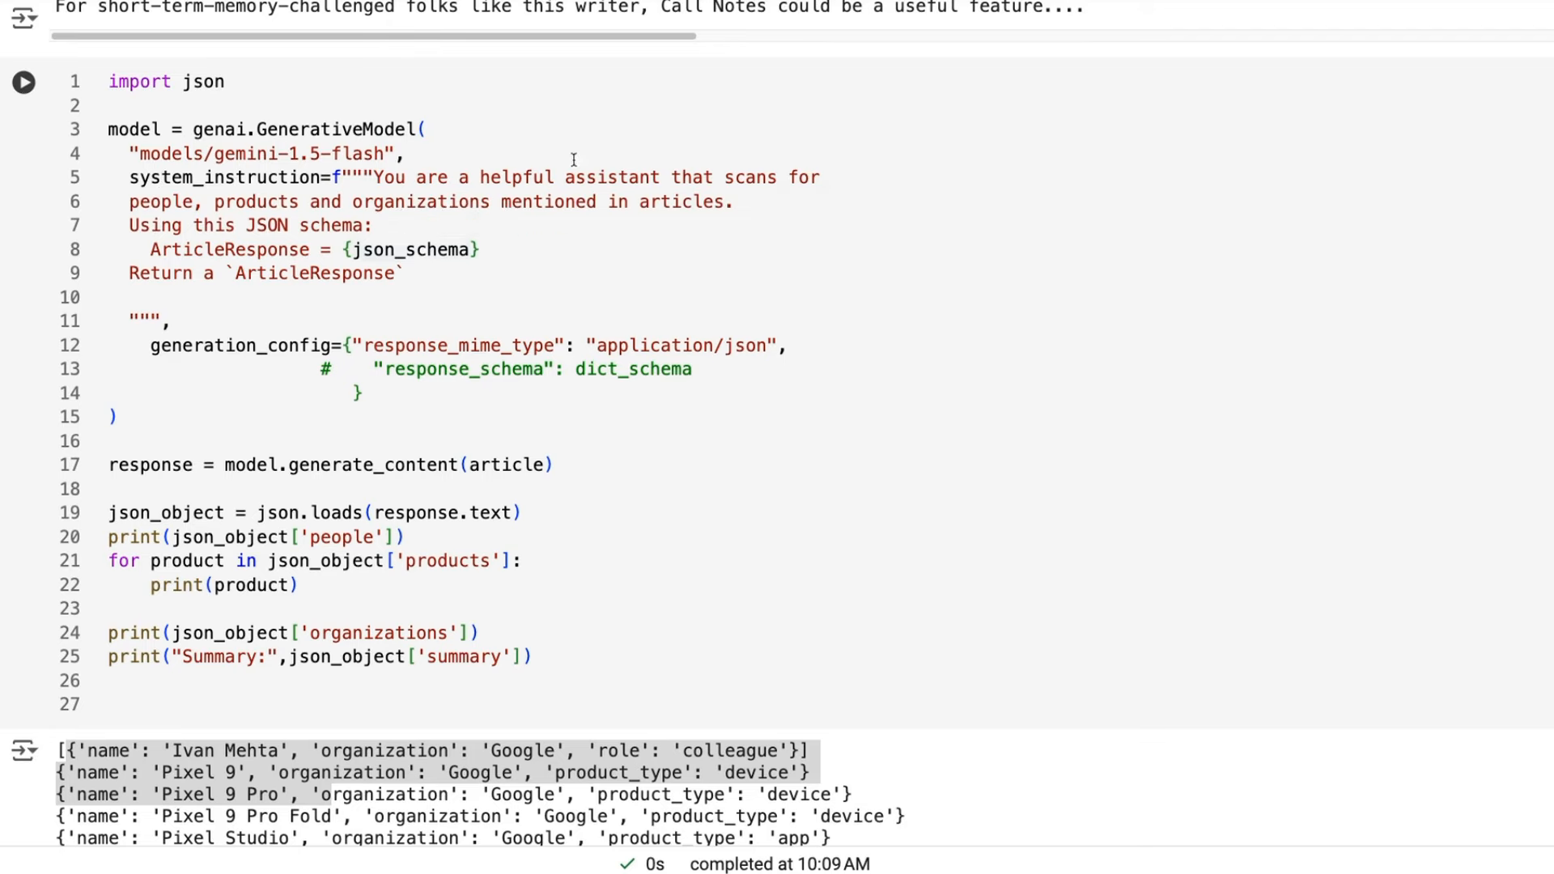
pyautogui.scroll(-3)
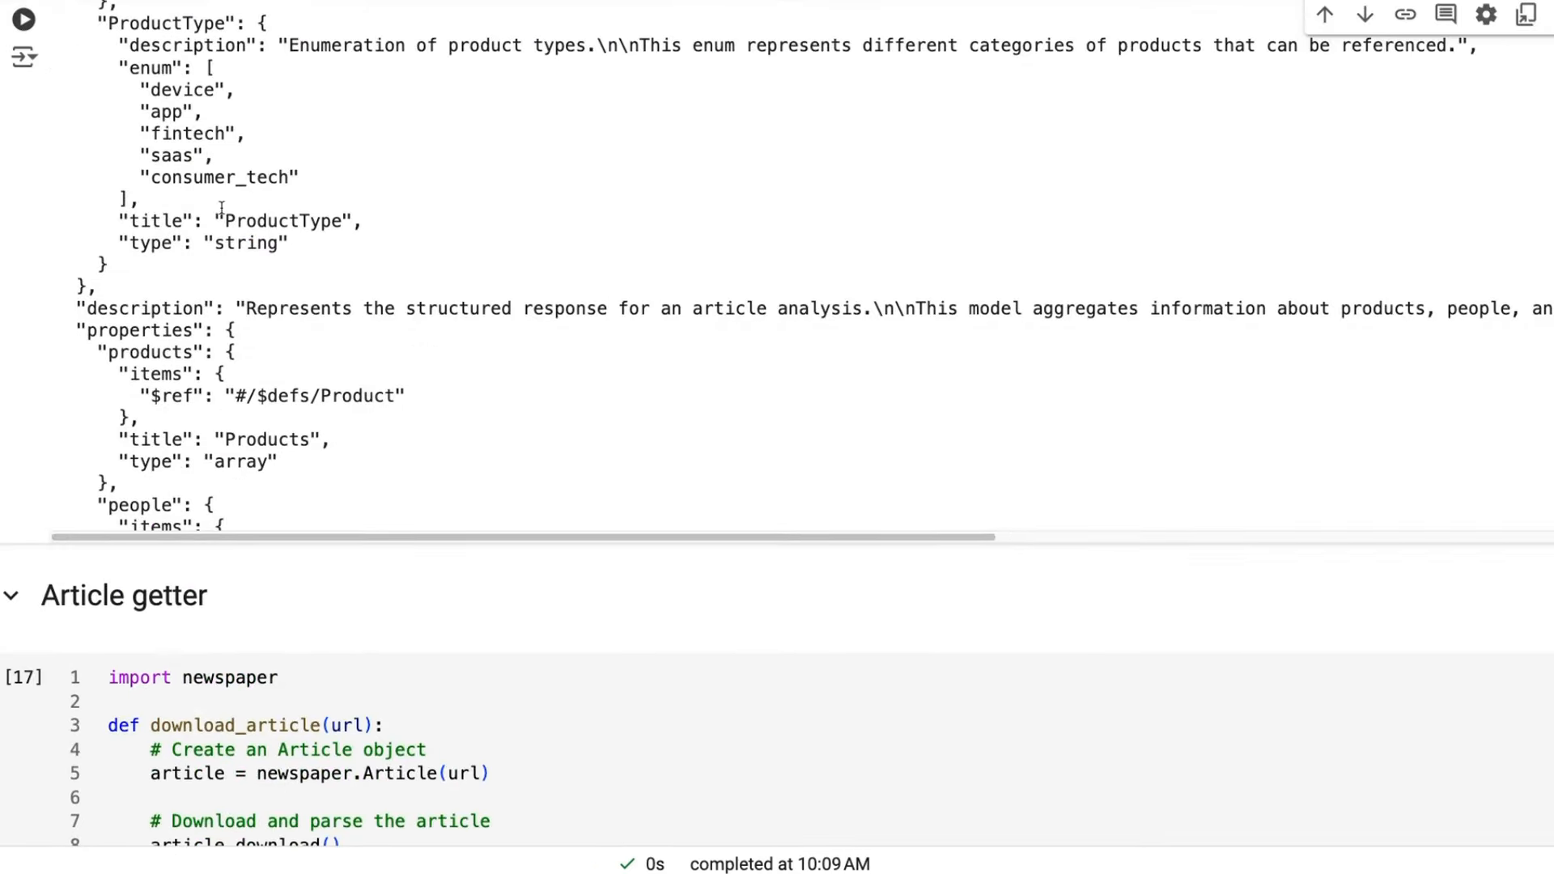
pyautogui.scroll(-3)
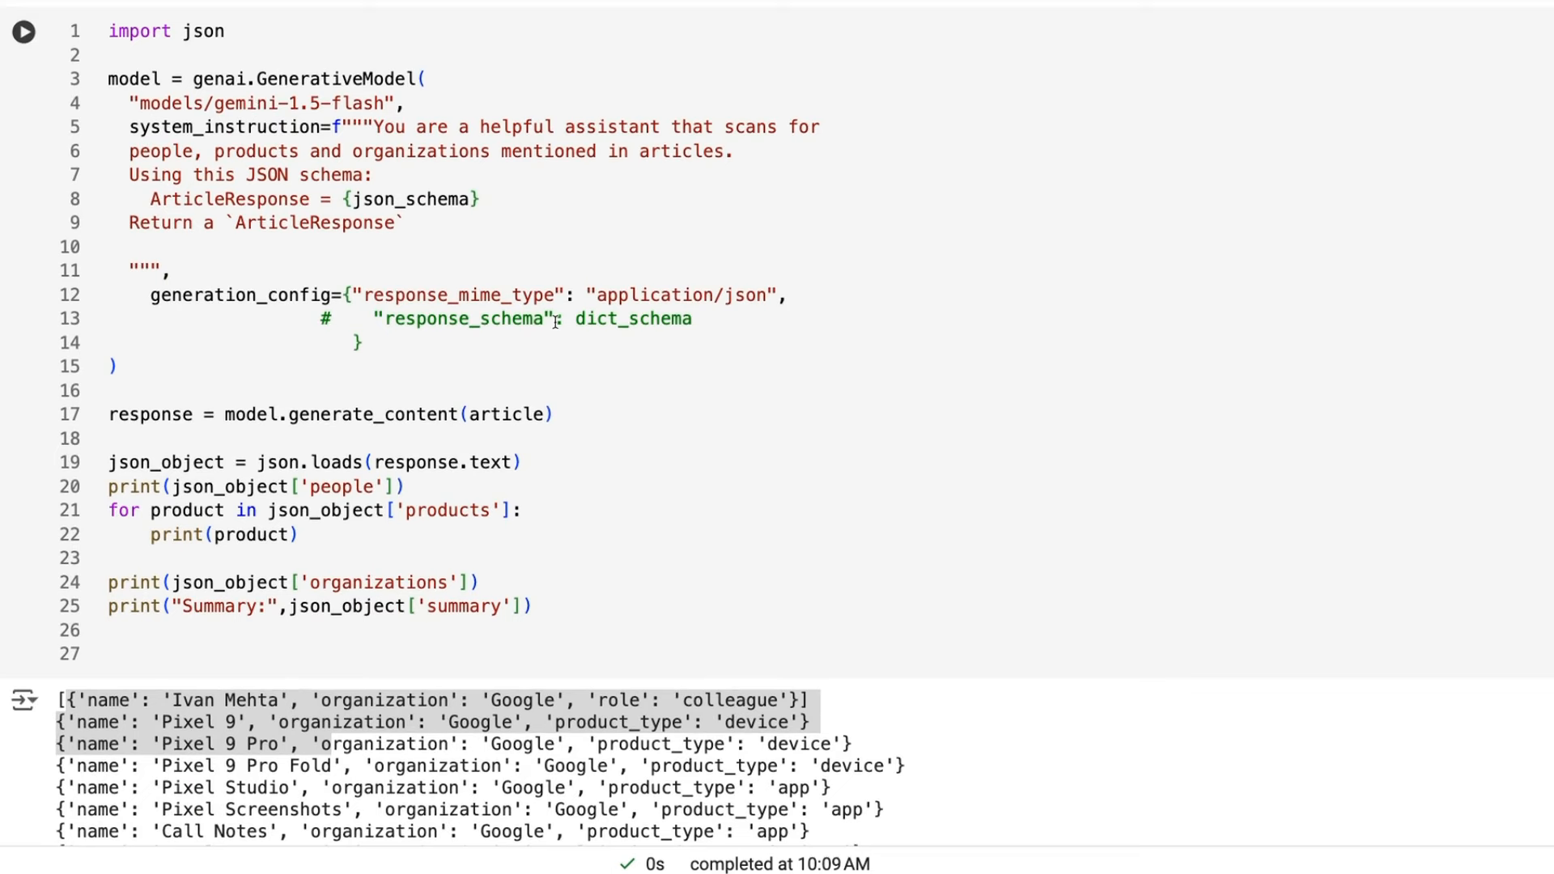
pyautogui.moveTo(699, 322)
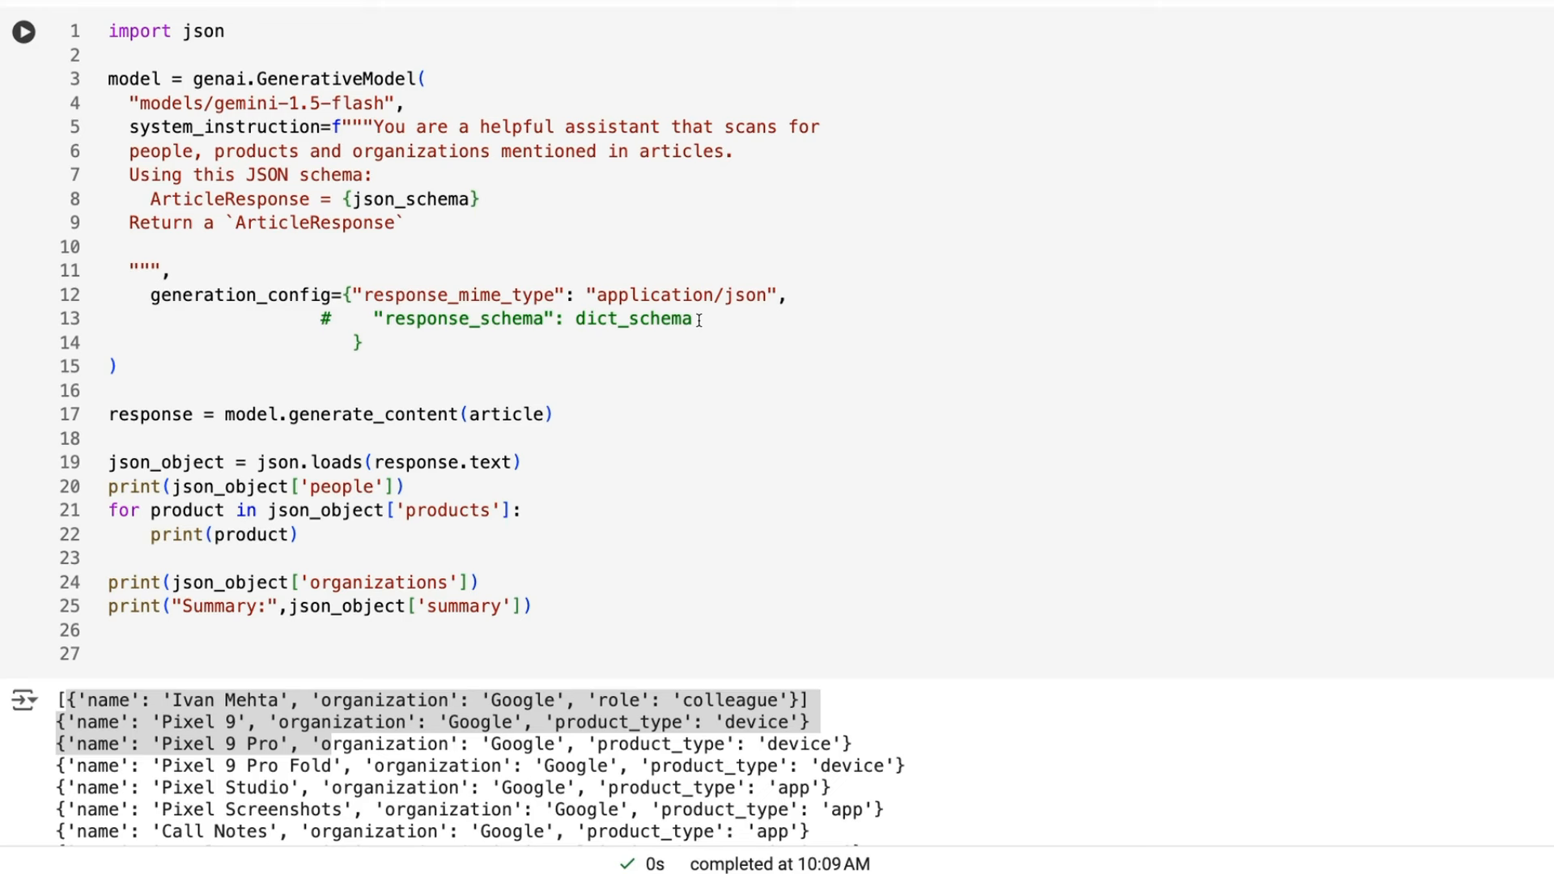
pyautogui.moveTo(394, 358)
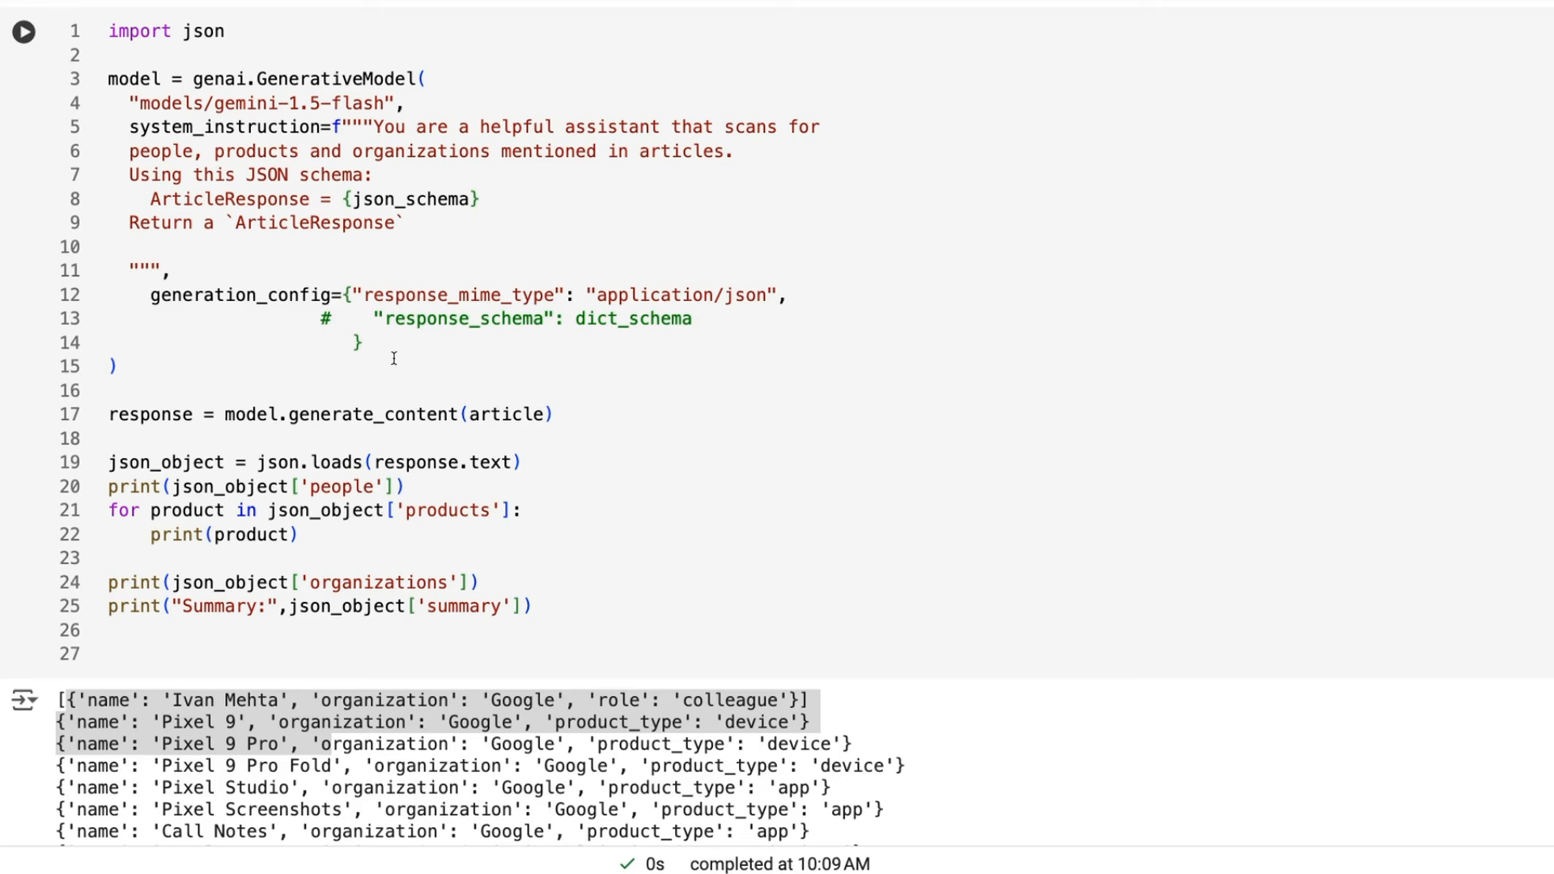
pyautogui.moveTo(394, 328)
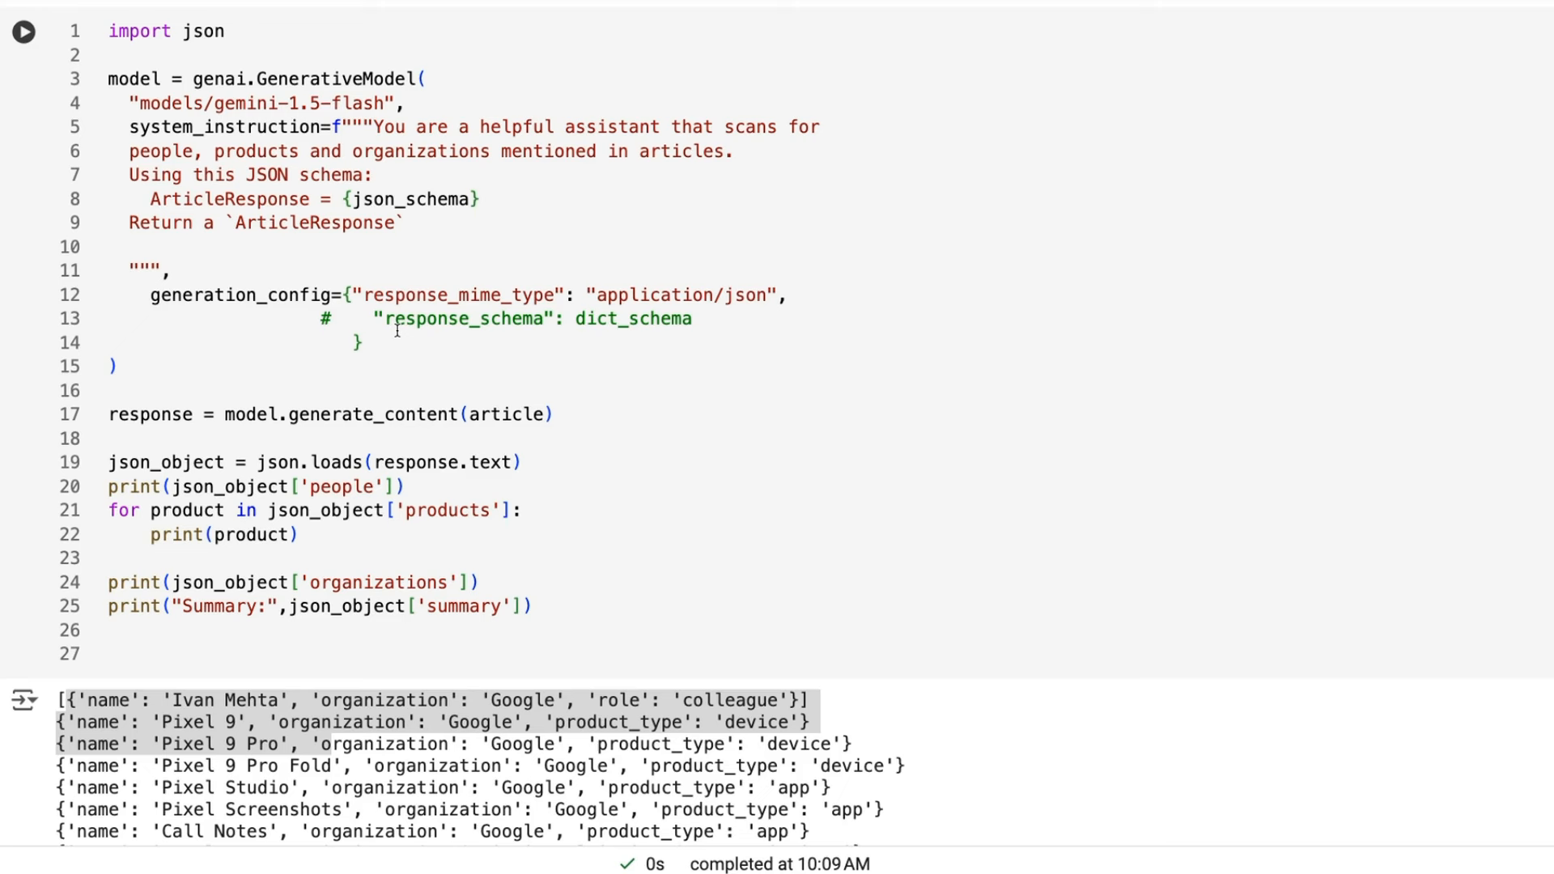
pyautogui.moveTo(363, 87)
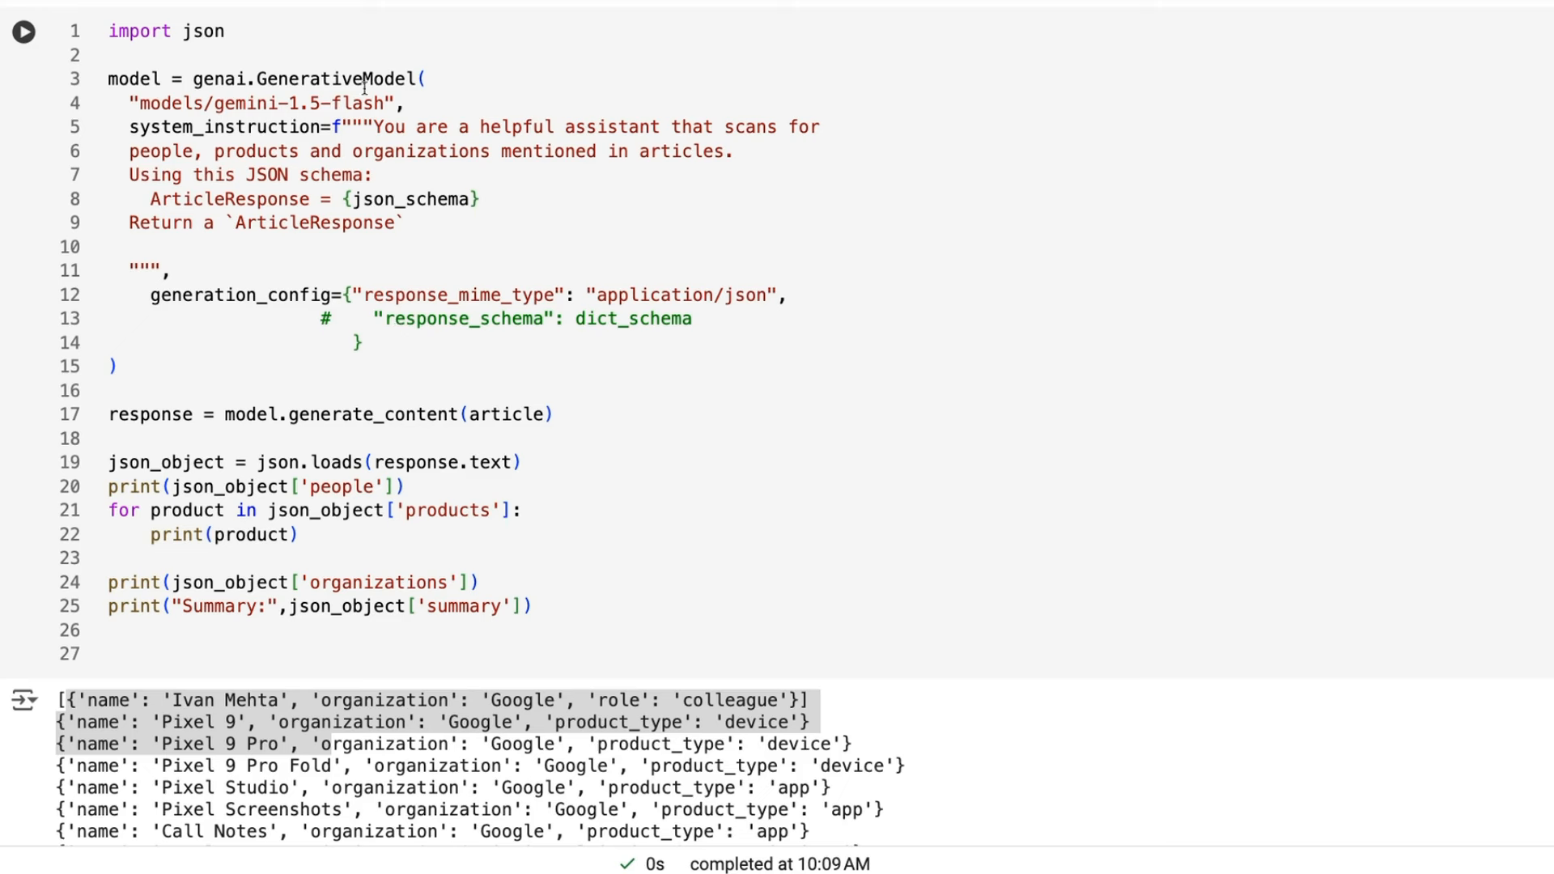
pyautogui.moveTo(293, 207)
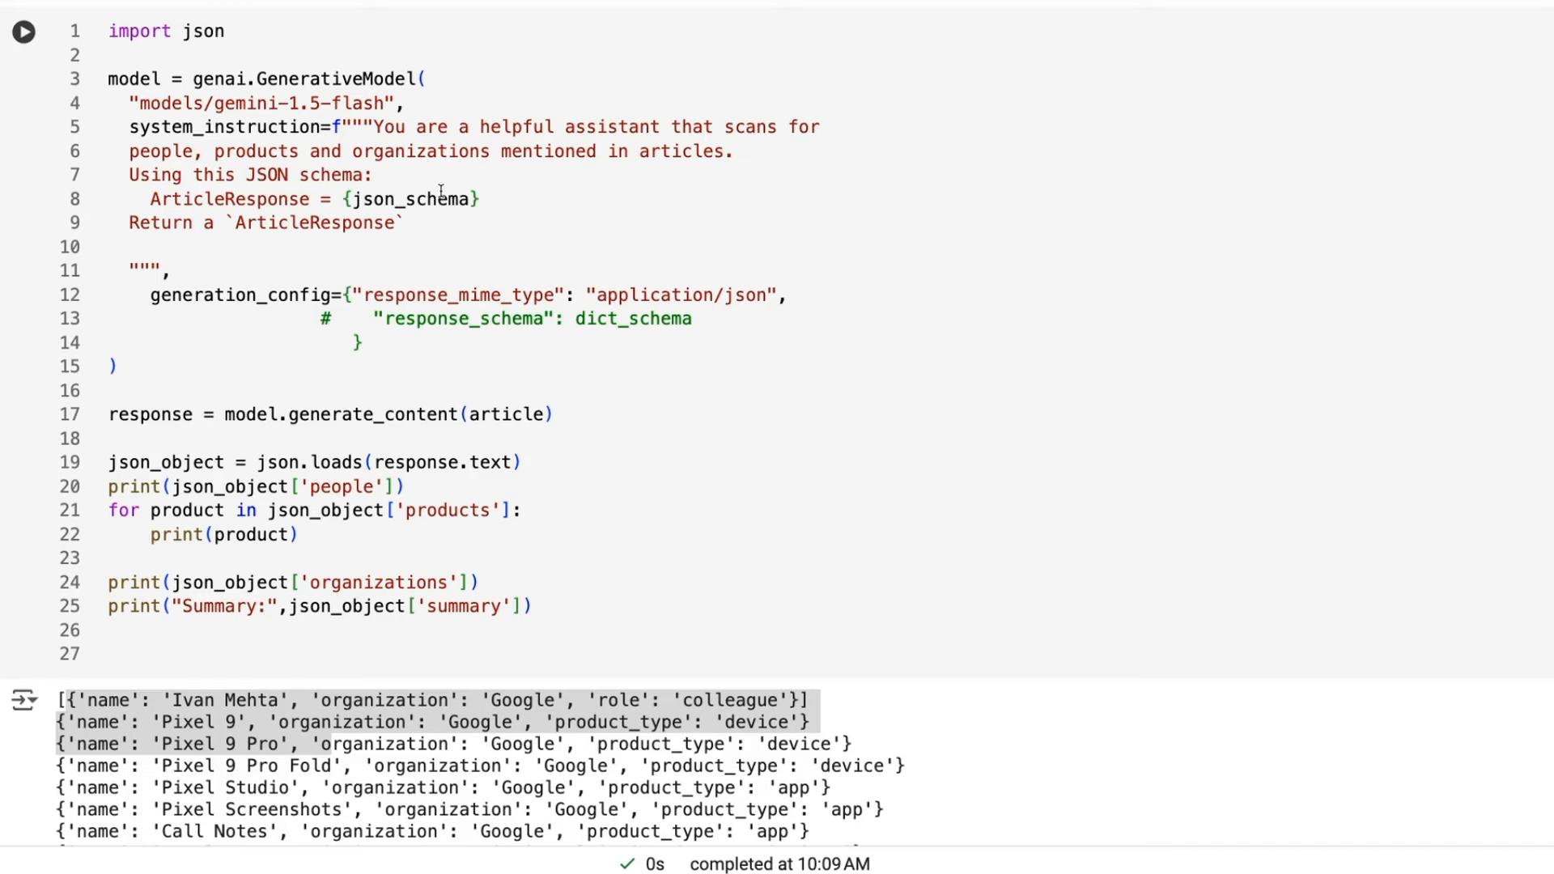
pyautogui.moveTo(270, 223)
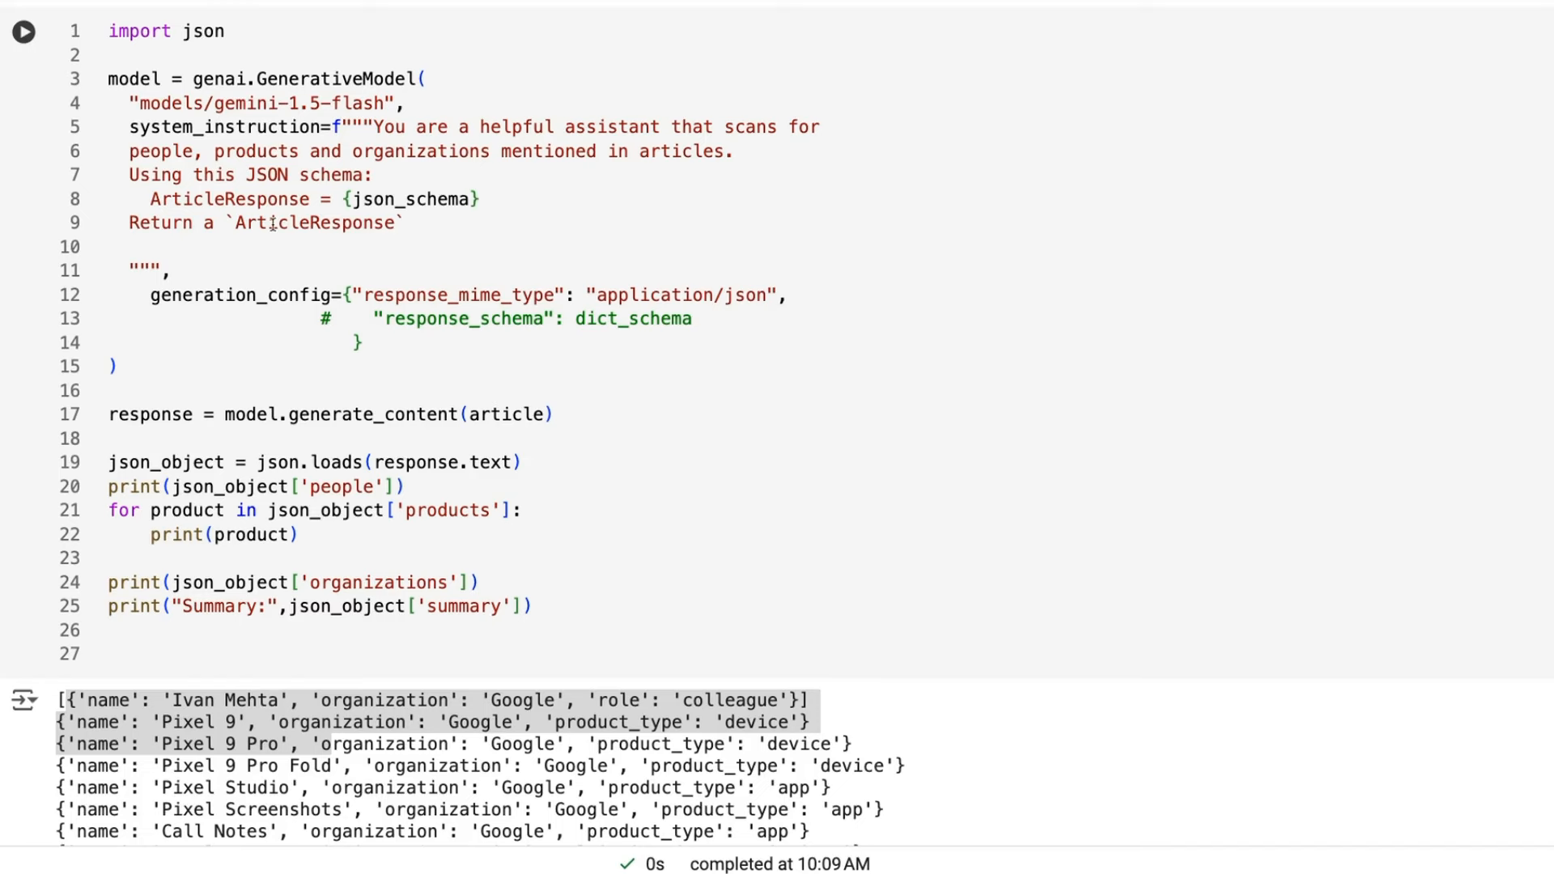
# Step: Scroll through all extracted products, the Google organization and summary to the parsing cell
pyautogui.scroll(-3)
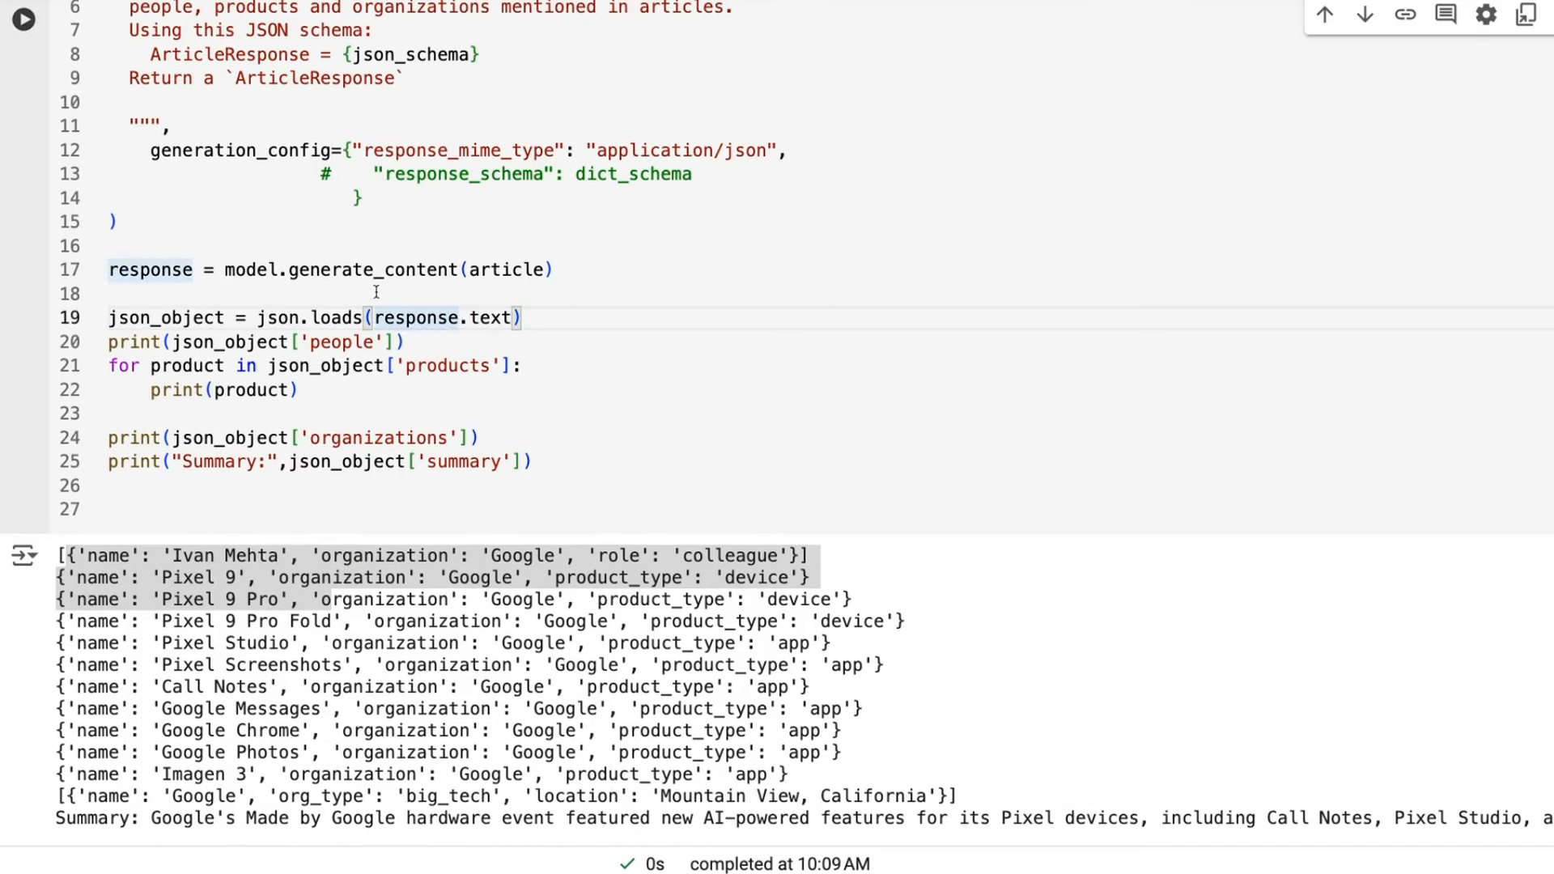
pyautogui.scroll(-3)
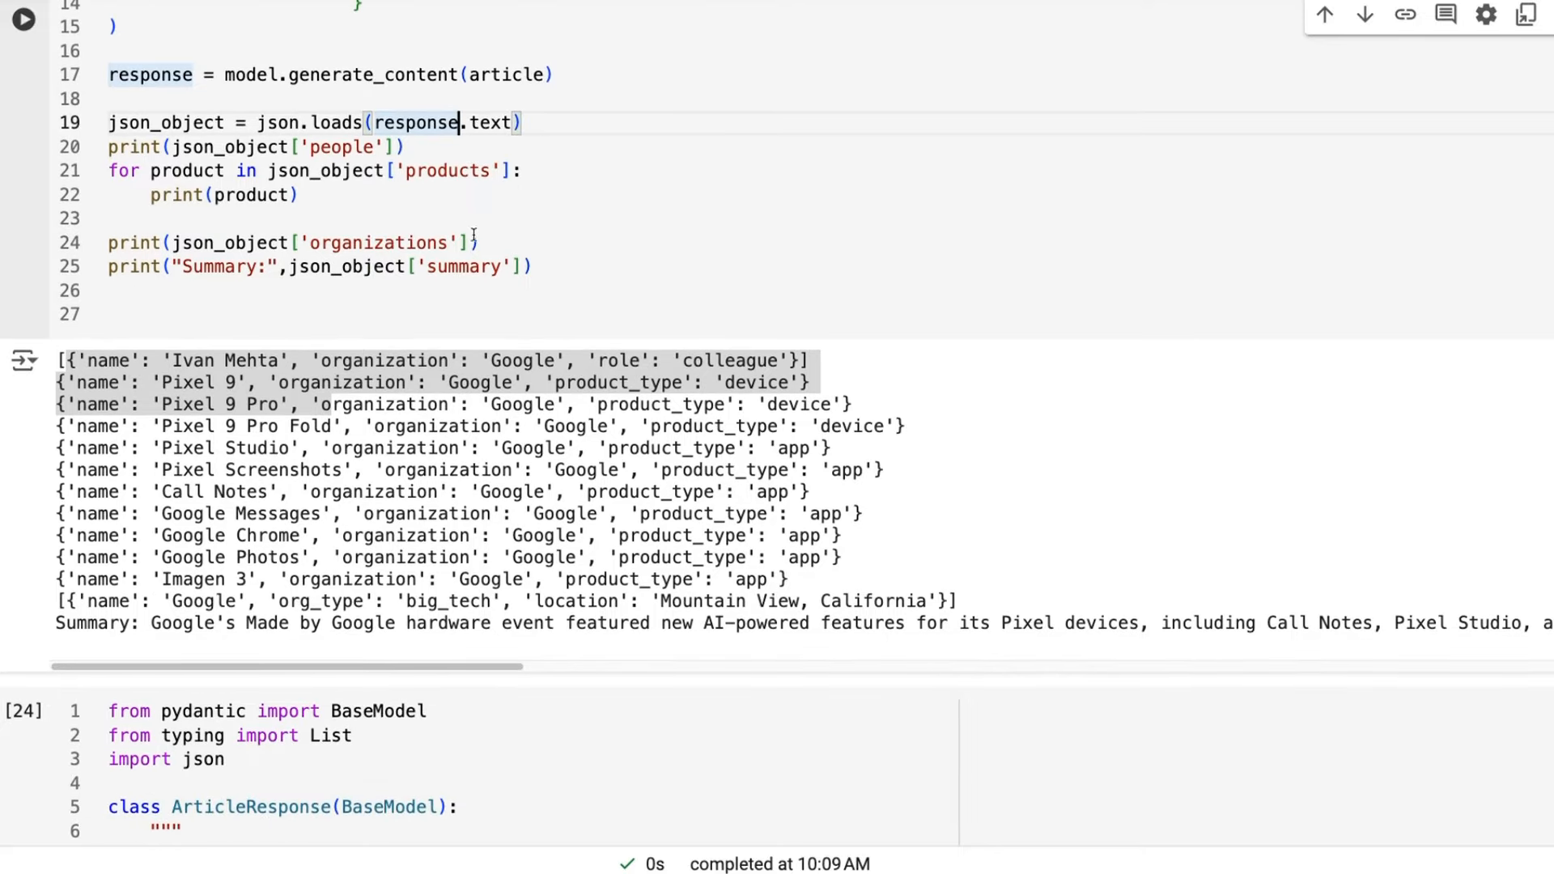
pyautogui.scroll(-3)
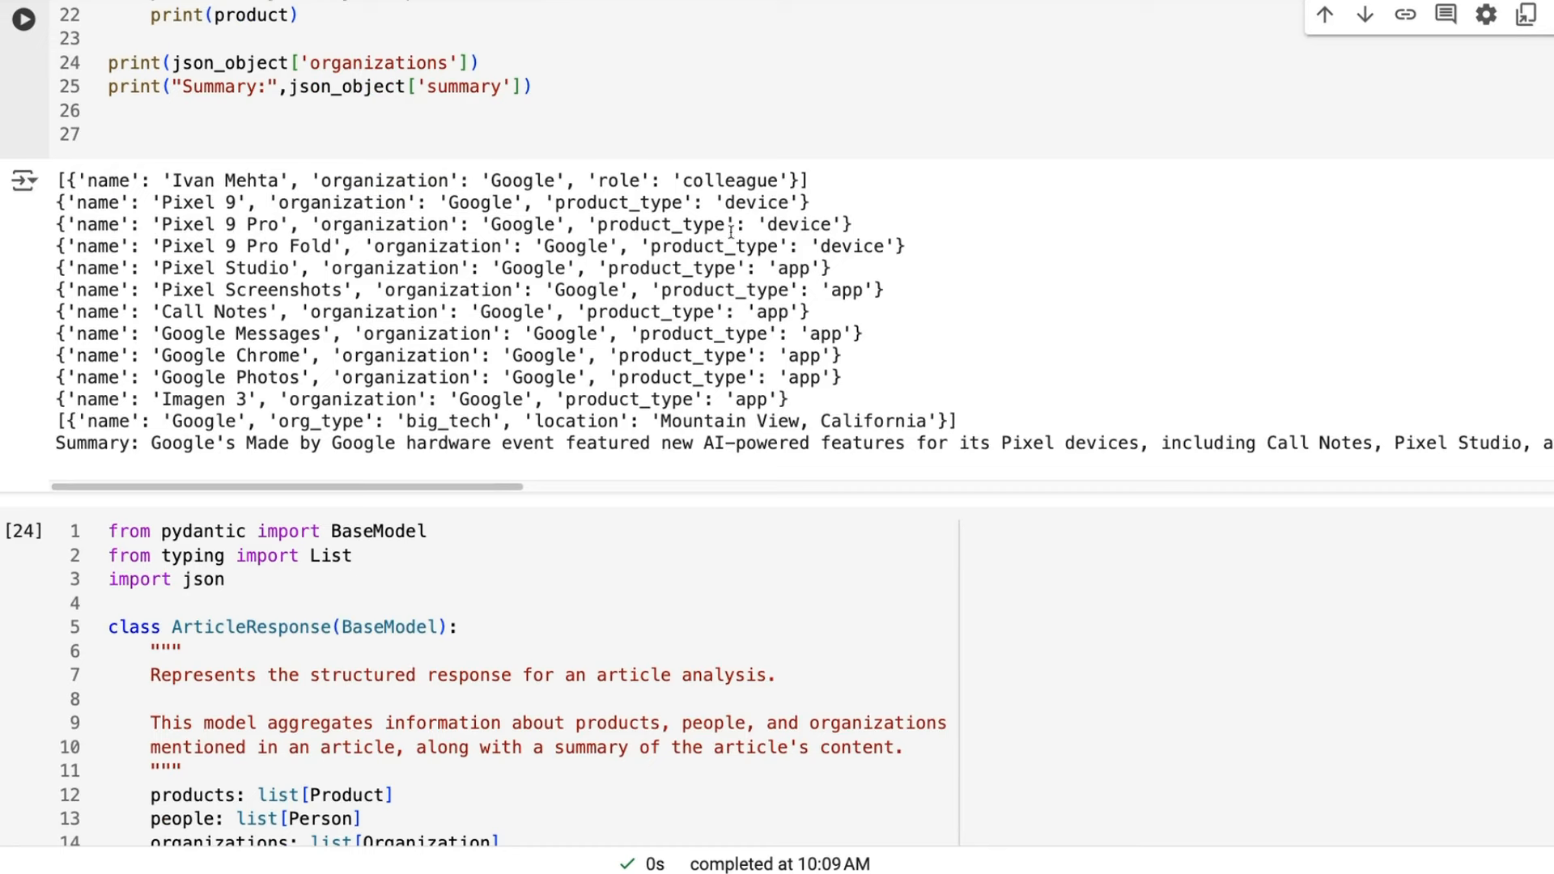
pyautogui.scroll(-3)
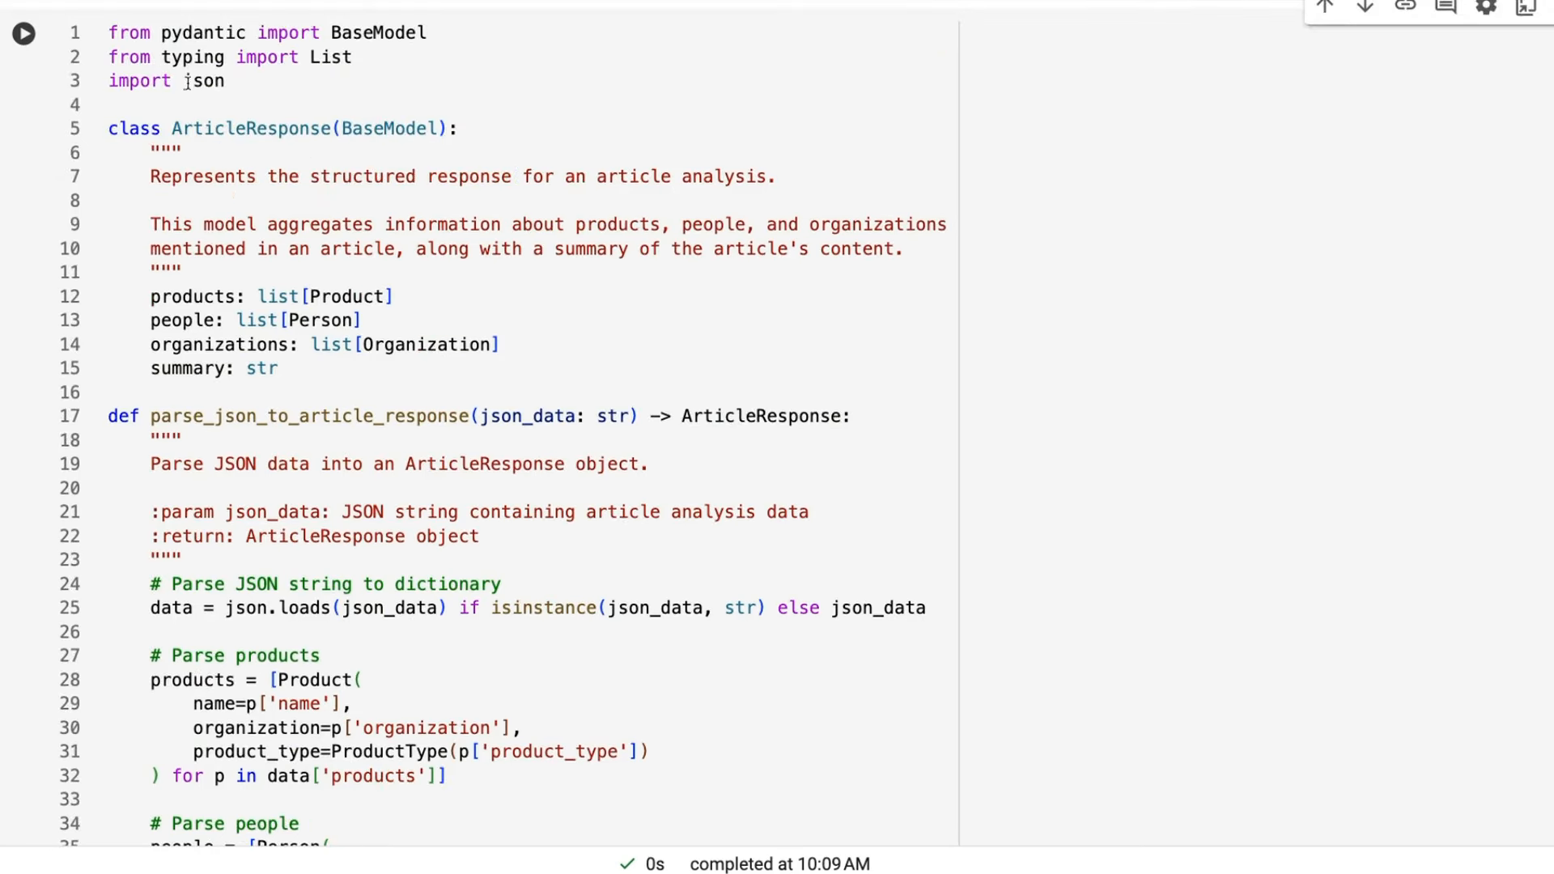
# Step: Scroll through parse_json_to_article_response building Product, Person and Organization objects
pyautogui.scroll(-3)
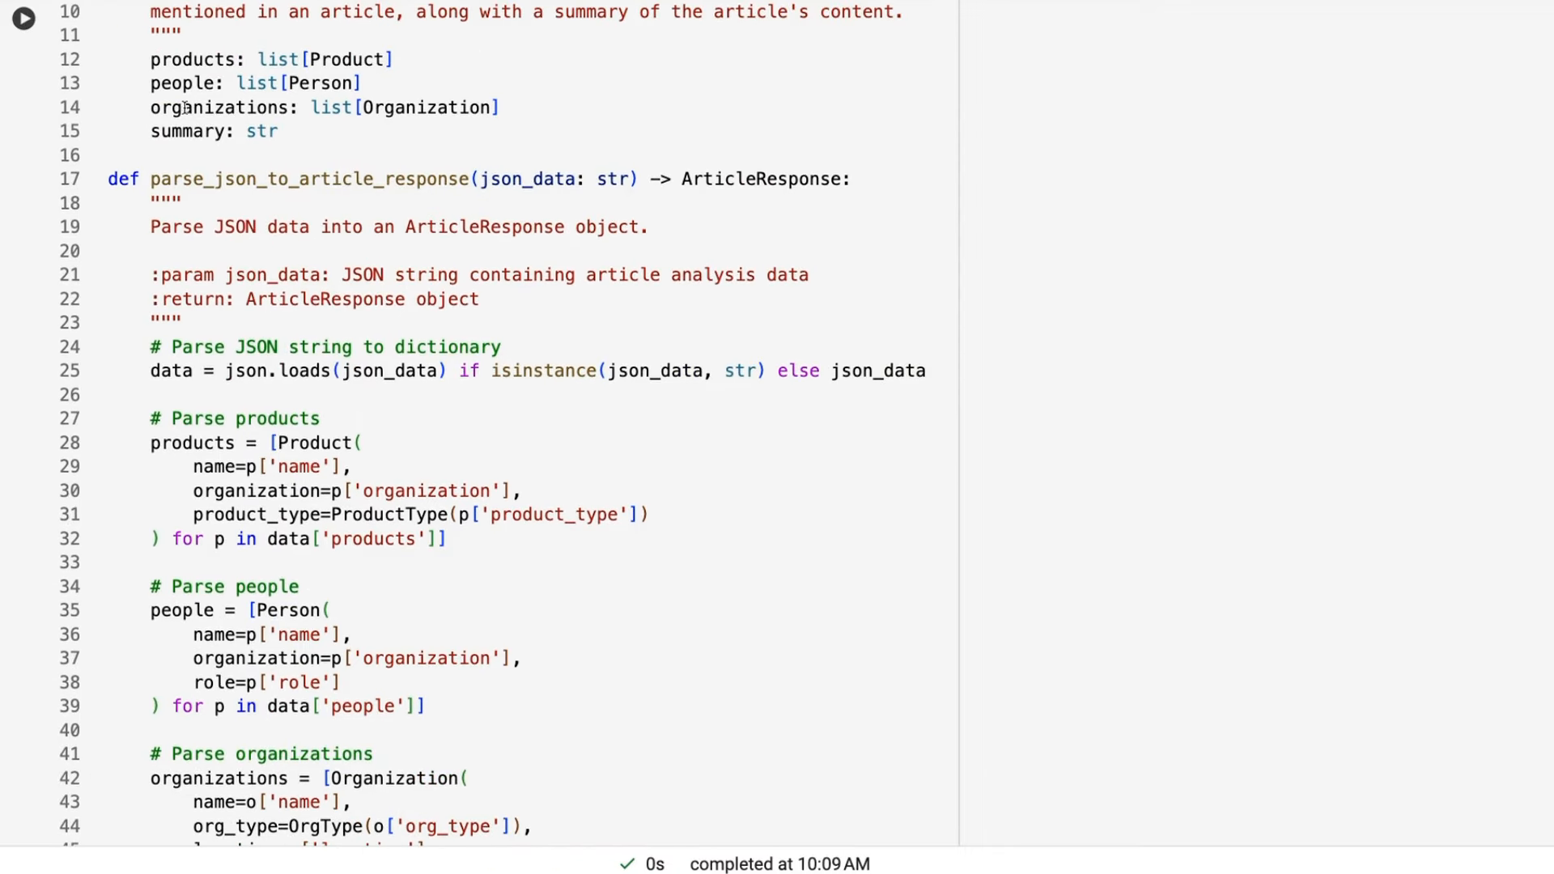
pyautogui.moveTo(425, 268)
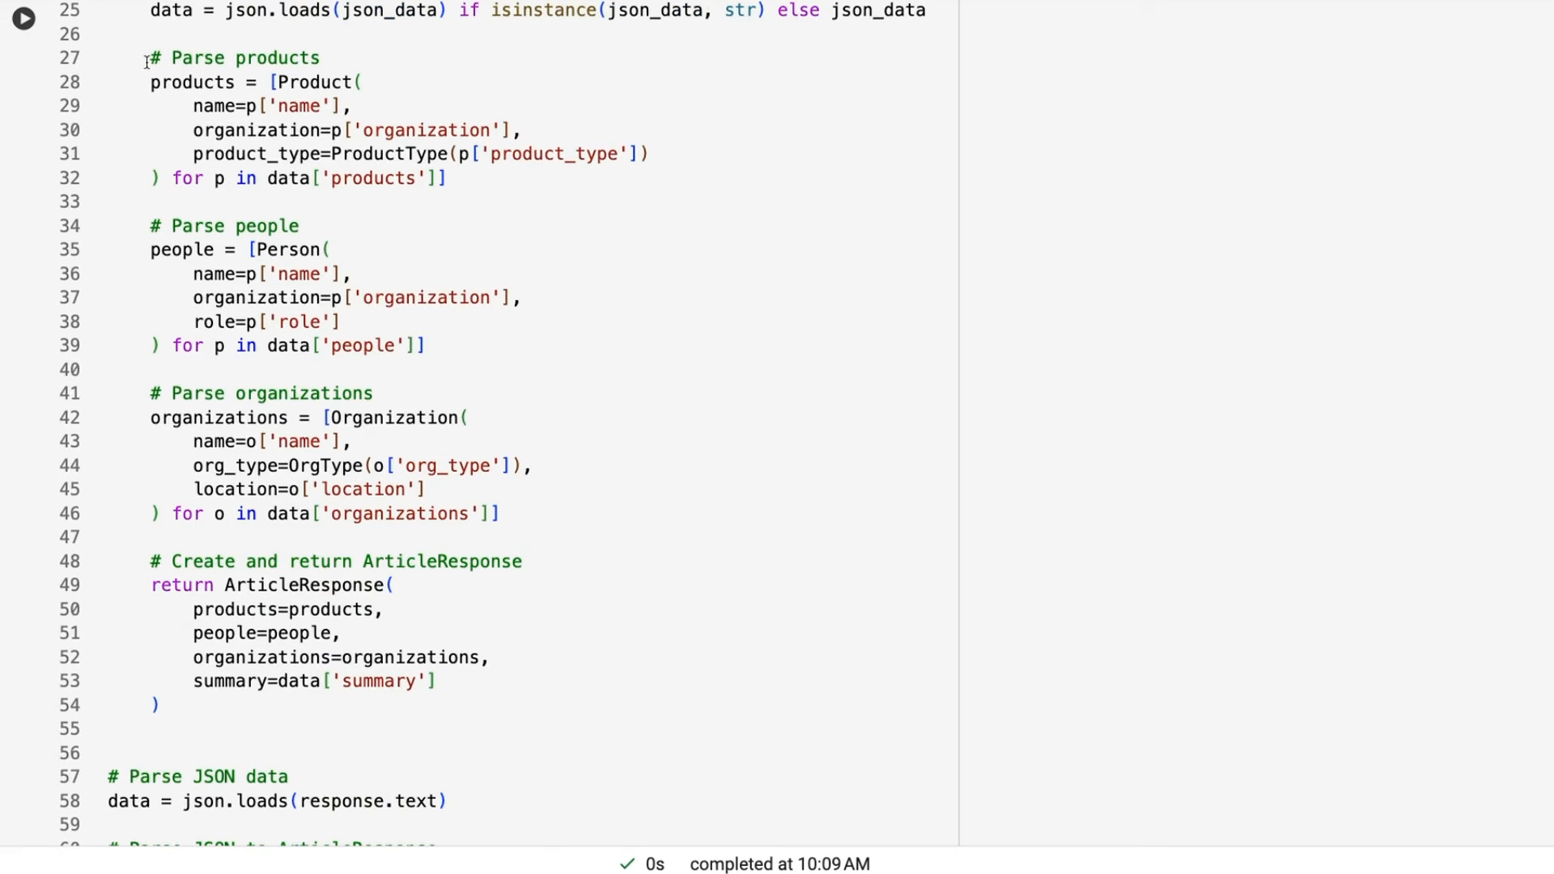
pyautogui.moveTo(401, 177)
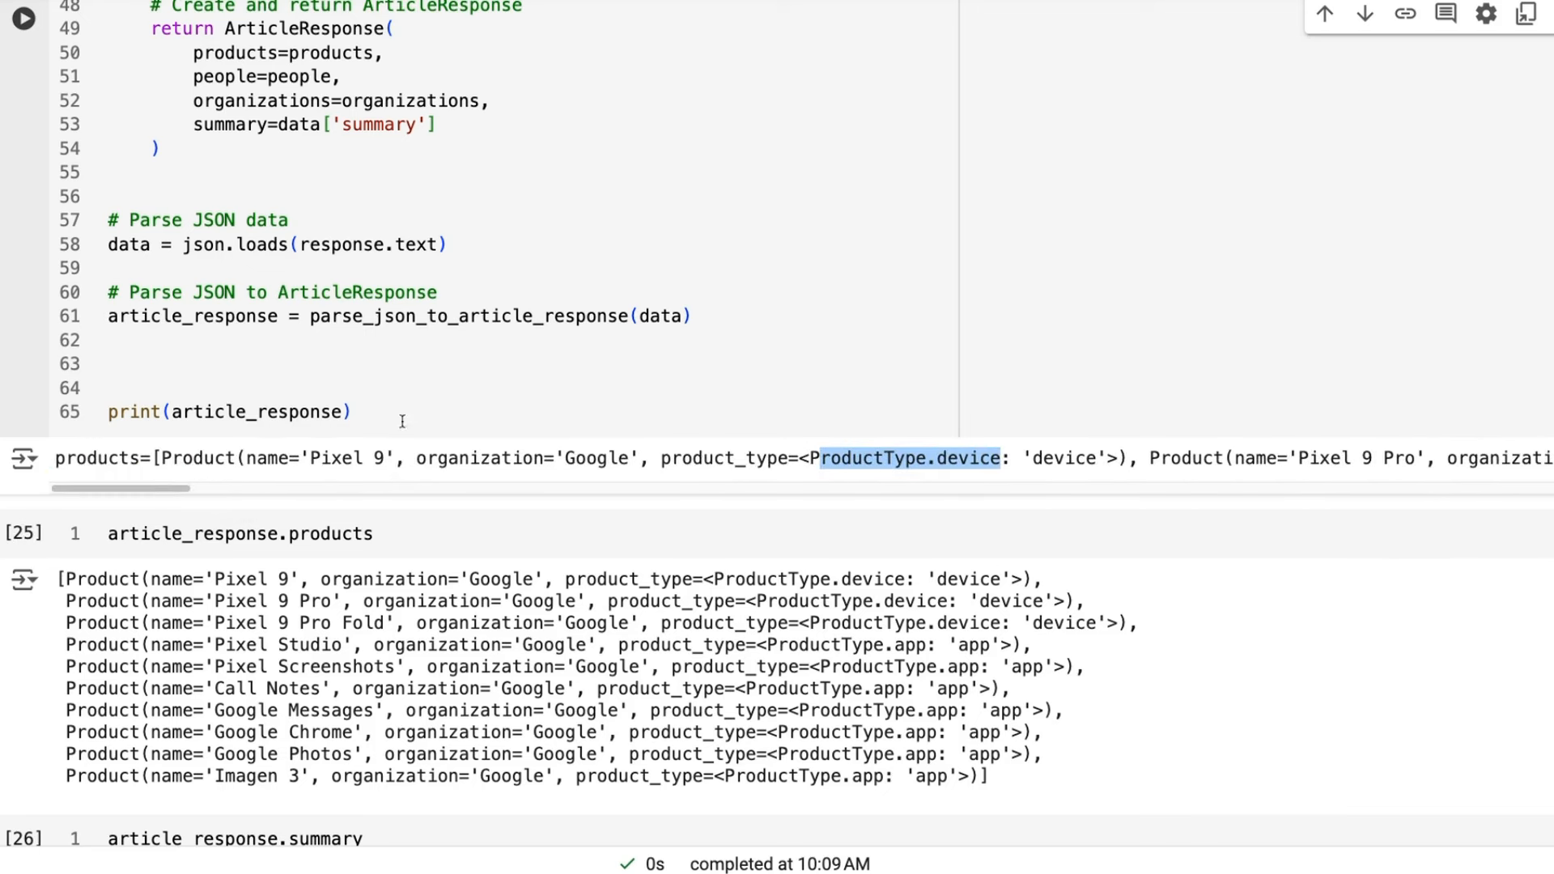
pyautogui.moveTo(295, 184)
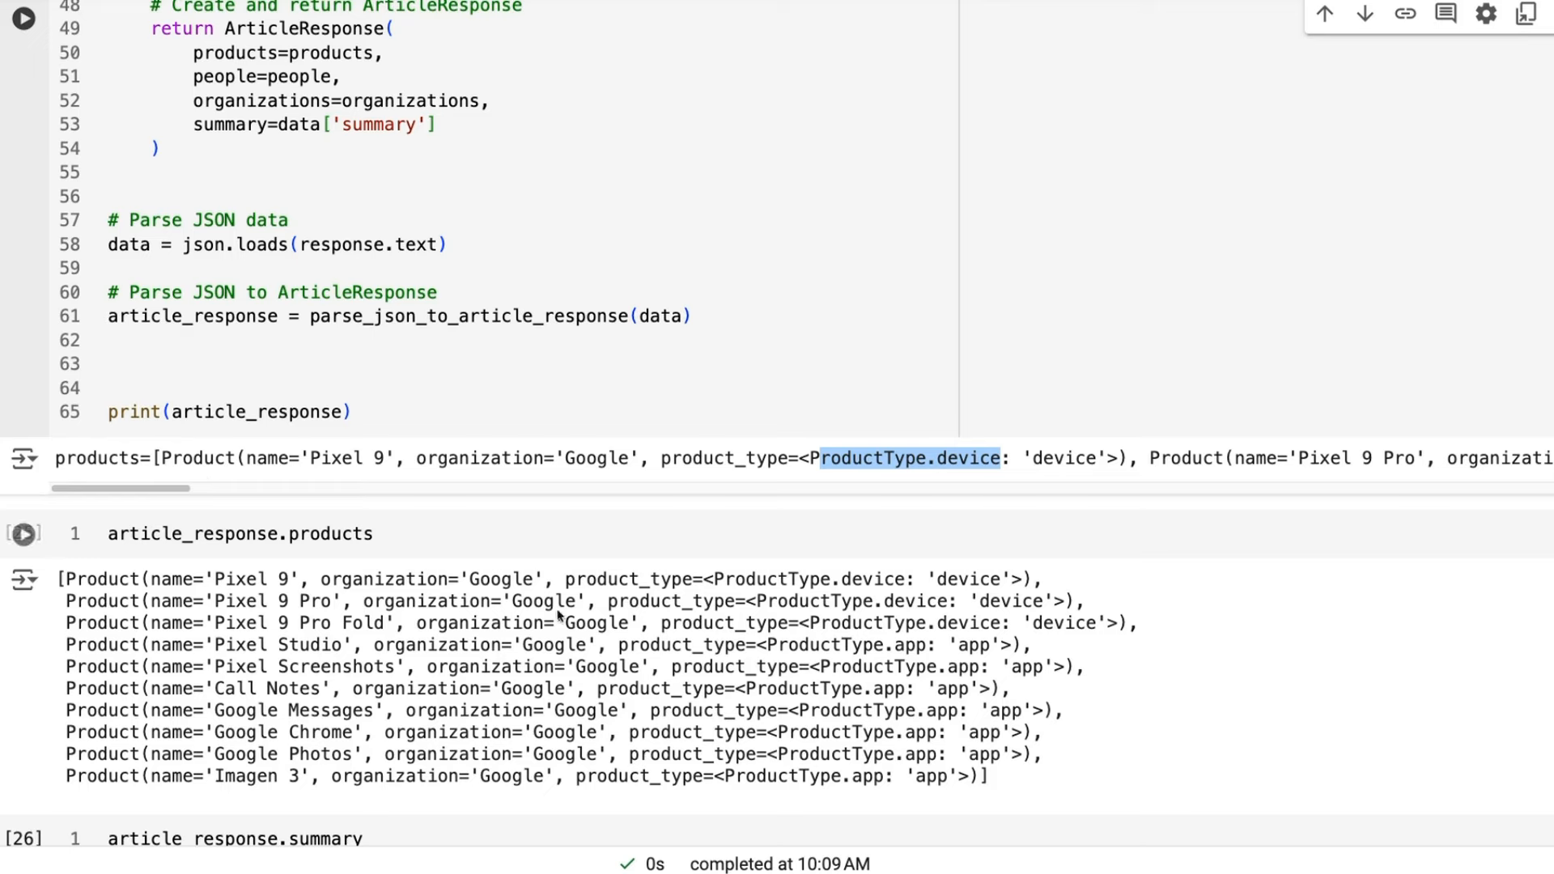
# Step: Scroll past article_response.summary to the With Images timetable.png picture
pyautogui.scroll(-3)
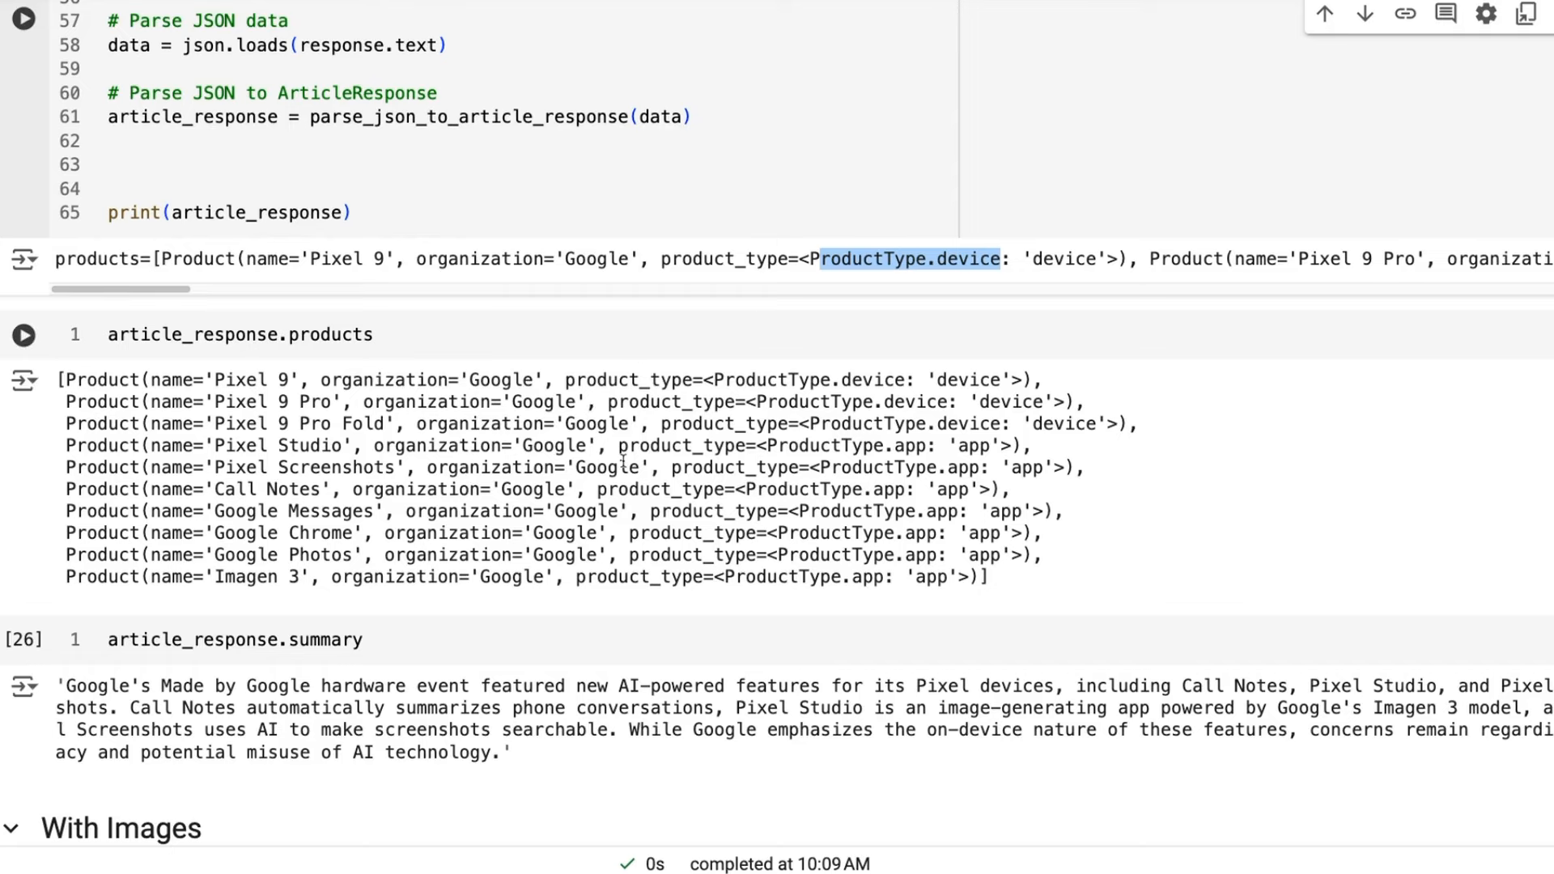
pyautogui.scroll(-3)
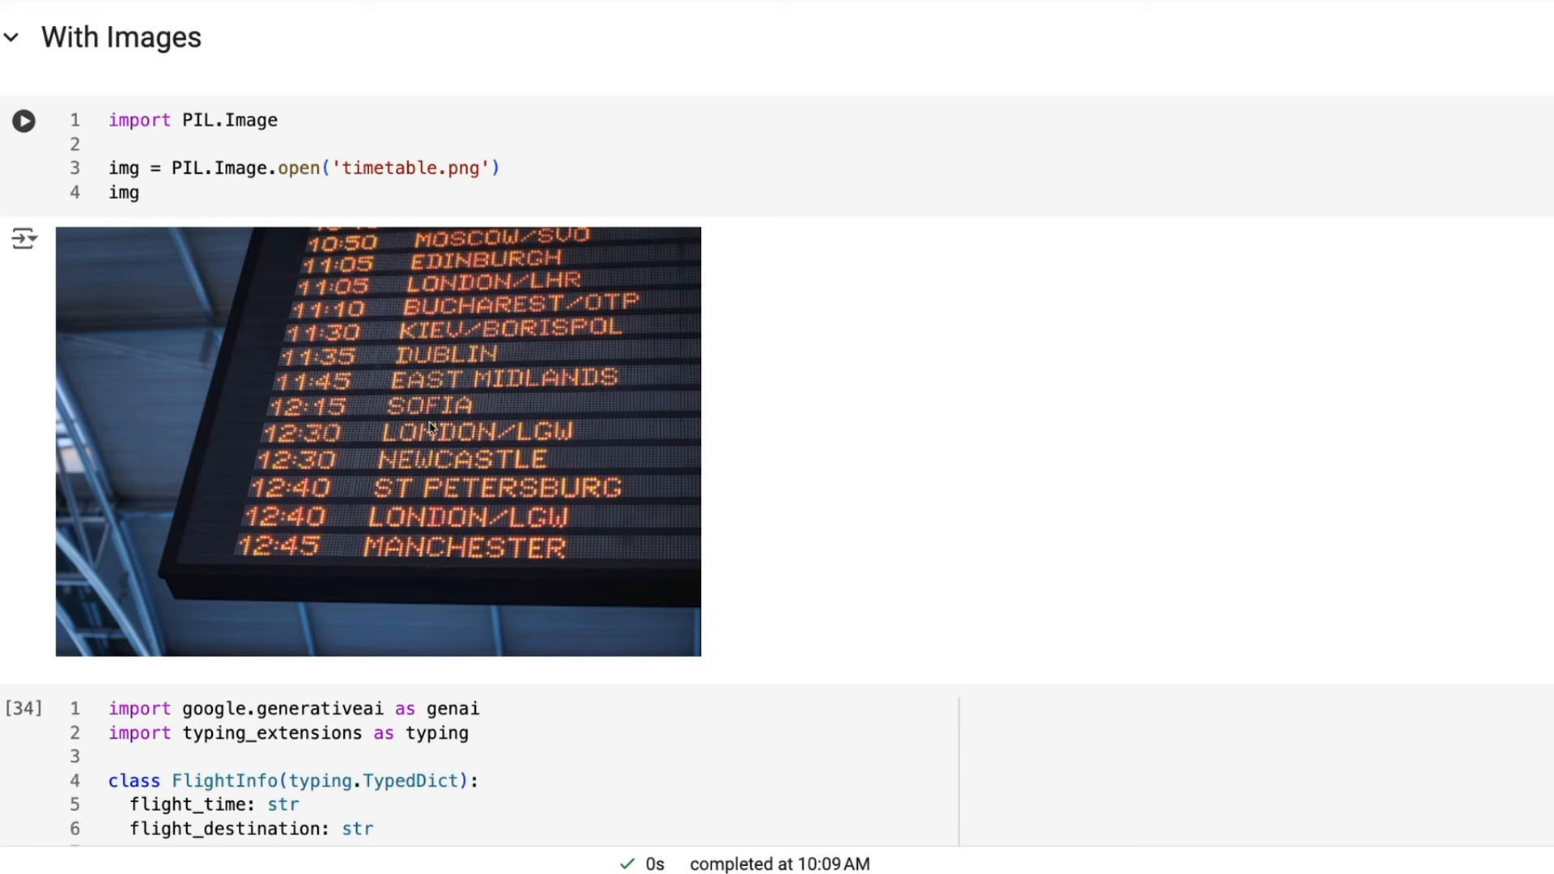
pyautogui.moveTo(635, 471)
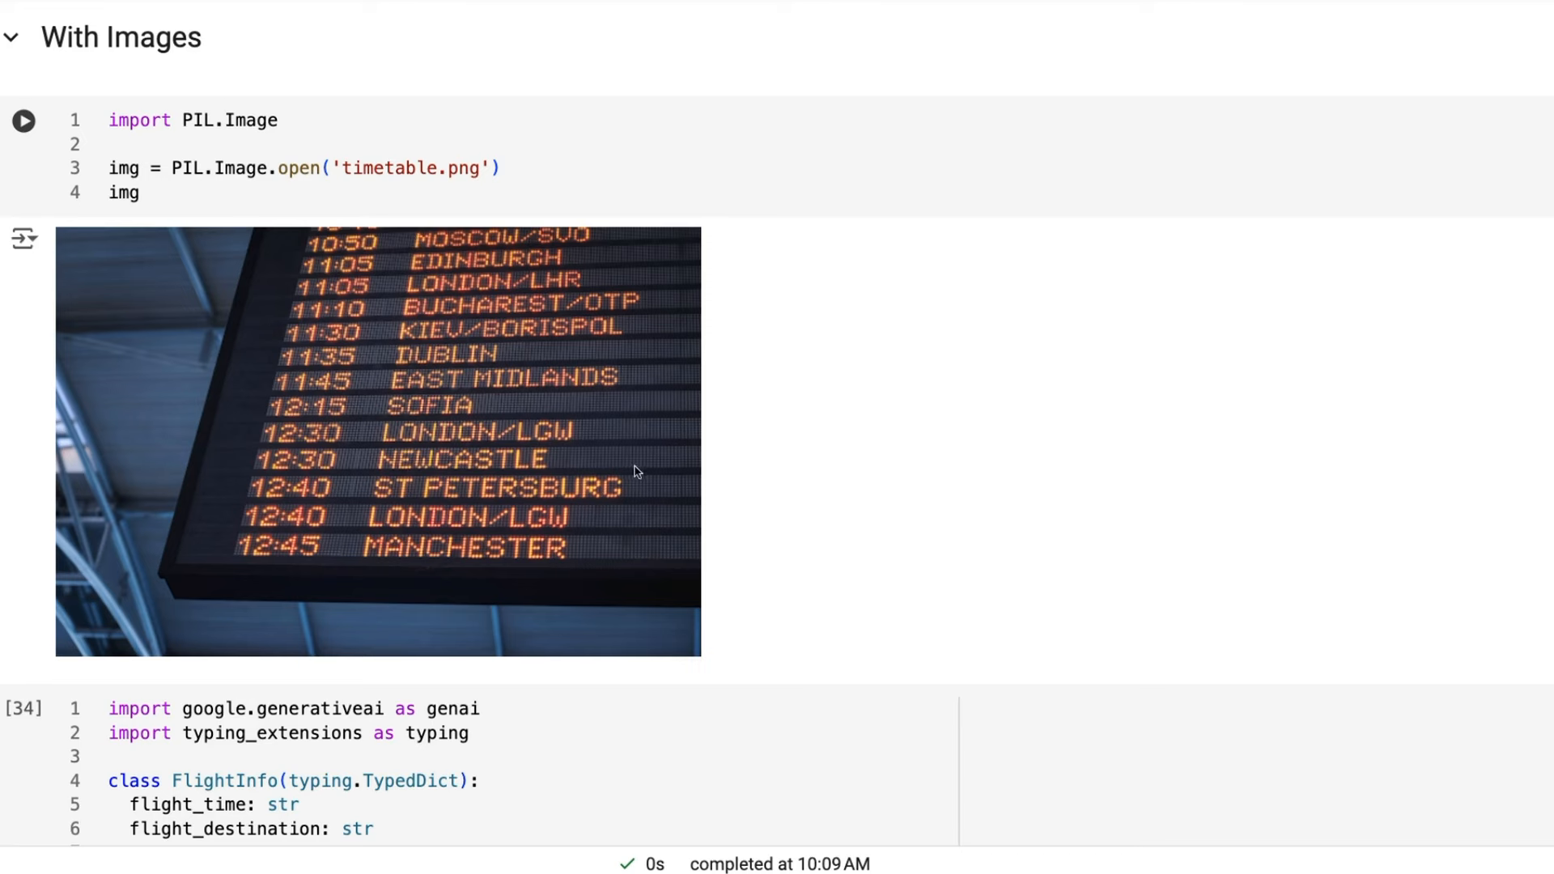
pyautogui.scroll(-3)
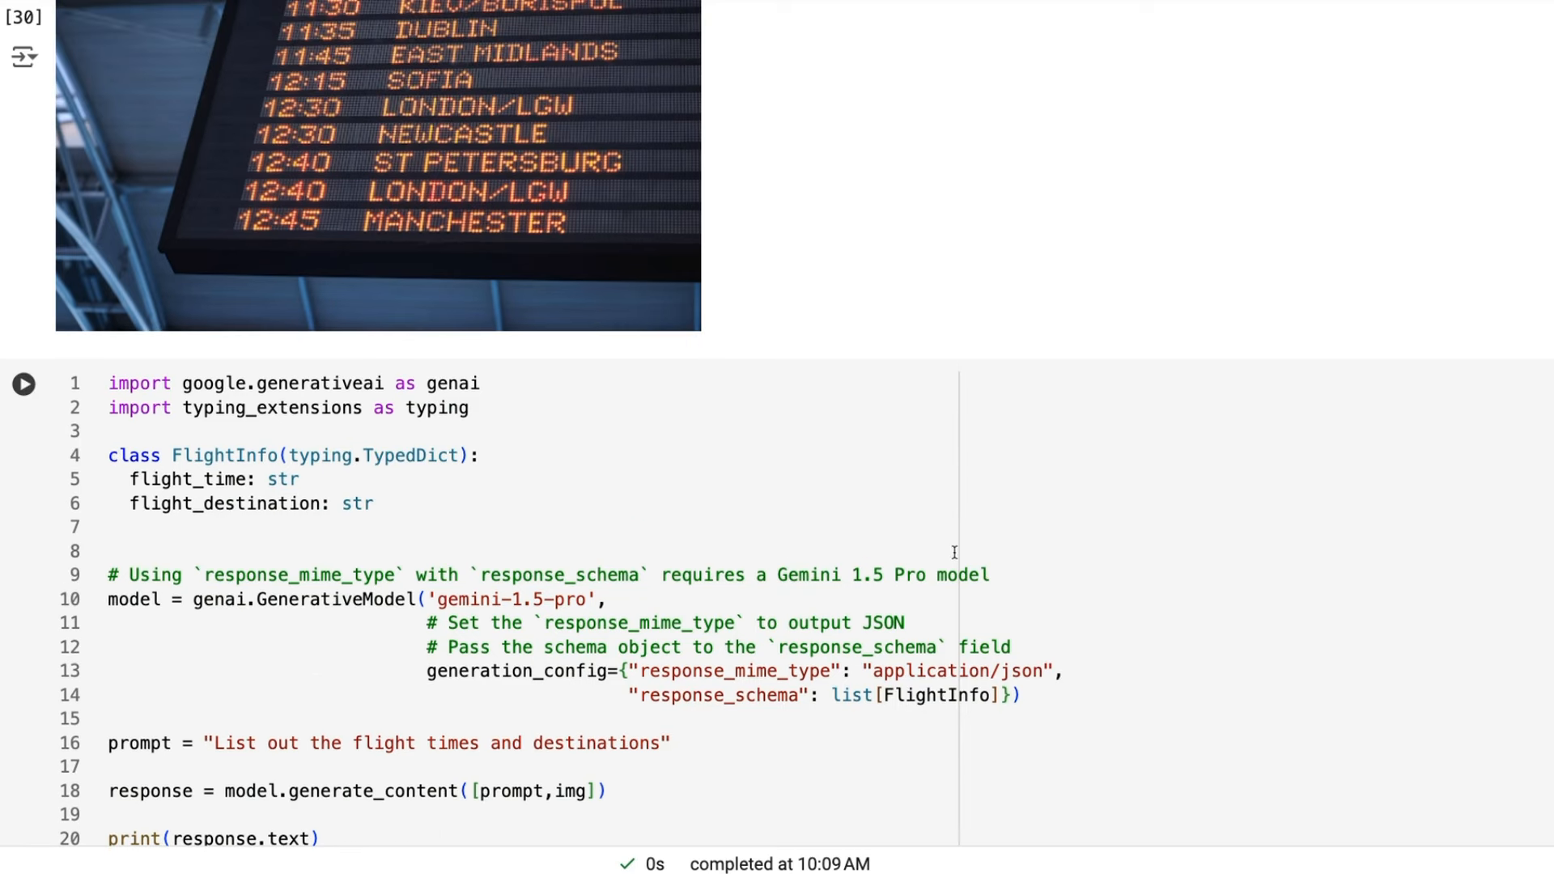
pyautogui.moveTo(427, 476)
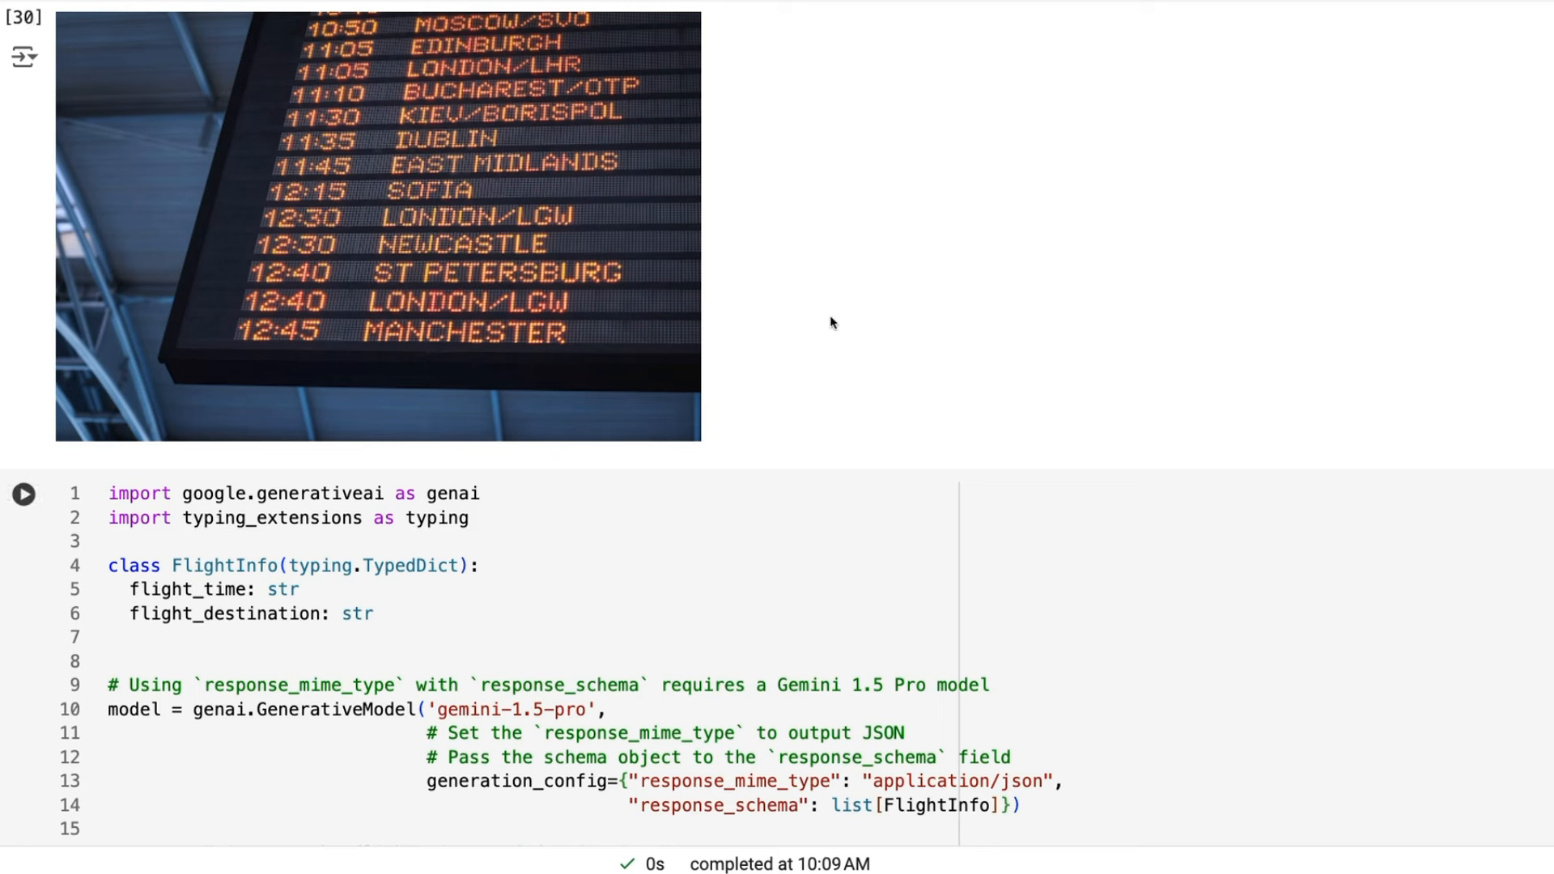
pyautogui.moveTo(689, 277)
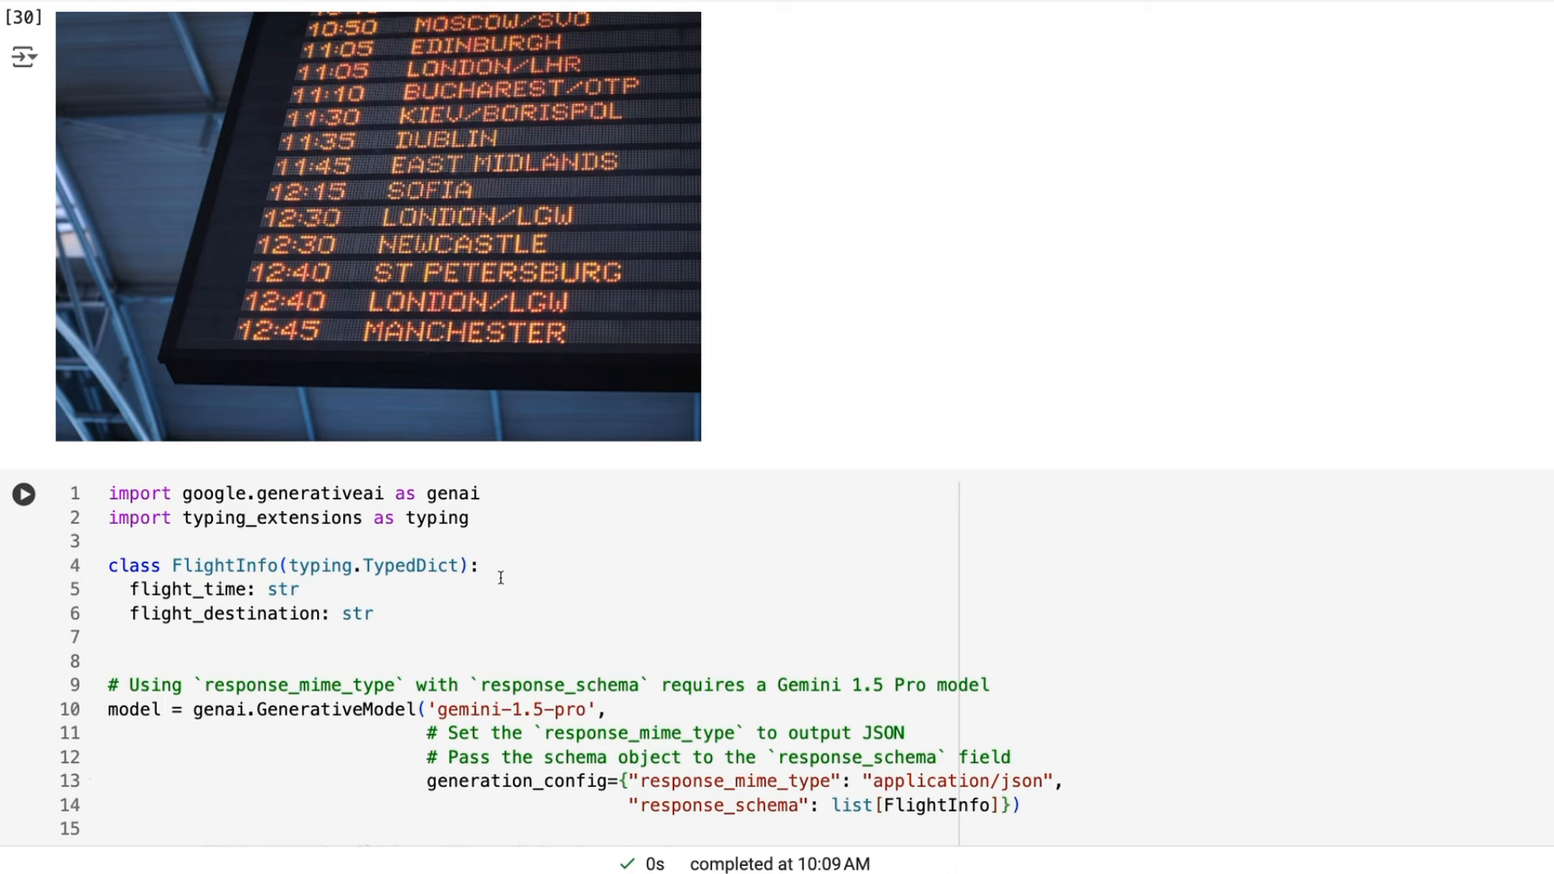
pyautogui.moveTo(562, 633)
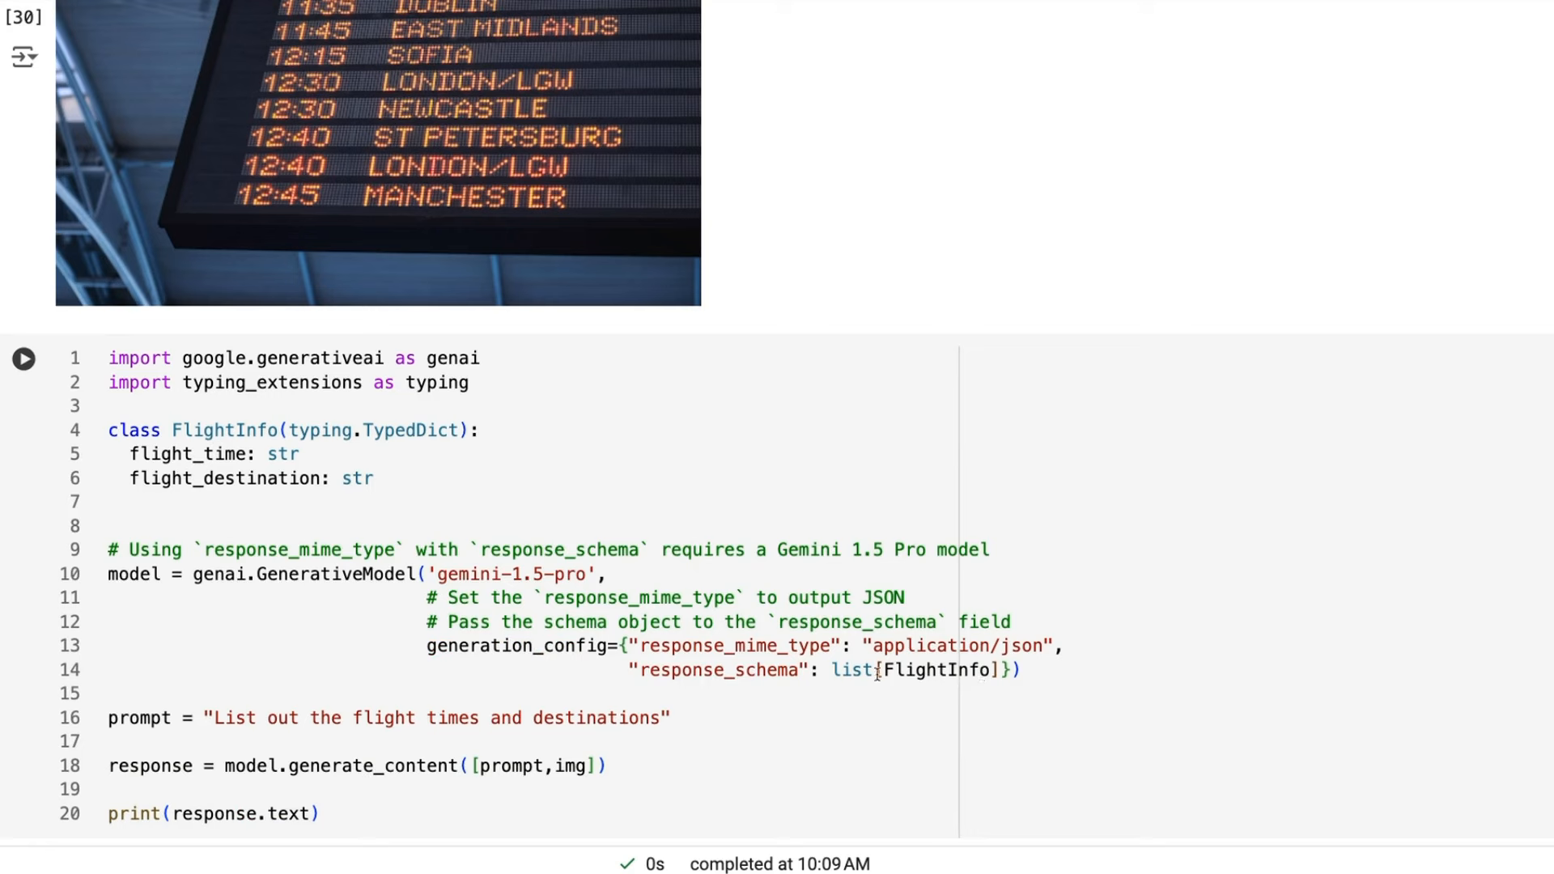
pyautogui.click(23, 18)
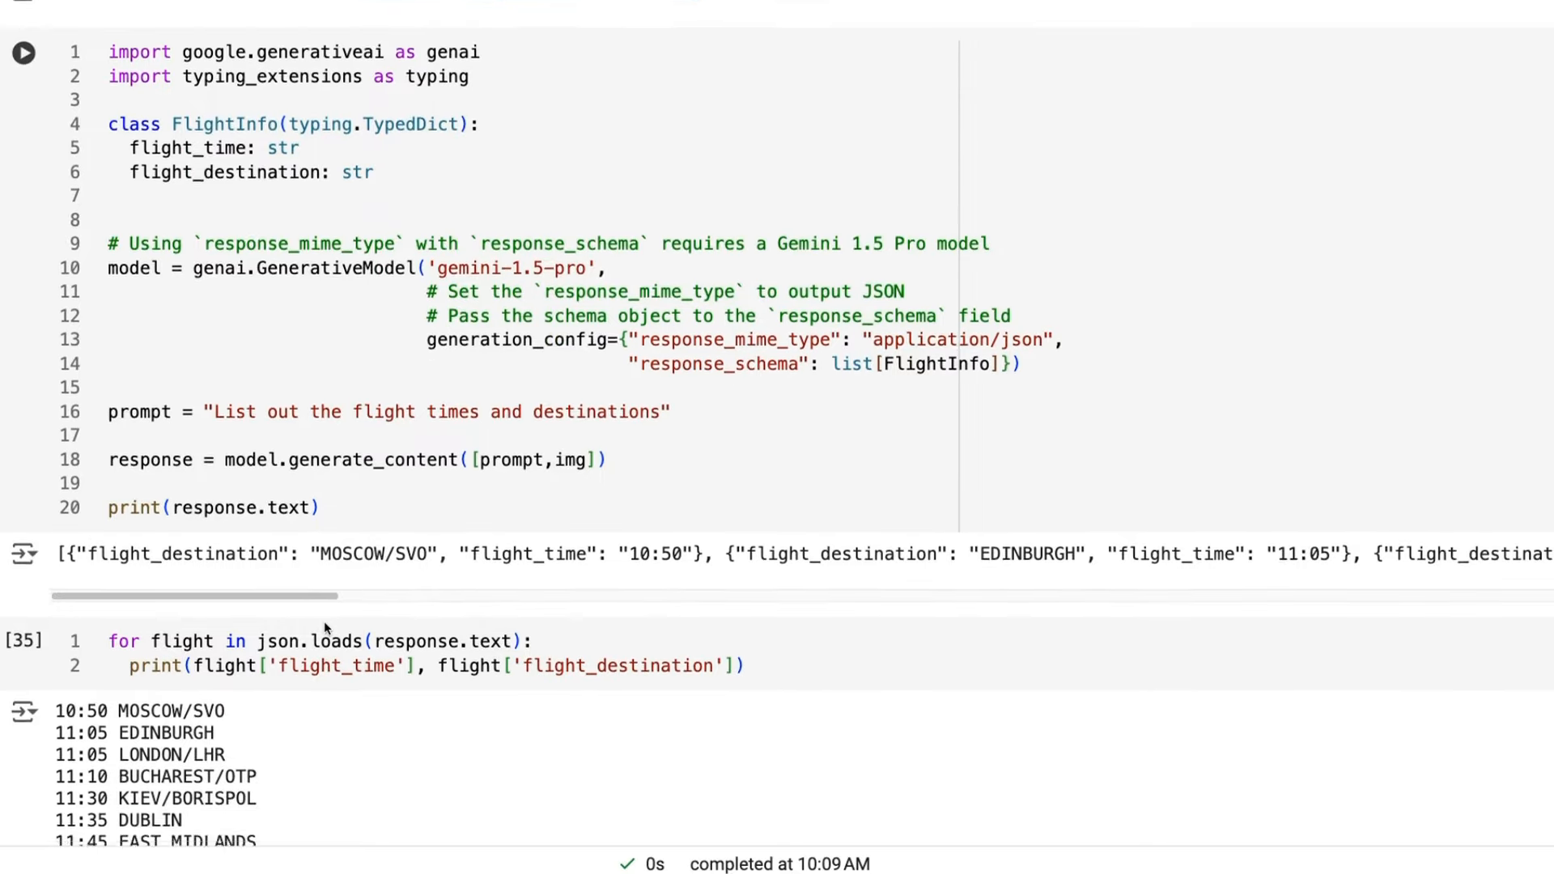
pyautogui.scroll(-3)
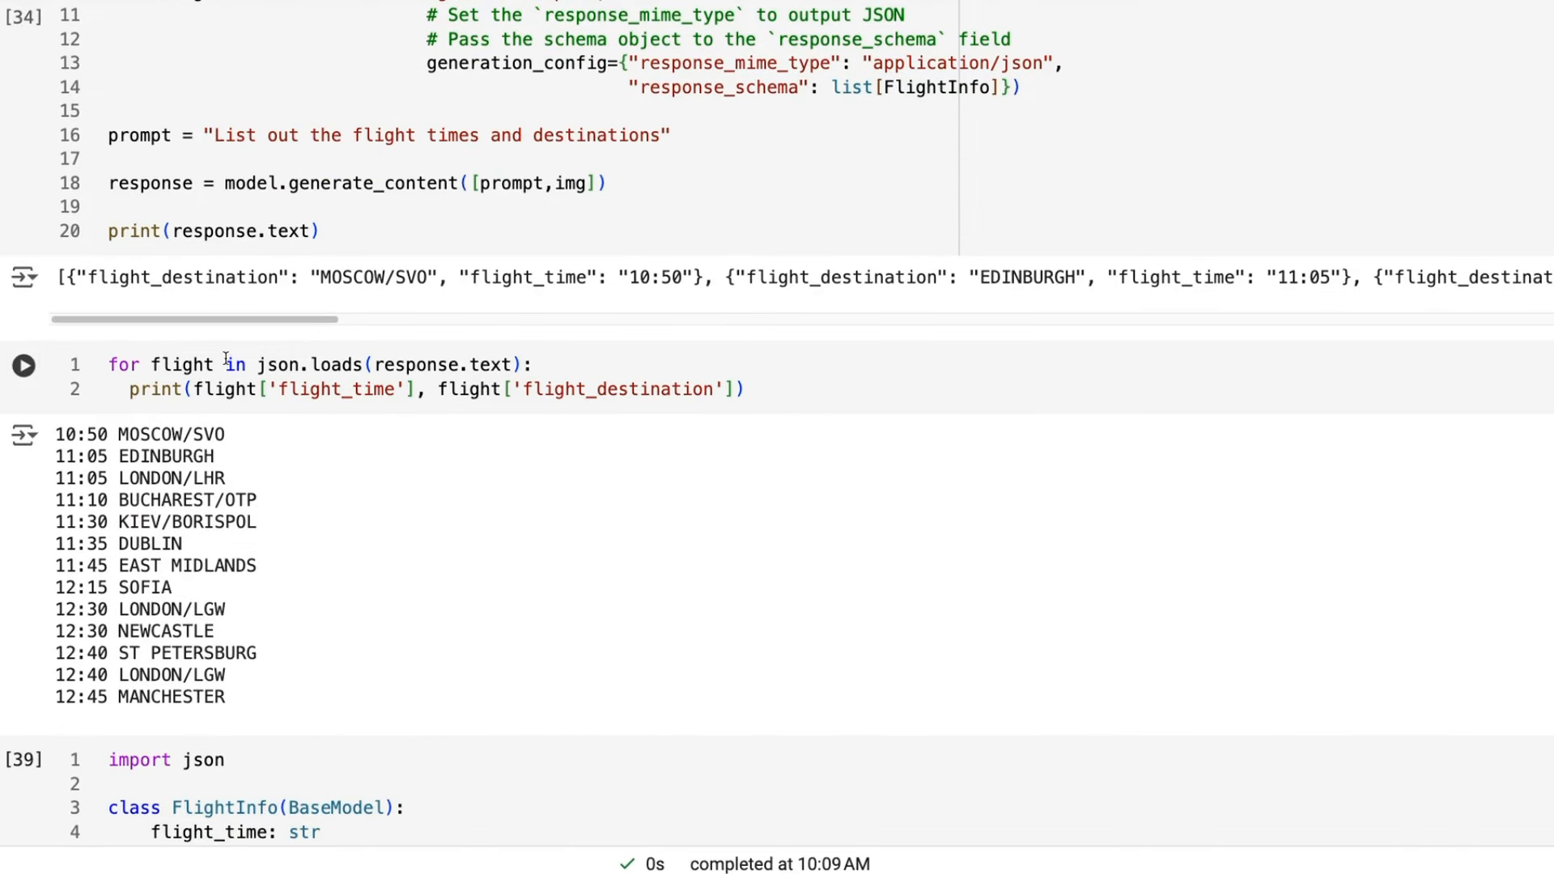
pyautogui.moveTo(164, 427)
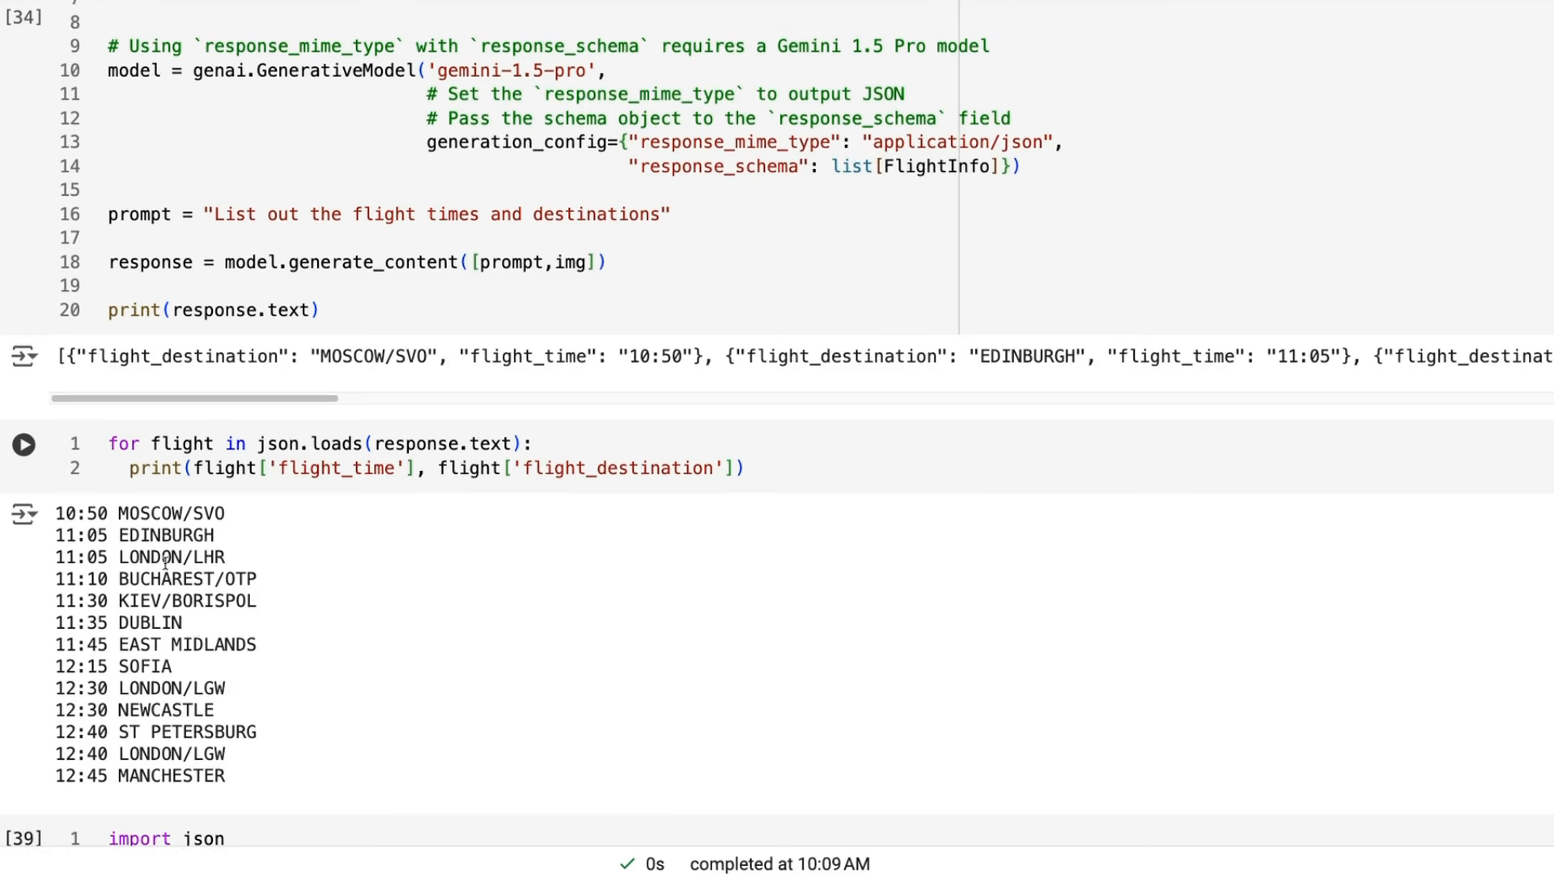
pyautogui.scroll(-3)
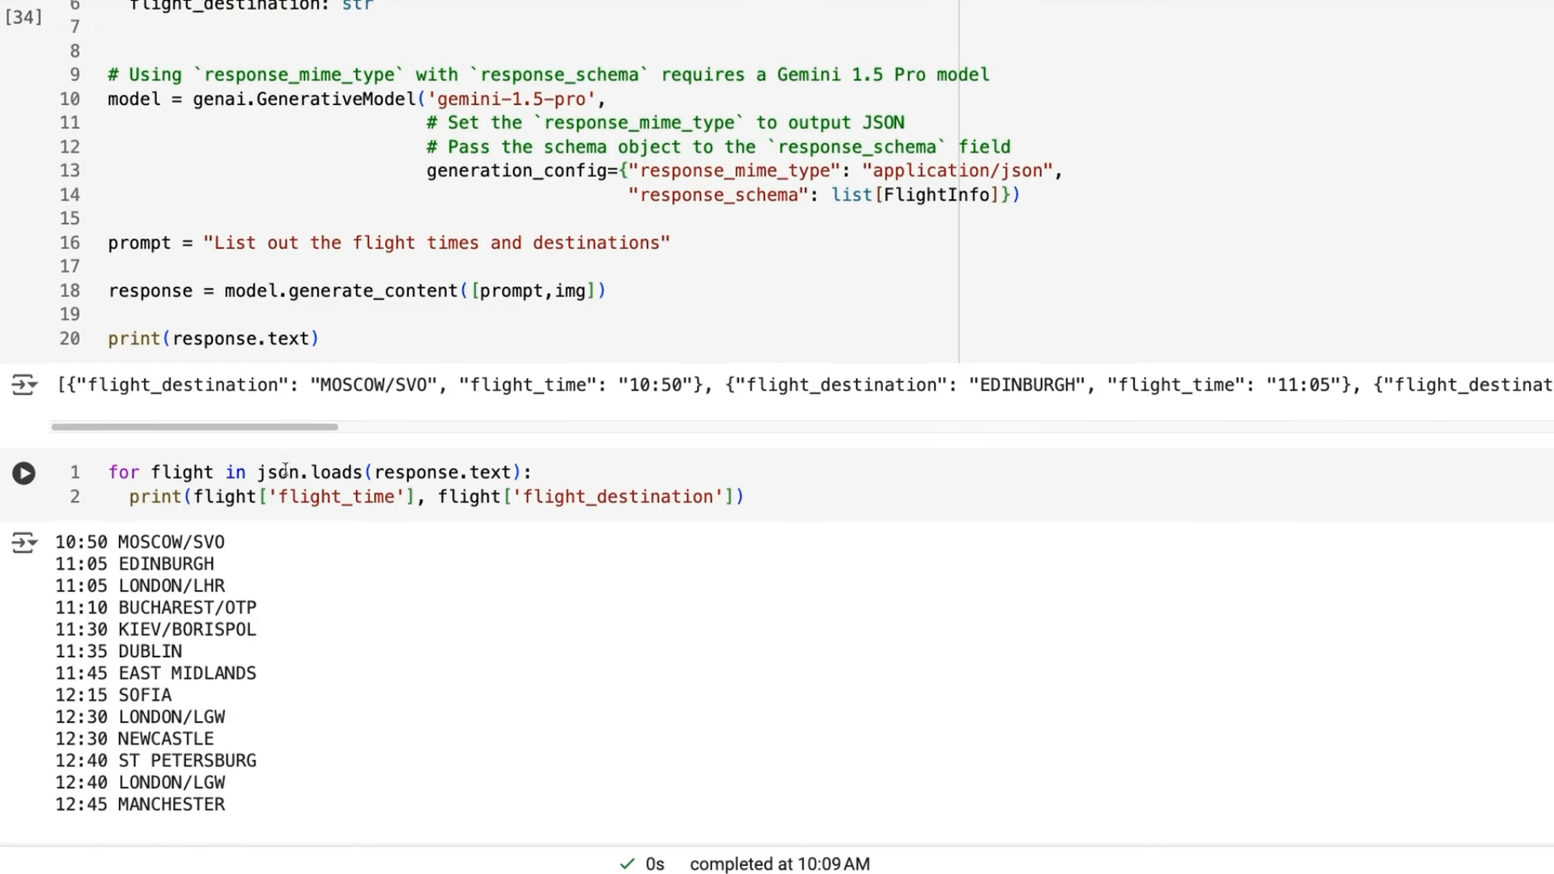
pyautogui.moveTo(38, 592)
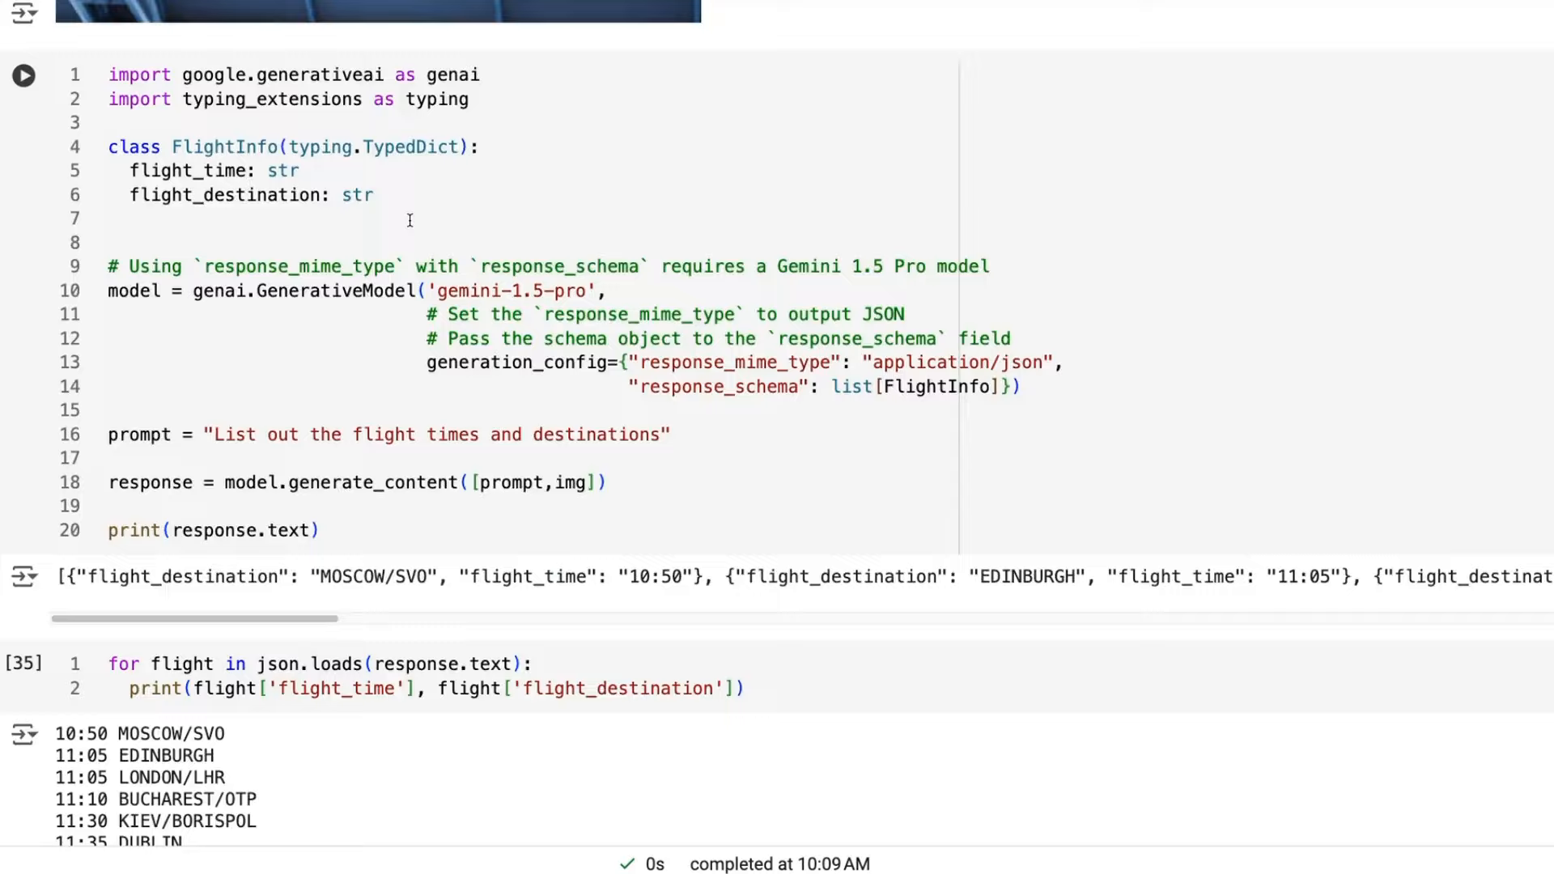
pyautogui.scroll(-3)
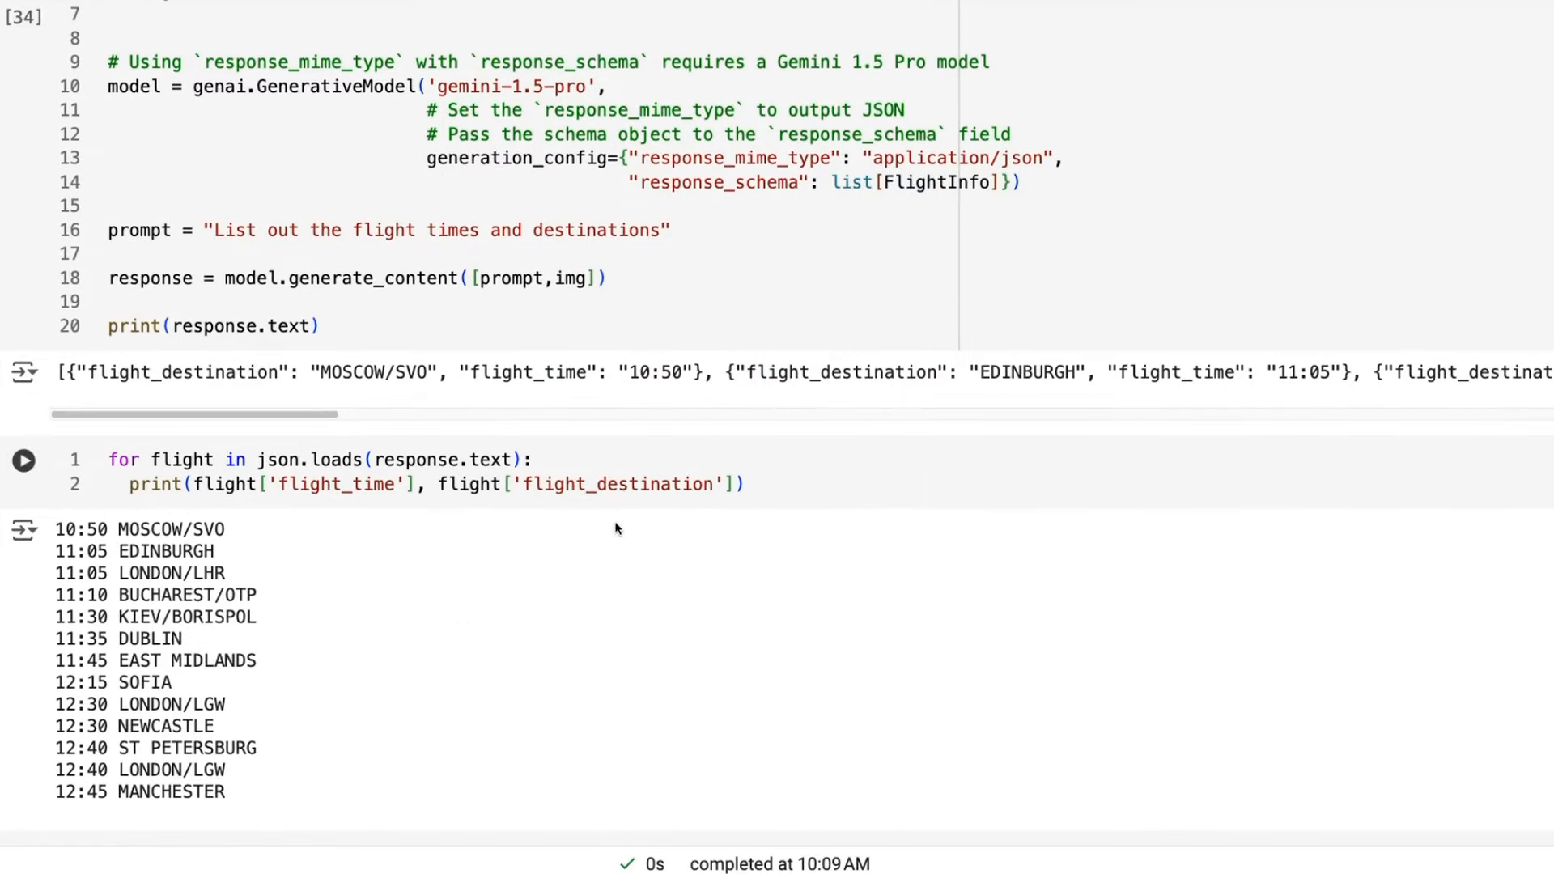
pyautogui.scroll(-3)
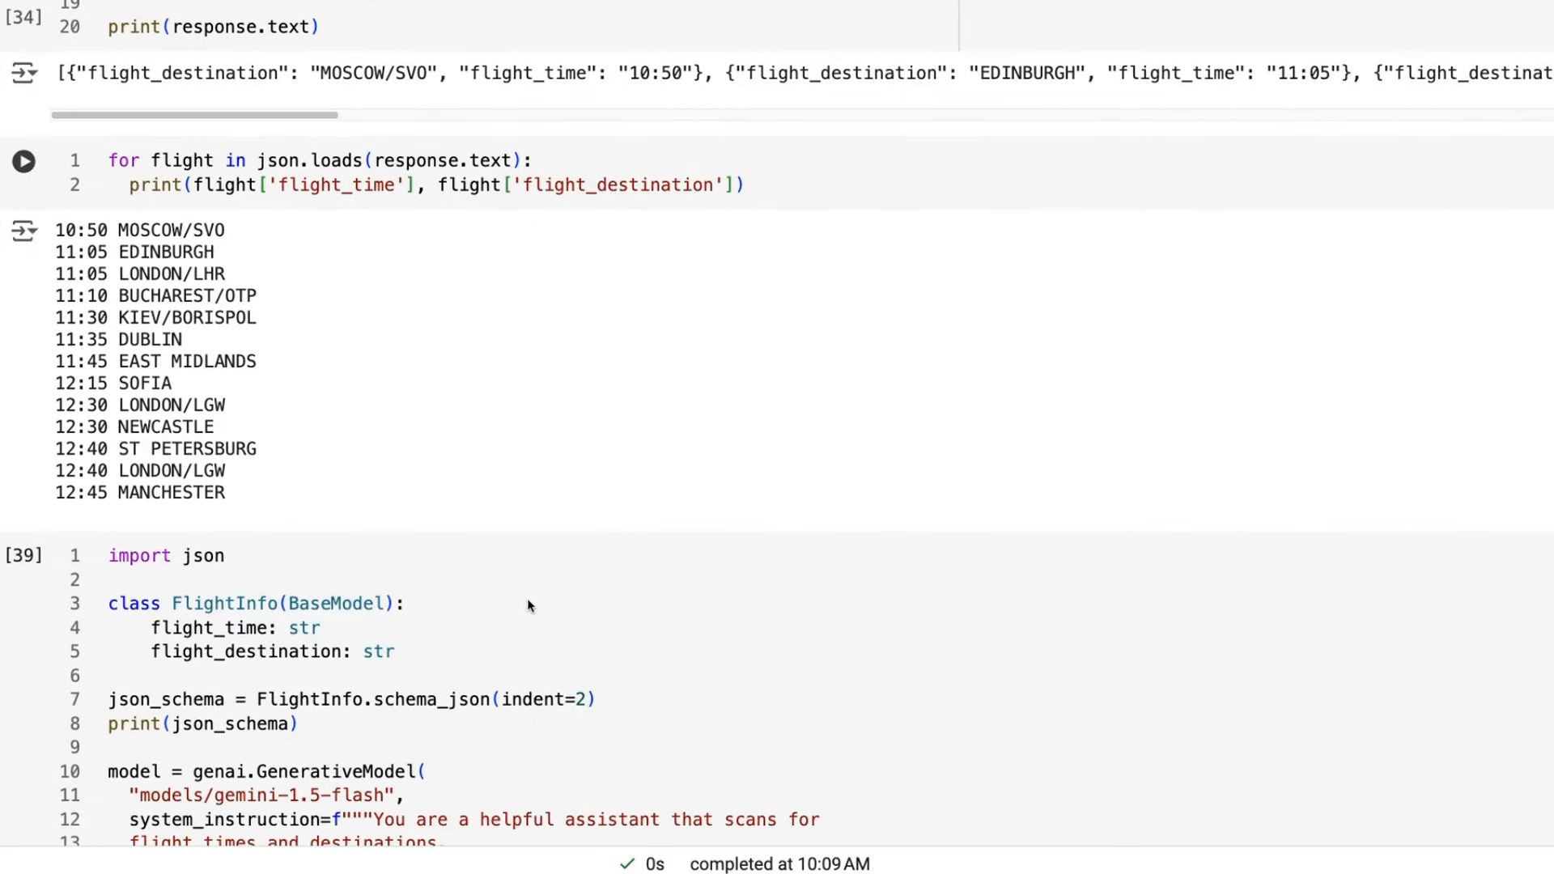
pyautogui.scroll(-3)
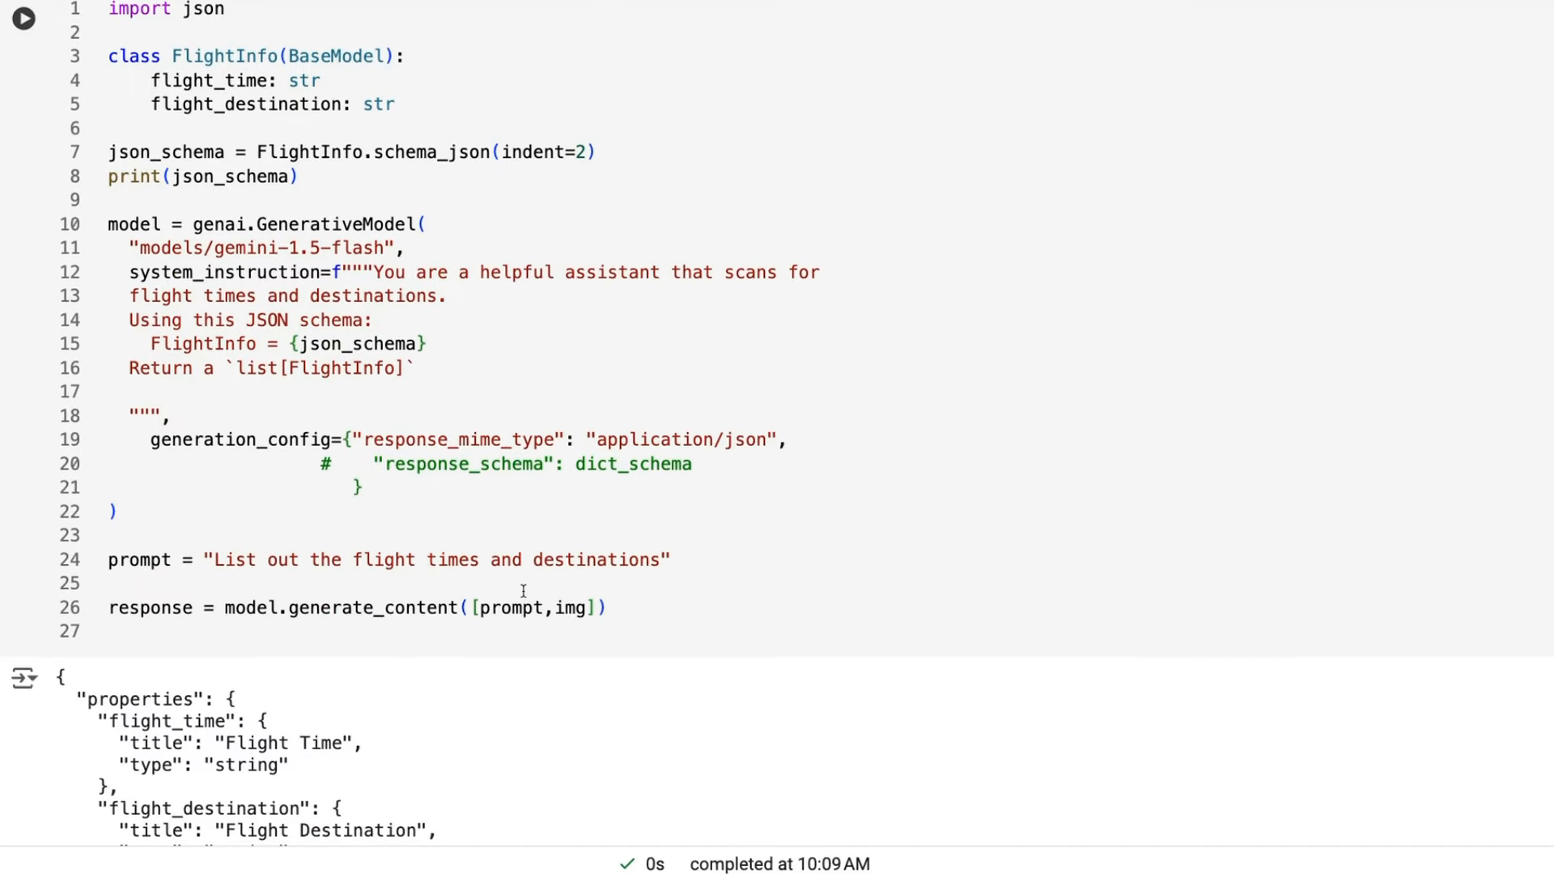
pyautogui.moveTo(724, 504)
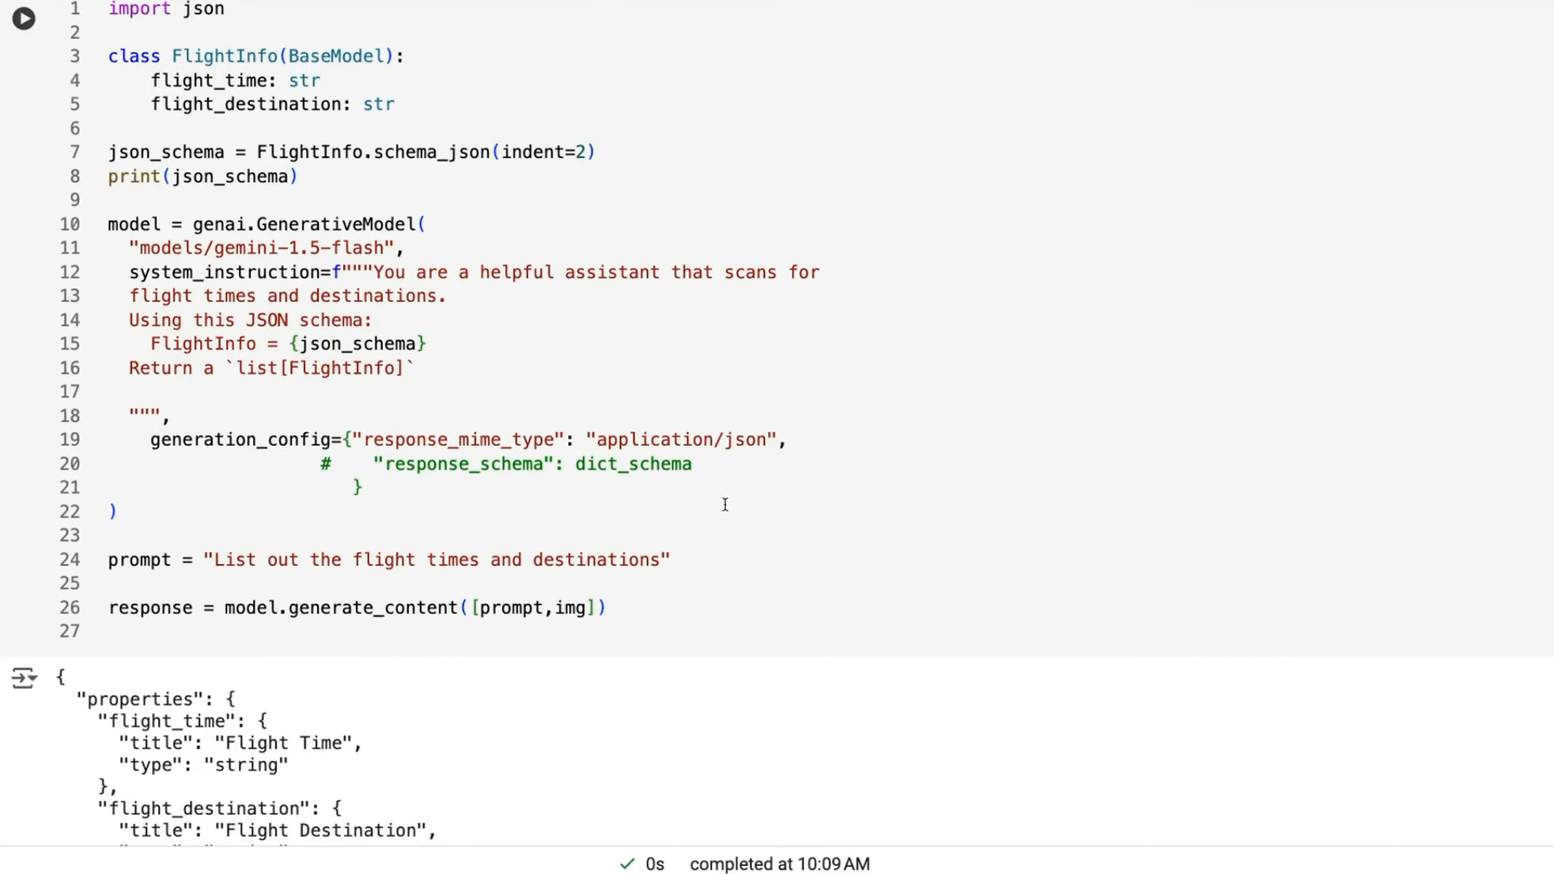
pyautogui.moveTo(469, 446)
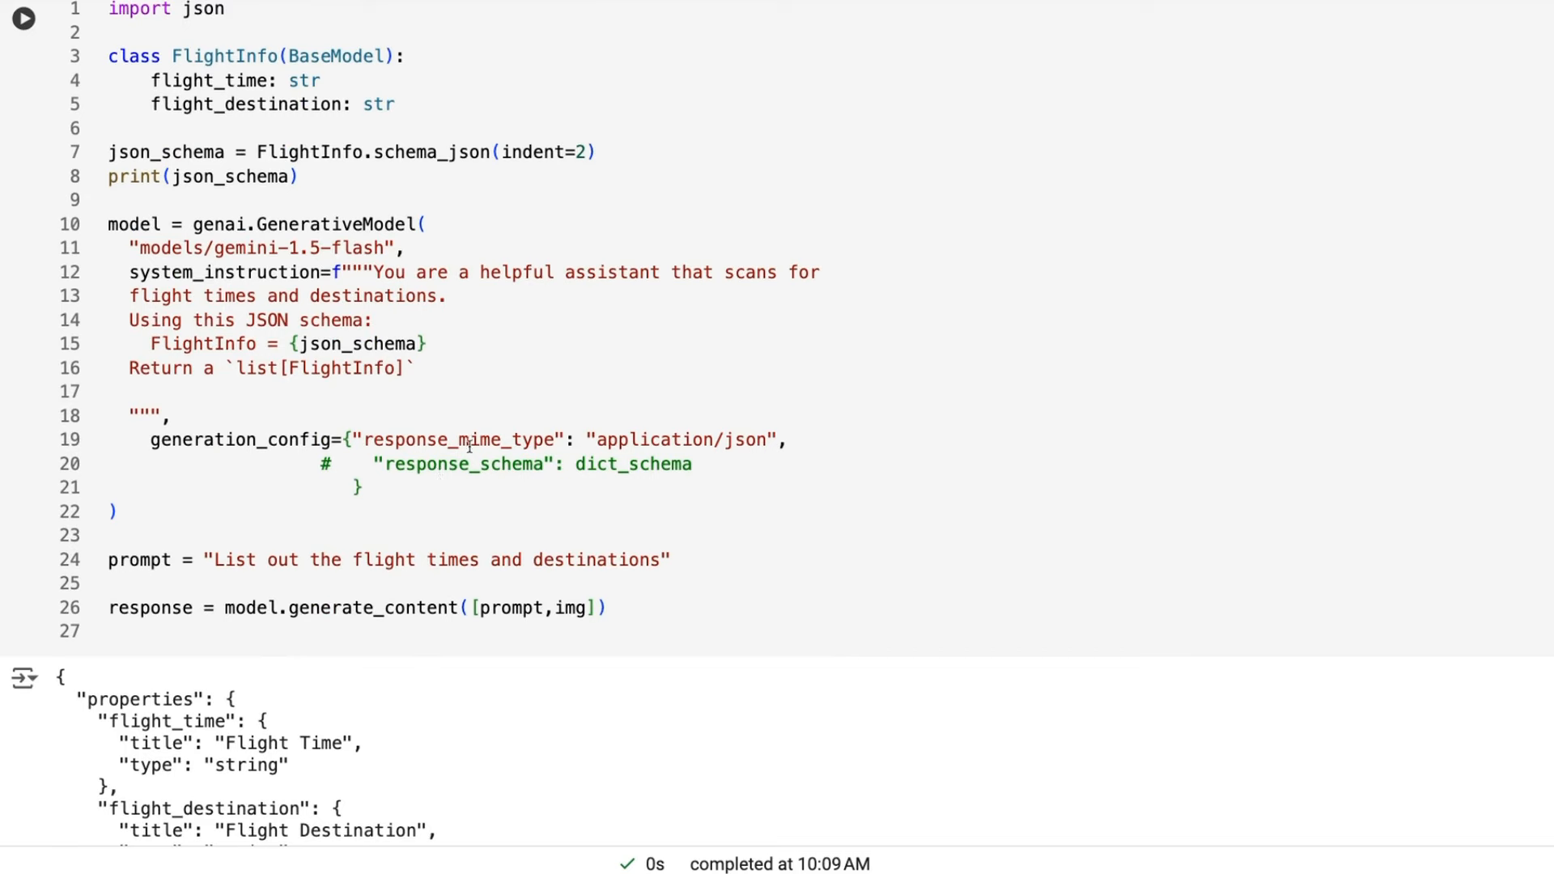
pyautogui.moveTo(458, 220)
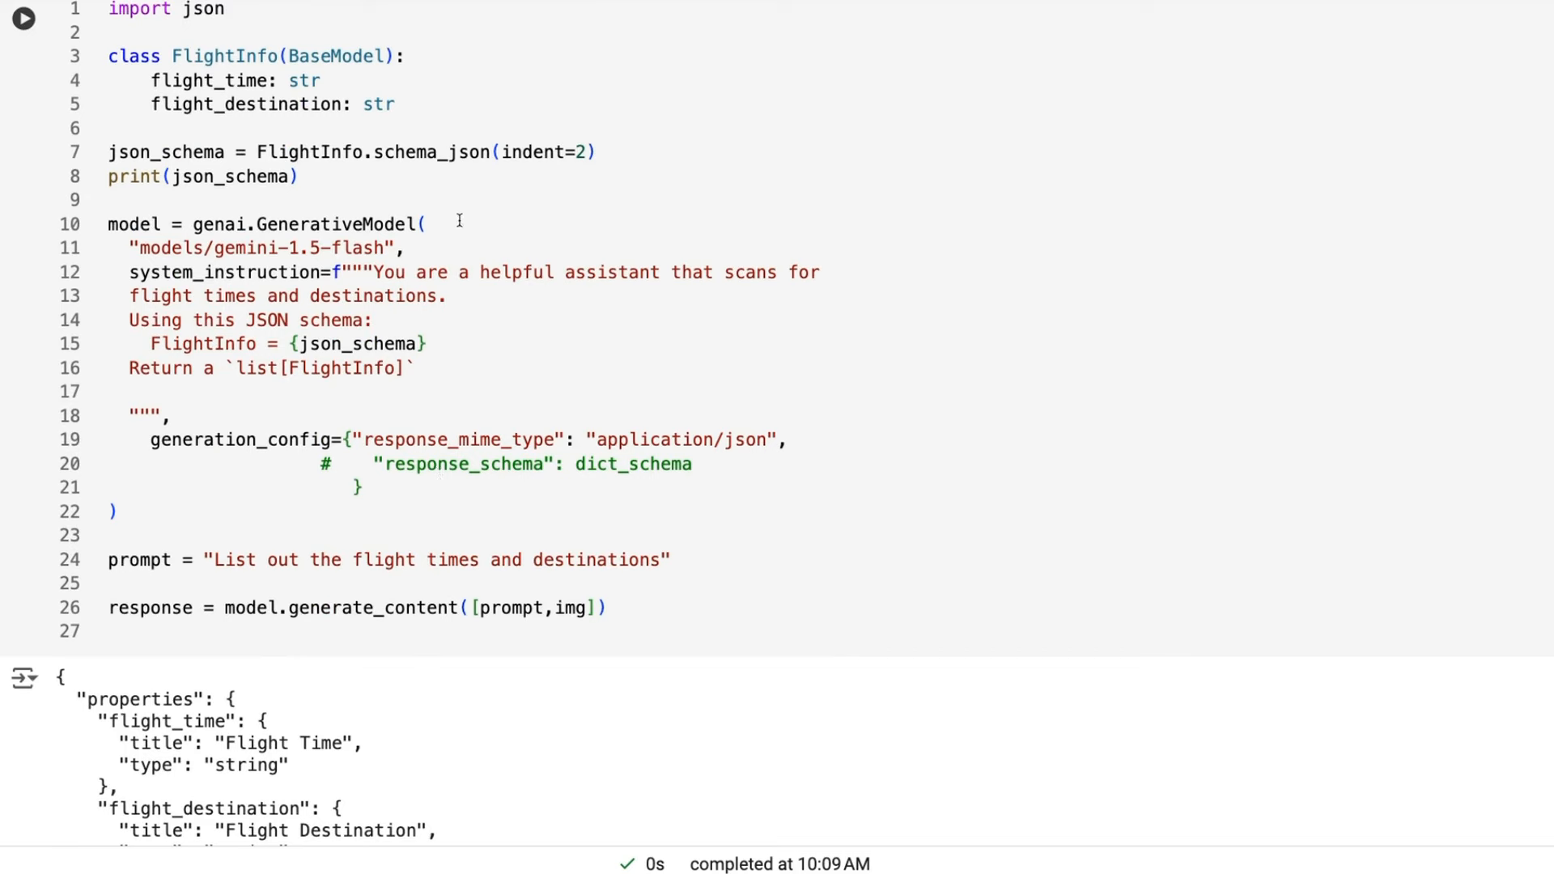
pyautogui.moveTo(275, 61)
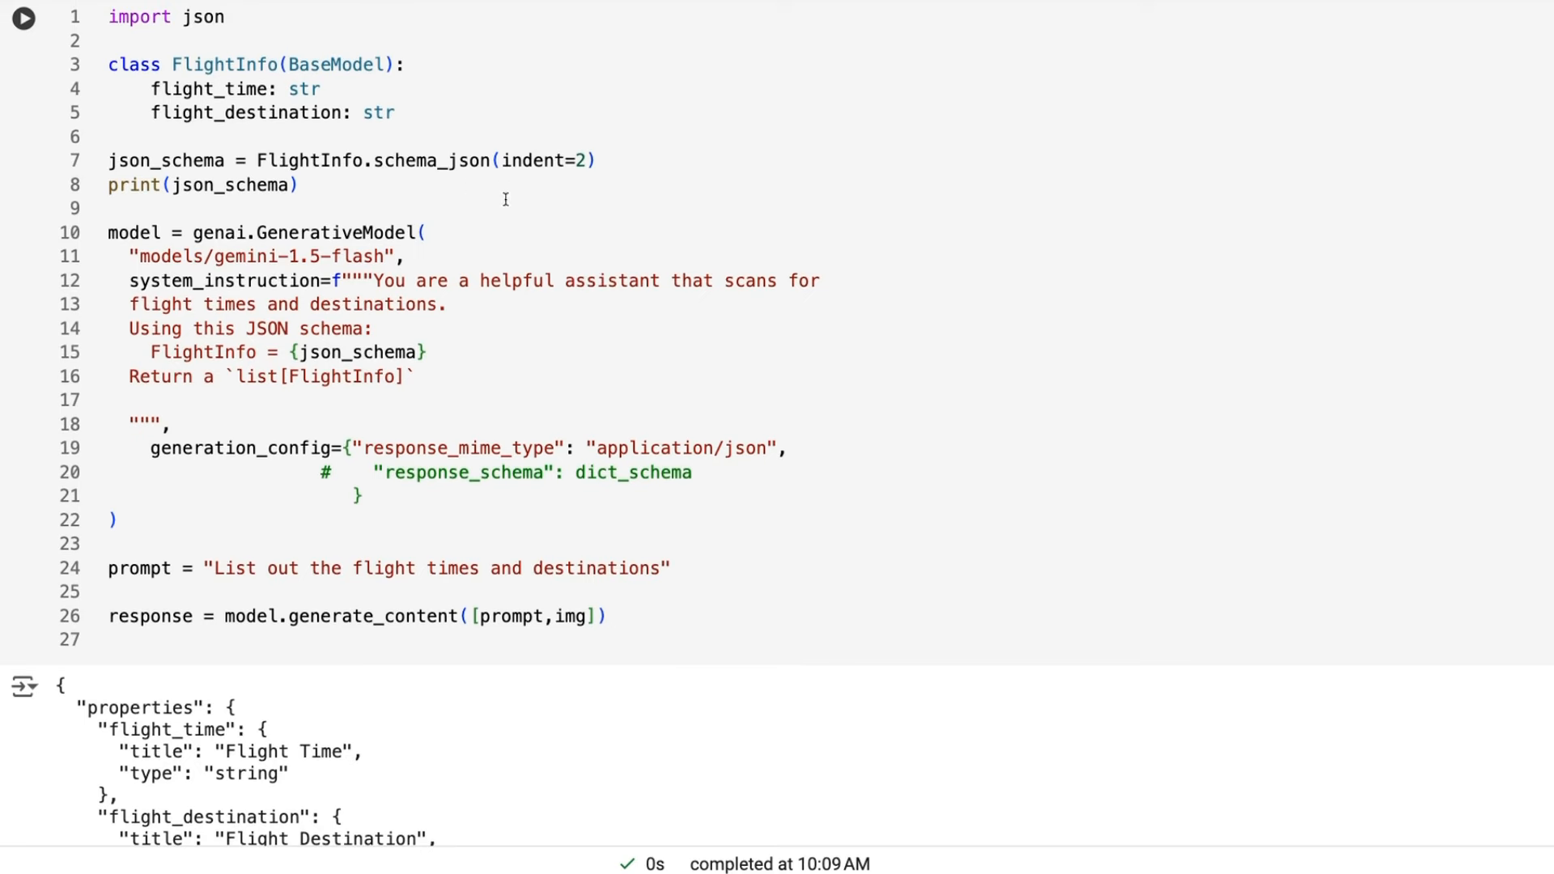
pyautogui.moveTo(177, 185)
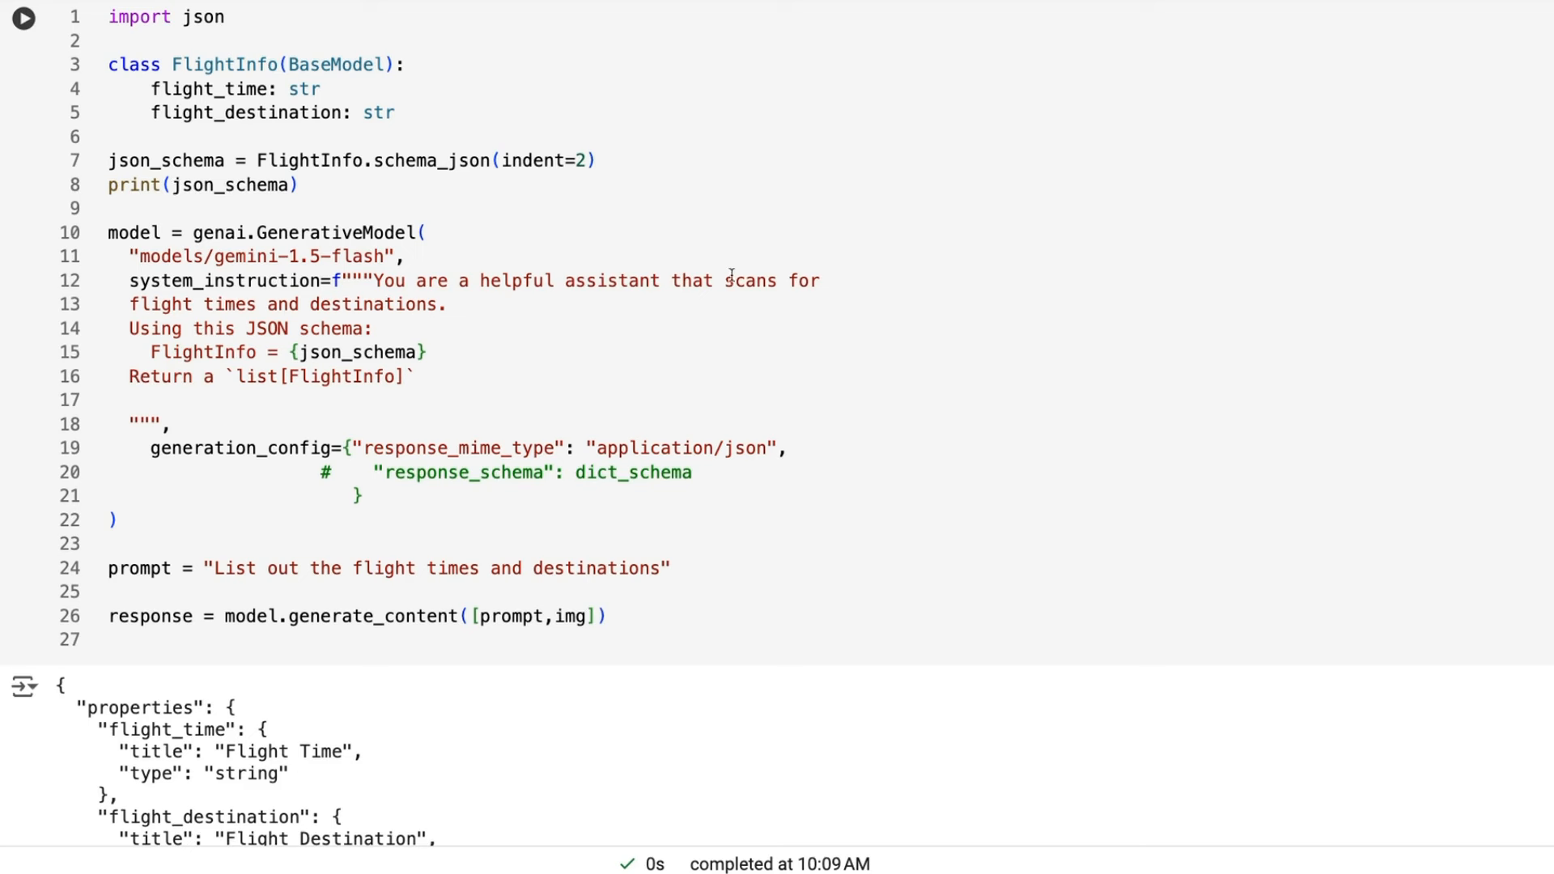
pyautogui.moveTo(204, 323)
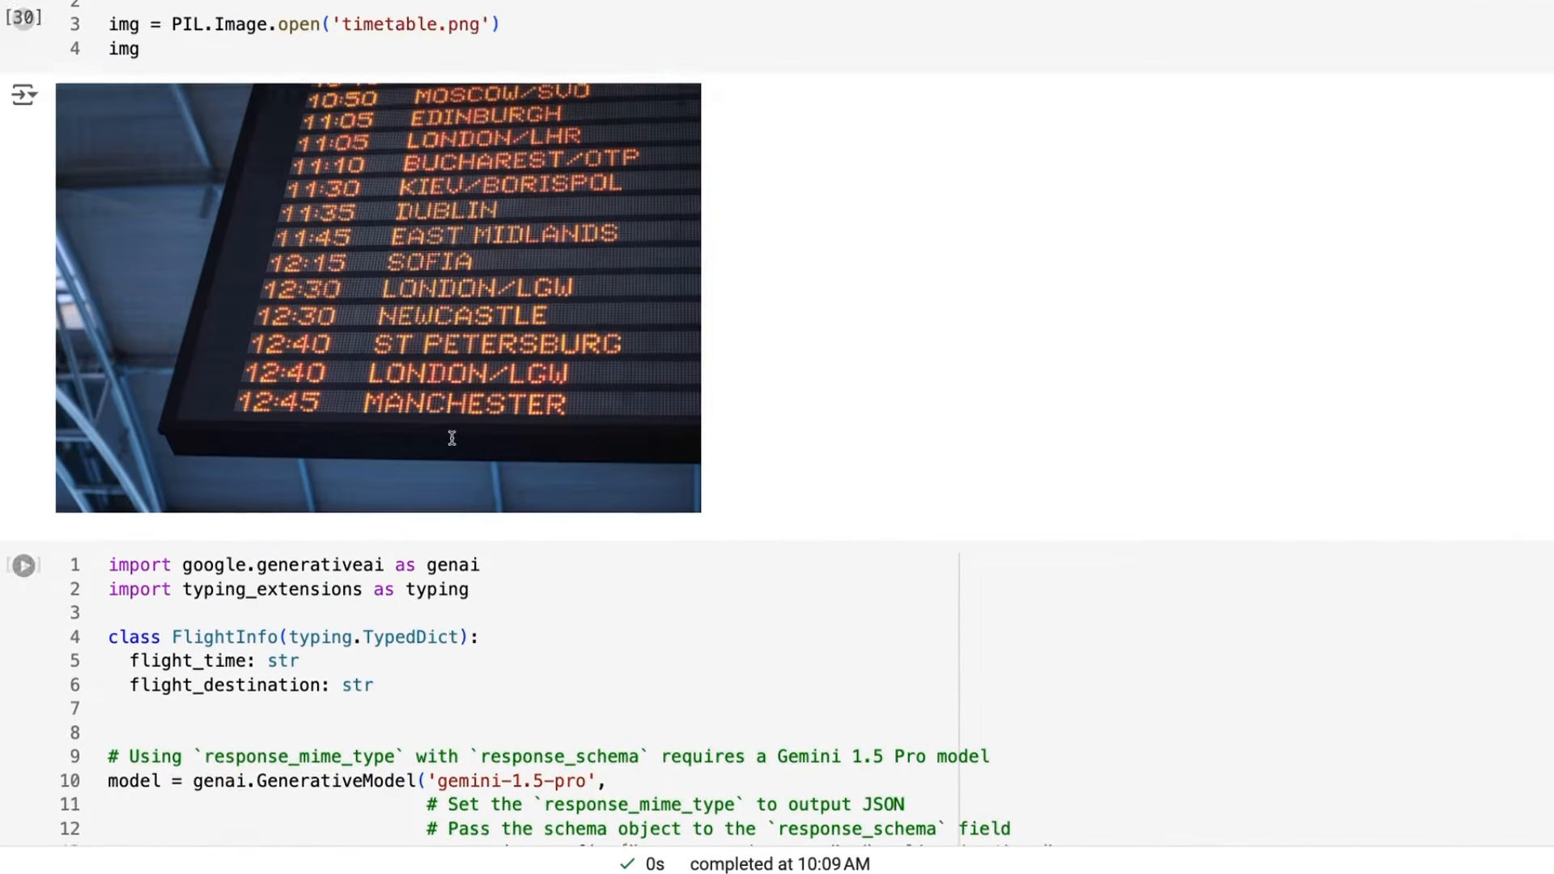
pyautogui.scroll(-3)
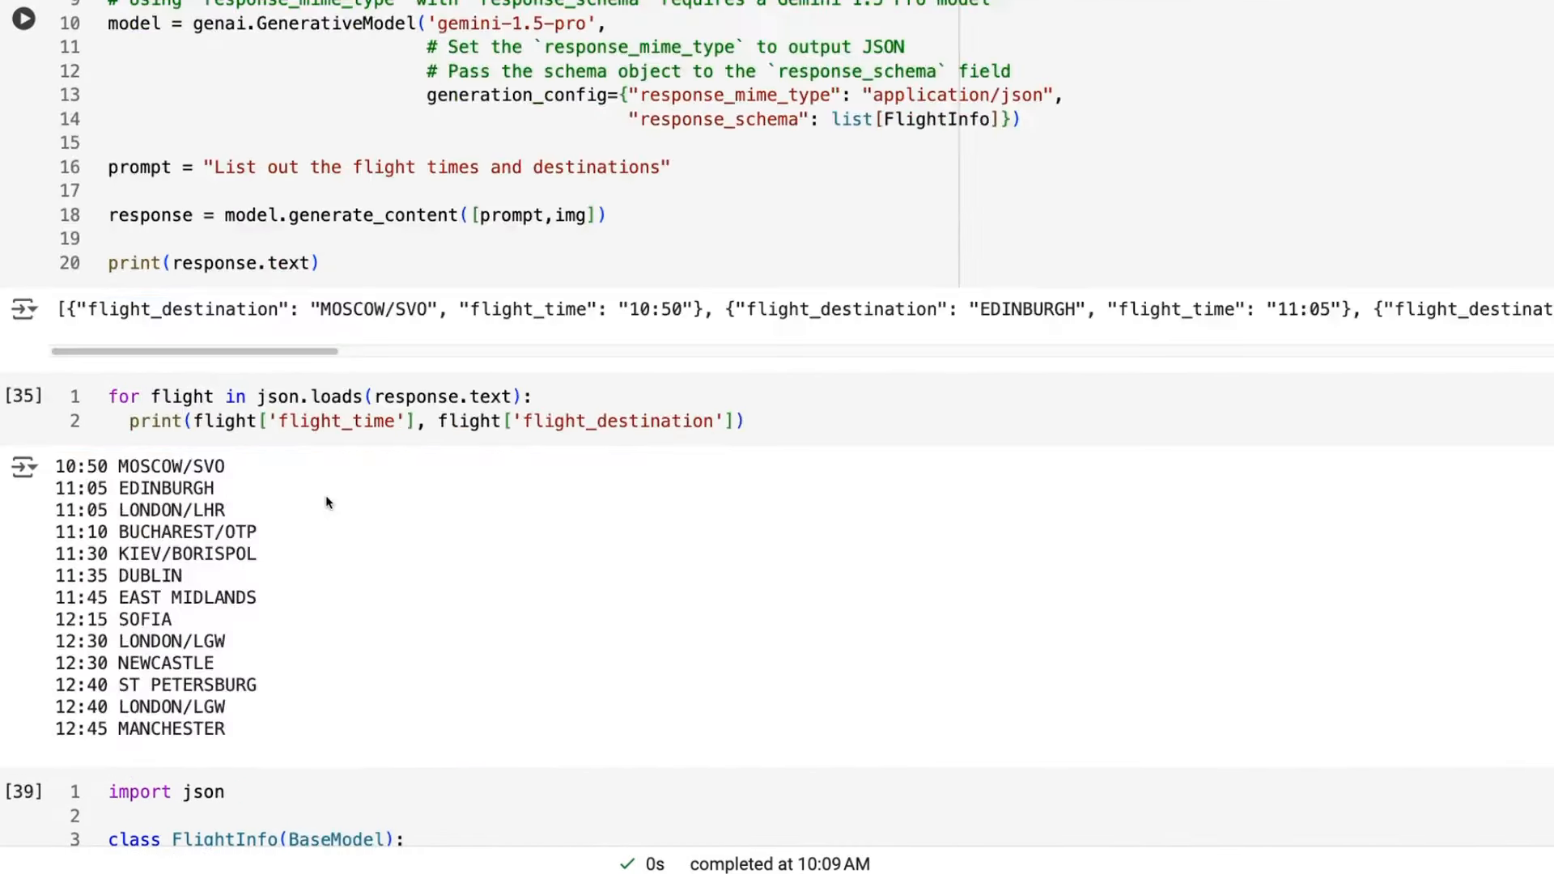
pyautogui.scroll(-3)
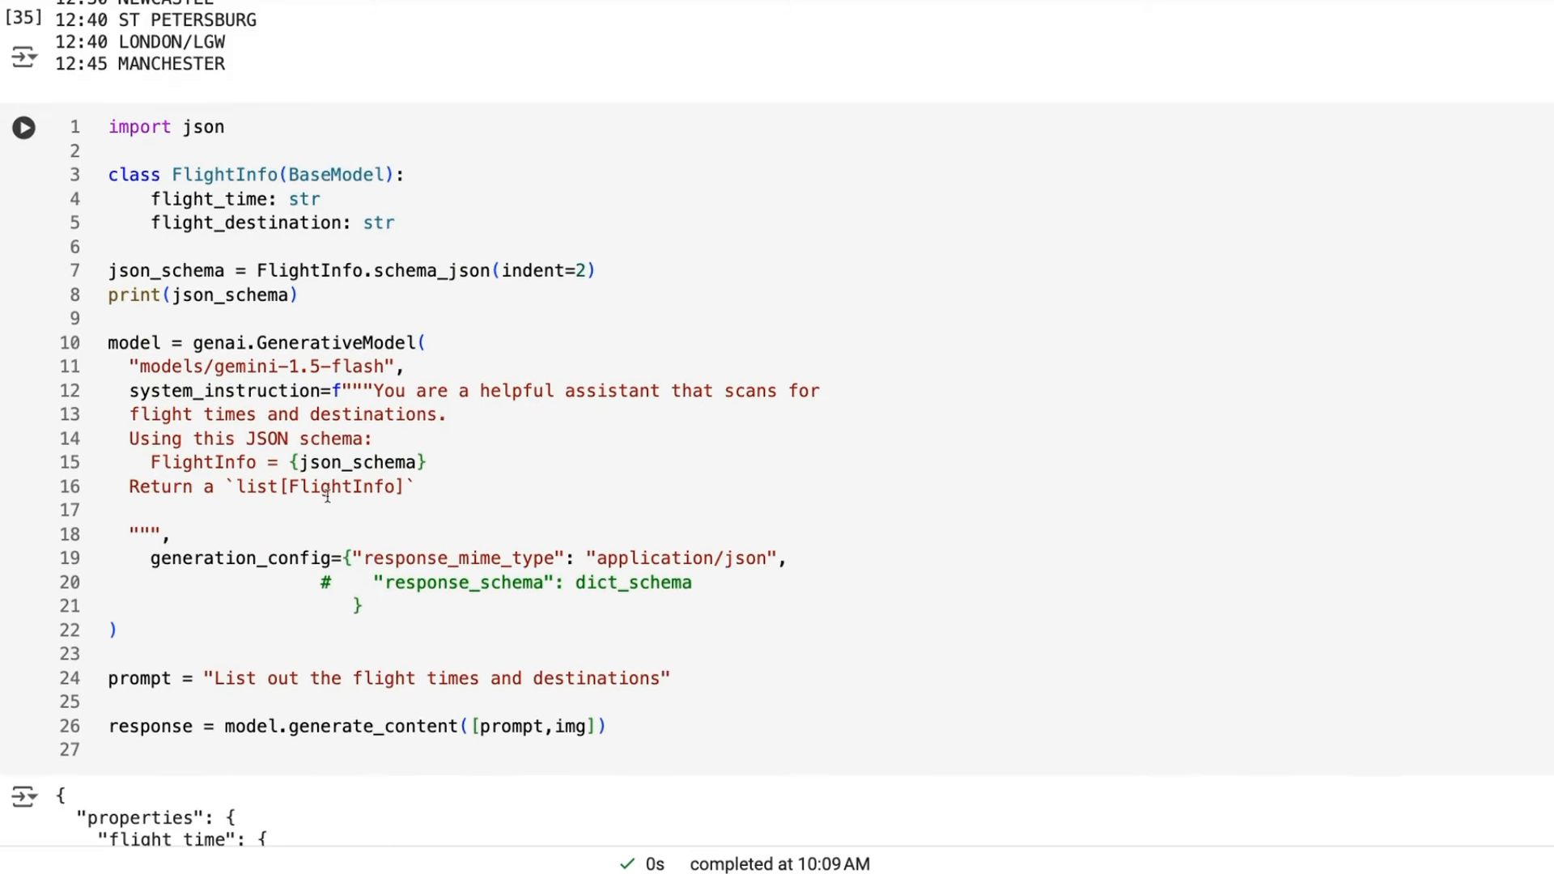
pyautogui.moveTo(497, 655)
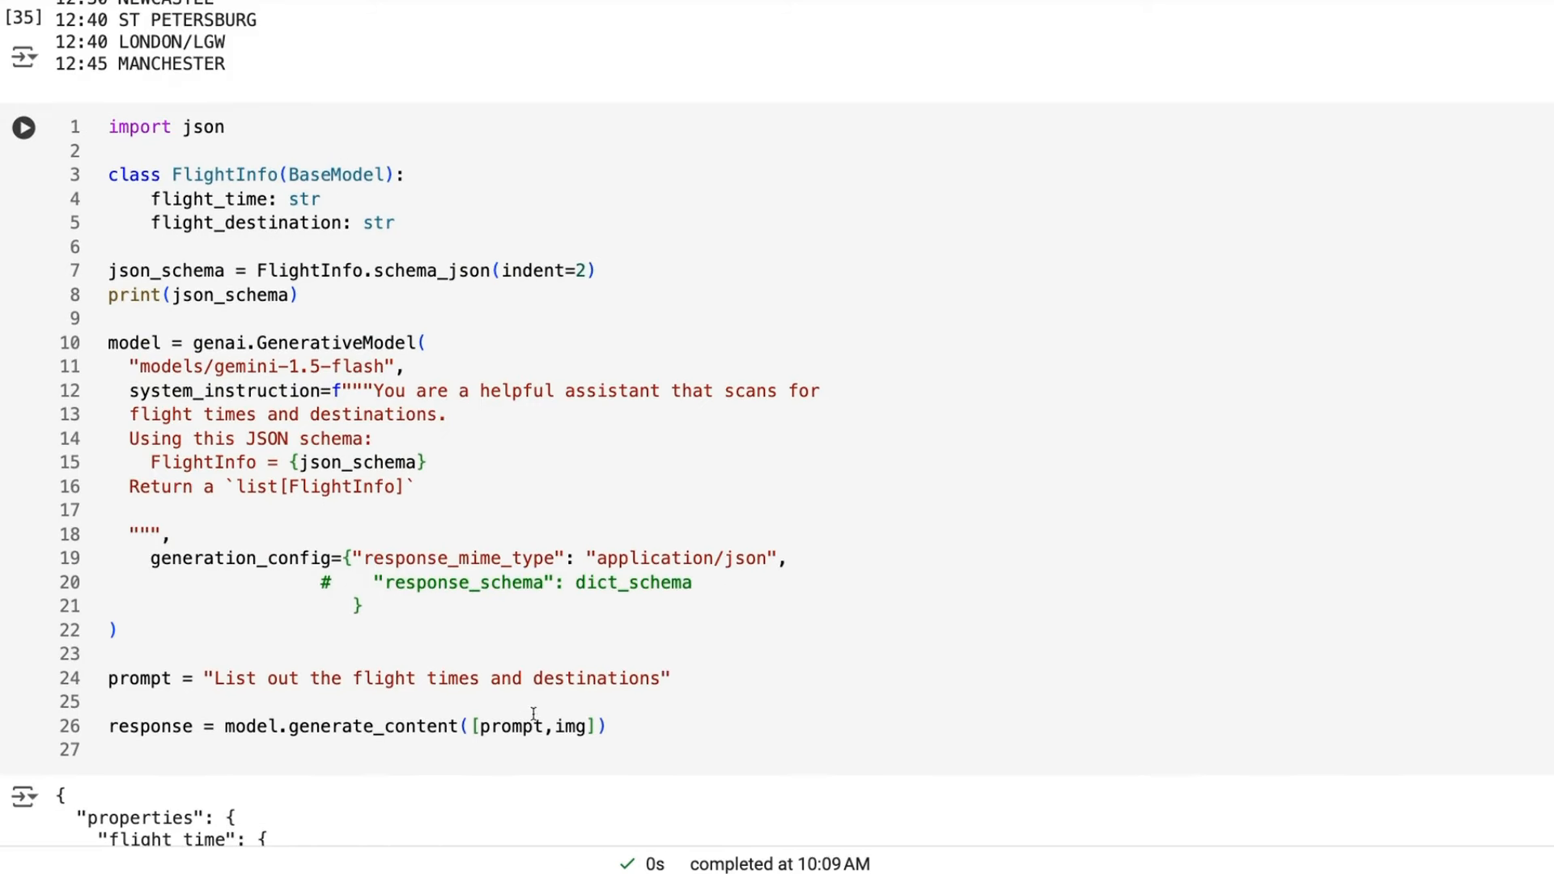
pyautogui.scroll(-3)
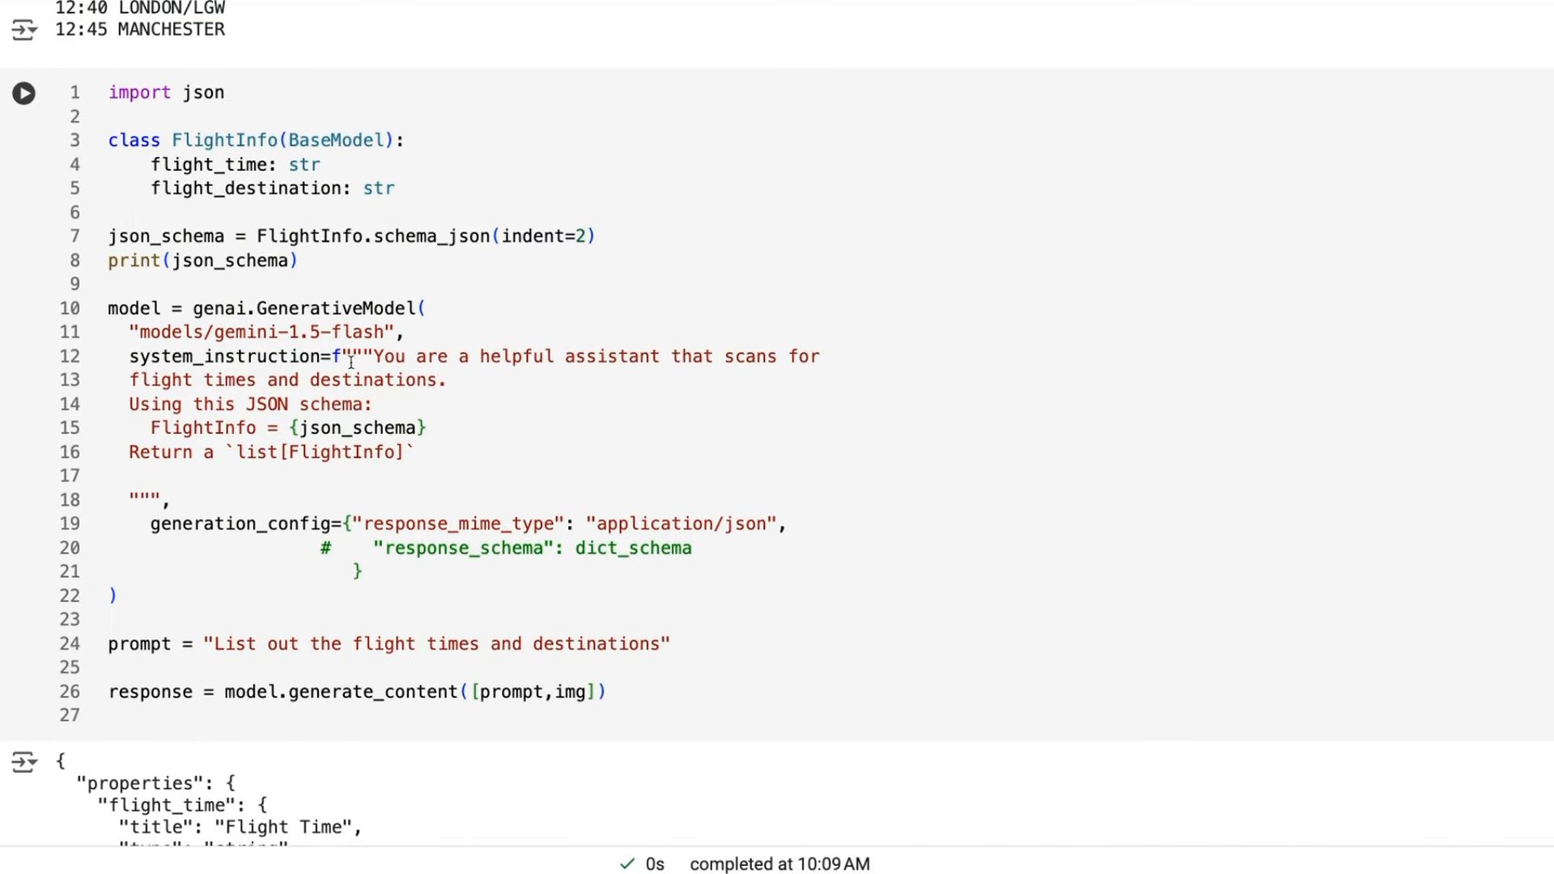
pyautogui.scroll(-3)
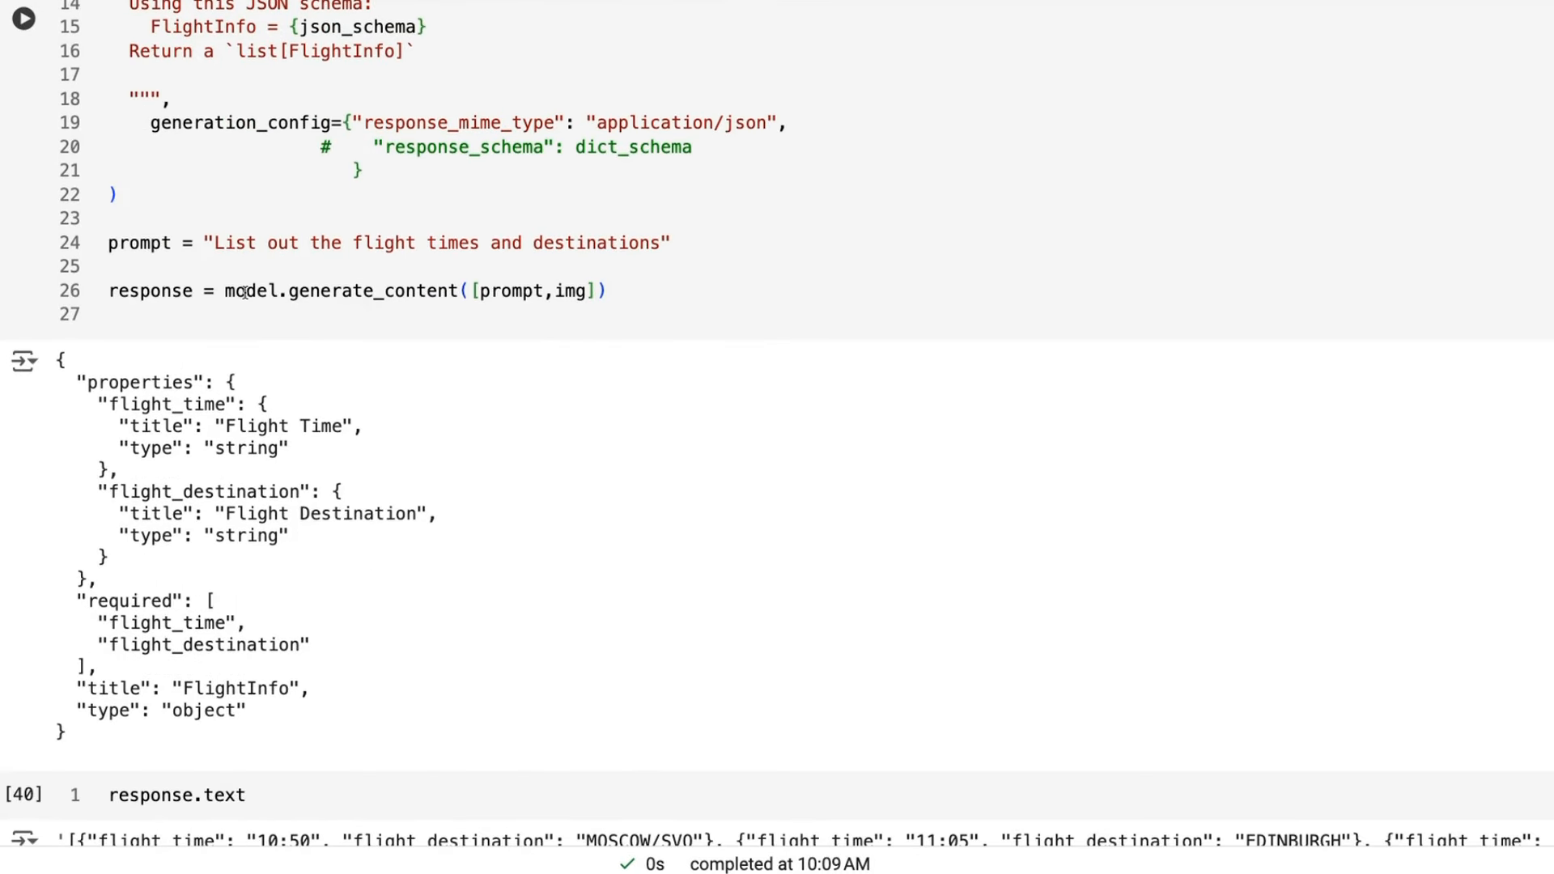
pyautogui.scroll(-3)
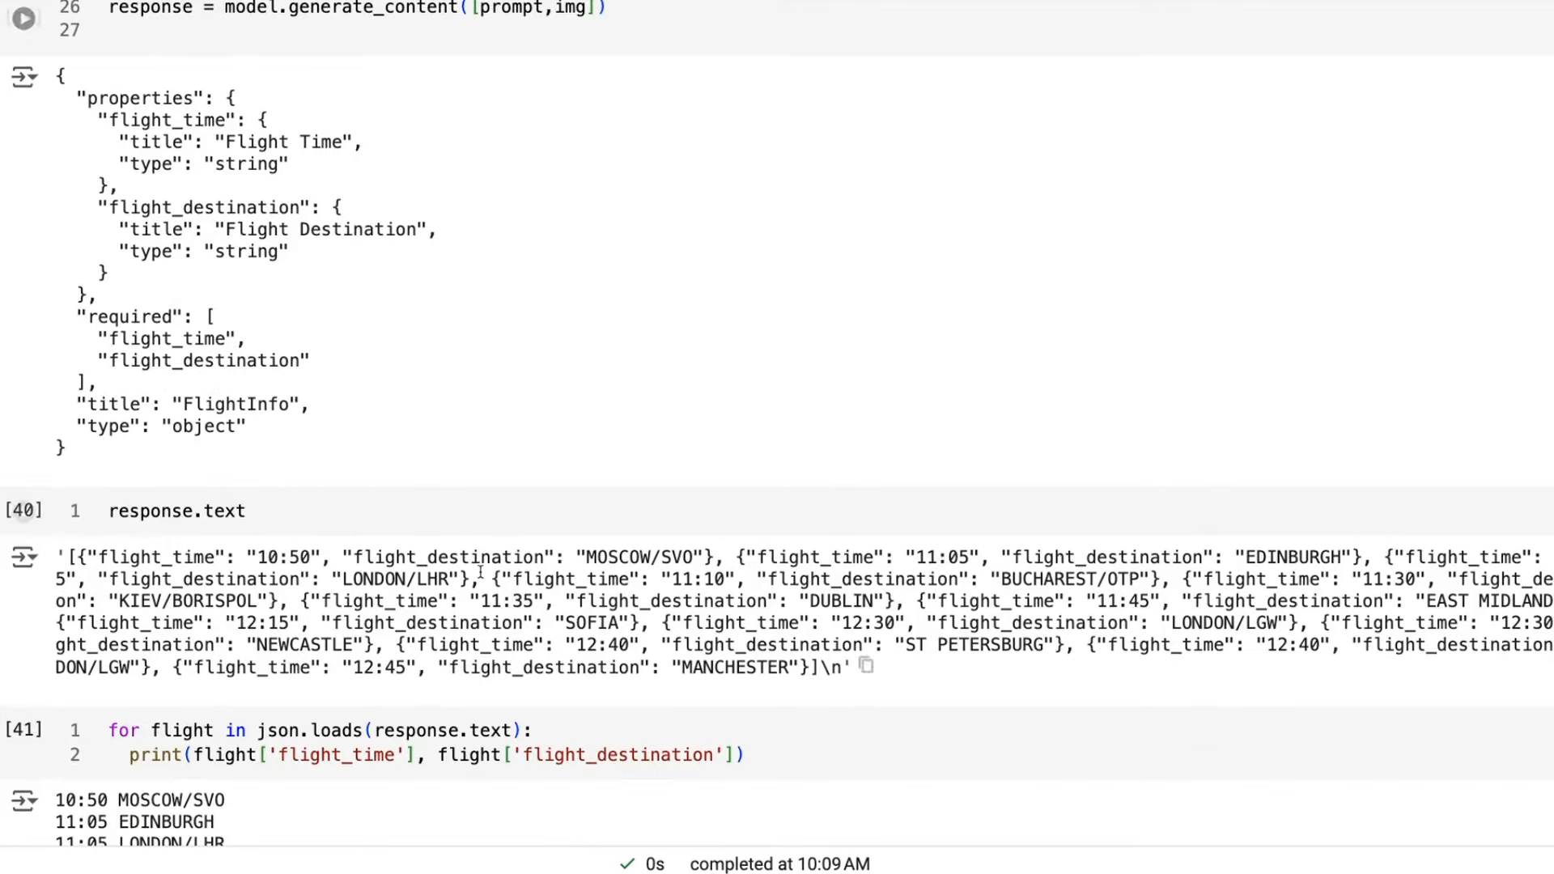
pyautogui.scroll(-3)
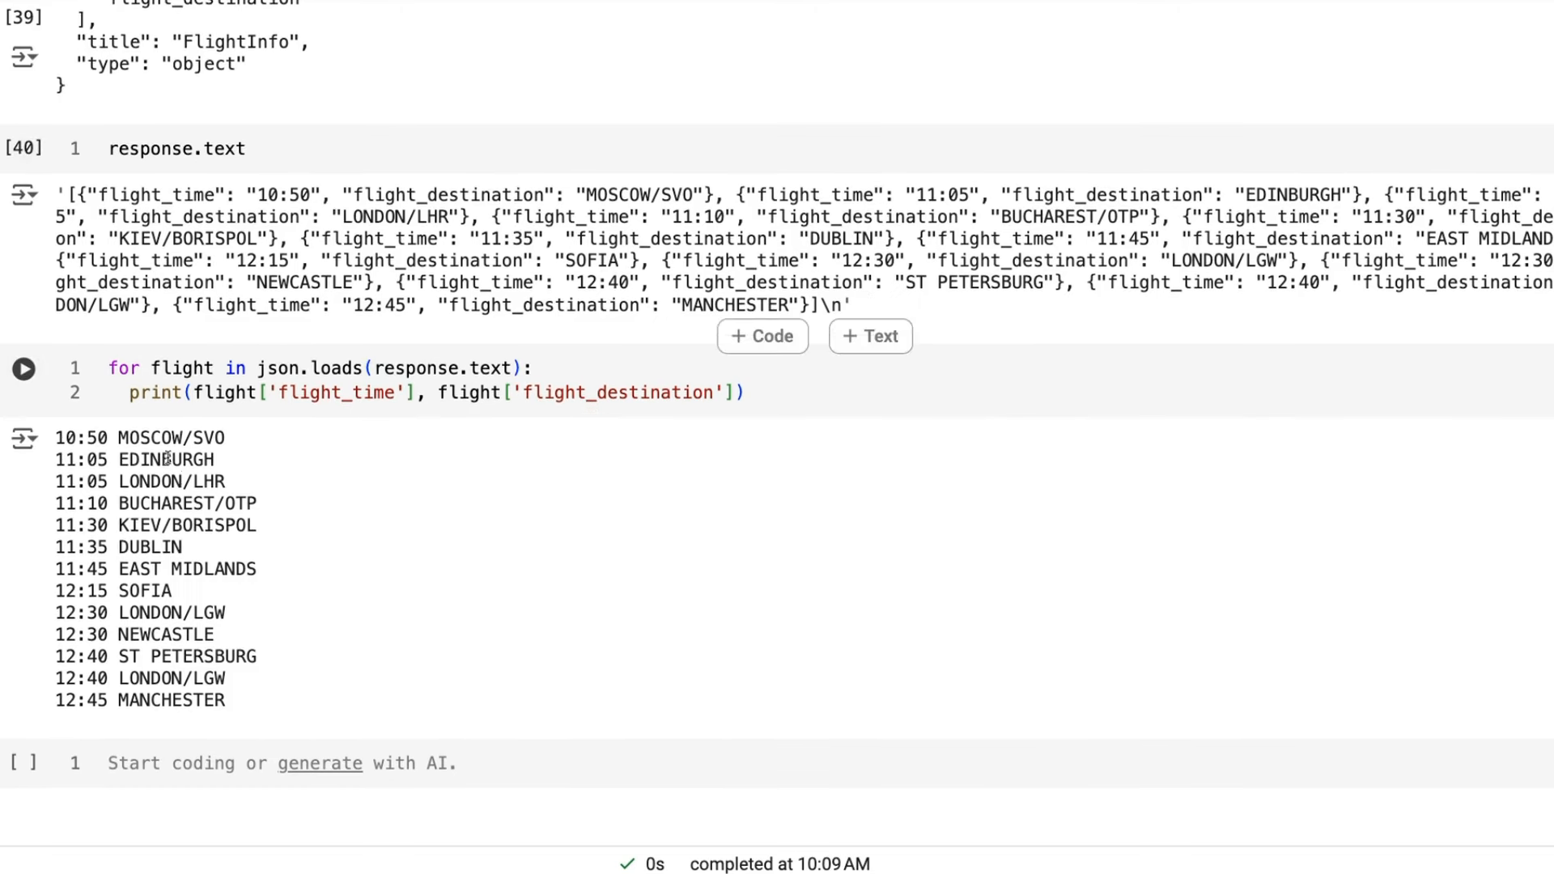
pyautogui.moveTo(94, 392)
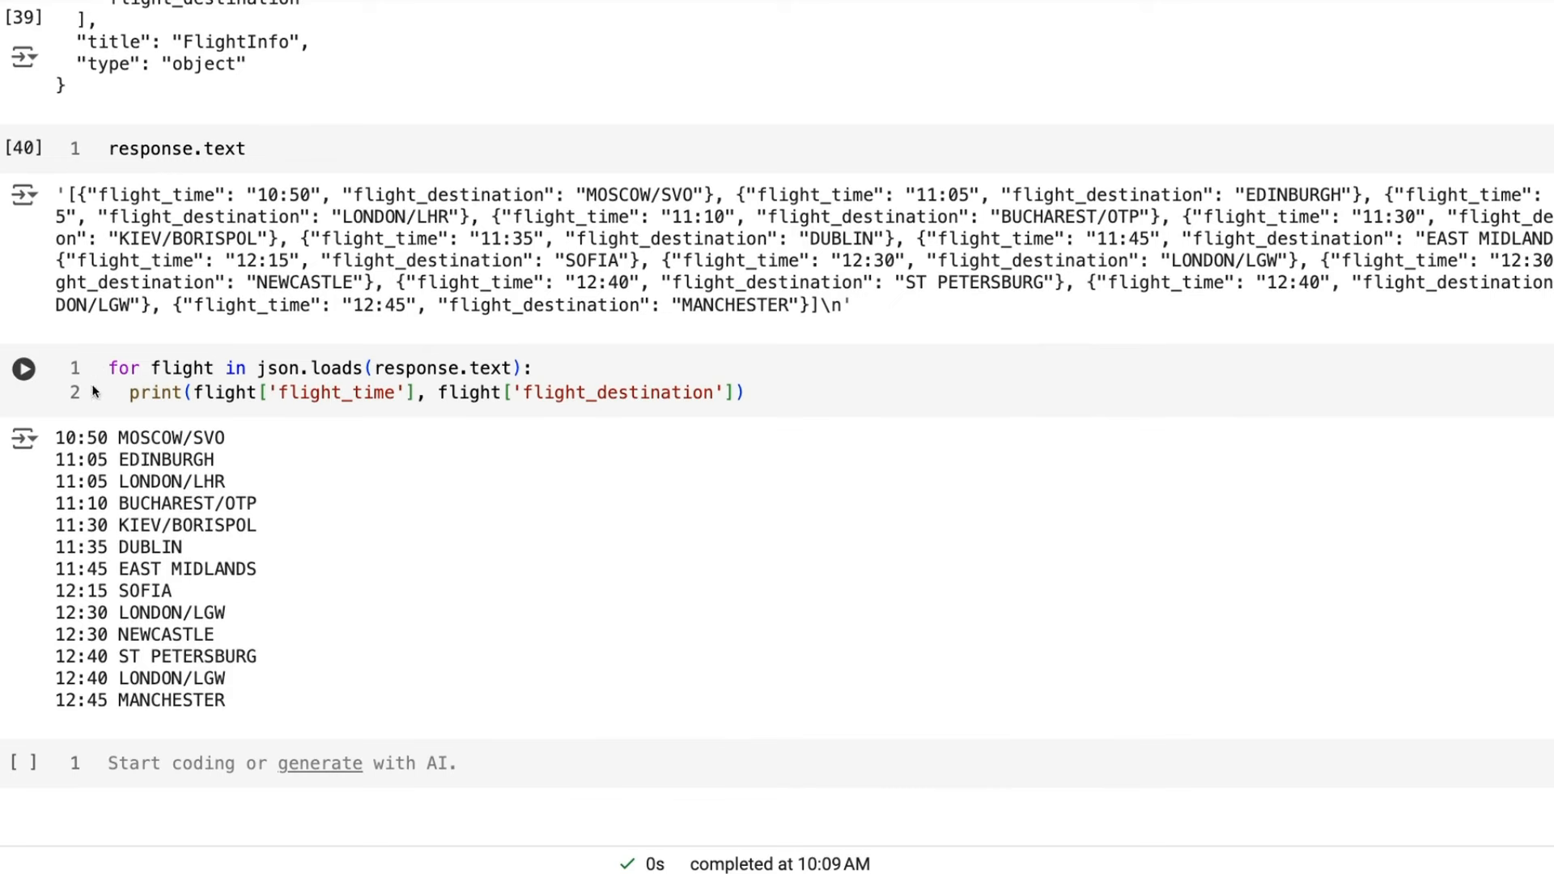
pyautogui.moveTo(93, 459)
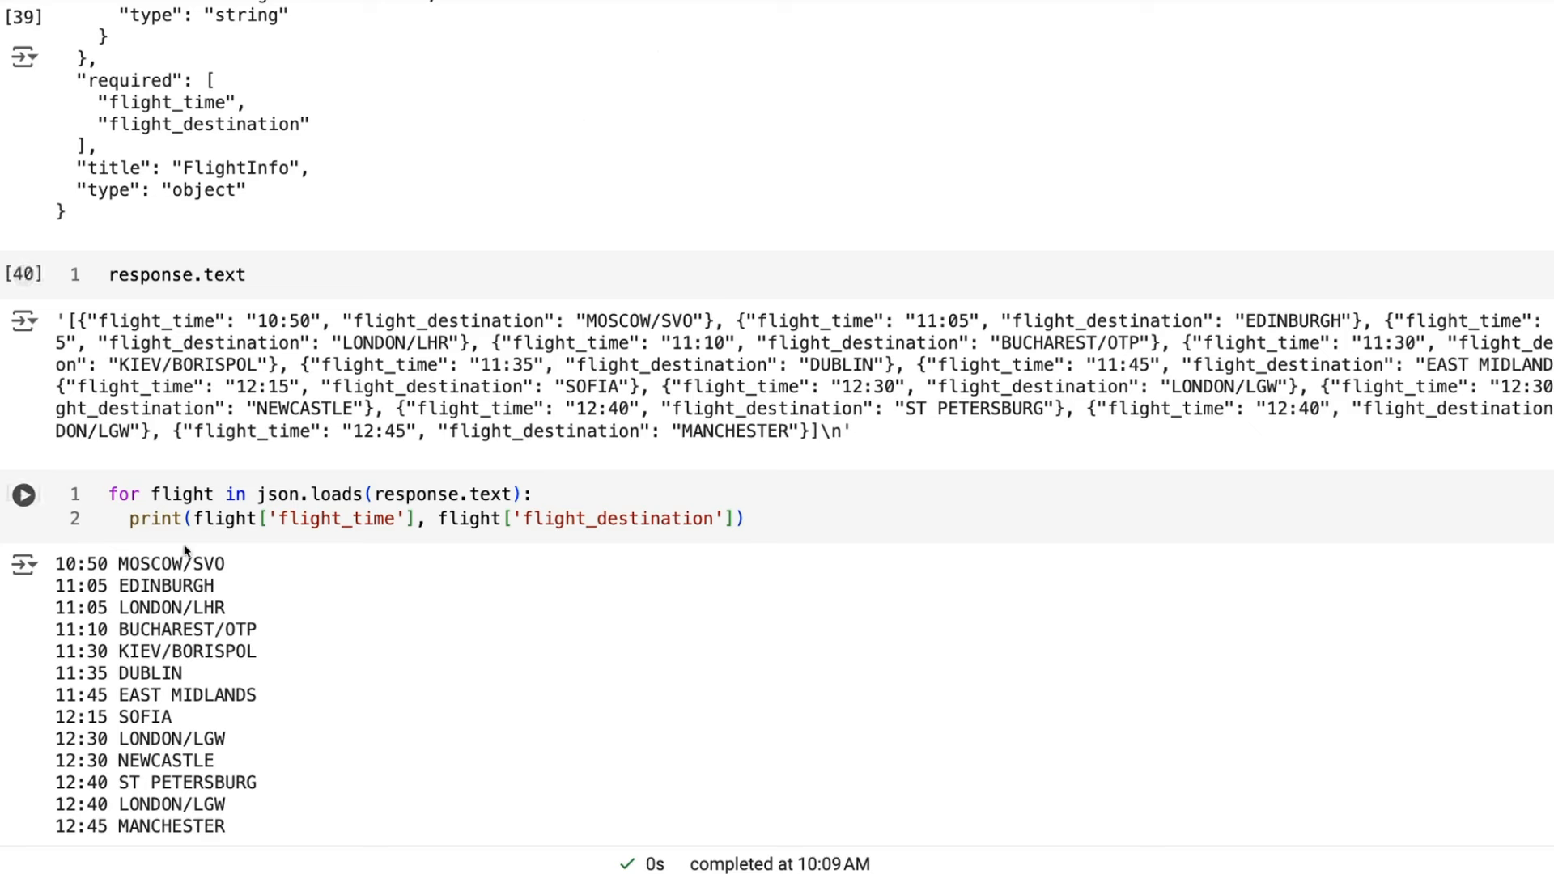
pyautogui.moveTo(220, 597)
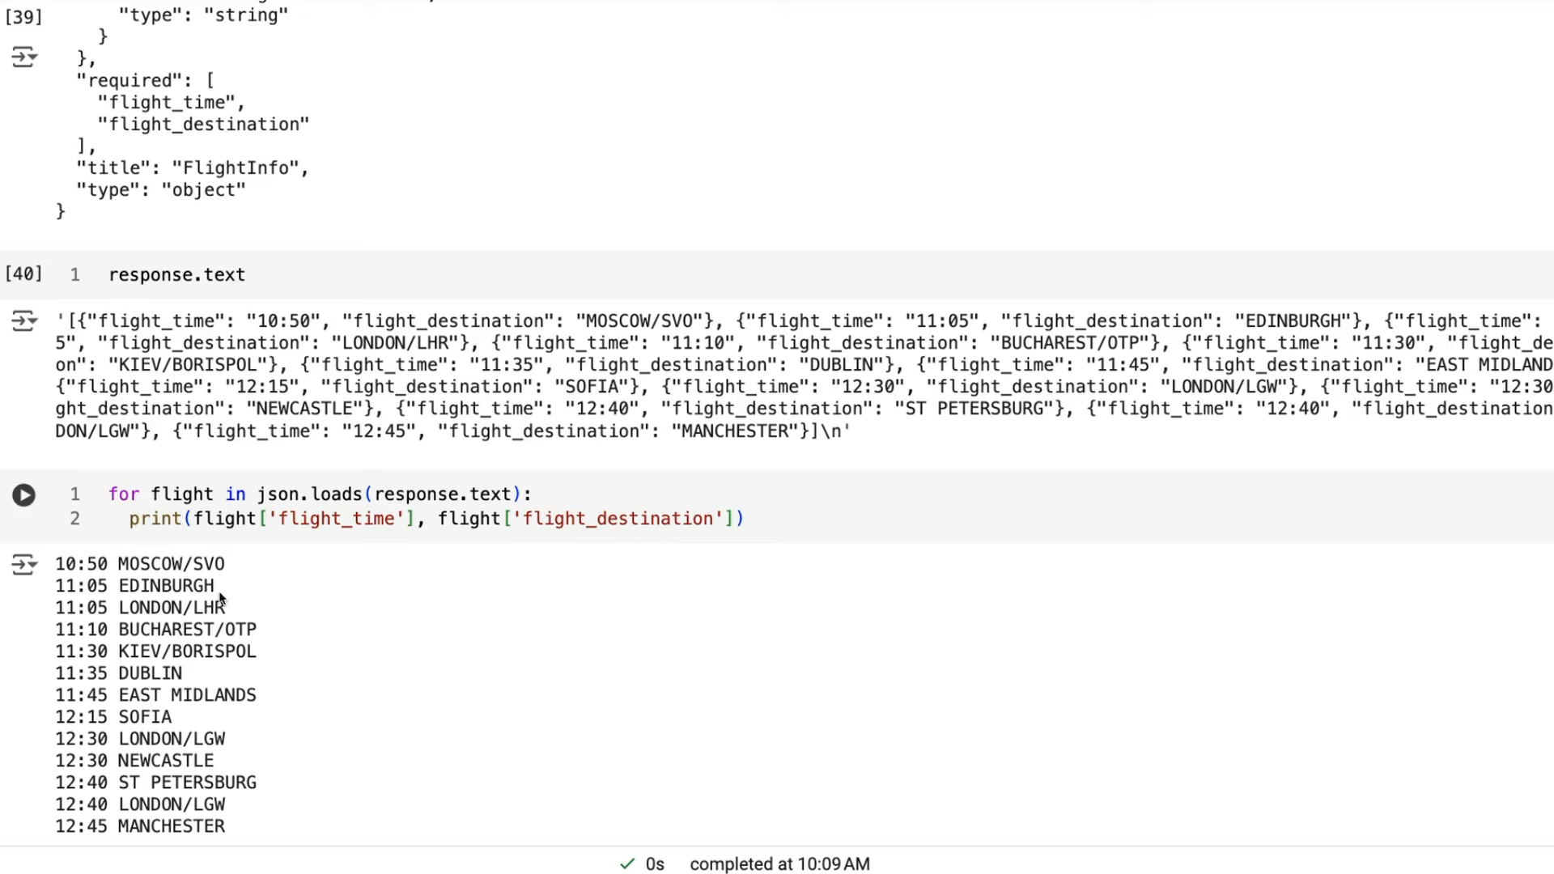